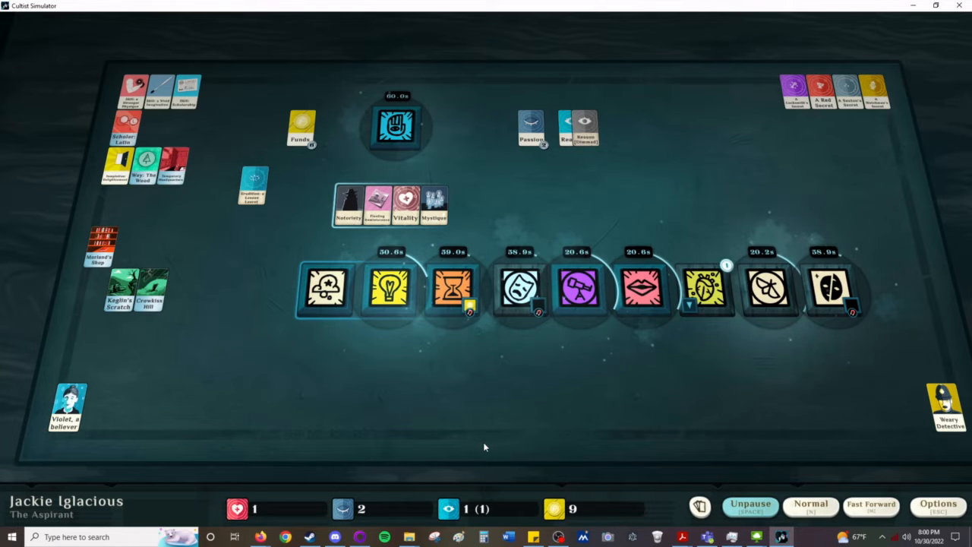
Step: Begin the Moonlit Road dream and let time run into the Entering the Wood passage
click(750, 504)
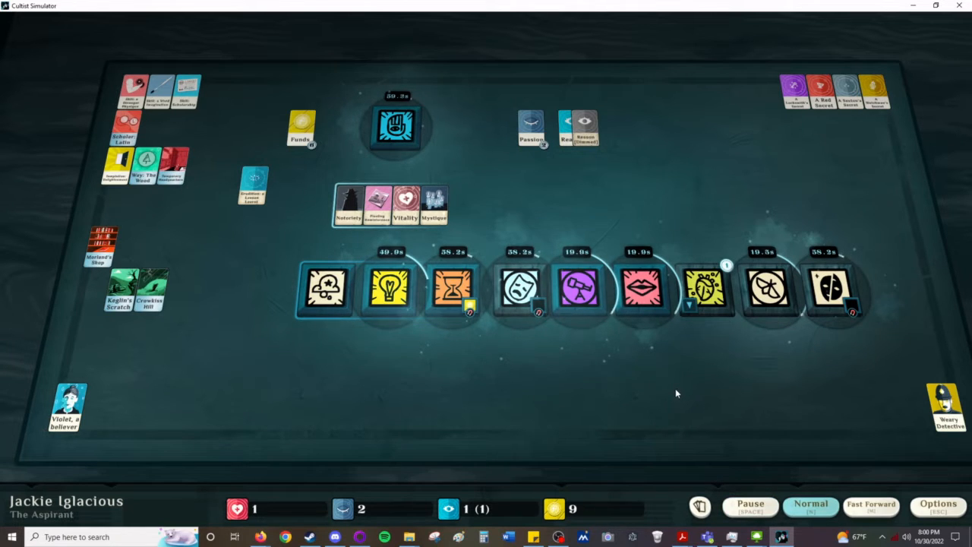
mouse_move(668, 412)
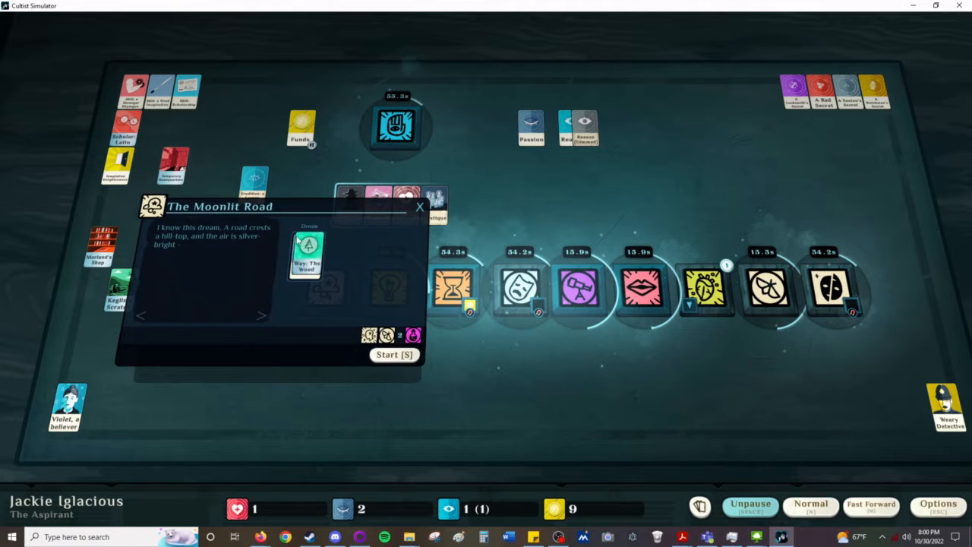
click(393, 355)
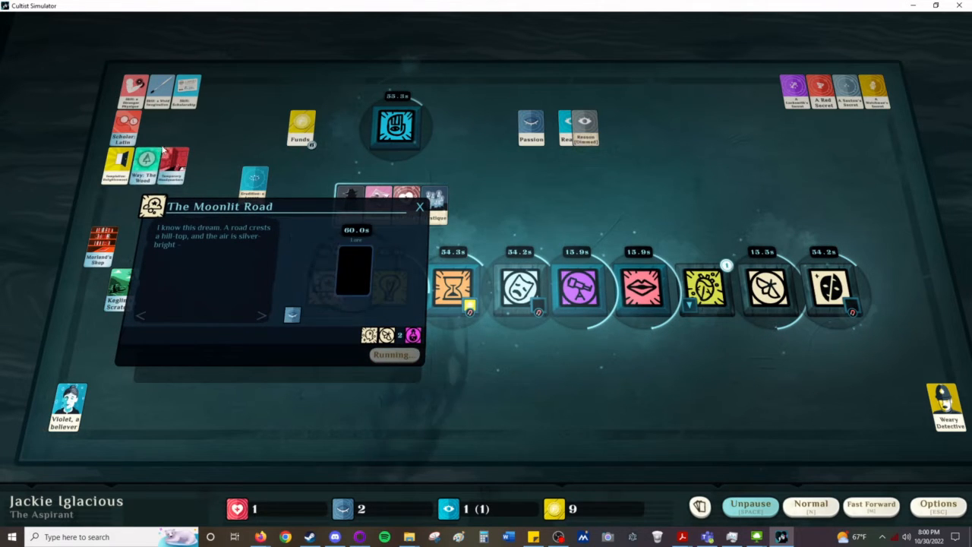
click(420, 207)
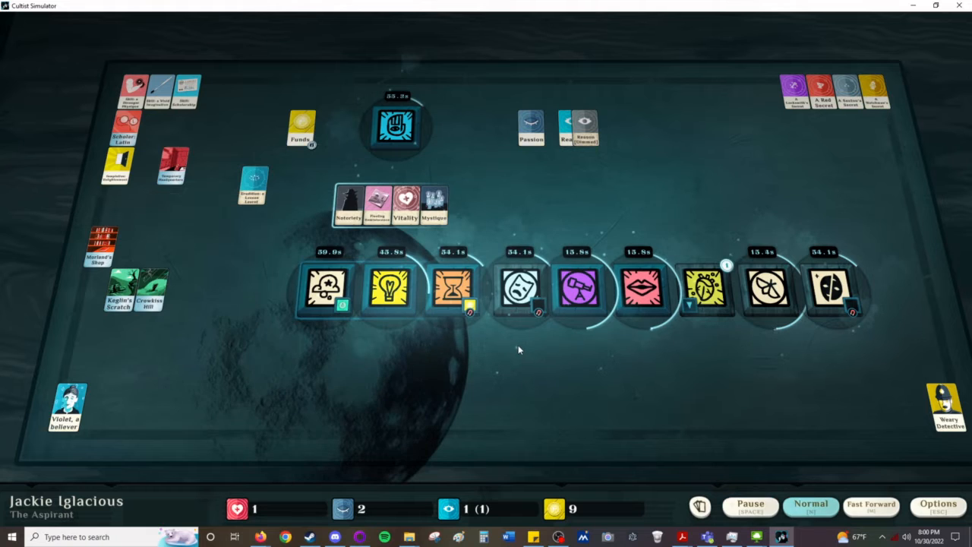
click(706, 286)
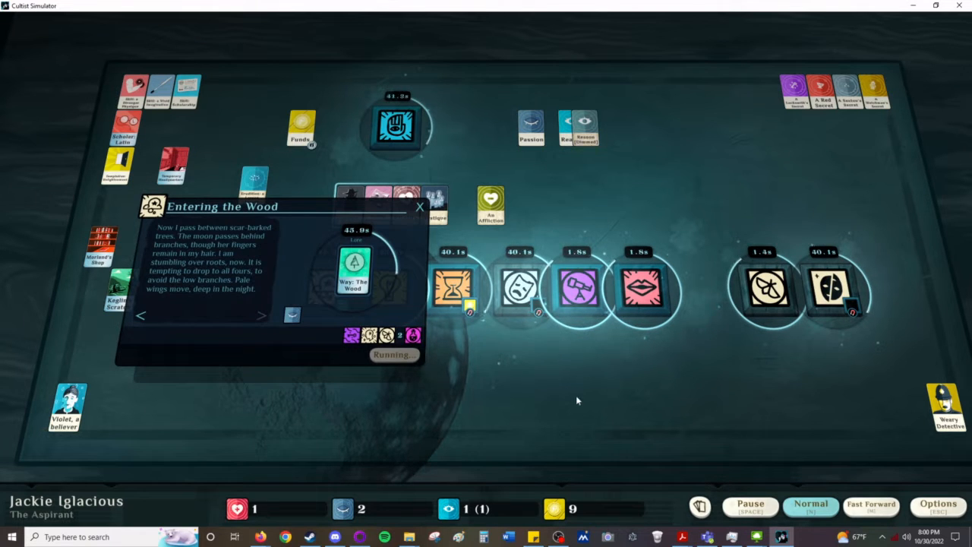
Step: Read the Watchers tooltip on The Expedition Continues and close it
click(419, 206)
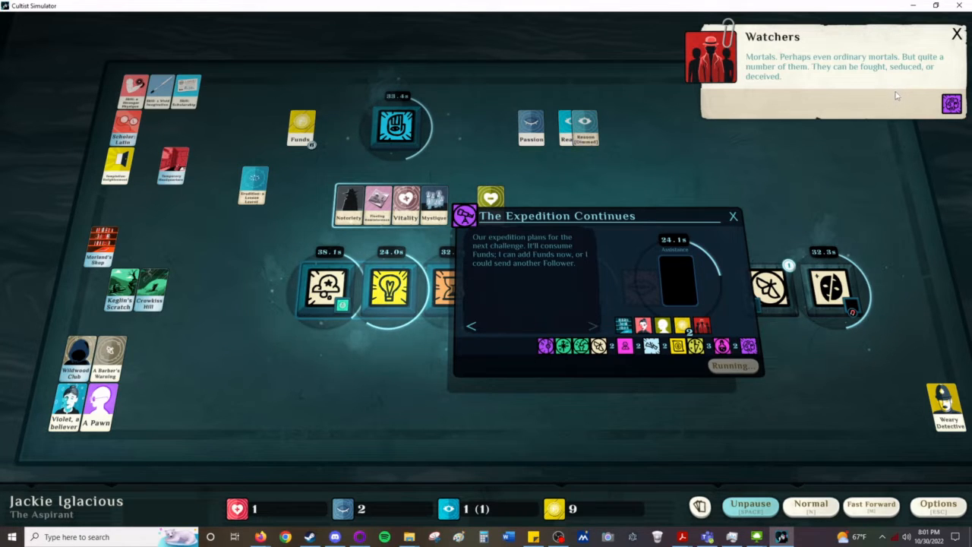
mouse_move(536, 431)
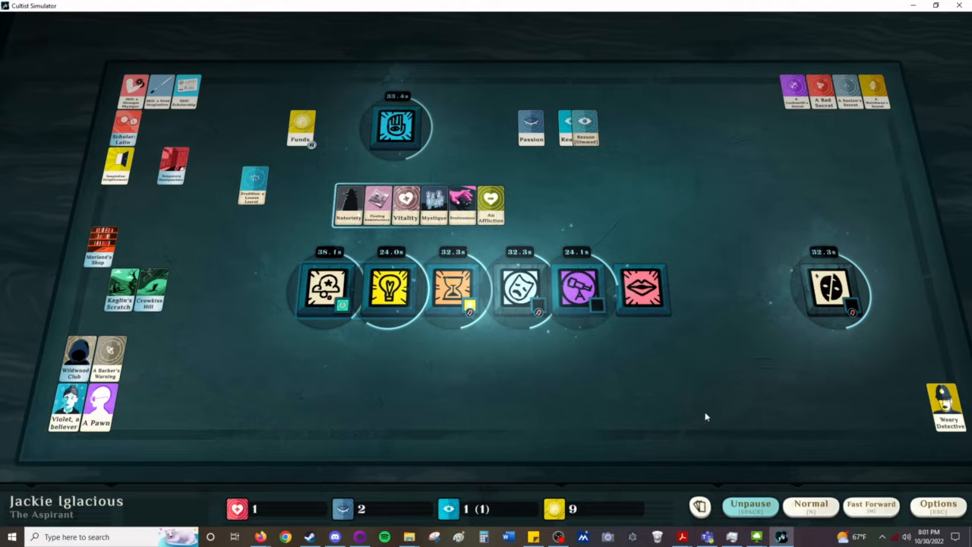
mouse_move(281, 402)
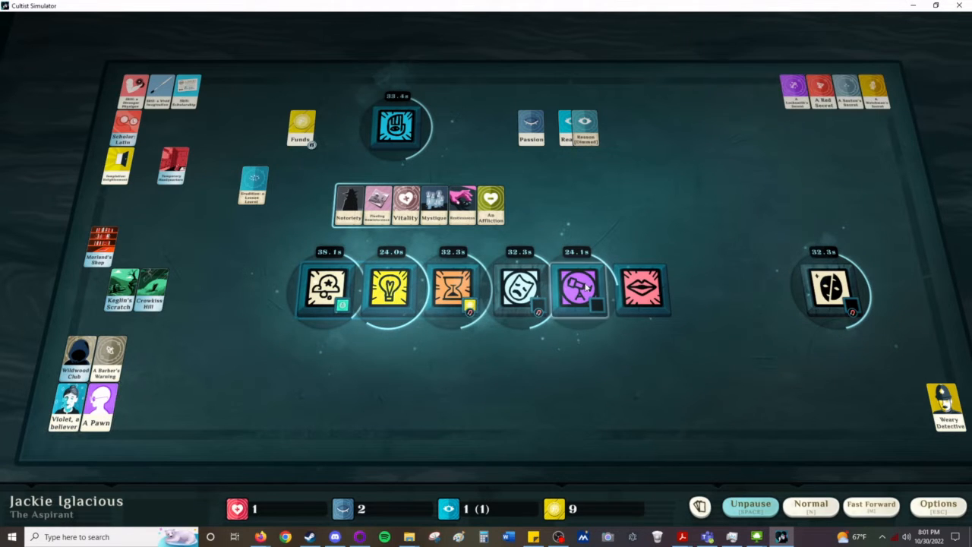
Step: Check the expedition, then start Speak of esoteric matters and resume time
click(577, 289)
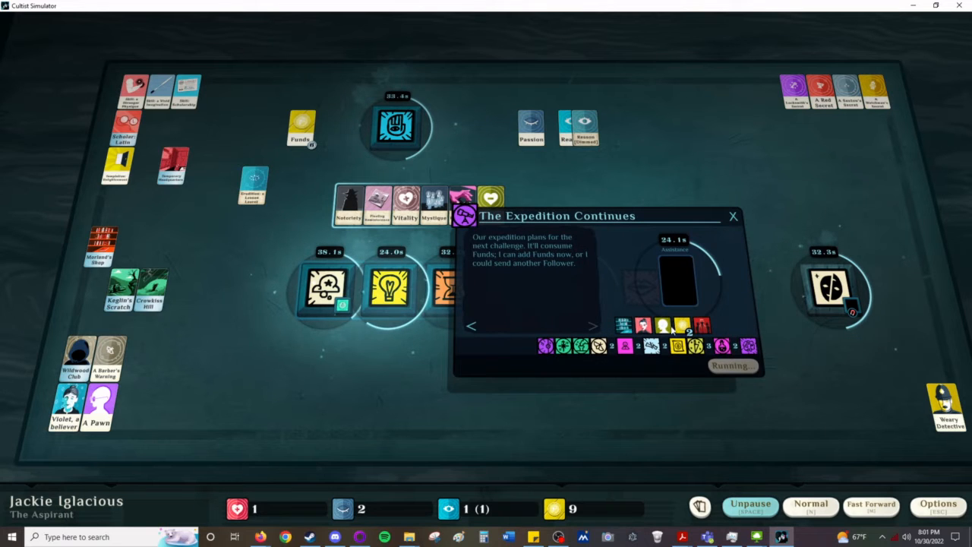
click(731, 216)
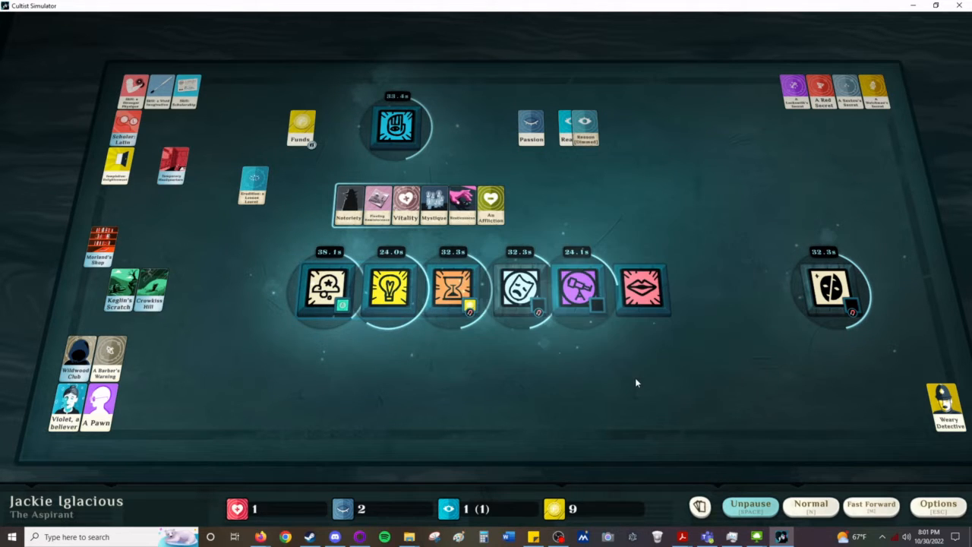
click(750, 504)
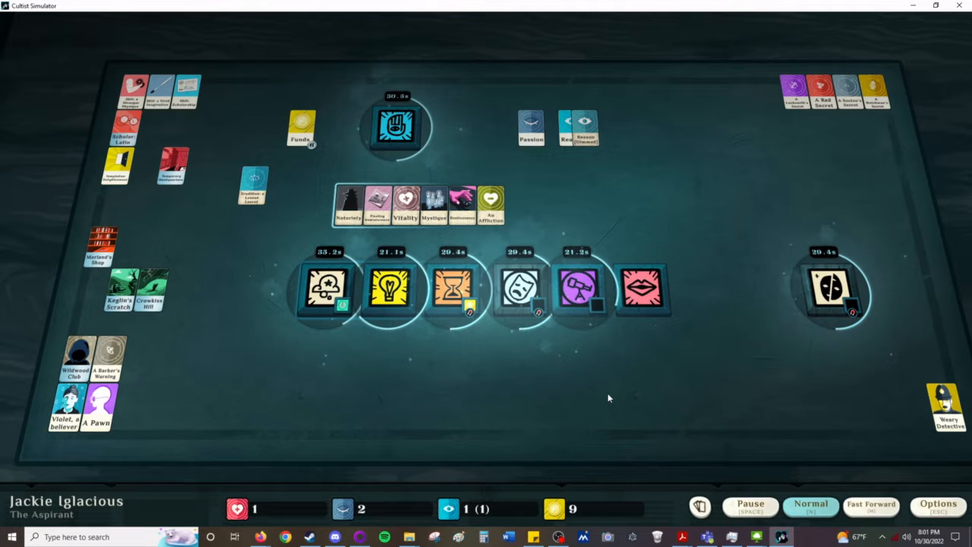
click(751, 504)
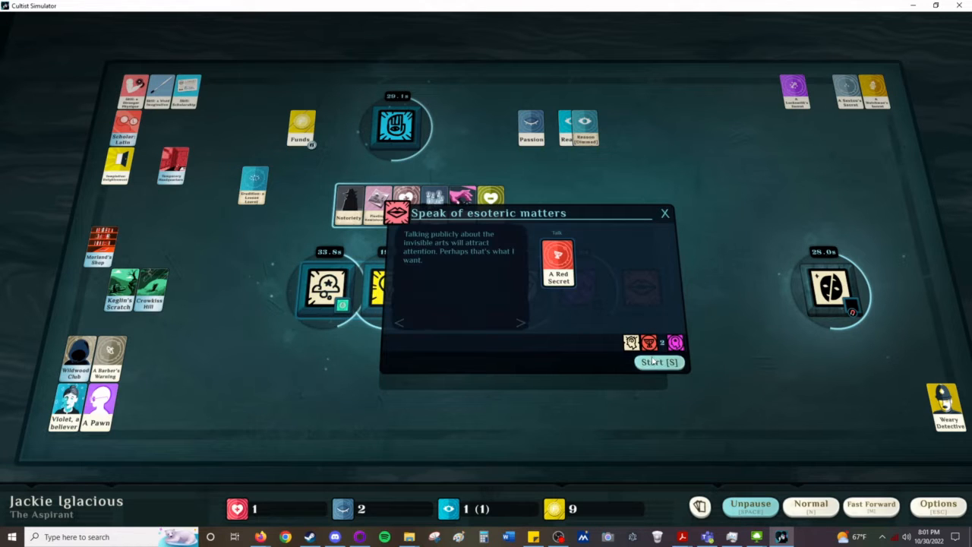
click(659, 361)
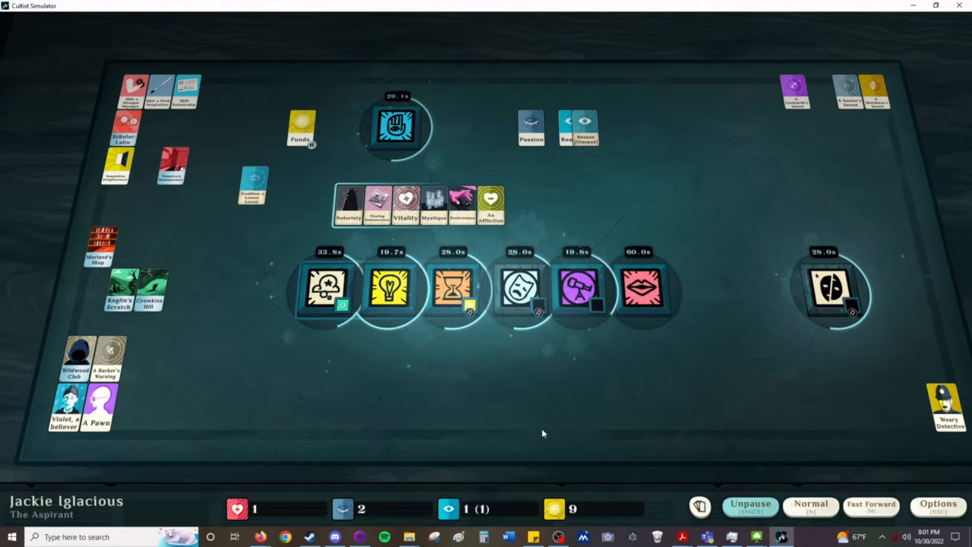
click(750, 504)
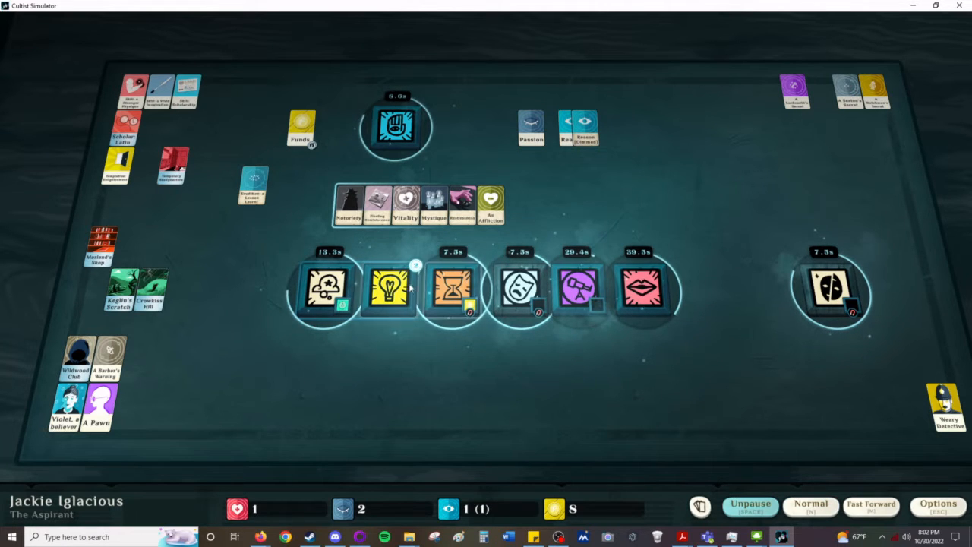
Step: Collect the Health card from Fresh Air and Exercise and dismiss the Increase my Health window
click(392, 286)
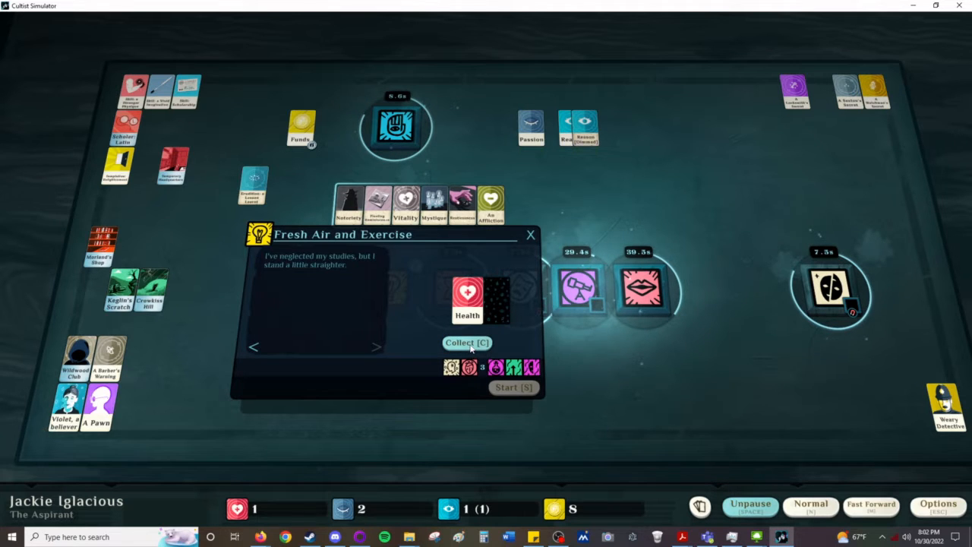
click(466, 344)
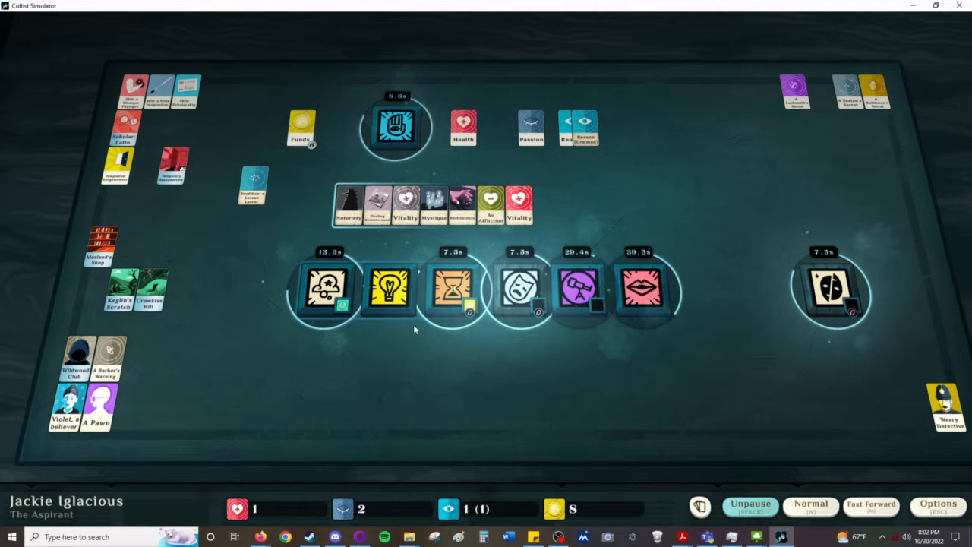
click(392, 288)
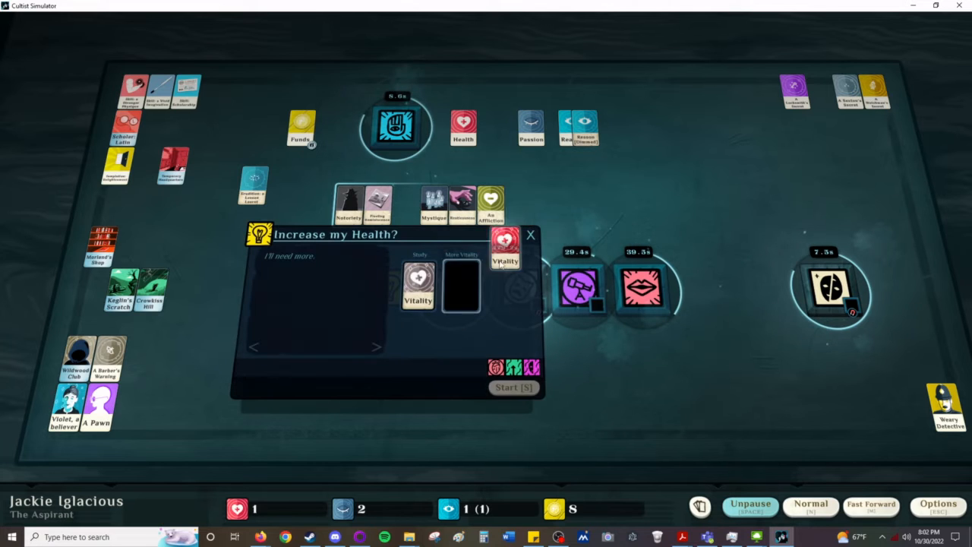
click(530, 233)
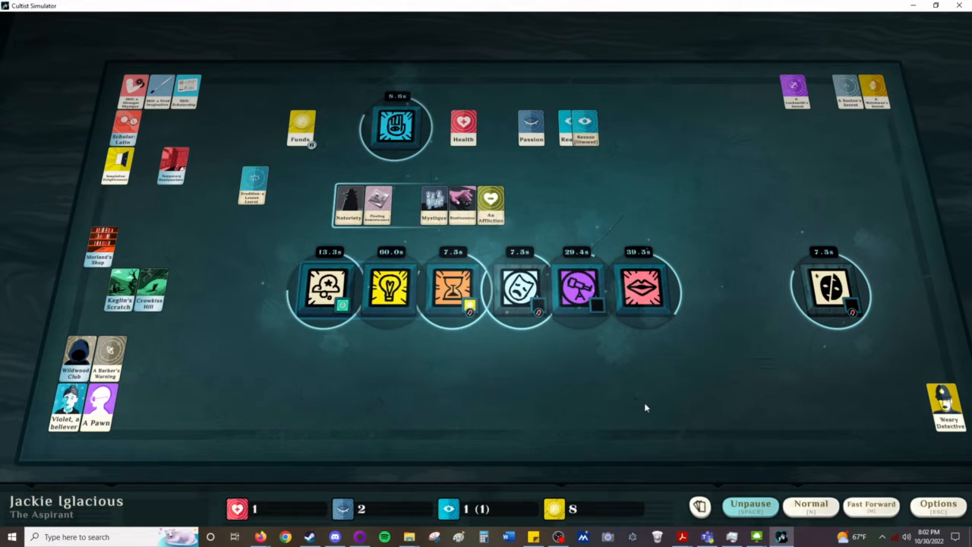
Step: Commit Funds against the Watchers, review Alden's overtime work and reveal the dream result The World as it Is
click(750, 505)
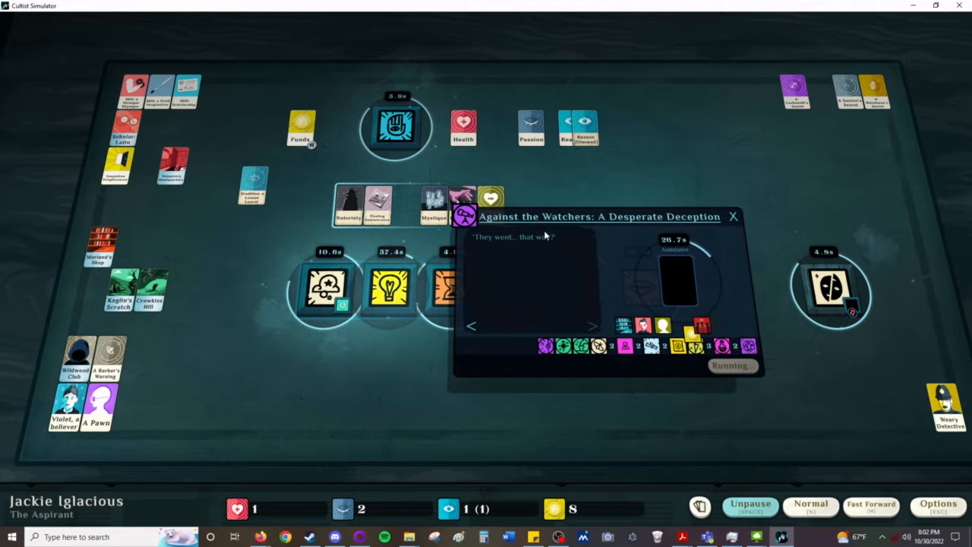
mouse_move(520, 245)
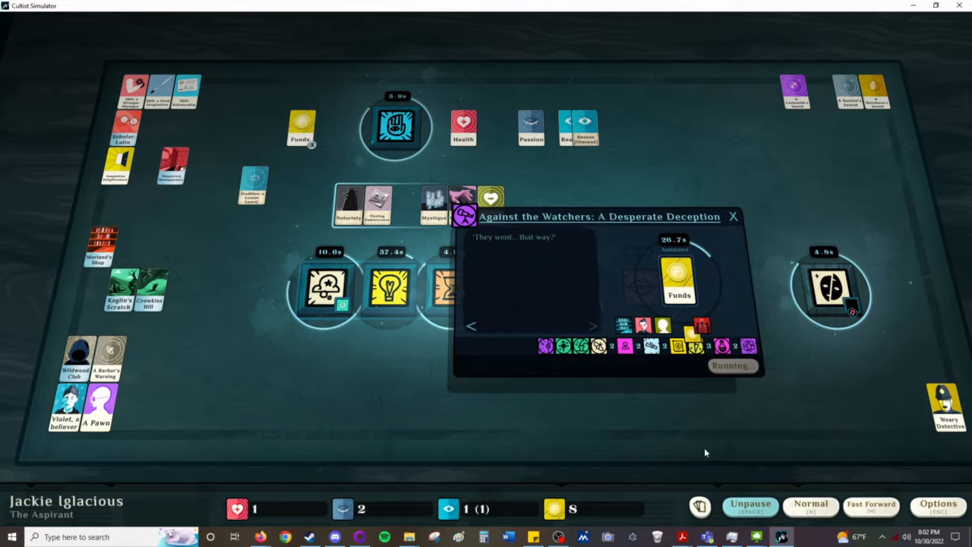
click(732, 216)
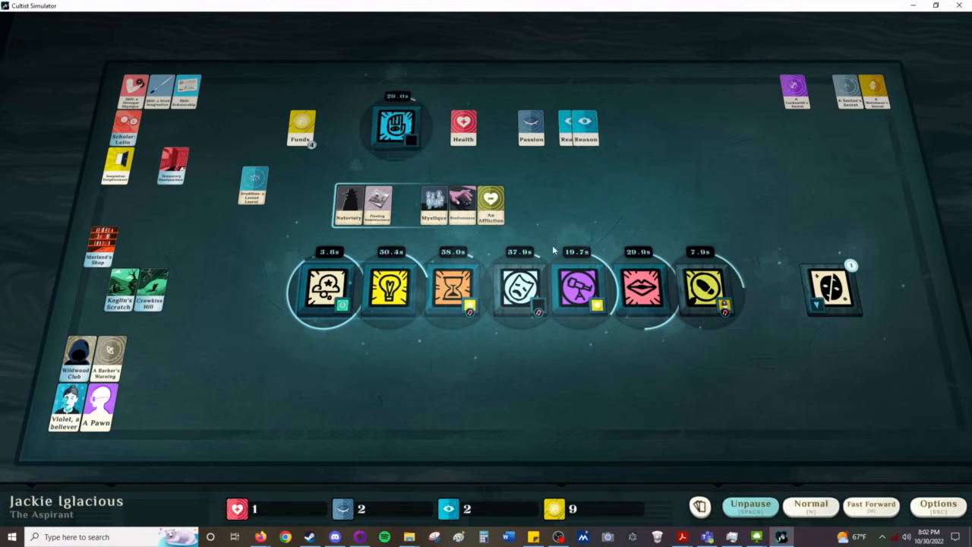
click(395, 127)
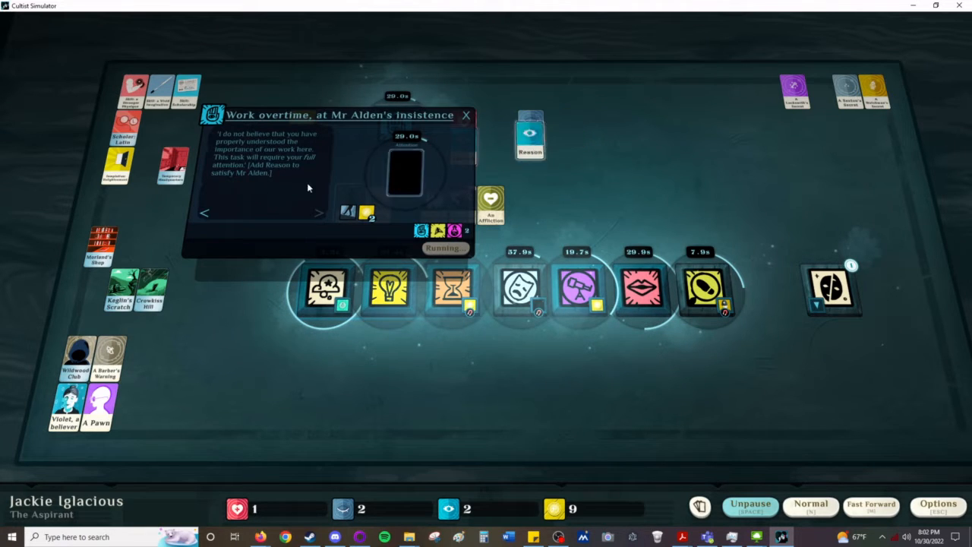
click(467, 116)
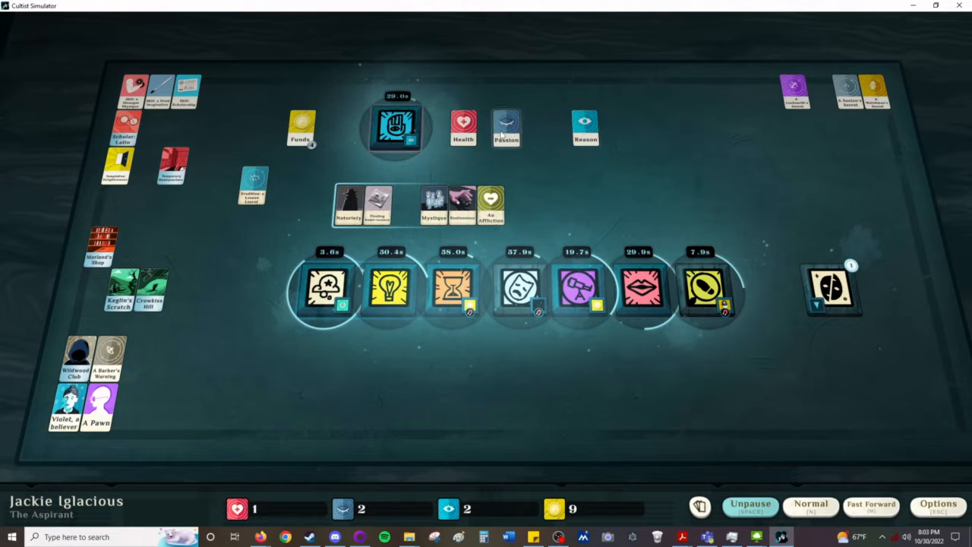
click(506, 127)
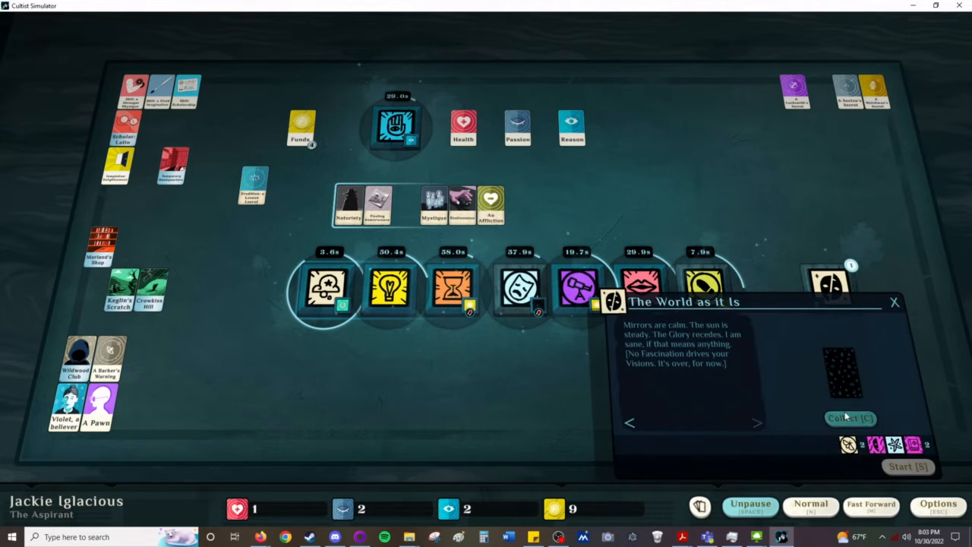
Step: Watch the adversary search for clues, collect the overtime pay and set up the Glover & Glover shift
click(848, 419)
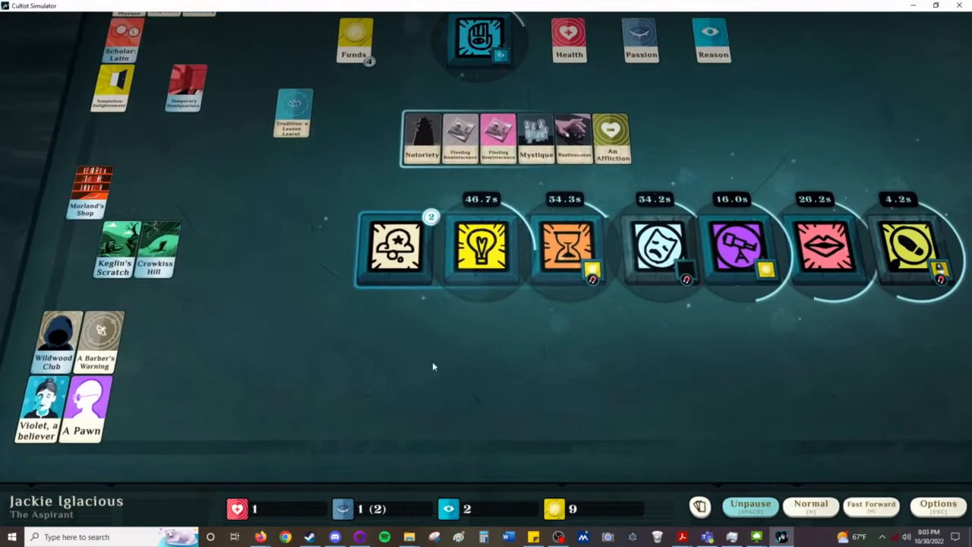
click(394, 250)
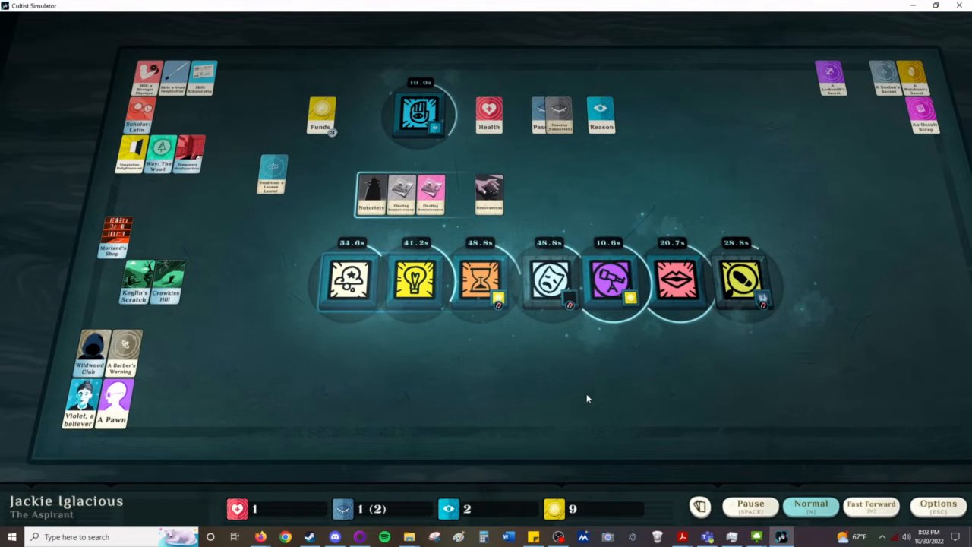
click(608, 280)
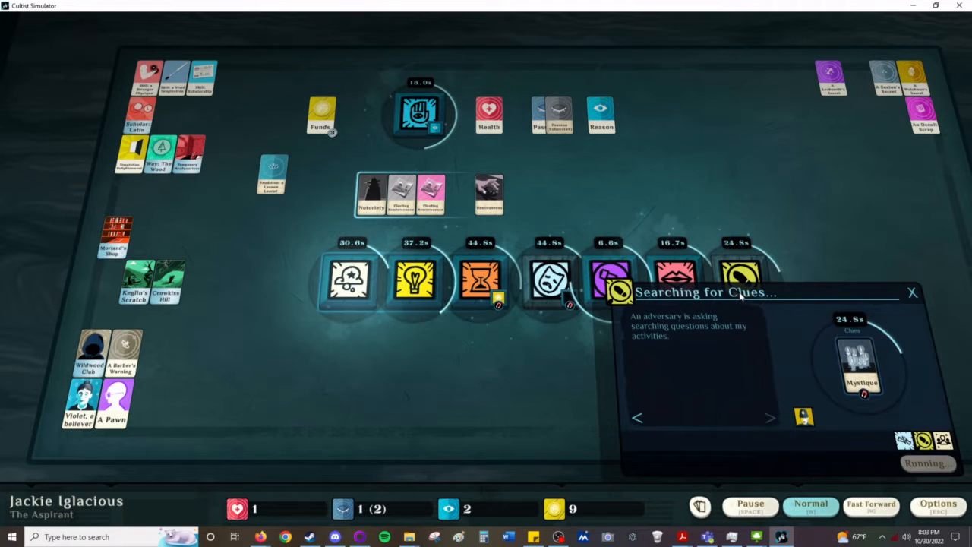
click(911, 291)
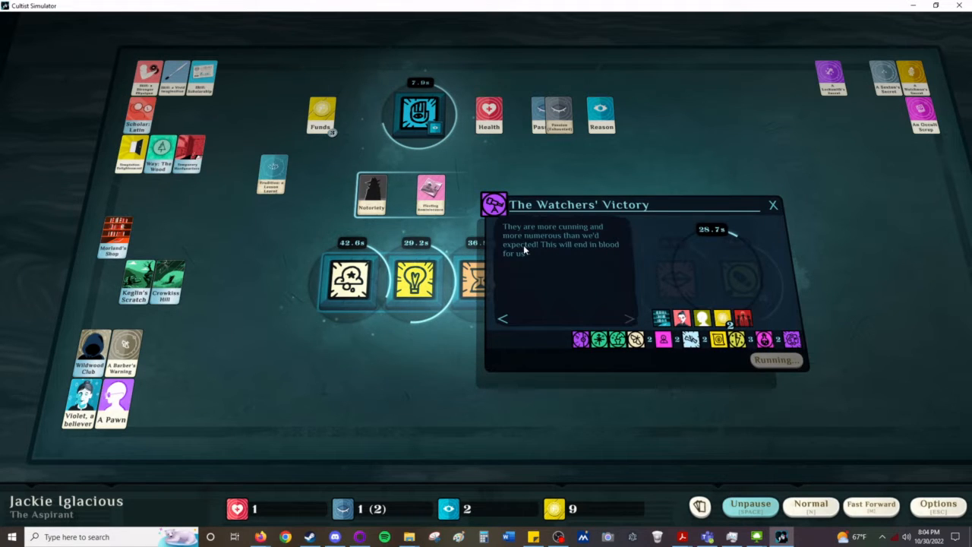
mouse_move(565, 259)
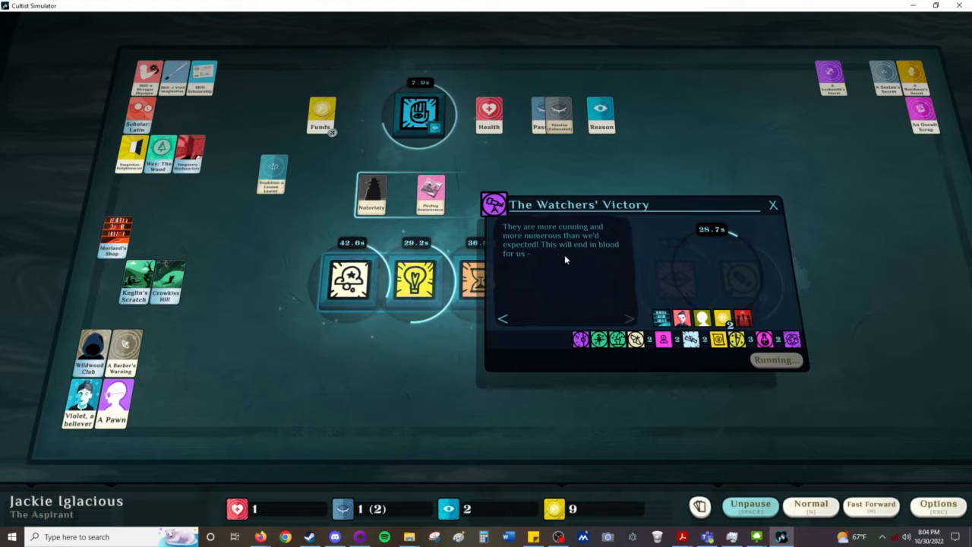
mouse_move(736, 451)
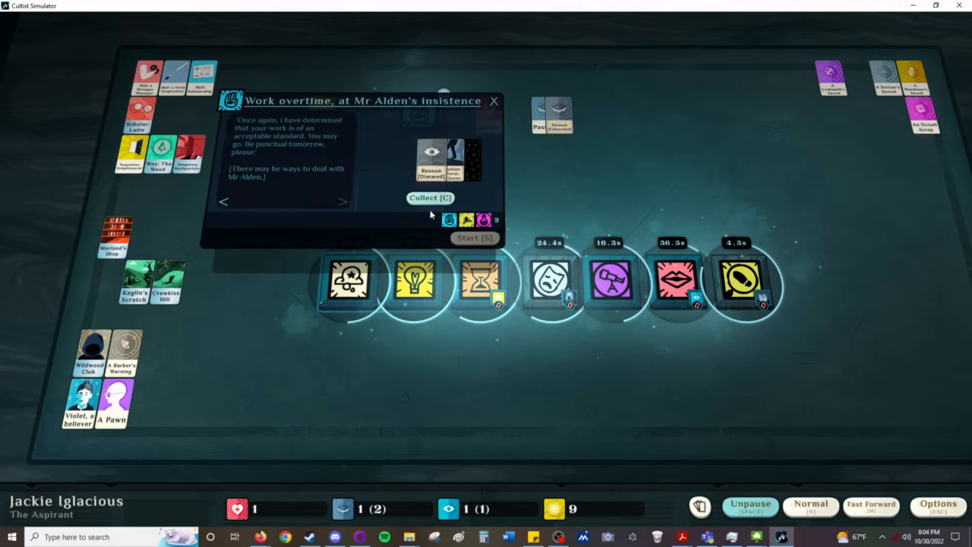
click(430, 198)
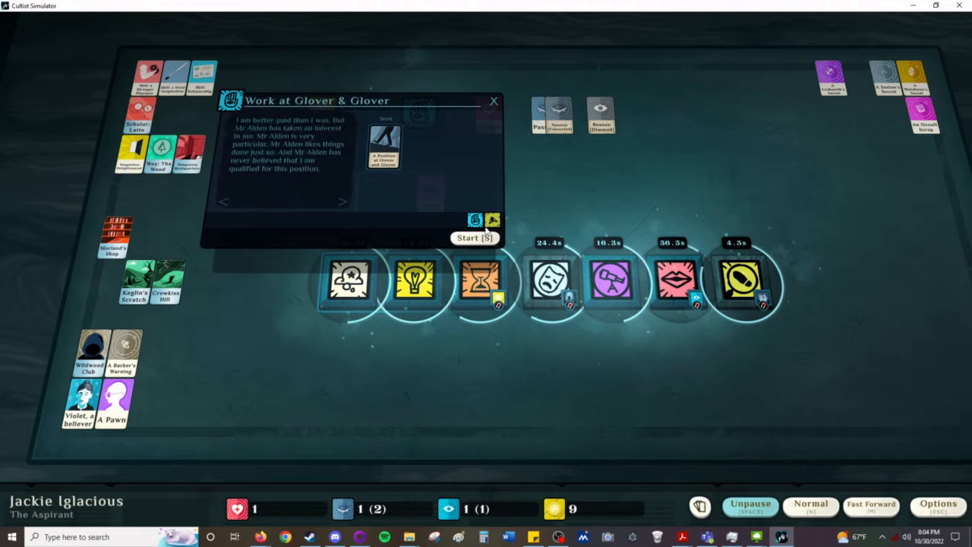
Step: Start the Glover & Glover shift, let time run and check what The Expedition Continues needs next
click(473, 237)
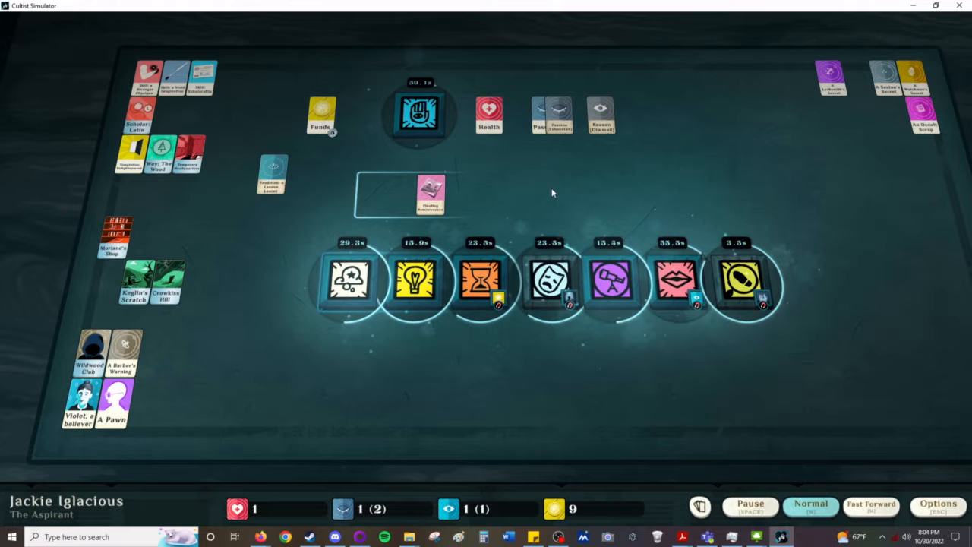
mouse_move(458, 195)
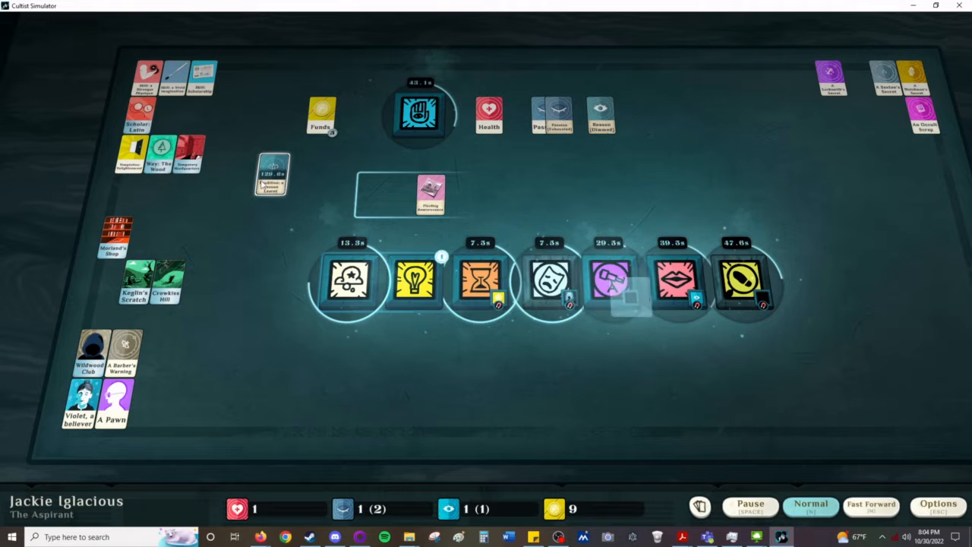
click(415, 281)
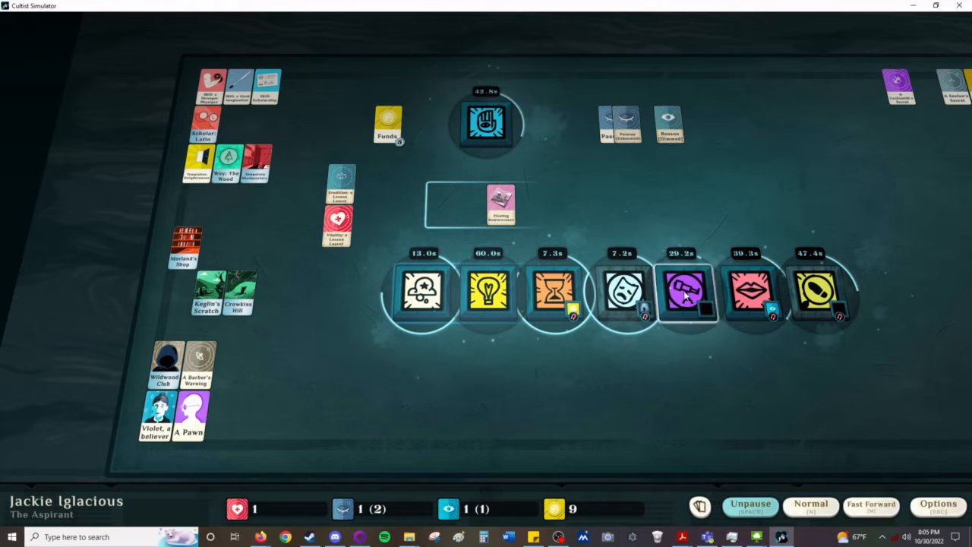
click(686, 292)
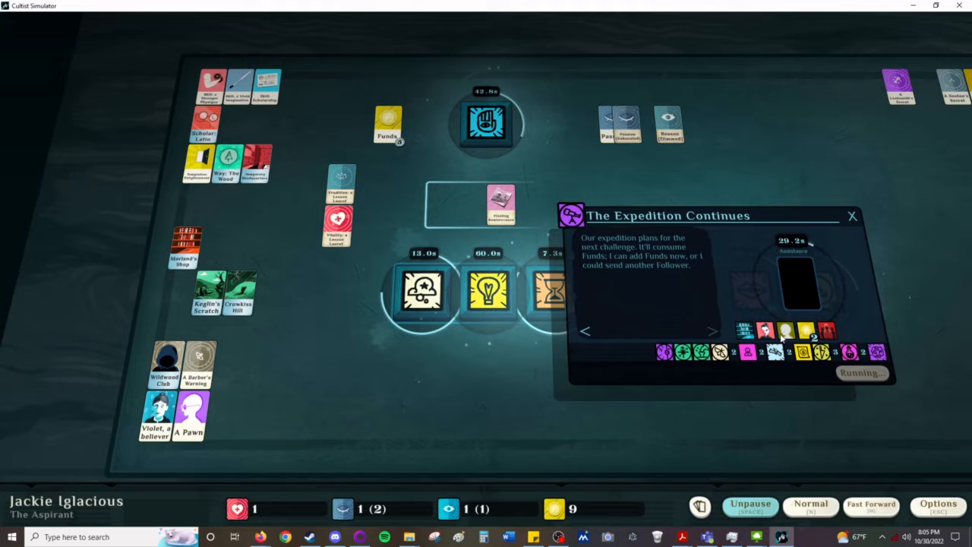
Step: Pay Funds into the expedition's next stage, review the shift details and run the timers before pausing
drag(189, 413, 793, 281)
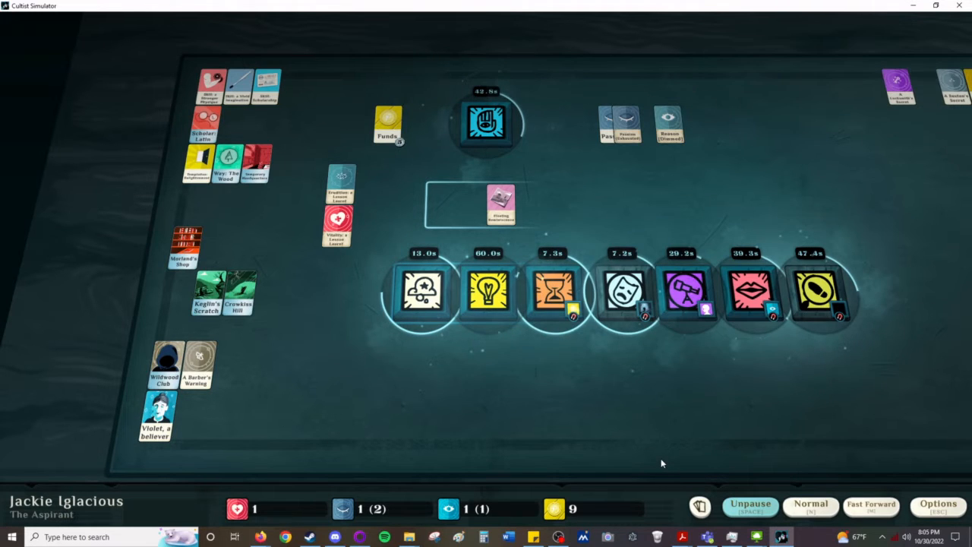
click(750, 504)
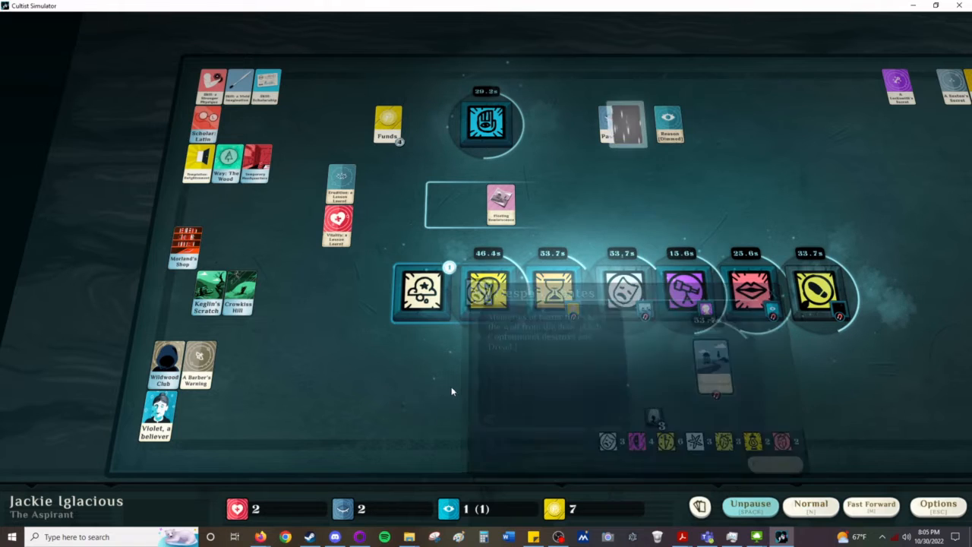
click(422, 292)
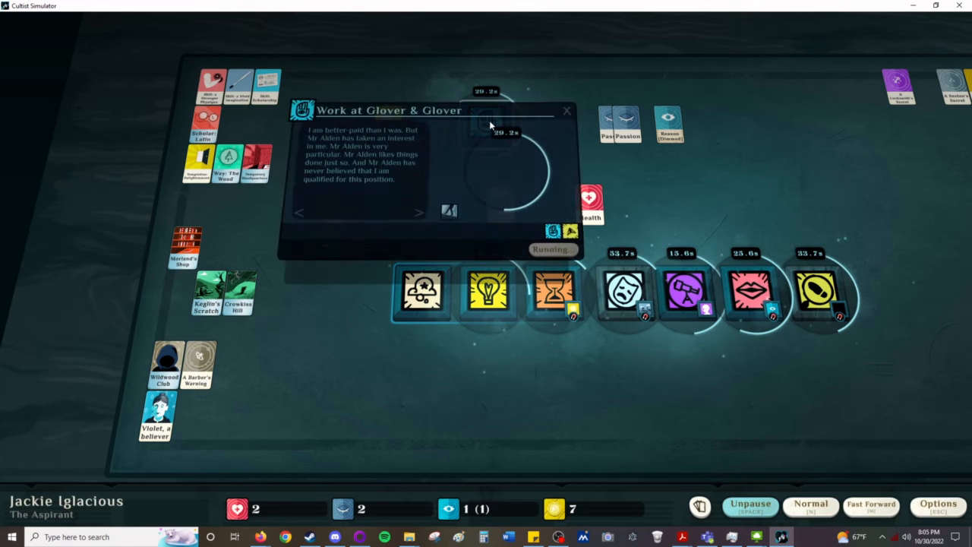
mouse_move(665, 185)
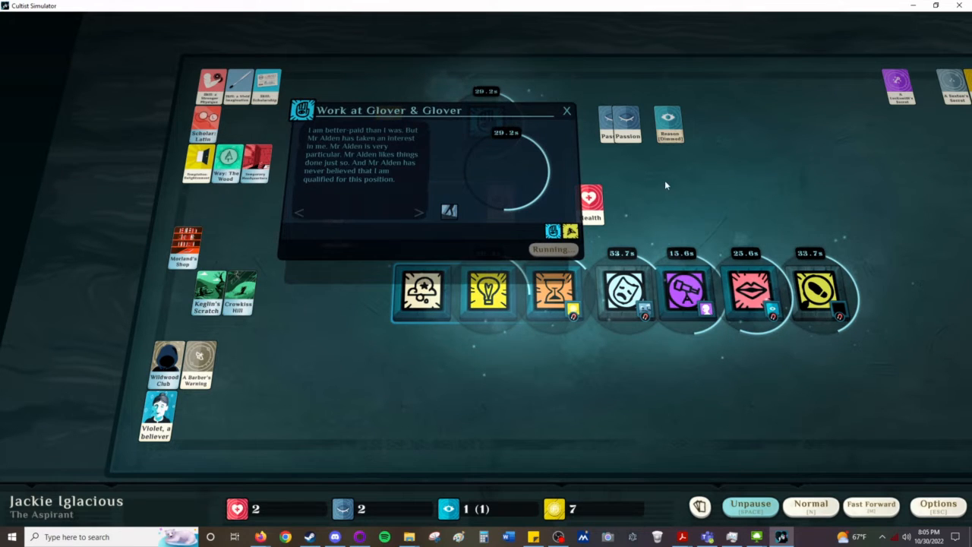
click(566, 109)
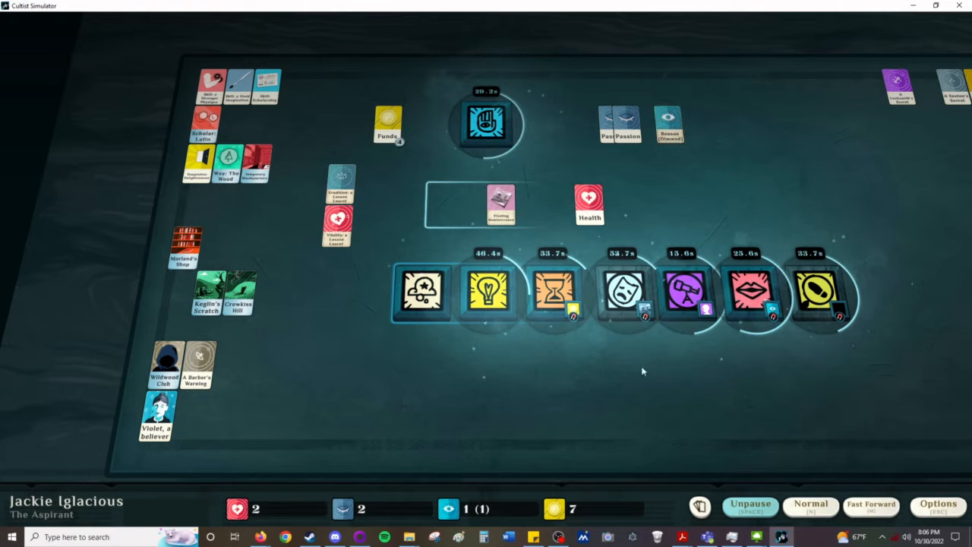
click(750, 505)
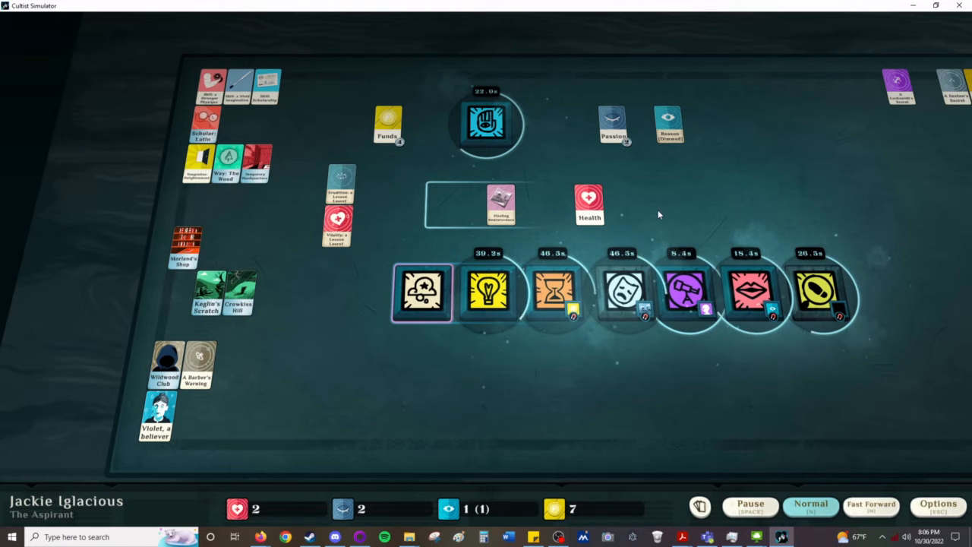
mouse_move(556, 413)
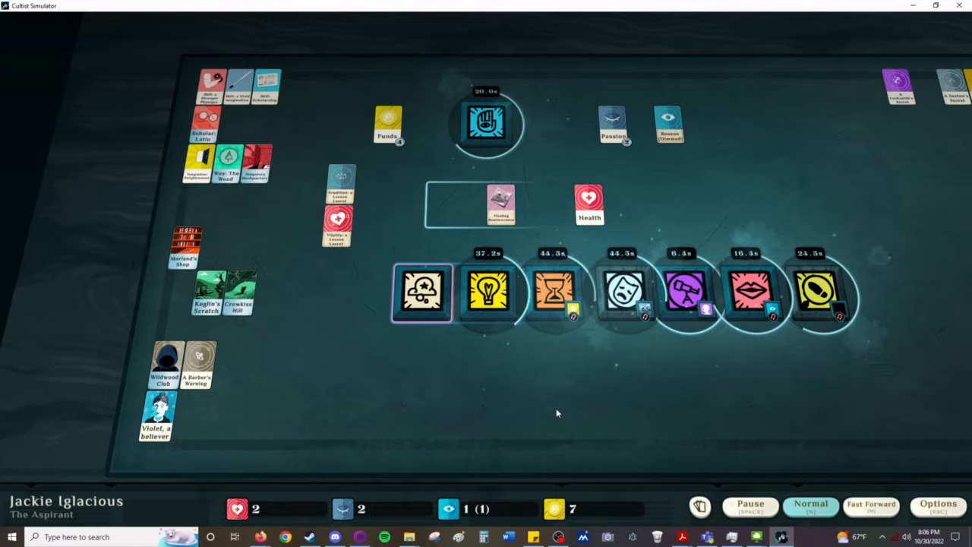
click(750, 504)
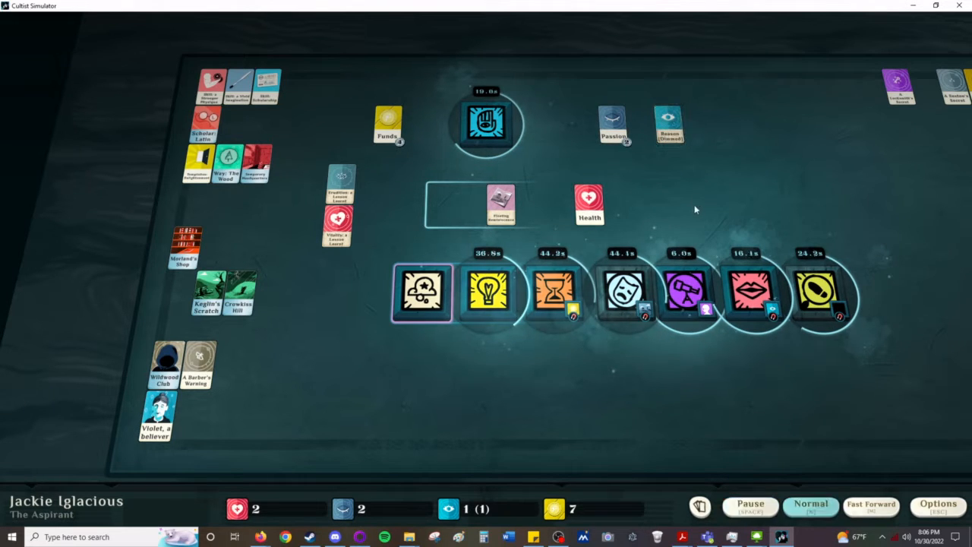
click(750, 504)
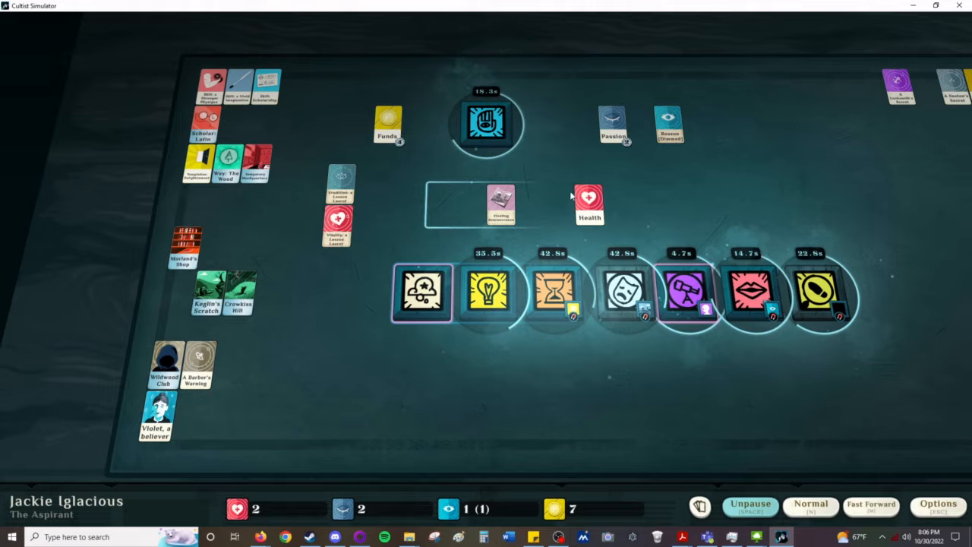
Step: Send the Health card into An Early Night's rest and resume time
drag(589, 205, 555, 124)
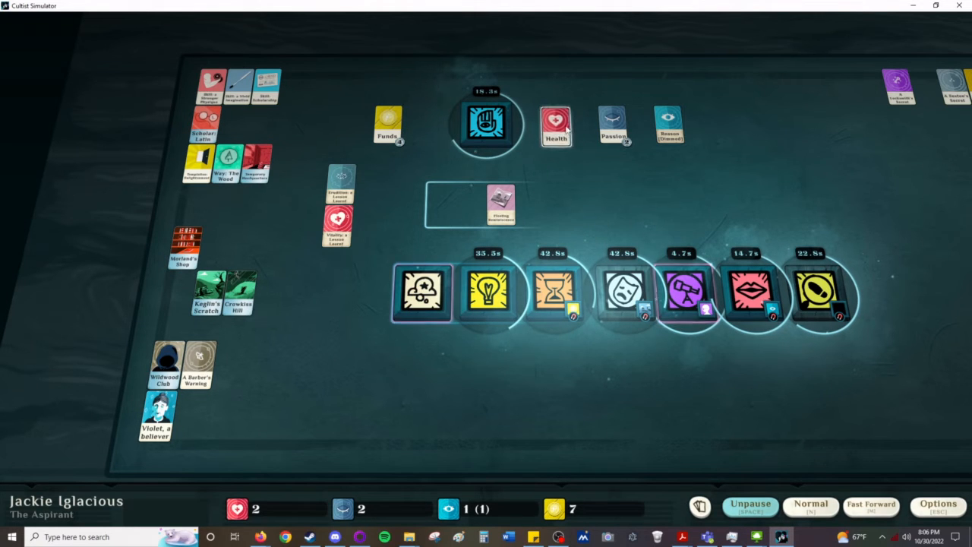
click(422, 295)
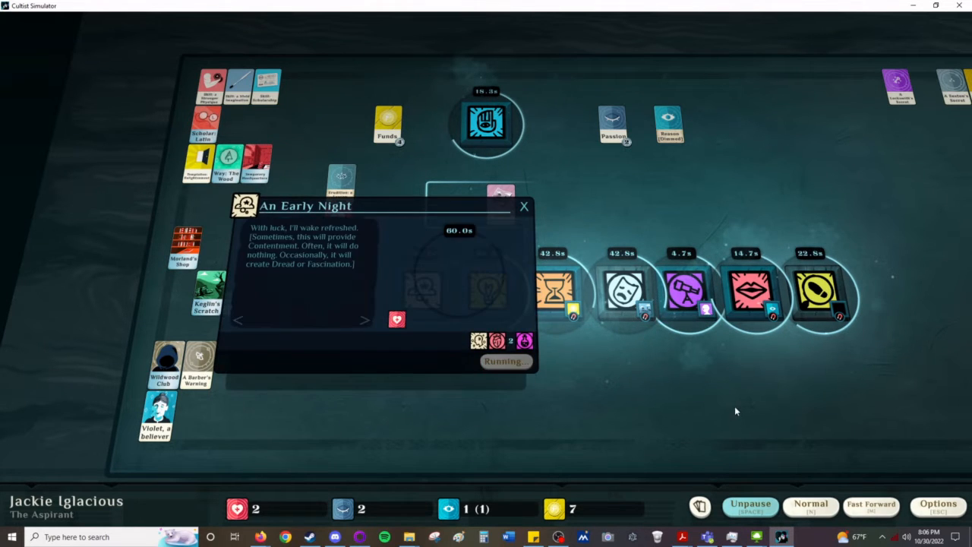
click(524, 206)
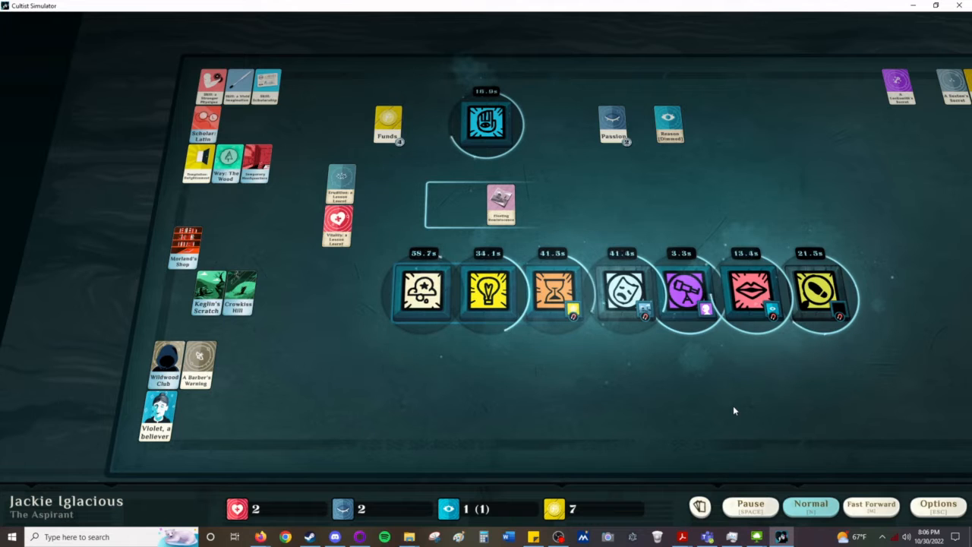
mouse_move(757, 404)
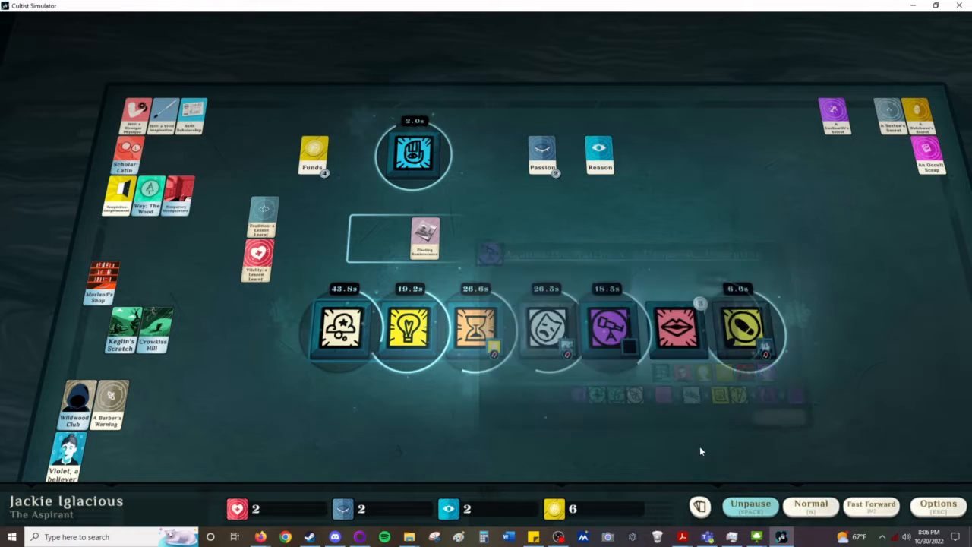
Step: Collect the cards from A Patron's visit and view the finished Glover & Glover shift outcome
click(676, 328)
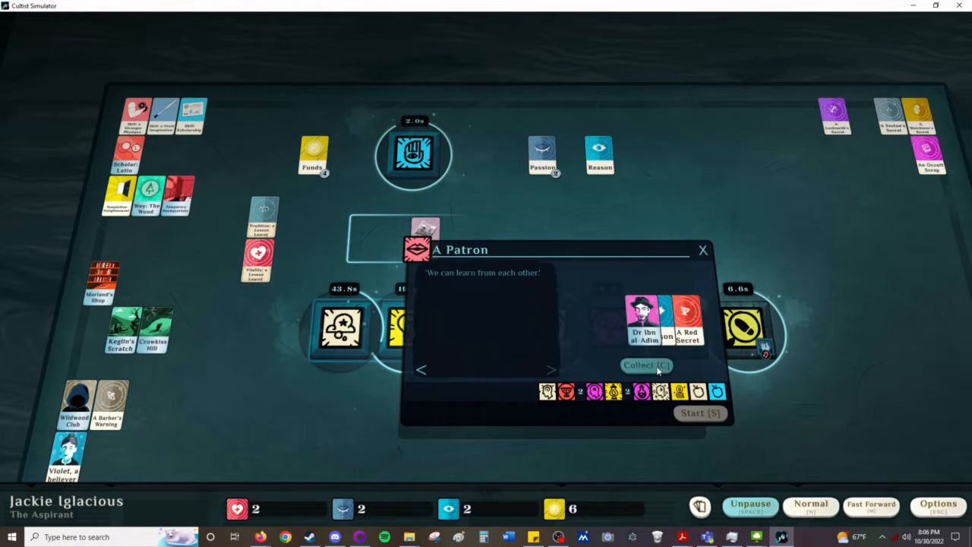
click(645, 364)
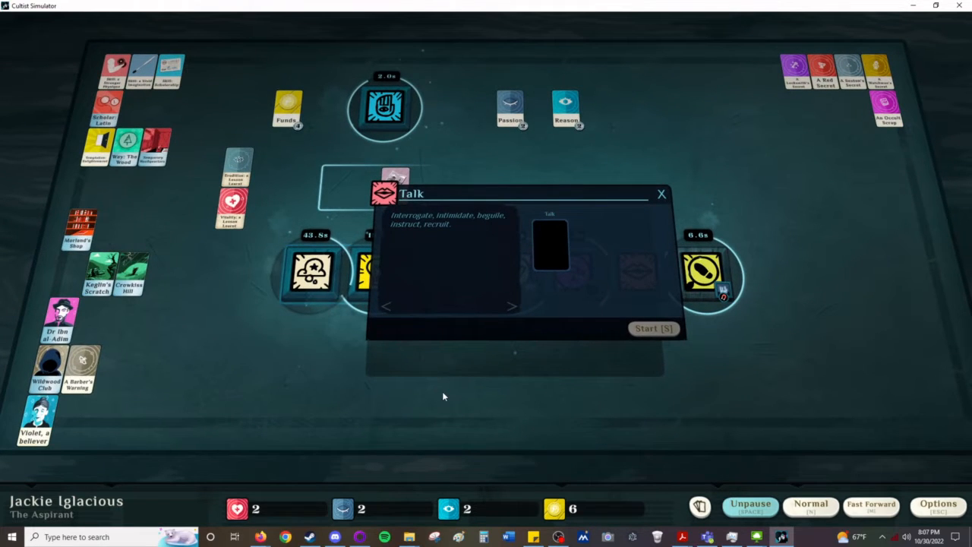
click(659, 195)
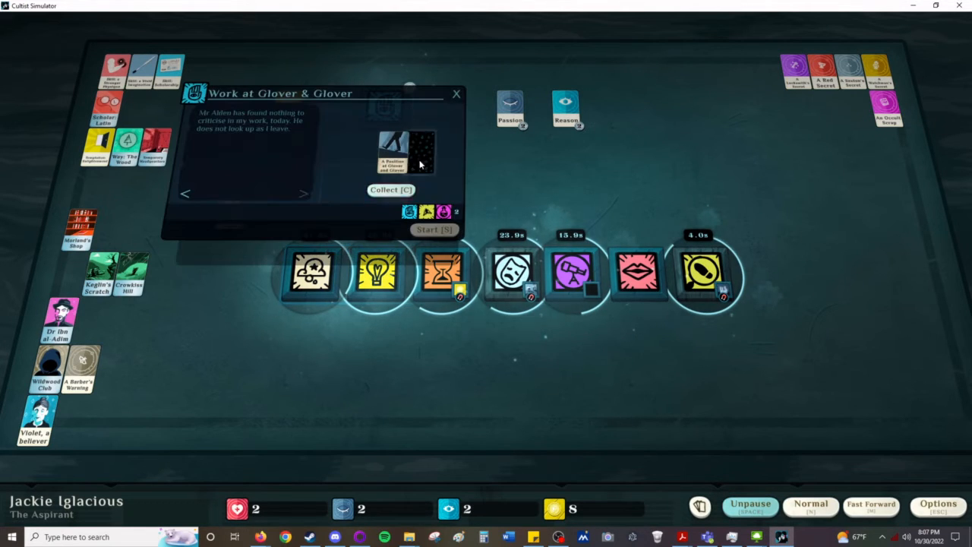
Step: Take the shift result, send a follower to murder an annoyance and resume time
click(391, 190)
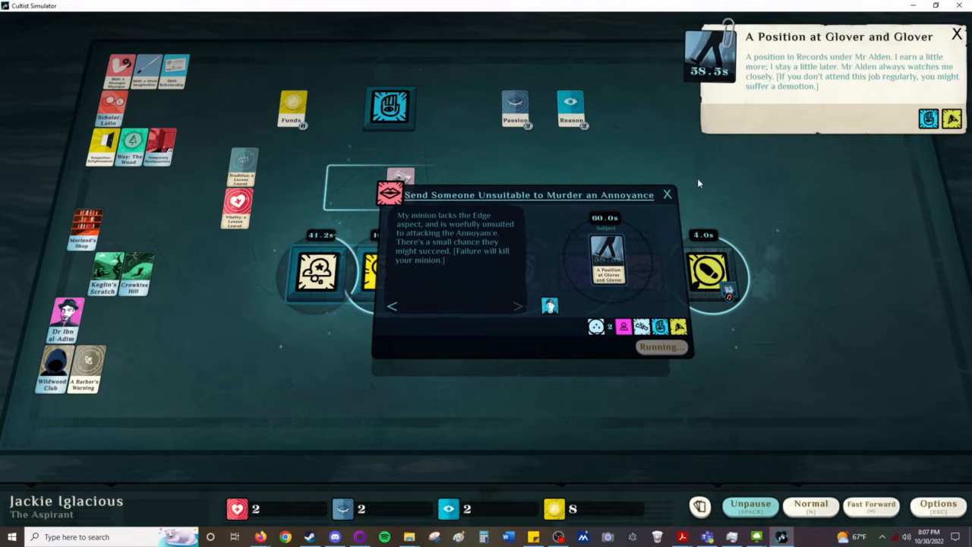
click(667, 195)
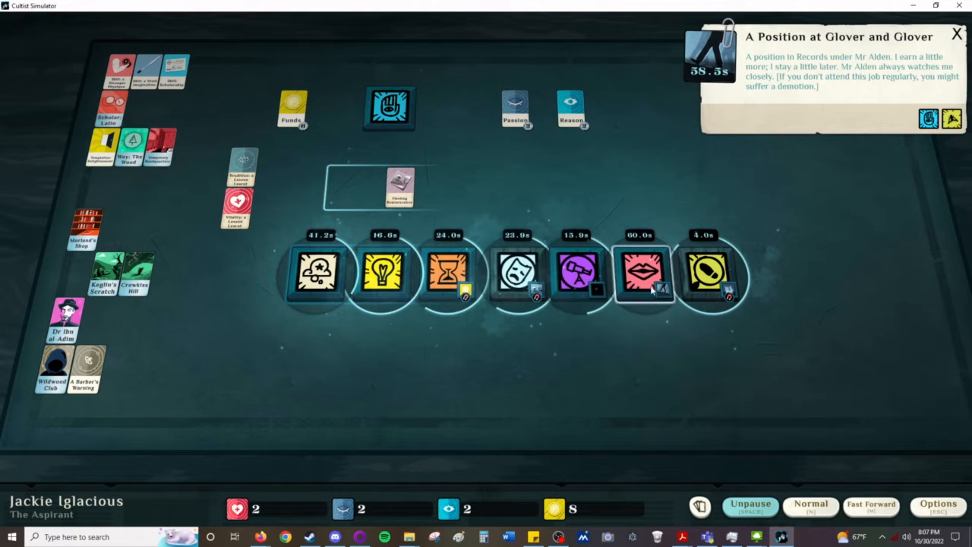
click(644, 274)
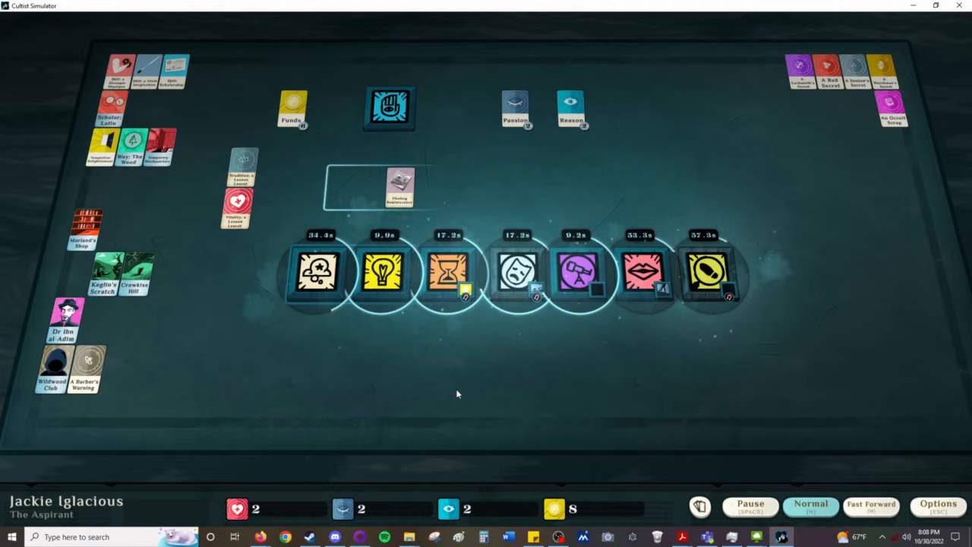
mouse_move(537, 416)
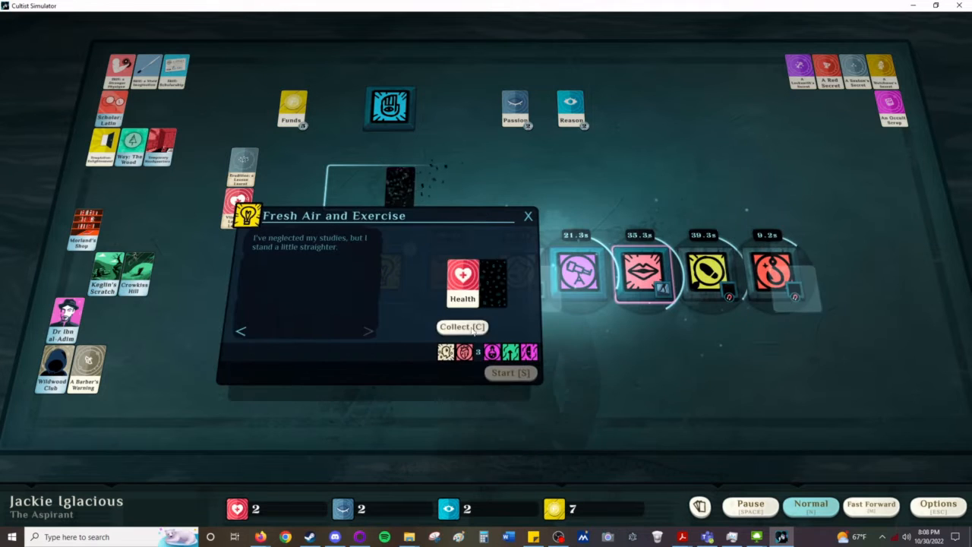
Step: Take the Health from Fresh Air and Exercise and check the murder errand's progress
click(462, 327)
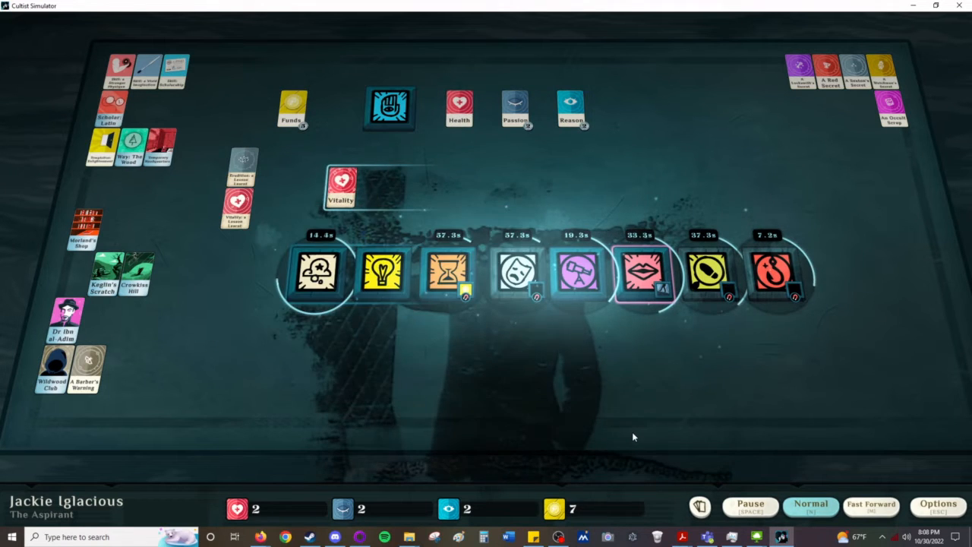
click(646, 273)
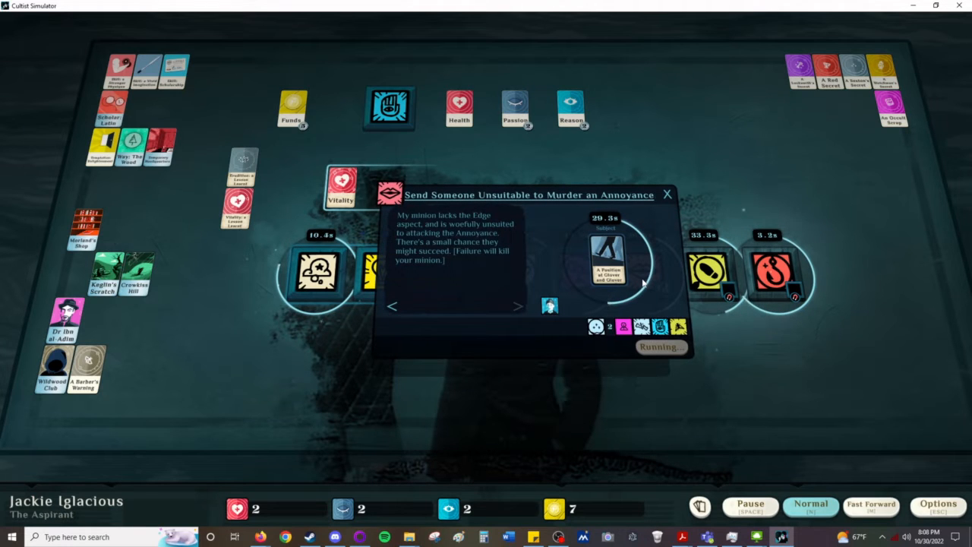
click(666, 195)
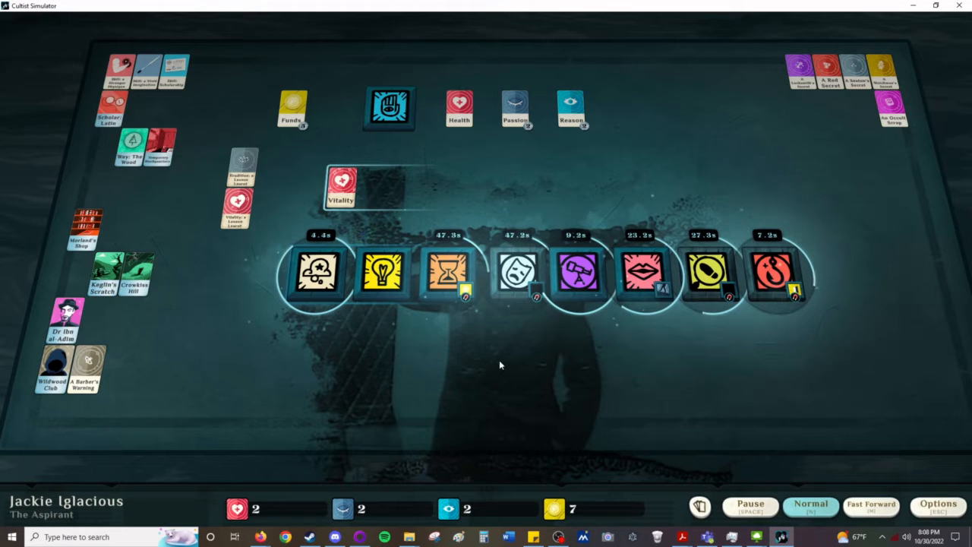
Step: Pause the flow of time and select a card on the table
click(750, 507)
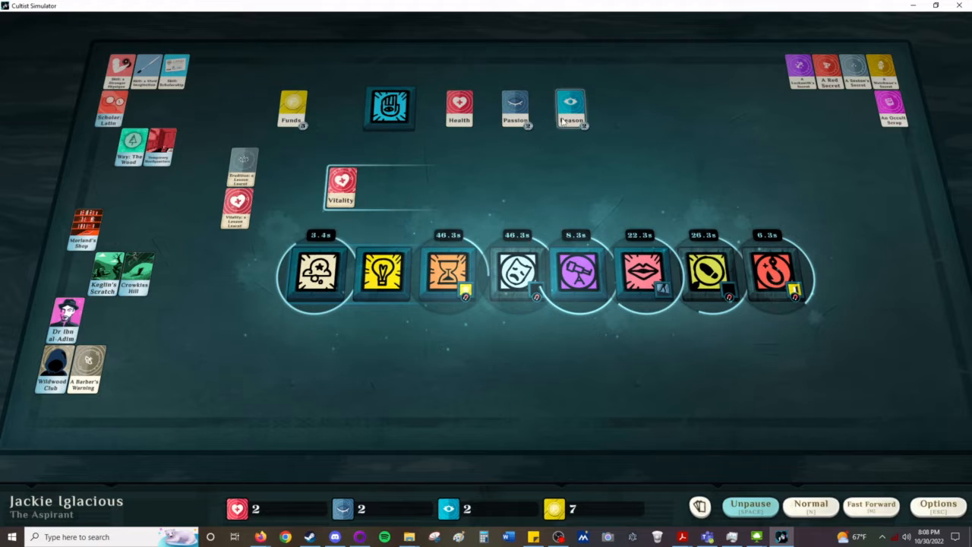
click(382, 275)
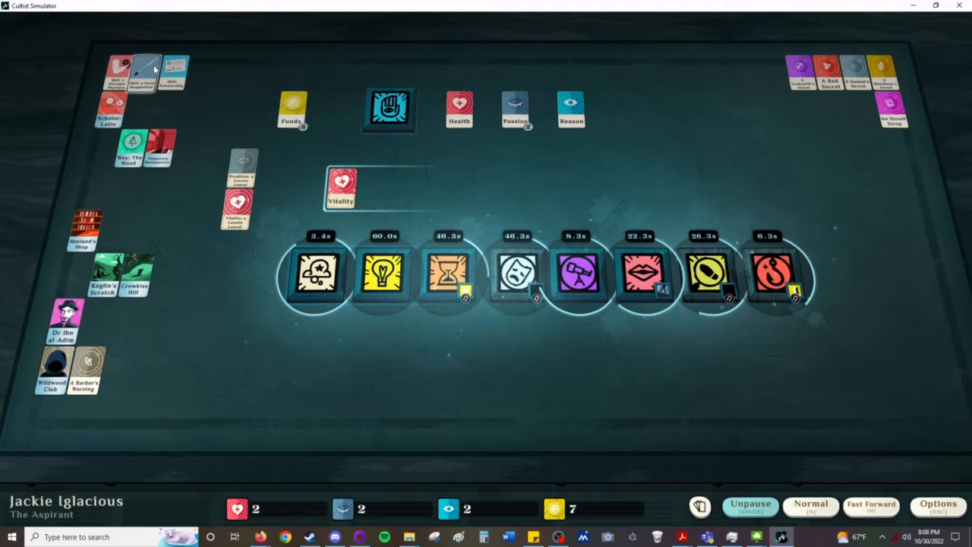
Step: Commit Passion to the Paint action and start the mood-piece painting
click(389, 109)
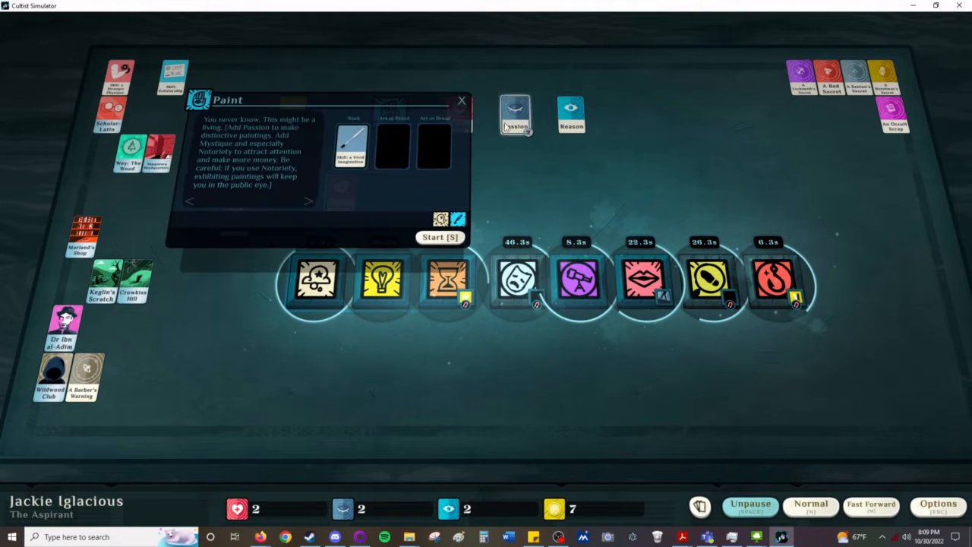
drag(515, 115, 391, 144)
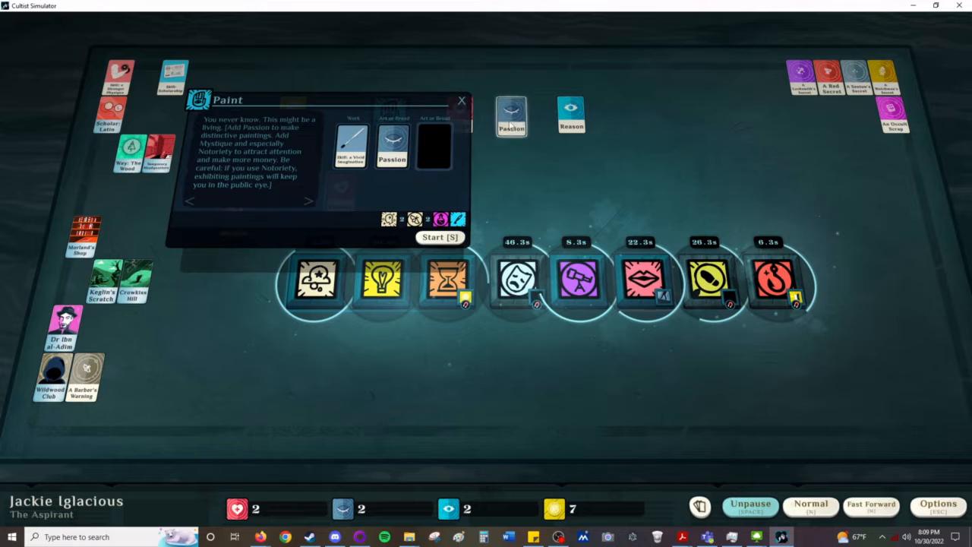
click(440, 237)
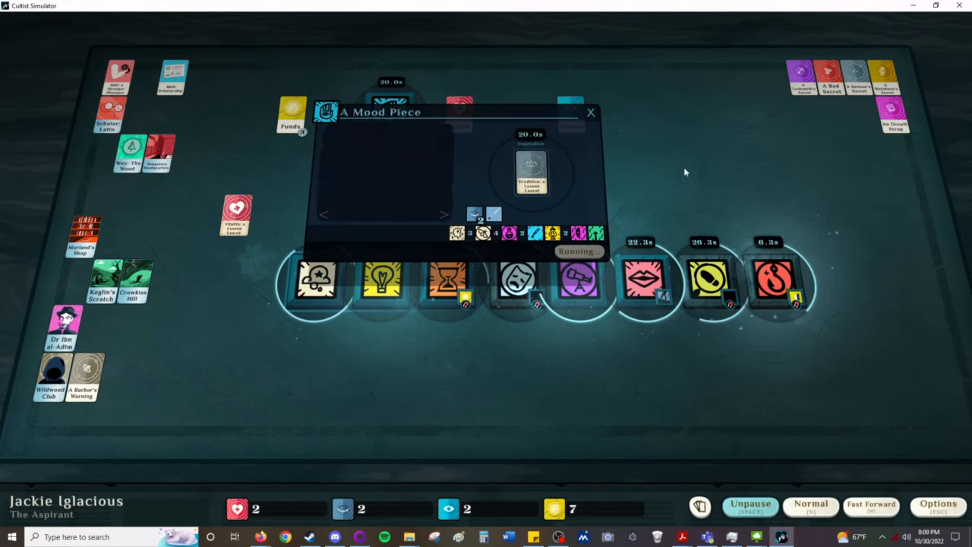
Step: Supply The Expedition Continues stage with a Funds card
click(591, 113)
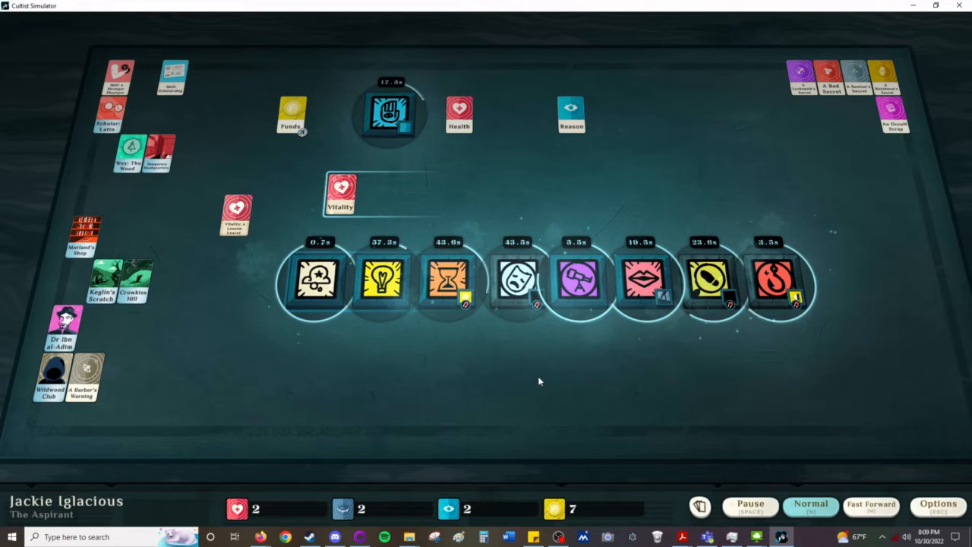
click(317, 284)
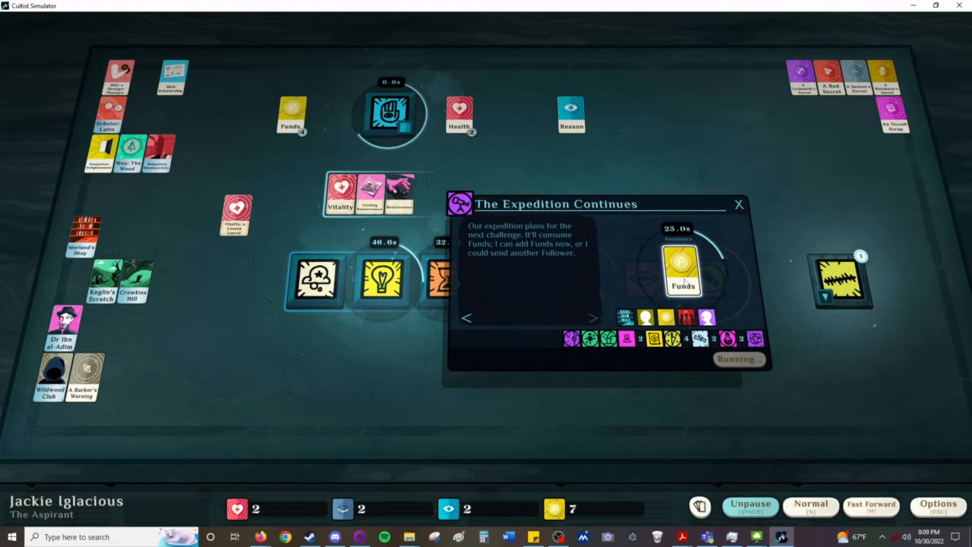
Step: Collect the fallen expedition member Sylvia back to the table
click(738, 203)
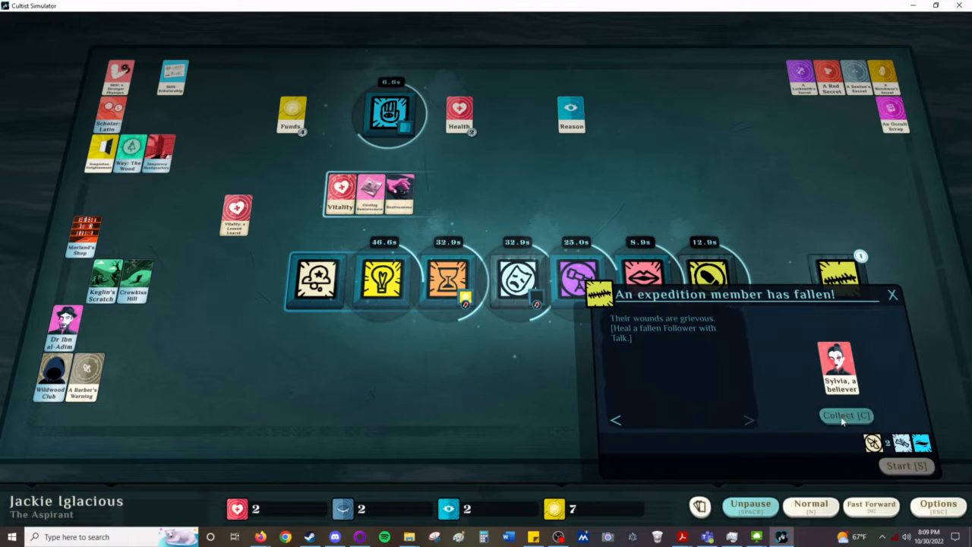
click(846, 416)
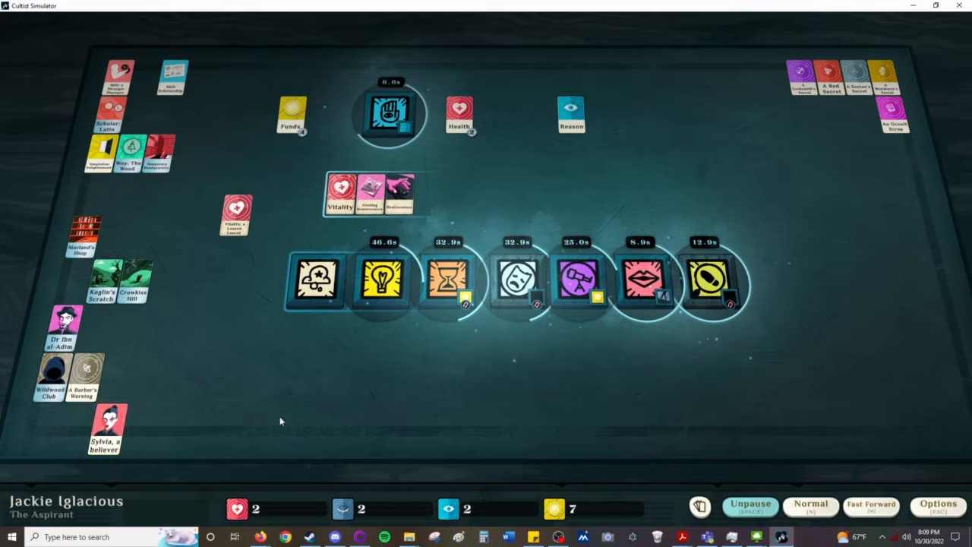
Step: Commit Funds to The Colours of Night painting and start it
click(750, 504)
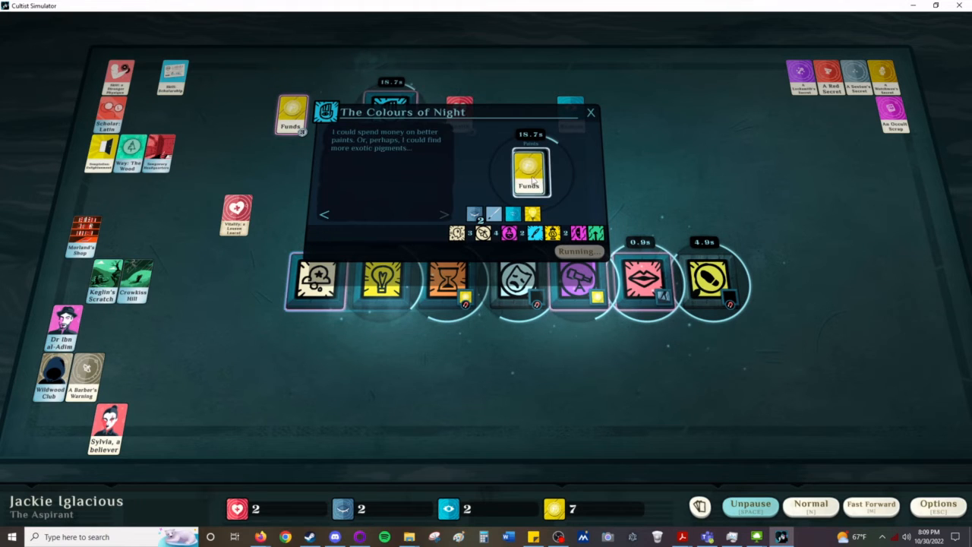
click(591, 112)
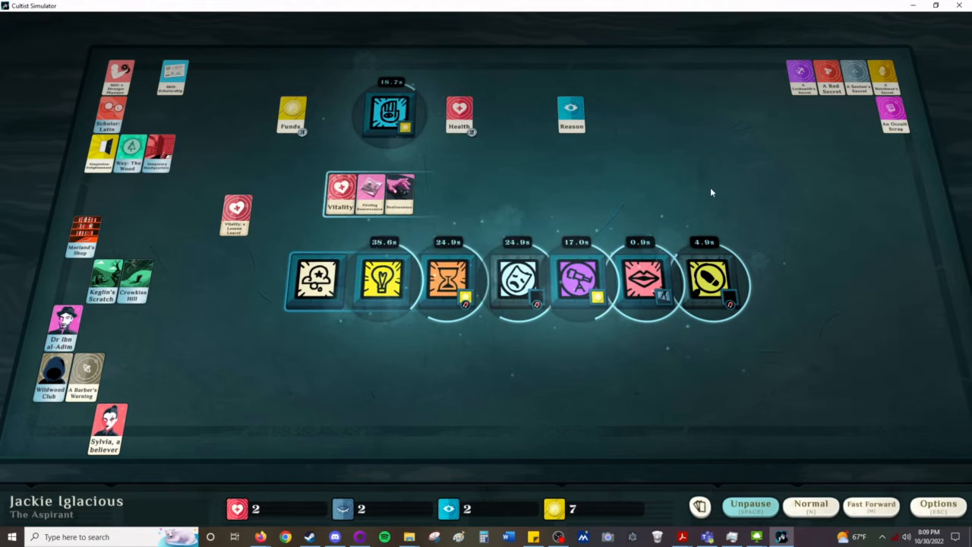
Step: Collect the Notoriety from Ending an Annoyance and view The Artist's Reward funds
click(750, 504)
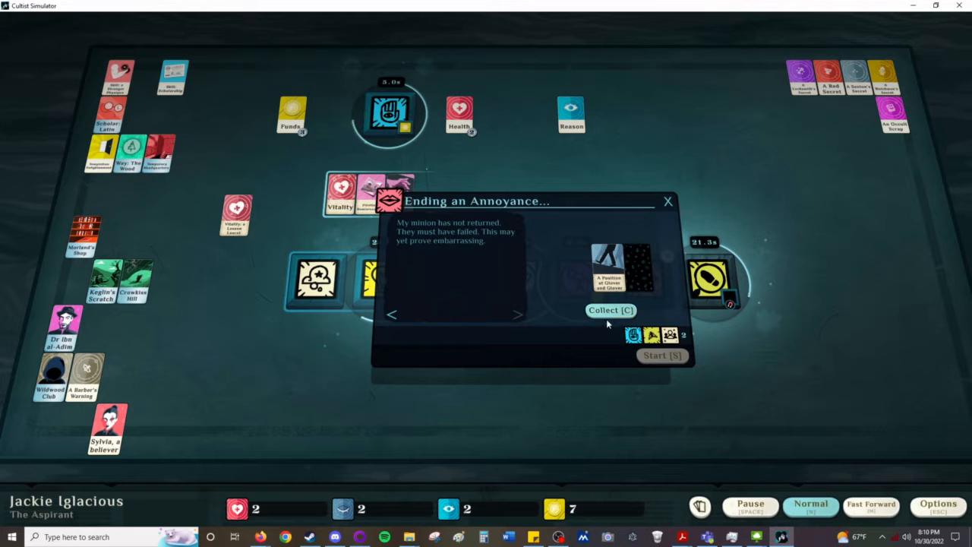
click(610, 310)
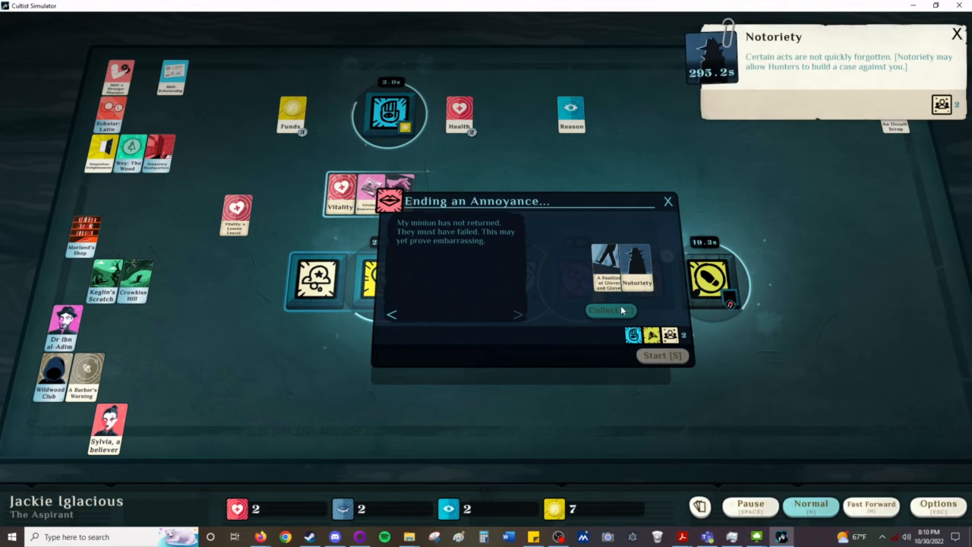
click(610, 310)
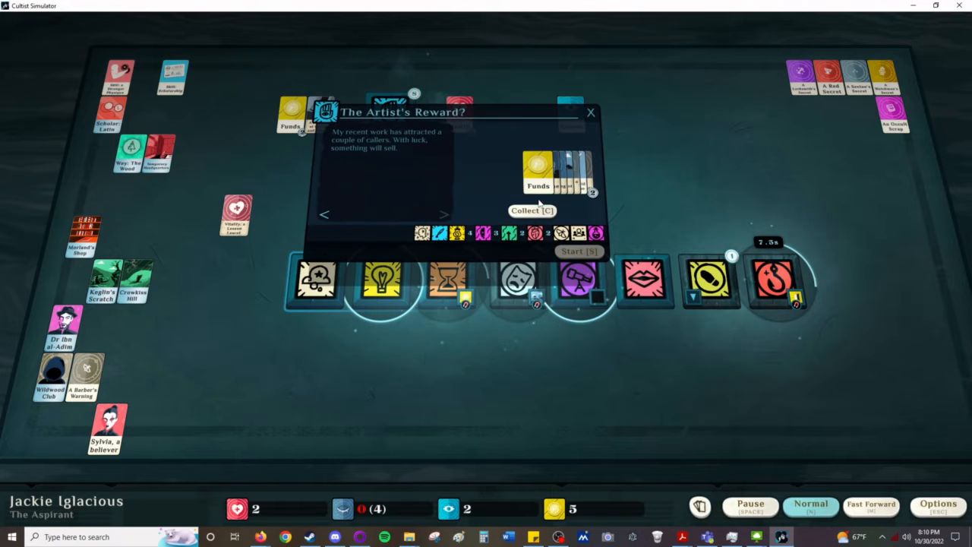
Step: Collect the Reason from Read Whatever Is To Hand and tidy the cards into a row
click(531, 210)
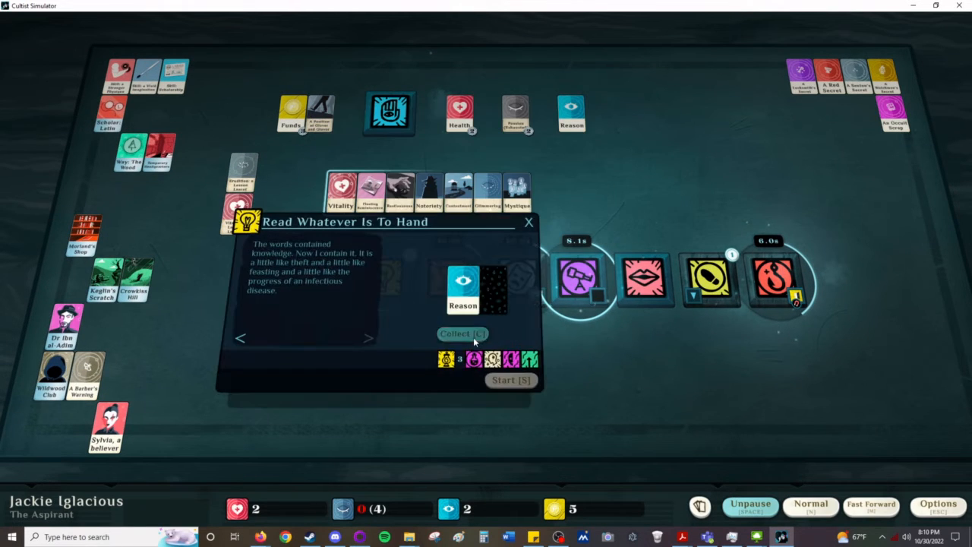
click(462, 334)
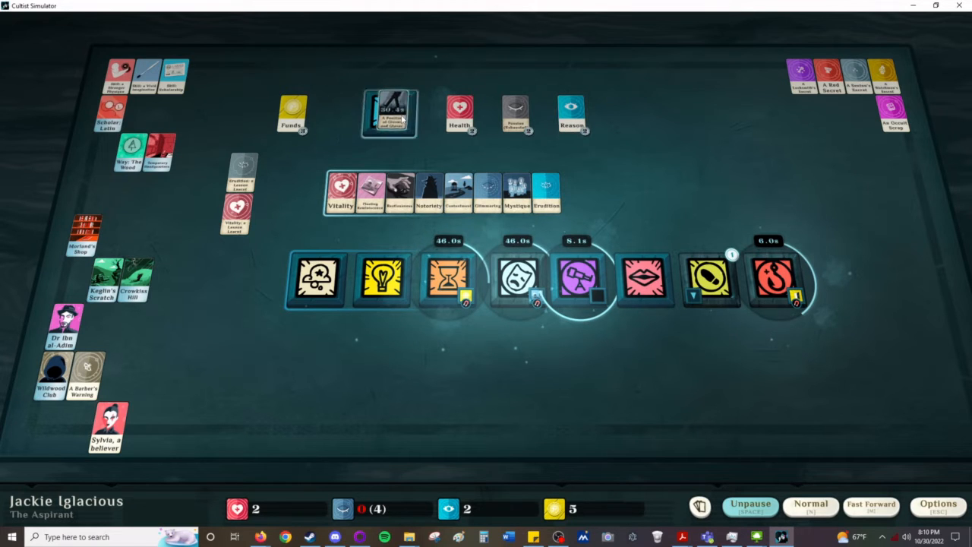
Step: Collect the Considering the Evidence result, leaving the detective with no case
click(388, 114)
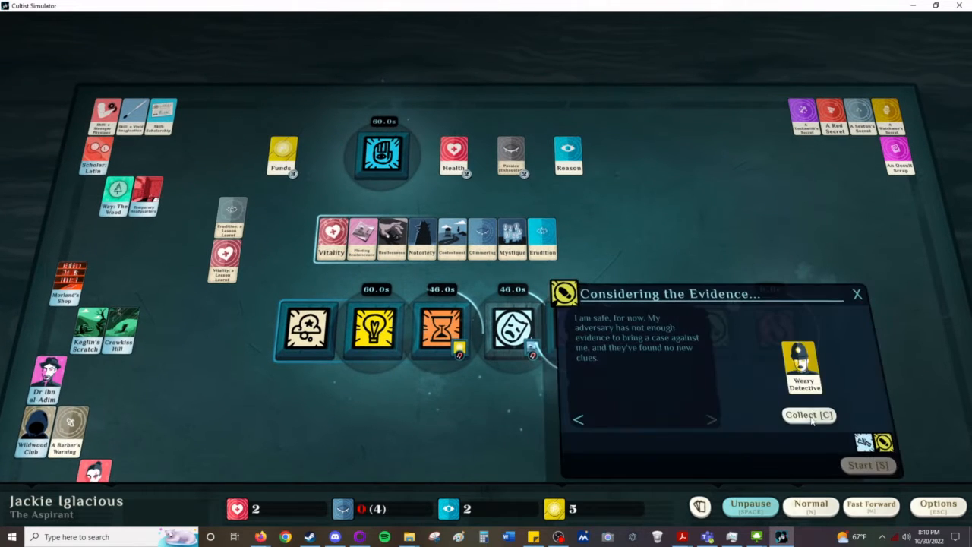
click(808, 414)
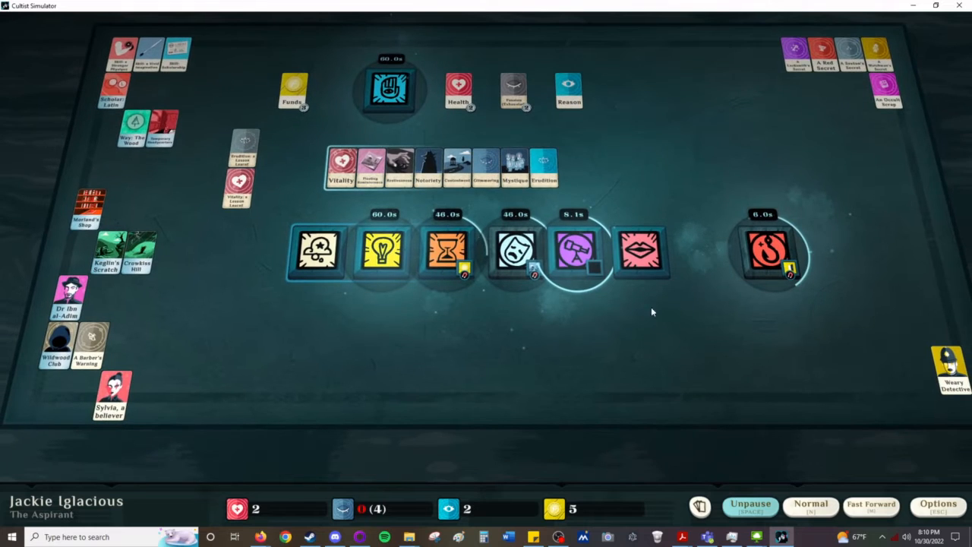
Step: Start the 'Our strength may not be enough' expedition stage and let time run
click(574, 250)
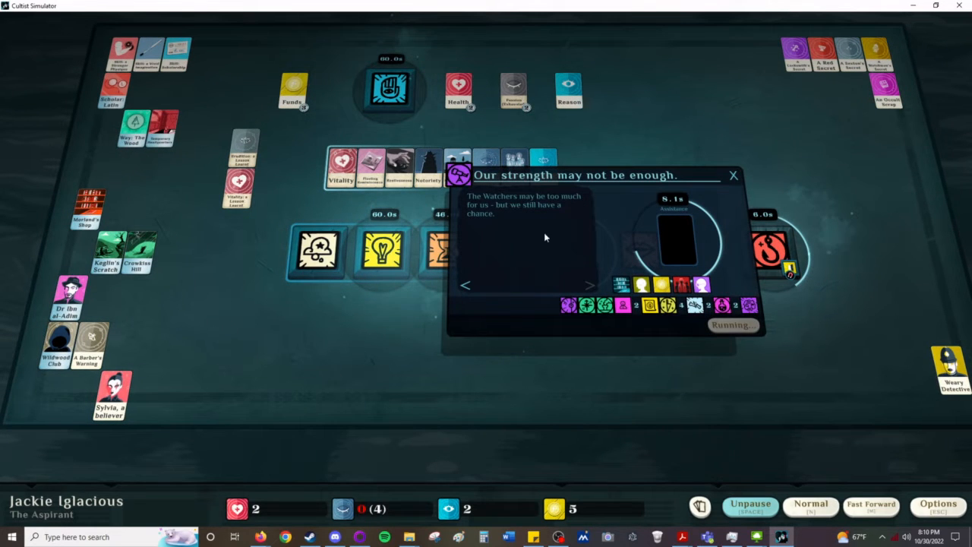
click(732, 176)
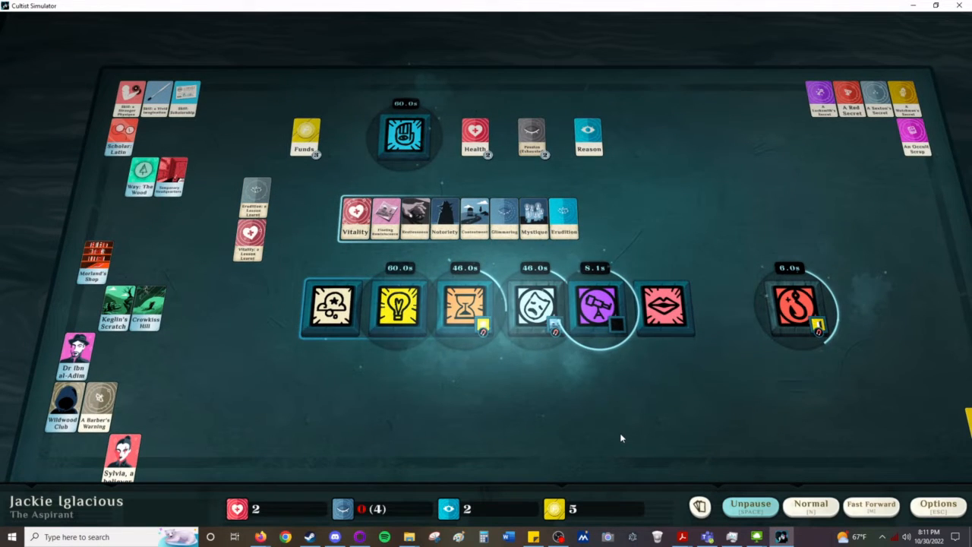
click(750, 504)
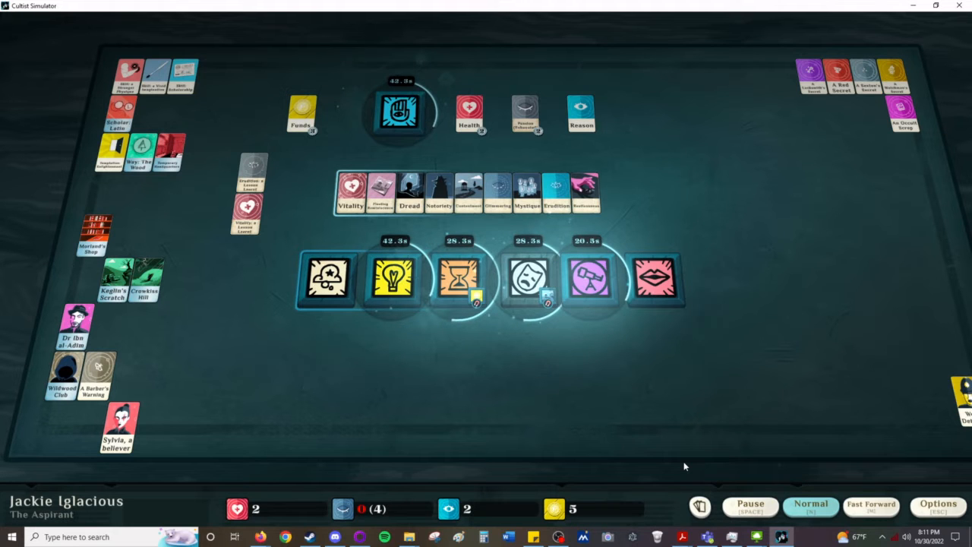
mouse_move(656, 470)
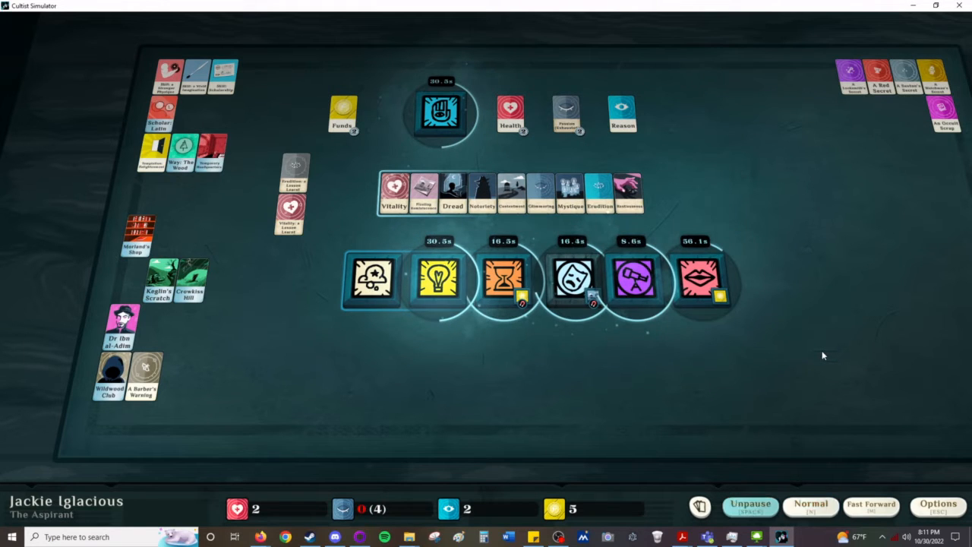
Step: Let the timers advance and dismiss the fallen-member window, leaving Dread on the table
click(750, 505)
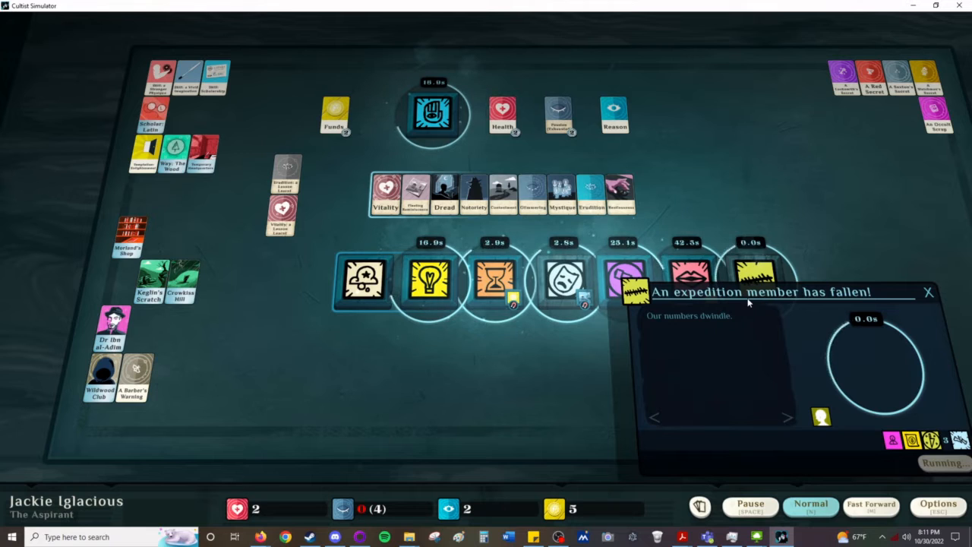
click(928, 291)
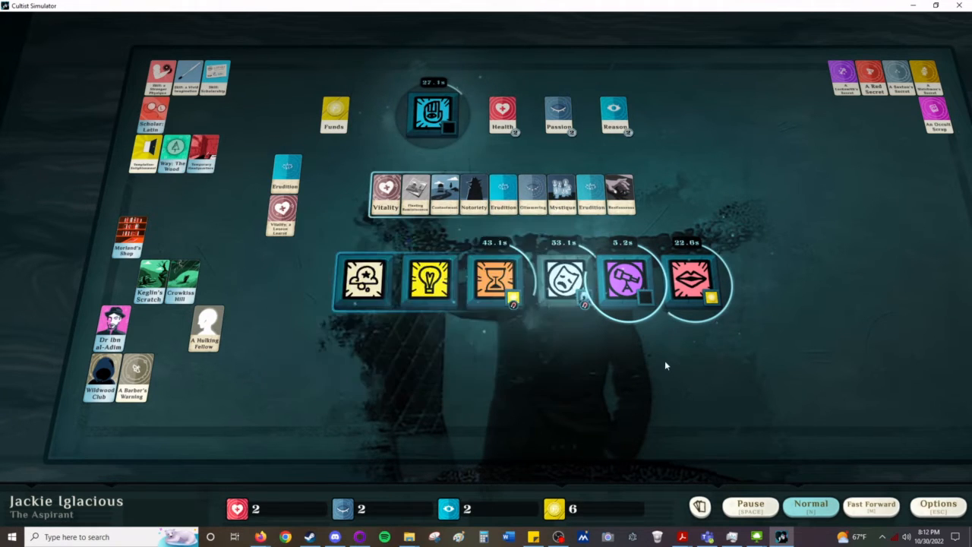
Step: Start 'Increase my Reason?' with a text and 'Clear my Mind?' with the Dread card
click(431, 281)
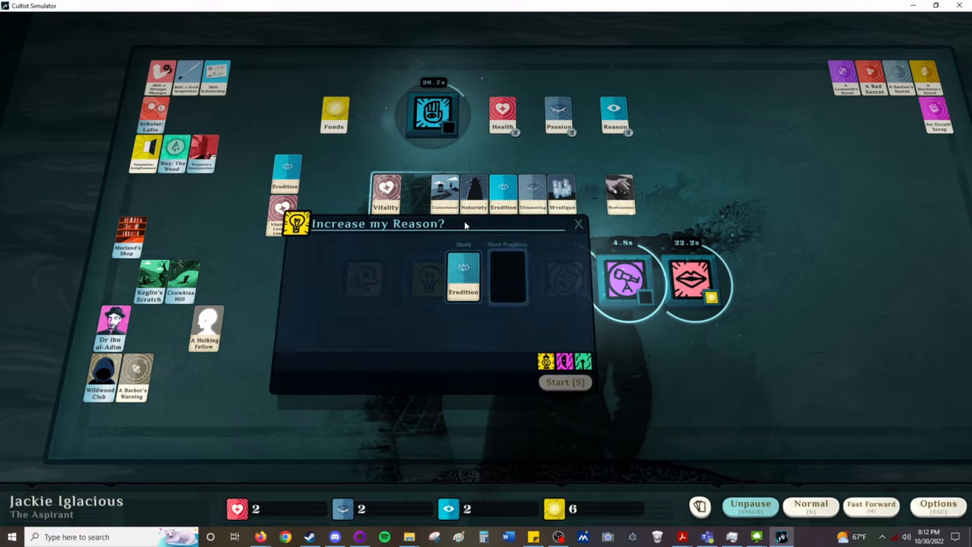
click(565, 382)
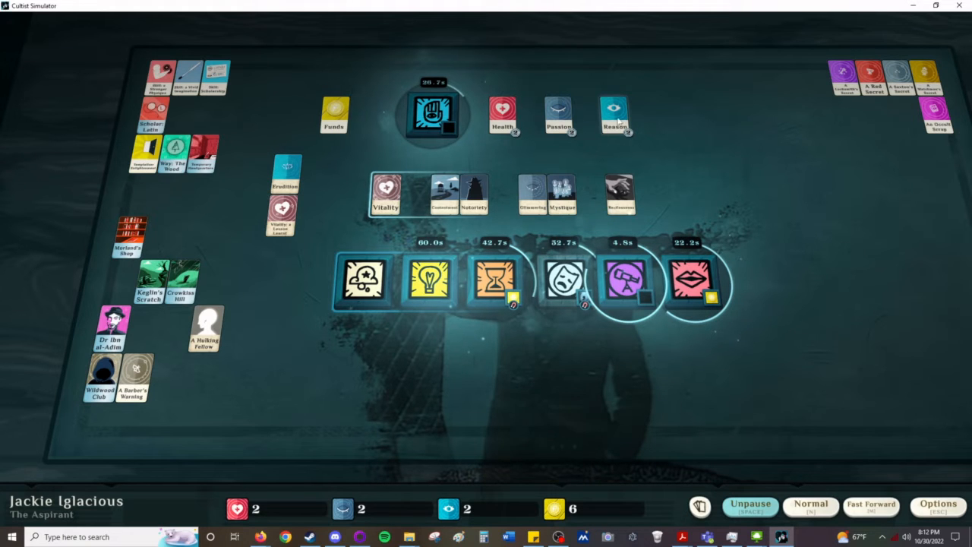
click(750, 504)
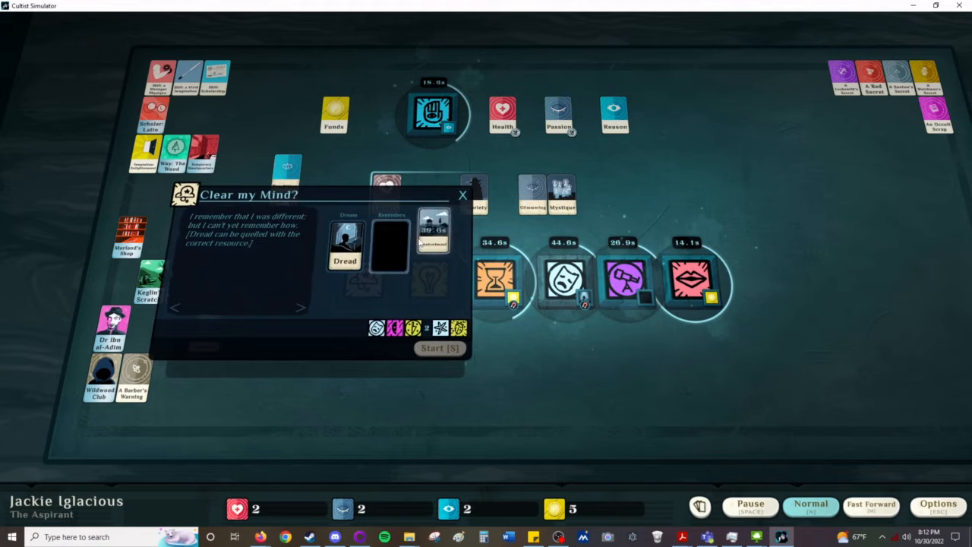
Step: Start the expedition stage again so six timed tasks run
click(461, 194)
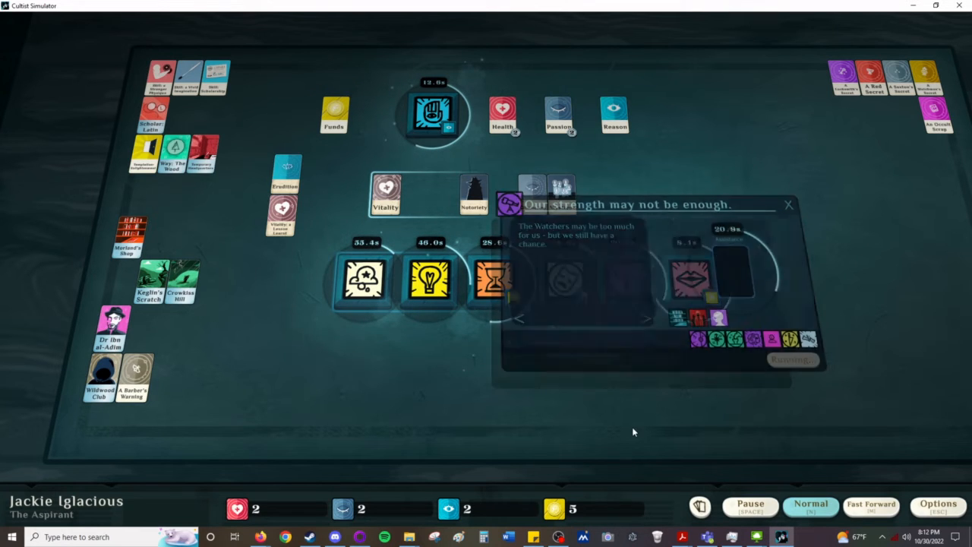
click(787, 204)
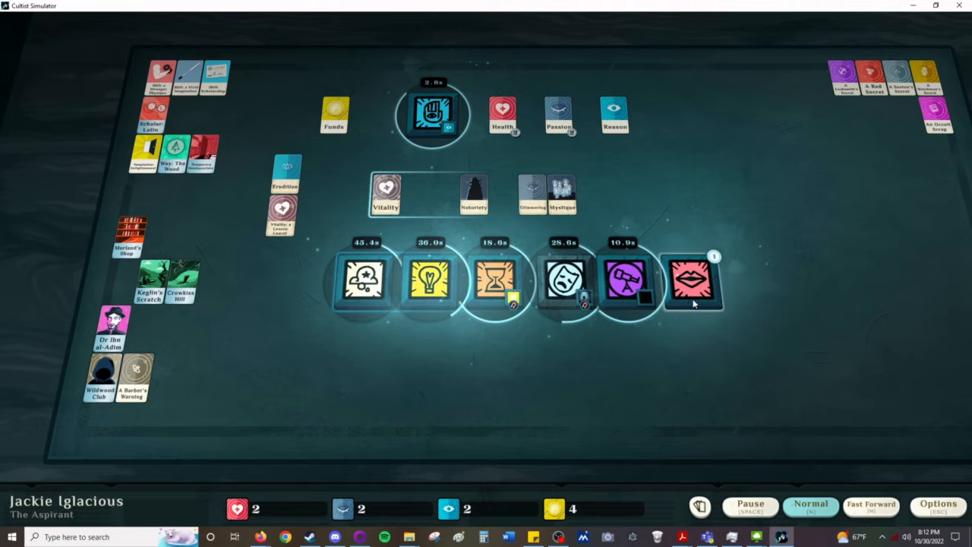
Step: Set up Talk and read Sylvia's follower details
click(689, 279)
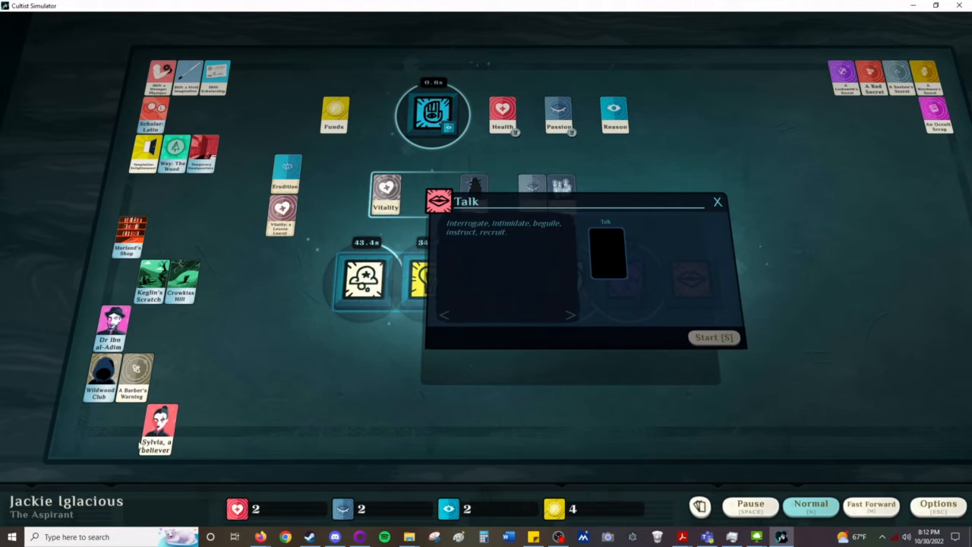
click(159, 428)
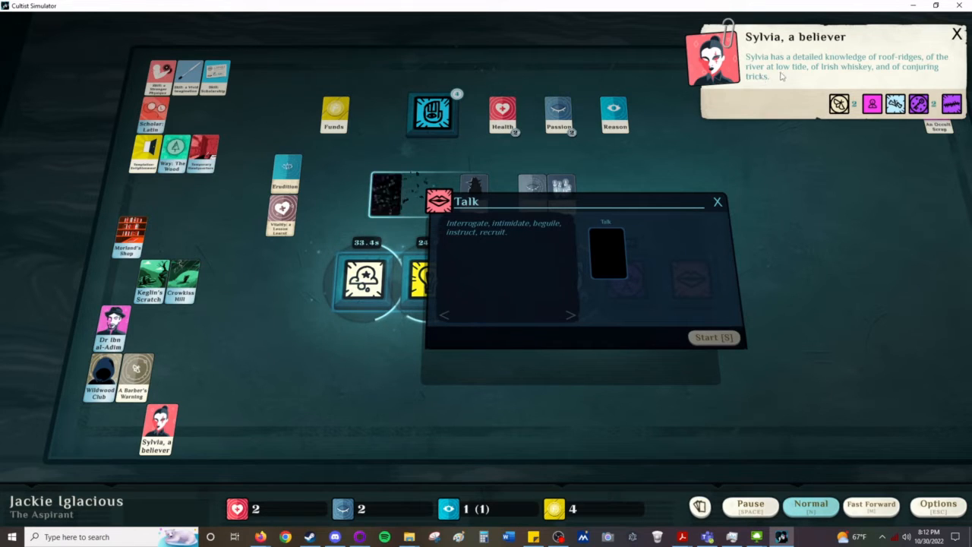
Step: View the overtime result window showing Mr Alden's new demand
click(750, 504)
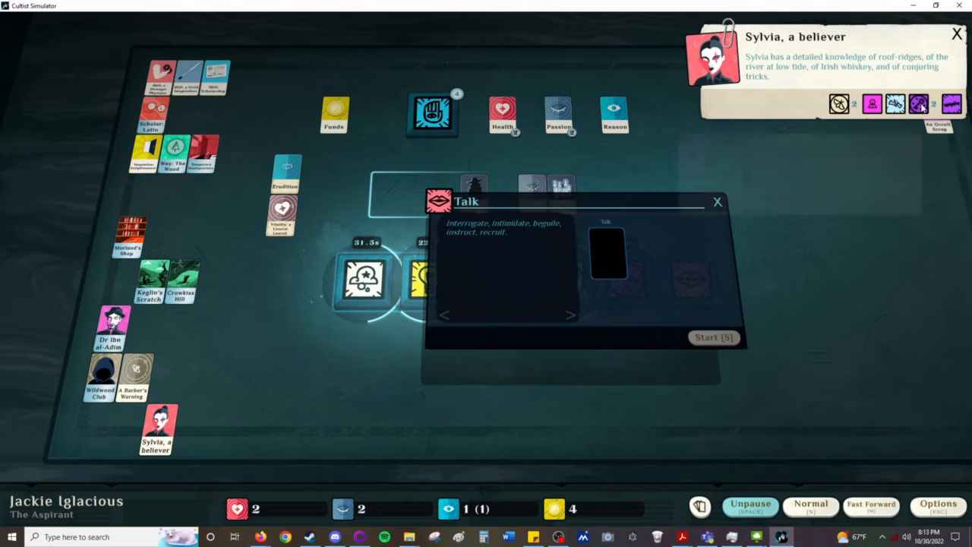
click(919, 104)
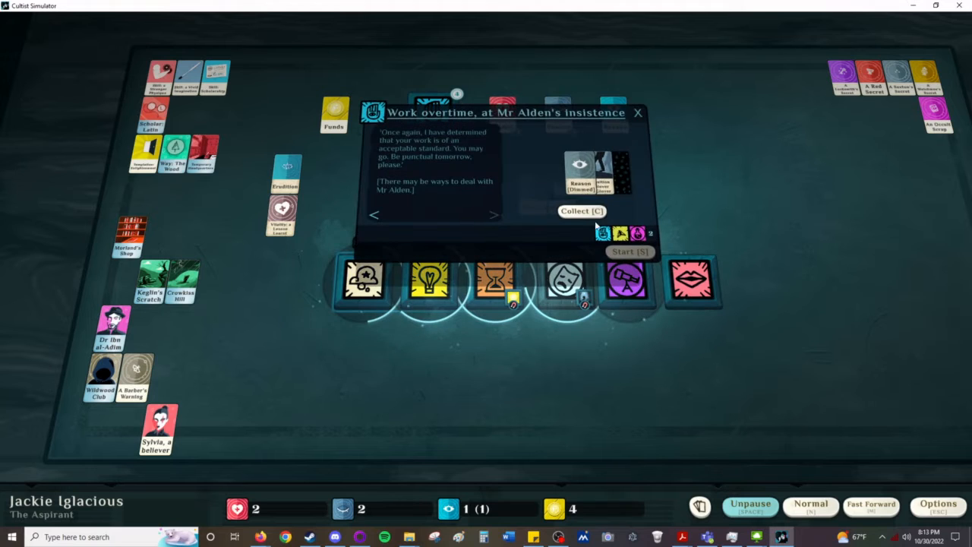
Step: Begin the Work at Glover & Glover shift and resume the flow of time
click(637, 112)
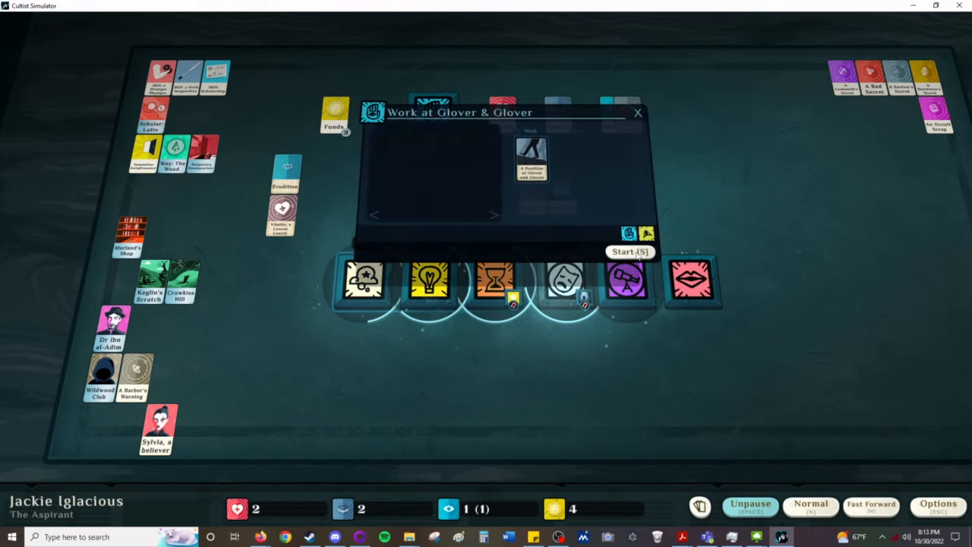
click(628, 252)
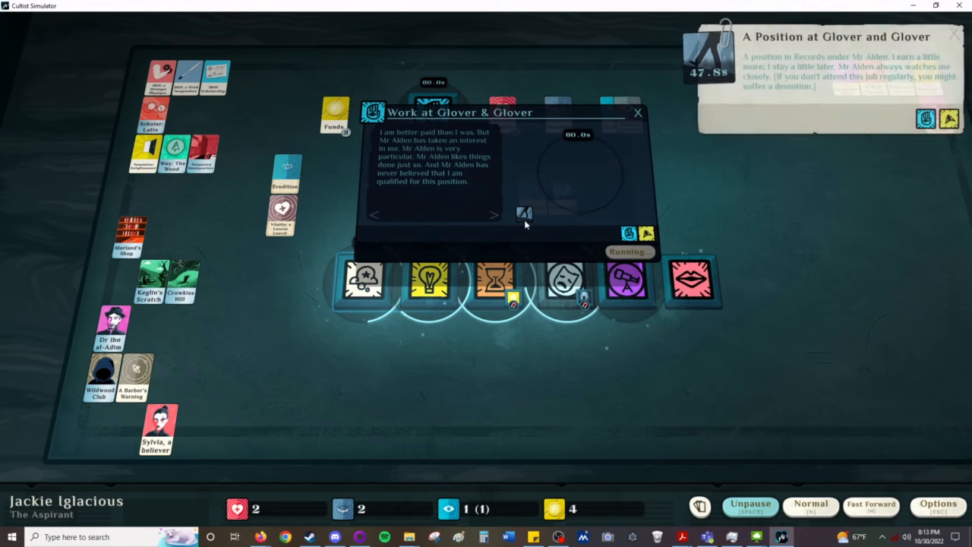
click(637, 113)
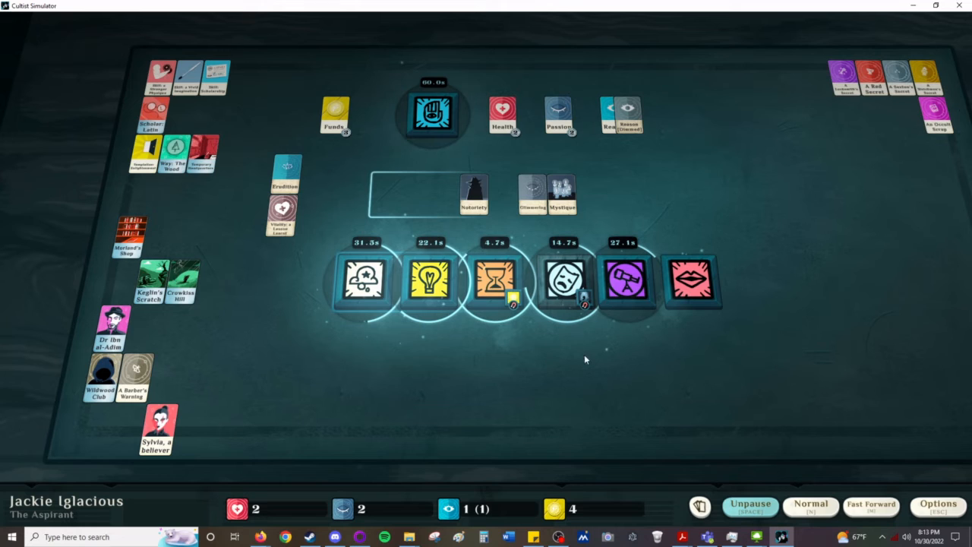
mouse_move(555, 405)
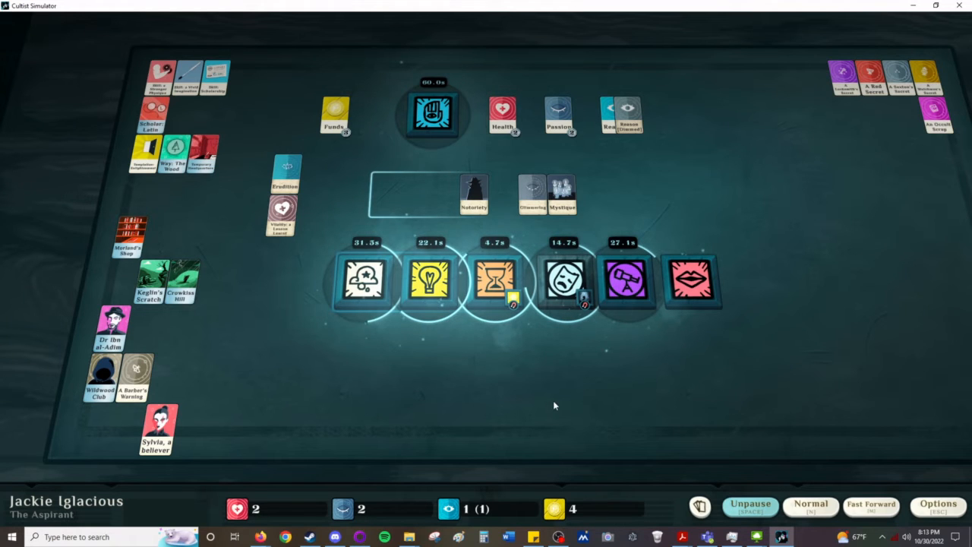
click(750, 504)
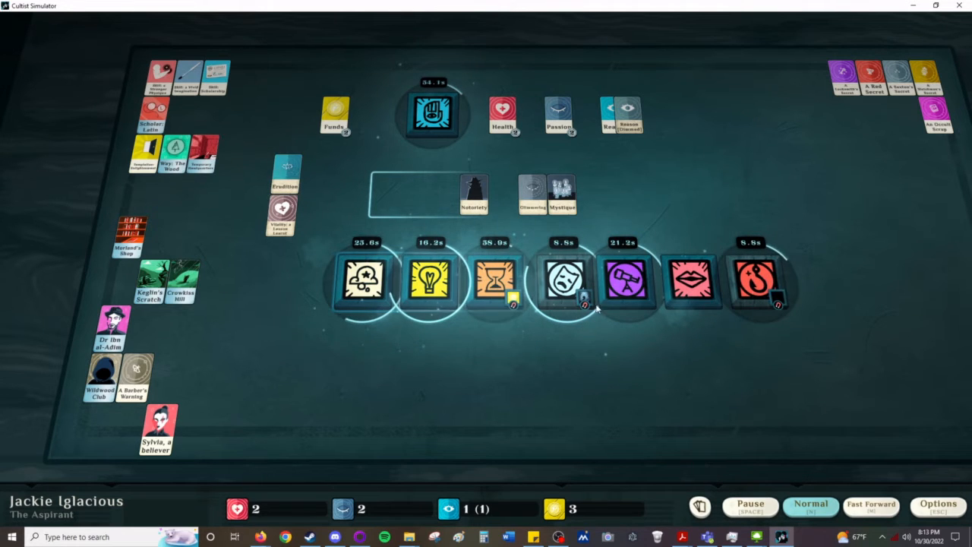
mouse_move(686, 322)
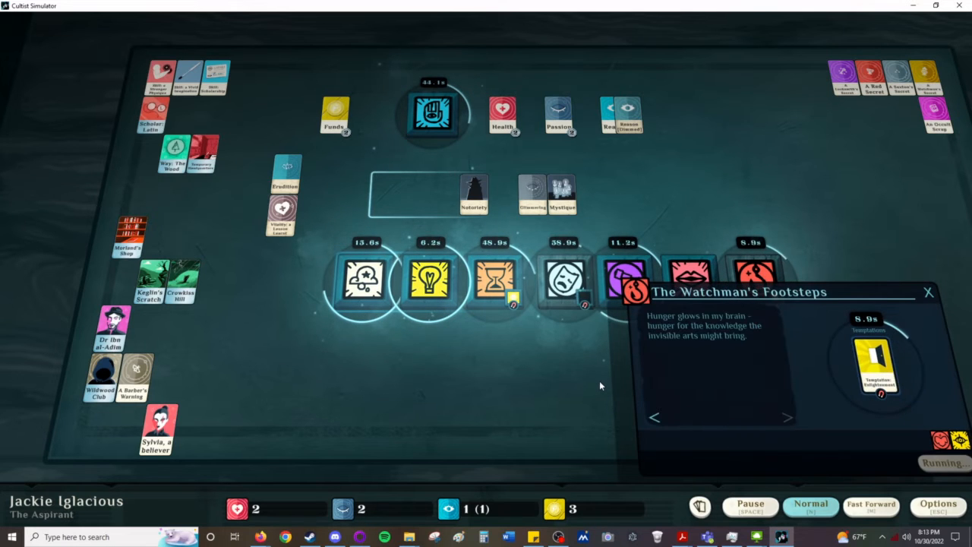
Step: Move on from The Watchman's Footsteps and read The Watchers' End
click(928, 292)
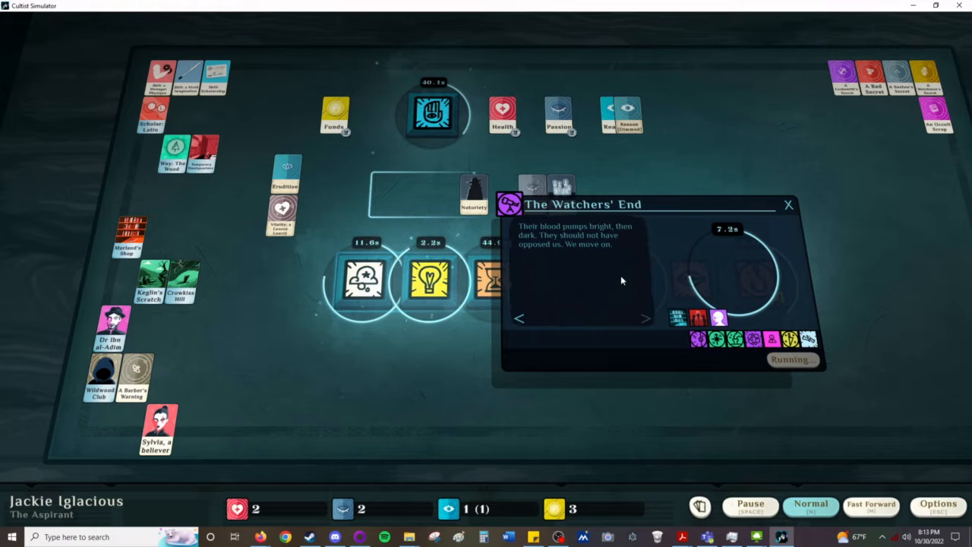
mouse_move(601, 249)
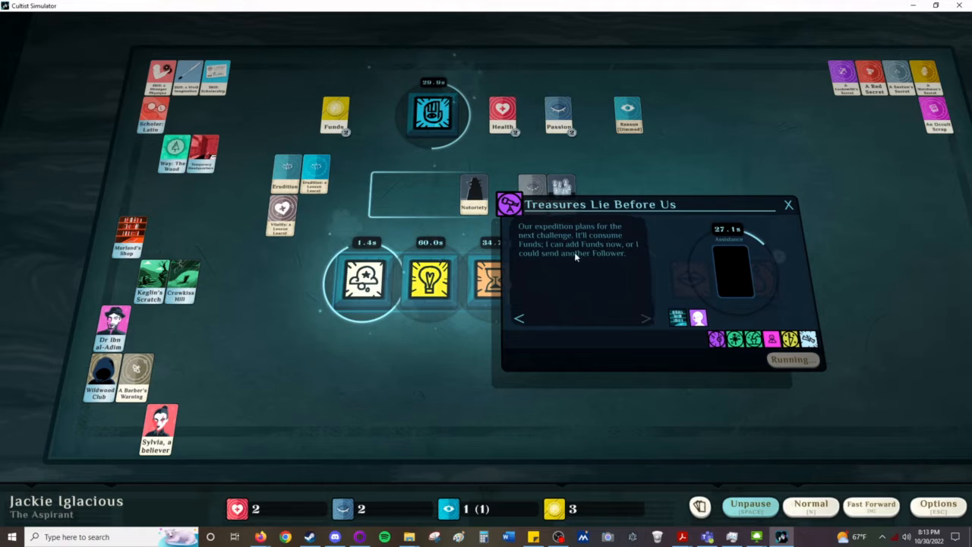
click(788, 203)
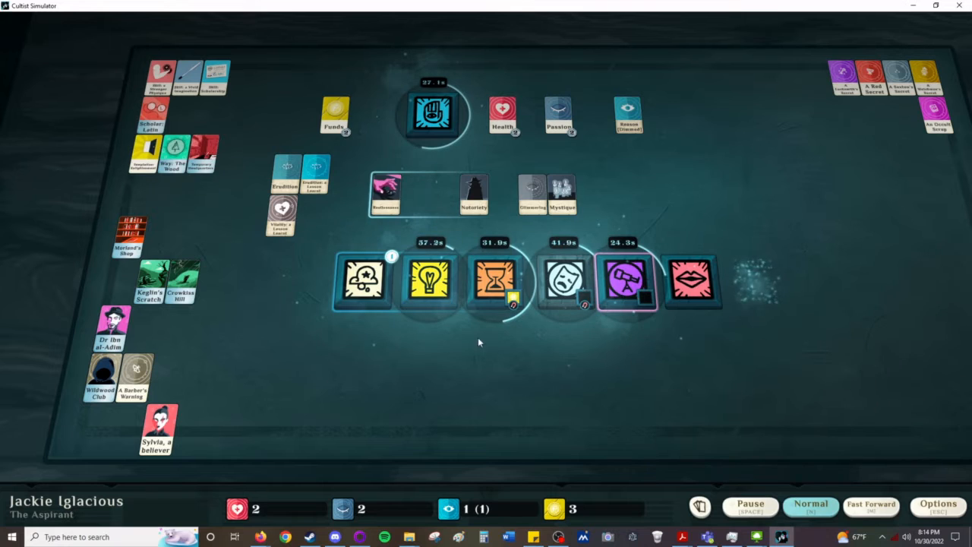
Step: Advance the expedition to Treasures Lie Before Us with a card in its slot
click(363, 279)
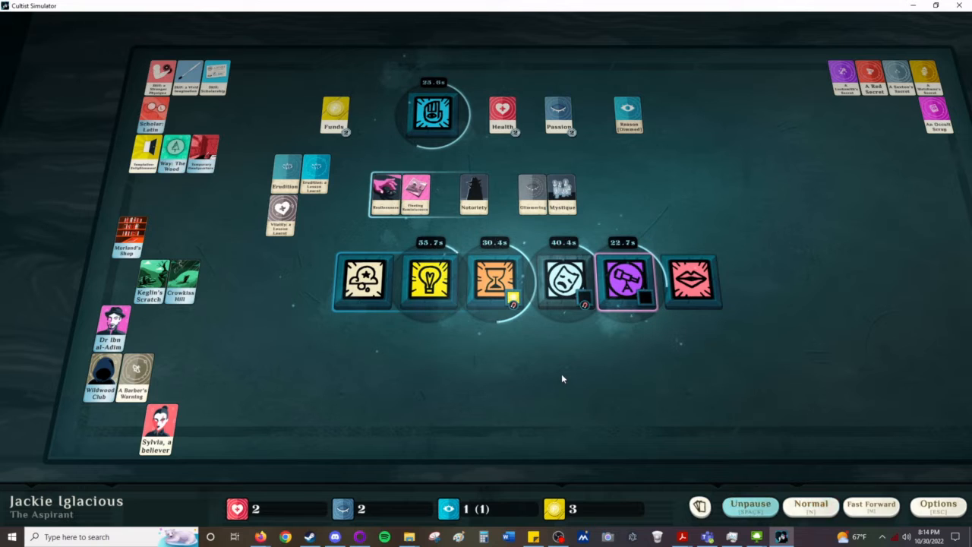
drag(501, 113, 349, 271)
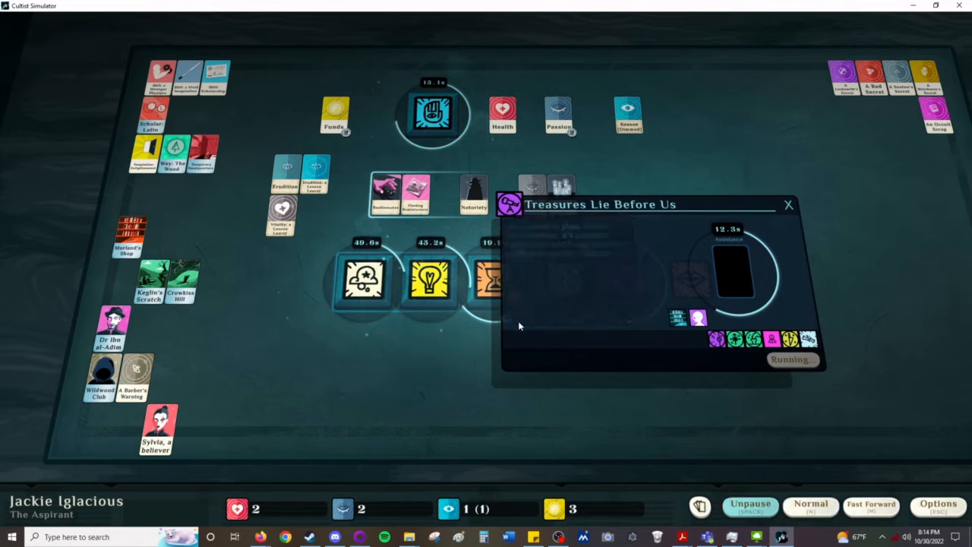
Step: Reread the expedition's earlier strength warnings and close the expedition window
click(644, 319)
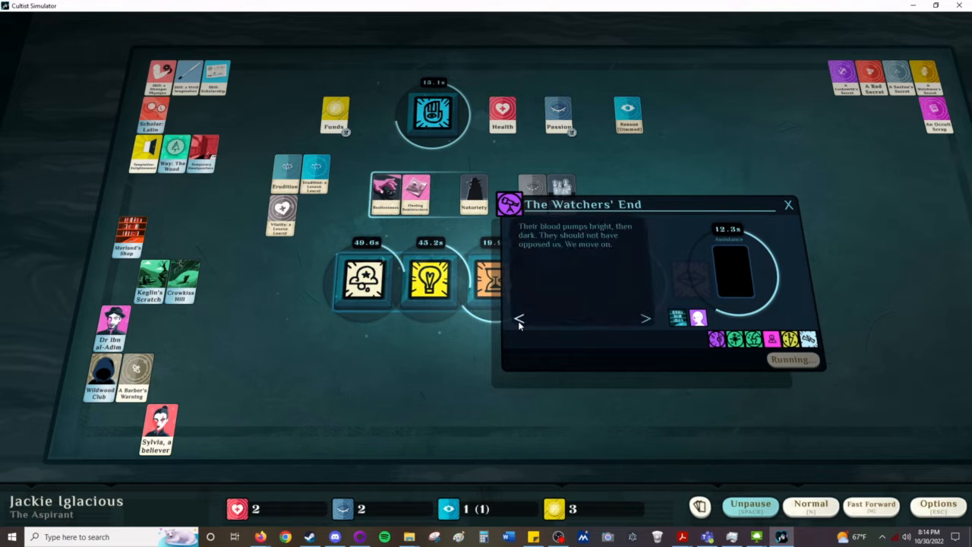
click(644, 317)
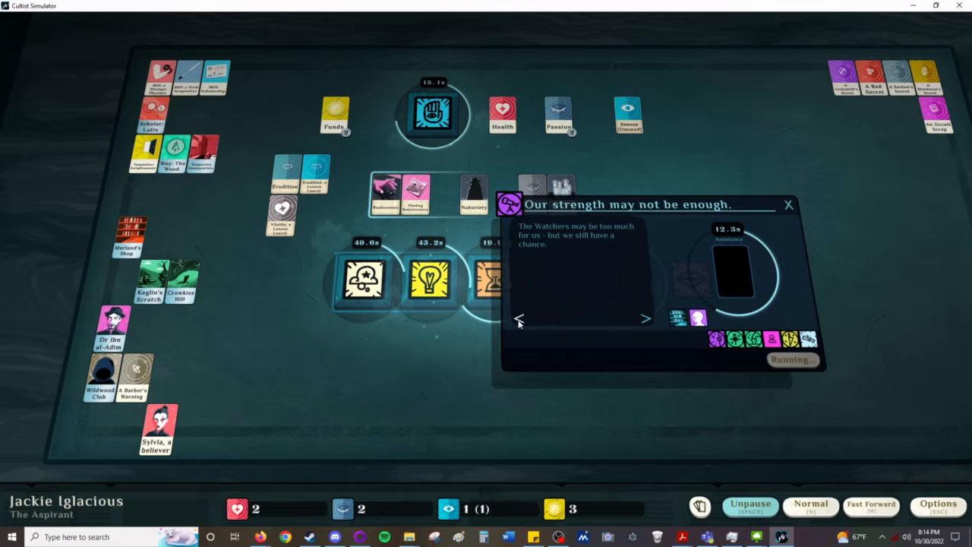
mouse_move(592, 406)
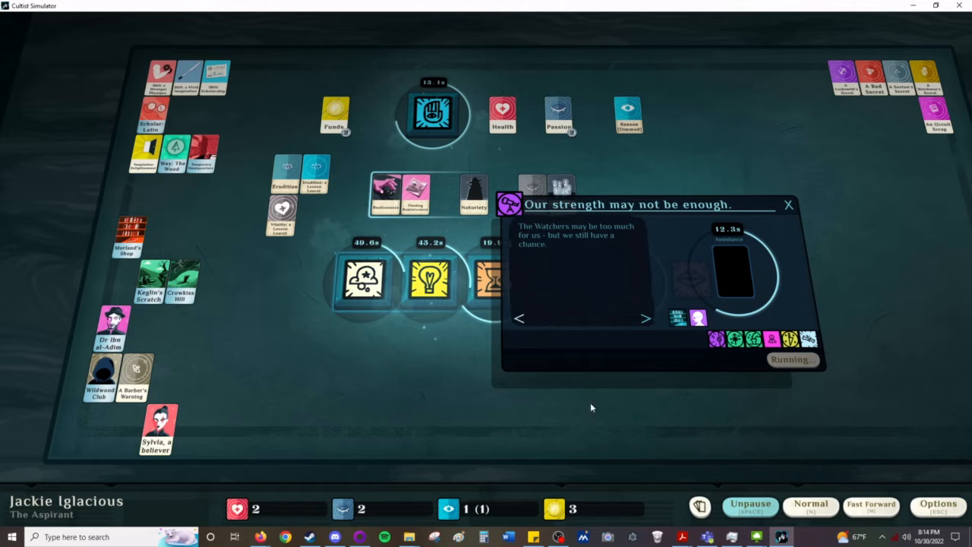
click(788, 205)
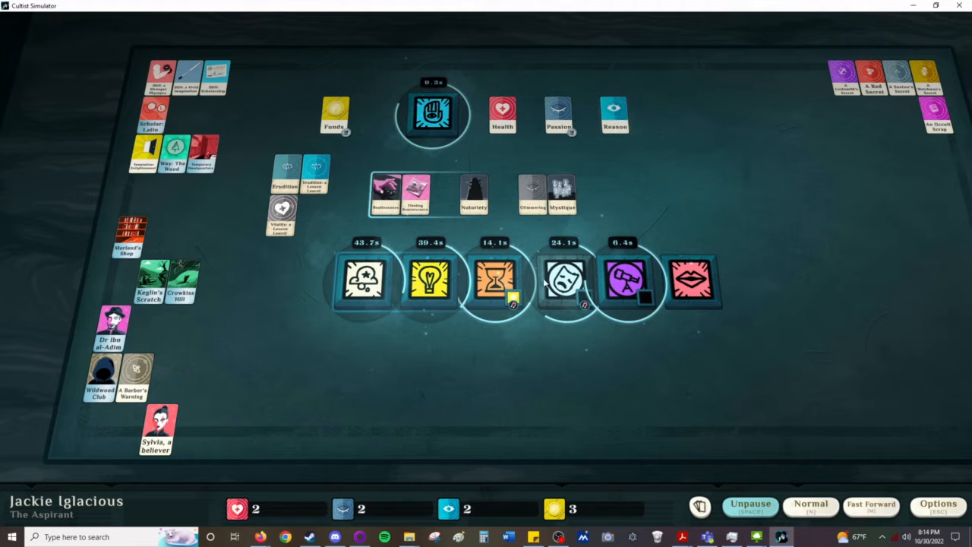
mouse_move(501, 422)
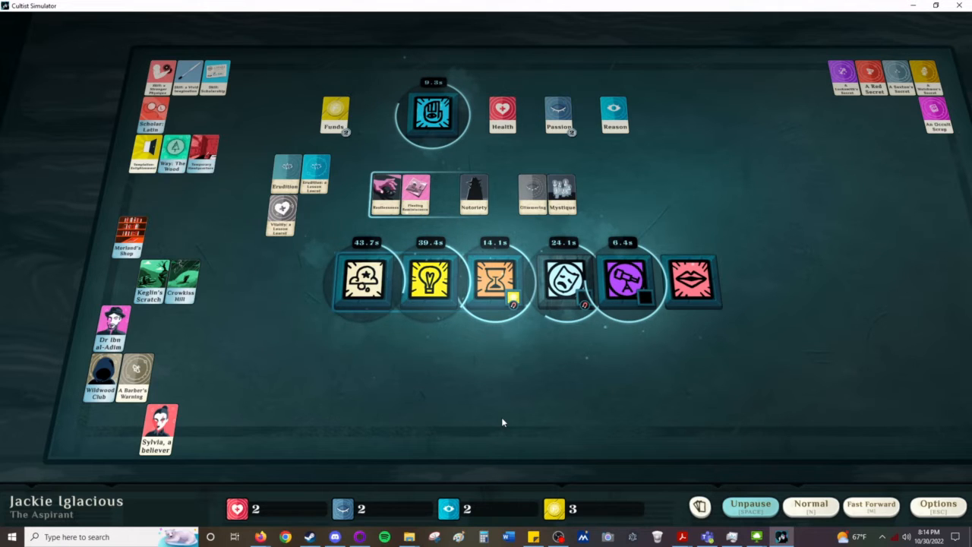
Step: Resume time, inspect the follower Sylvia's details, and open an empty Work action
click(750, 504)
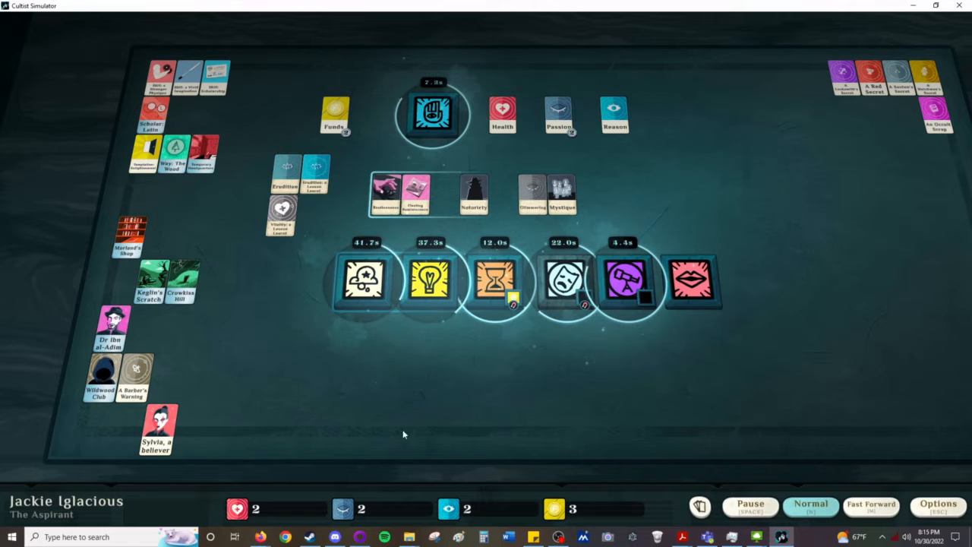
click(155, 428)
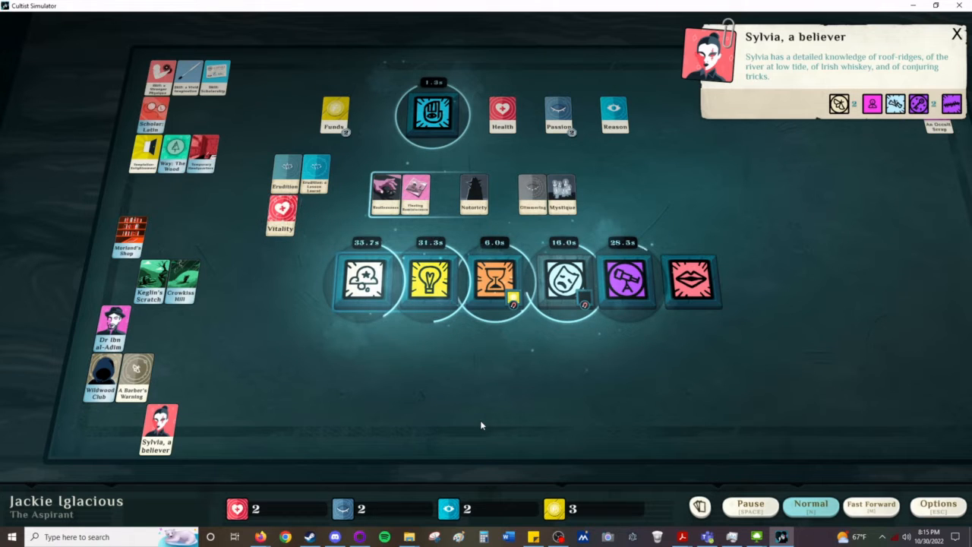
click(956, 33)
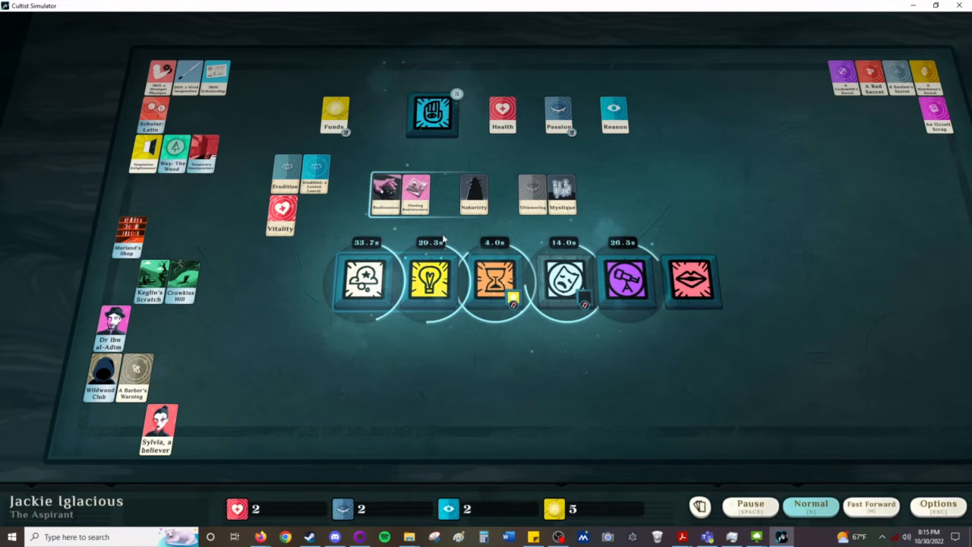
click(431, 114)
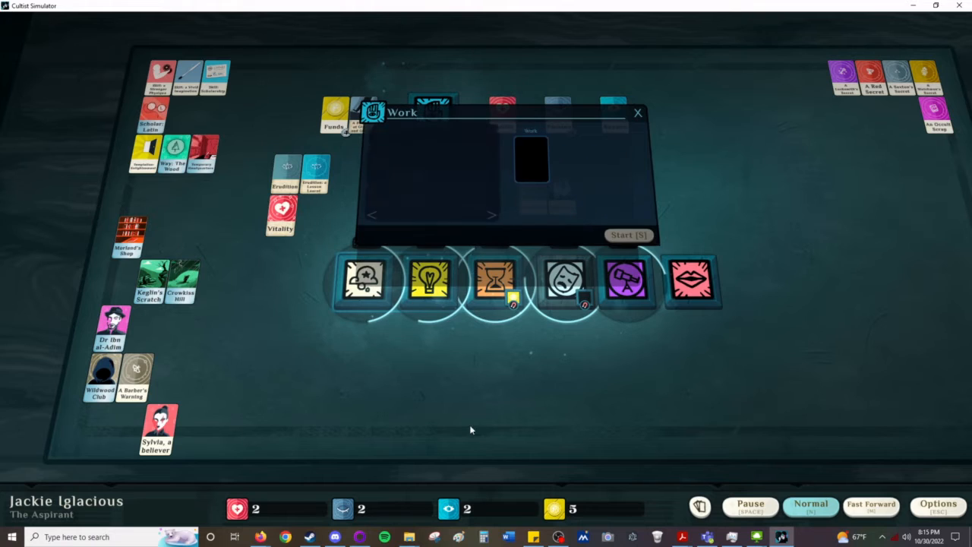
Step: Read the Strathcoyne's Treasures text and the new Despair warning about feeding Dread
click(629, 234)
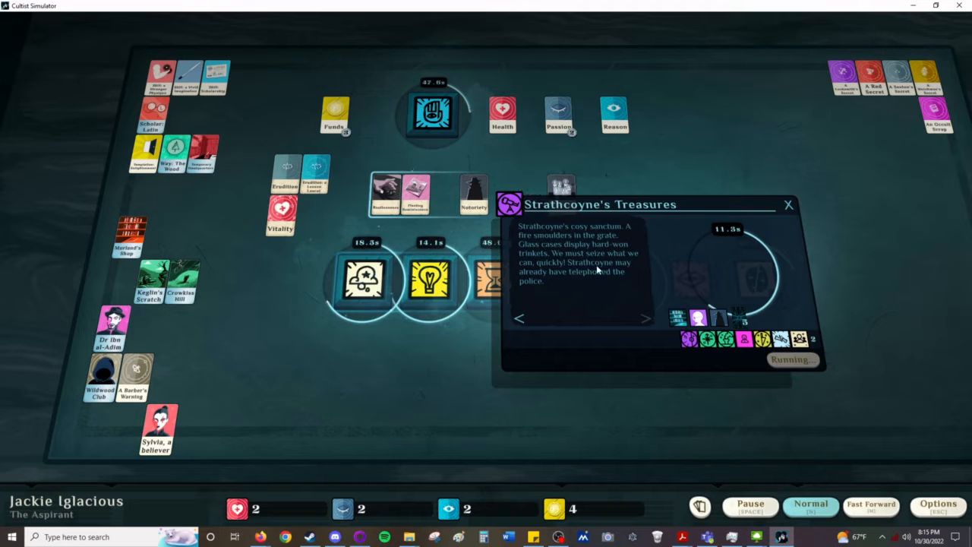
mouse_move(763, 419)
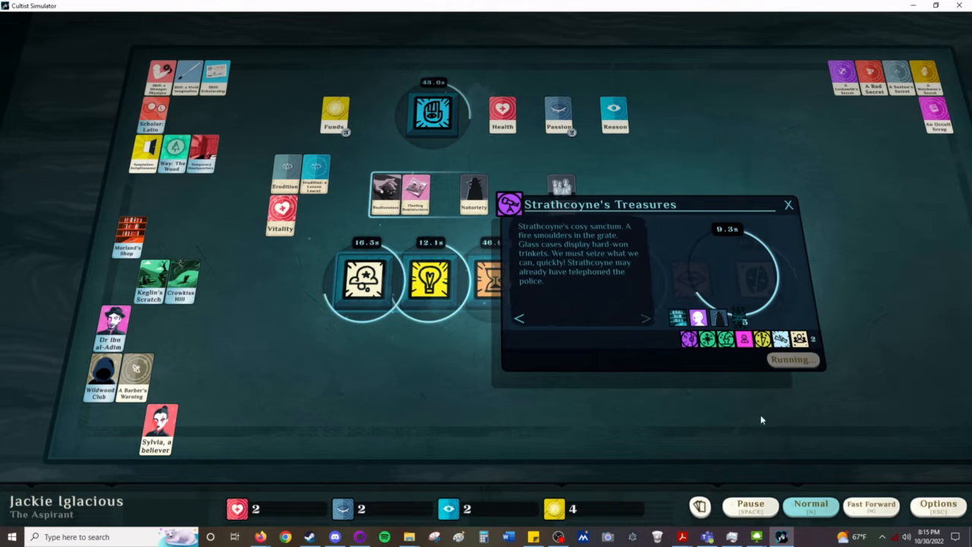
click(787, 205)
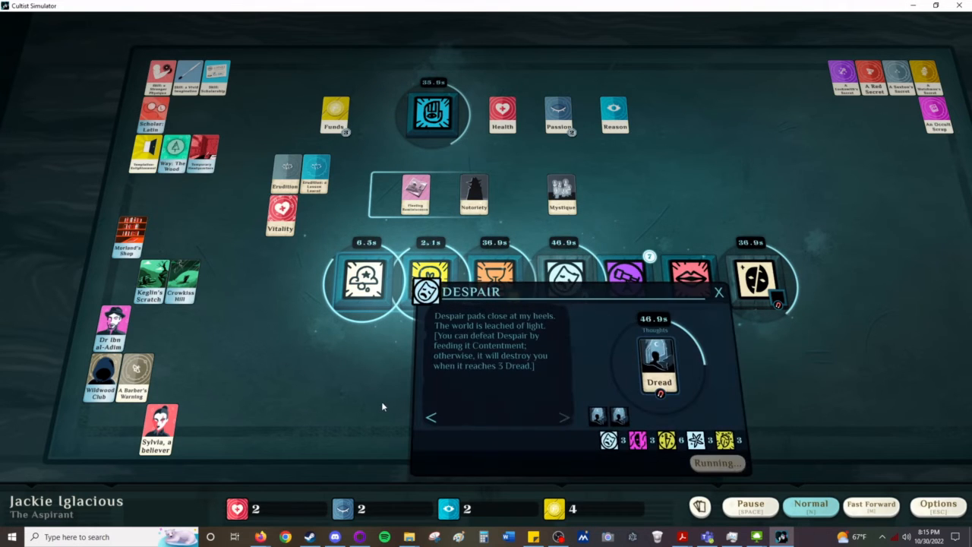
Step: Collect the books from Strathcoyne's Treasures and the reward from An Early Night
click(717, 291)
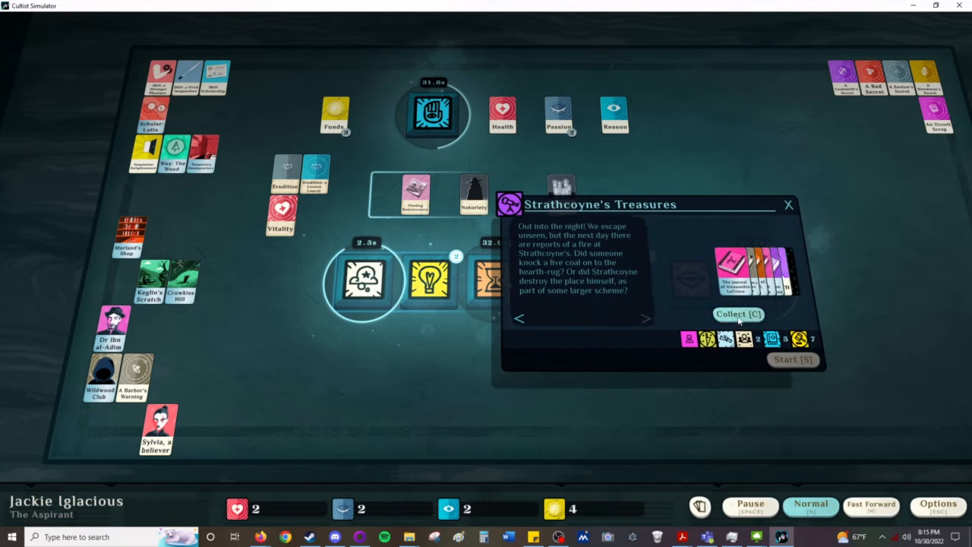
click(738, 312)
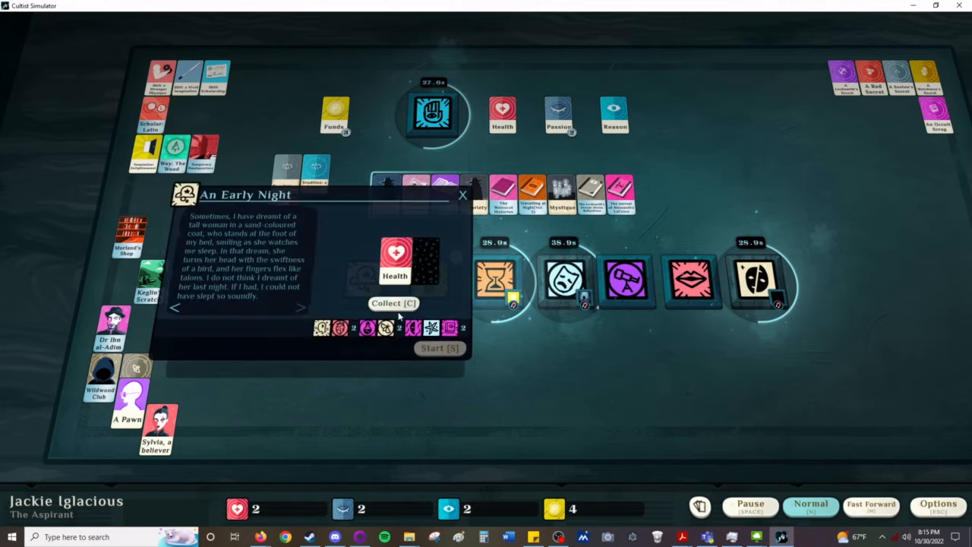
click(392, 304)
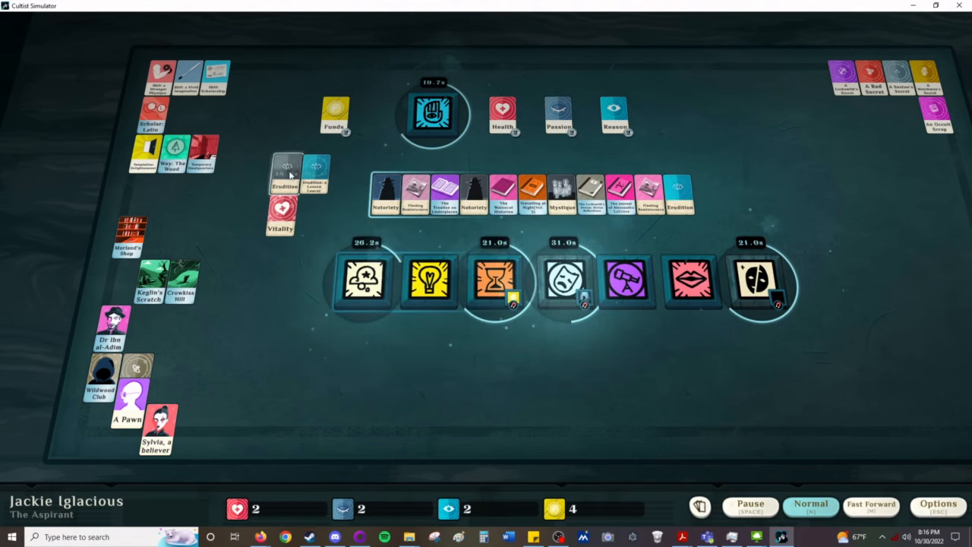
Step: Start Exercise the Mind with erudition
click(428, 281)
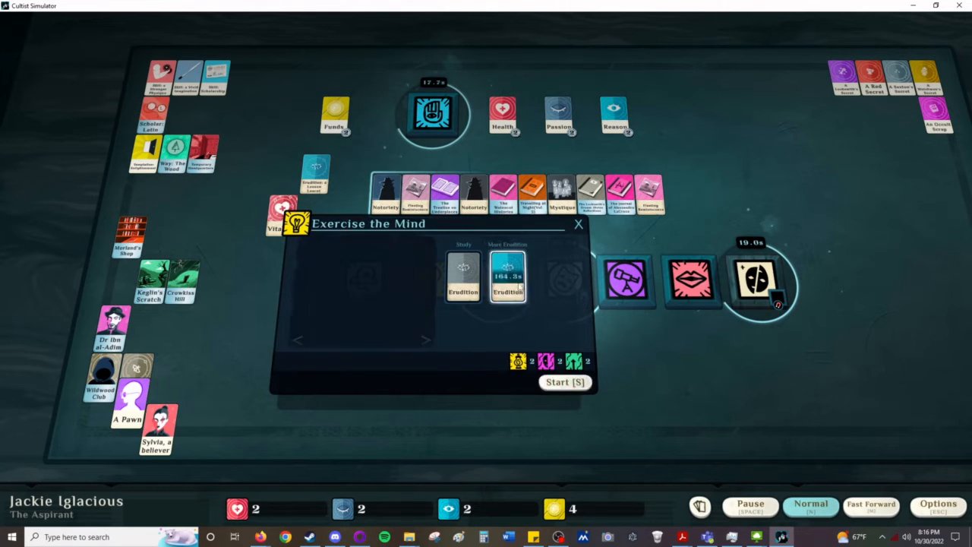
click(579, 225)
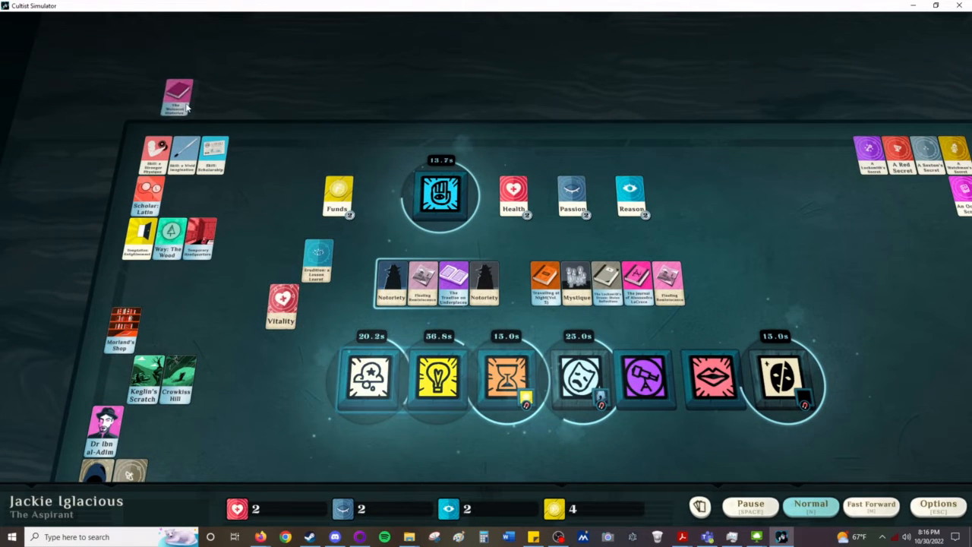
Step: Read the descriptions of The Wainscot Histories and the other new books
click(178, 97)
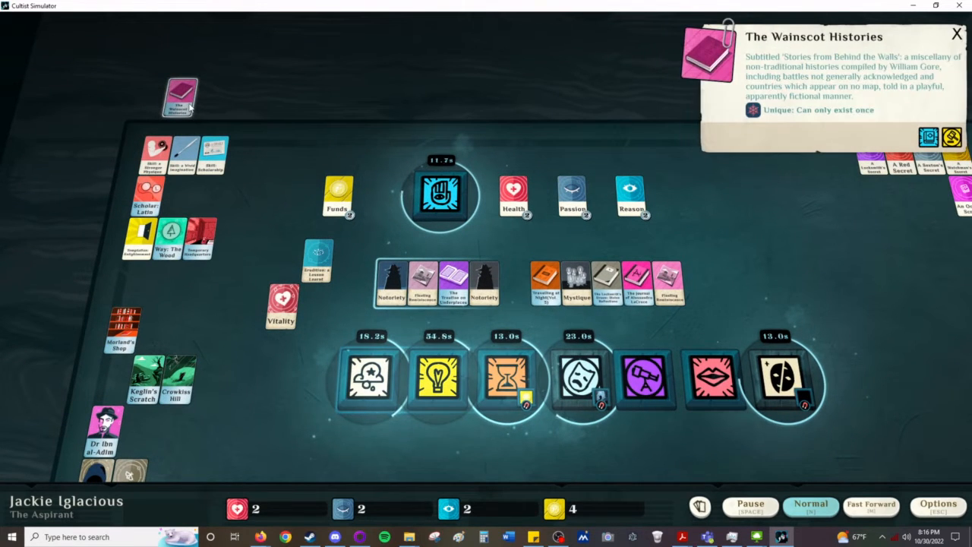
click(750, 504)
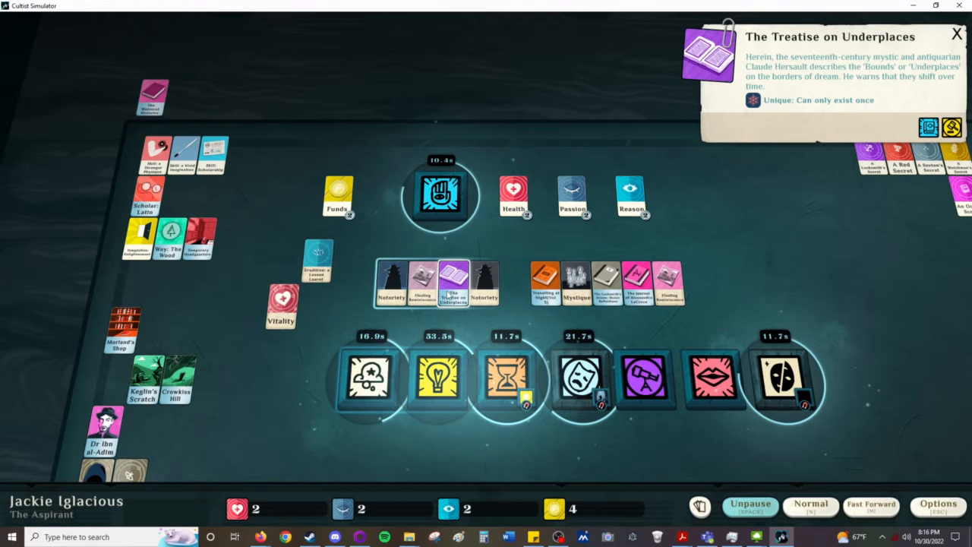
click(957, 33)
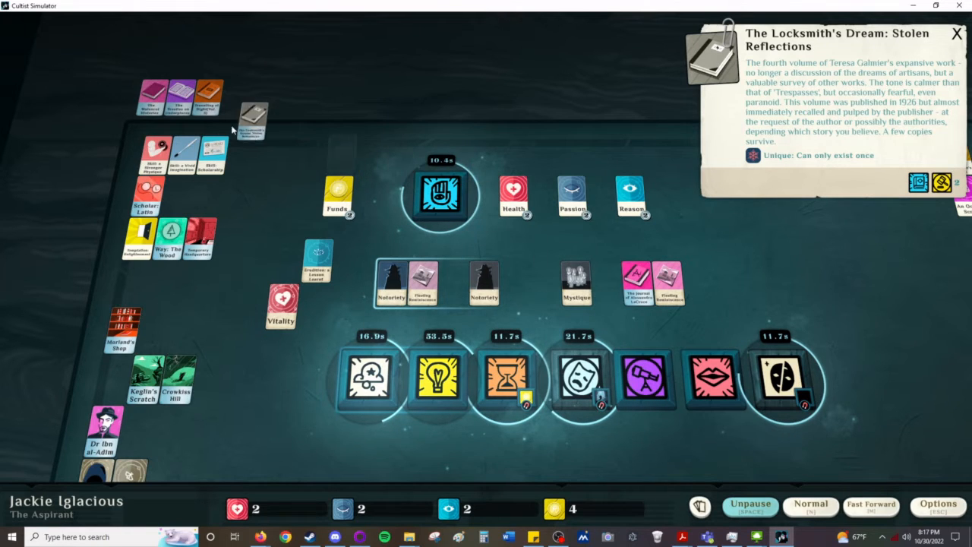
click(956, 34)
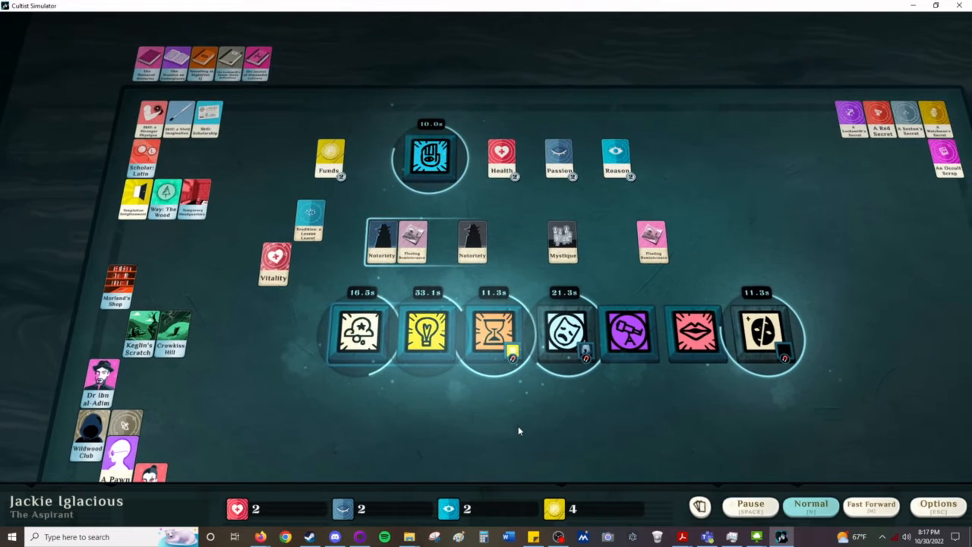
Step: Start overtime work at Mr Alden's insistence, then glance at the Dream verb and close it
click(751, 504)
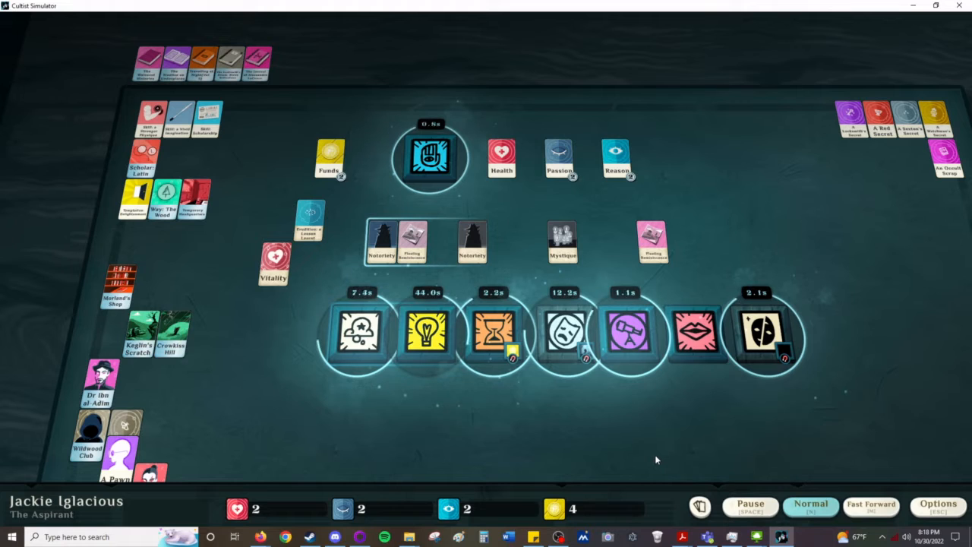
click(750, 507)
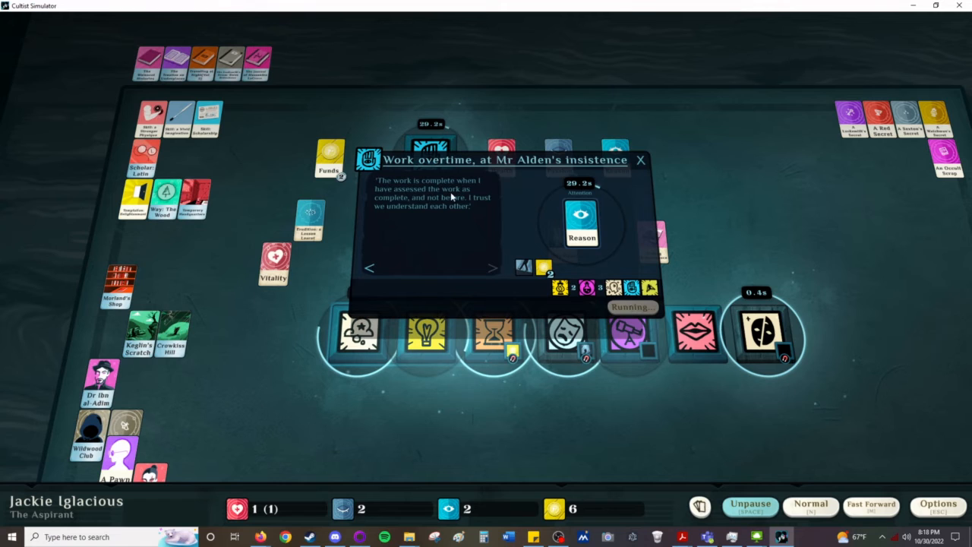
click(641, 160)
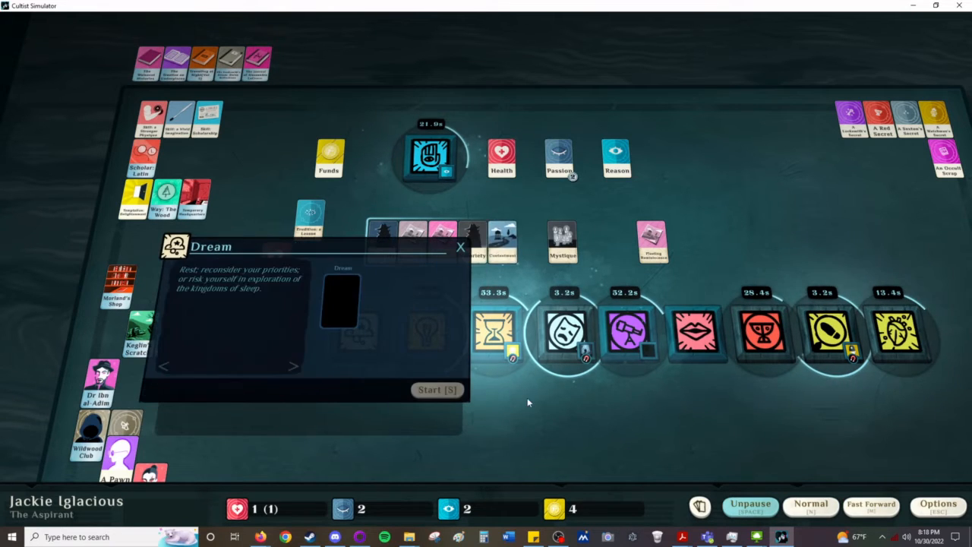
click(438, 389)
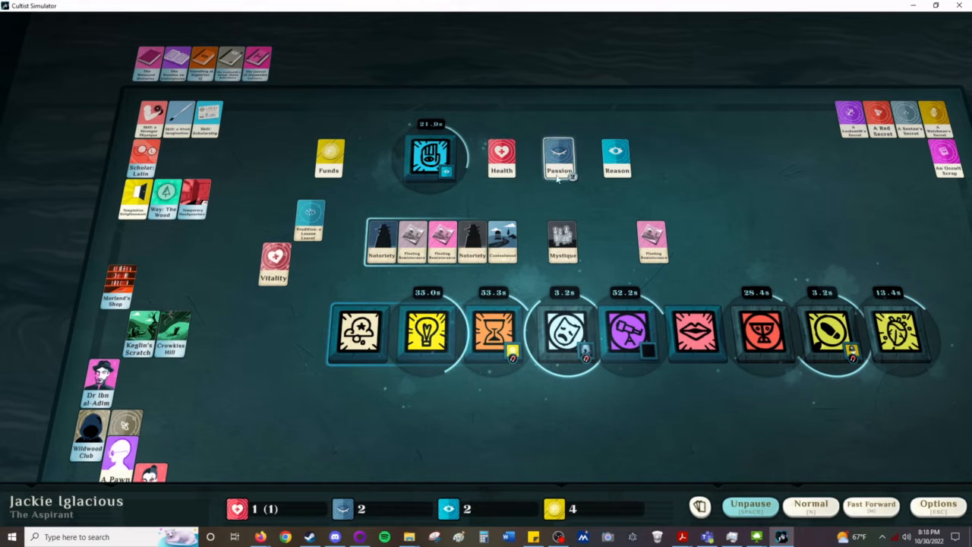
Step: Start the Moonlit Road dream and close its window so the timers run
click(357, 334)
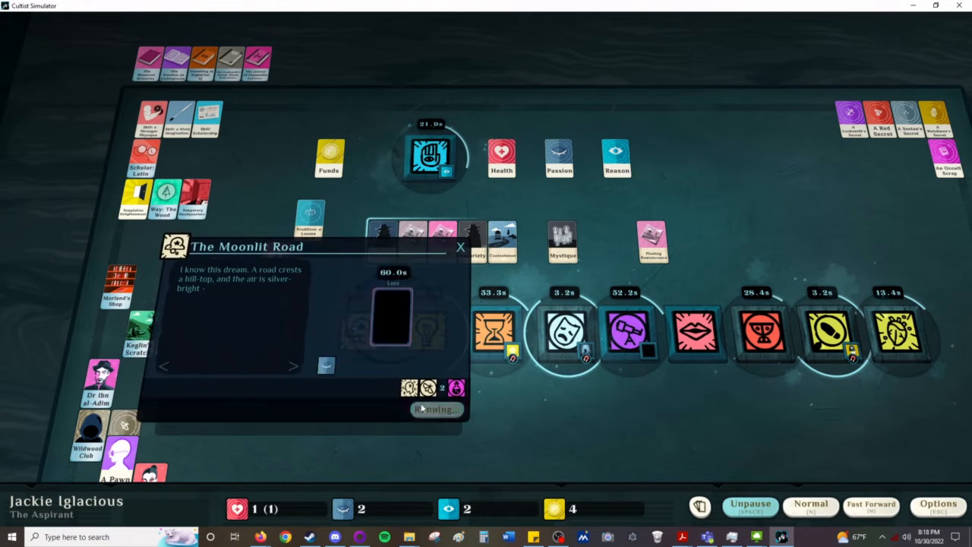
click(461, 246)
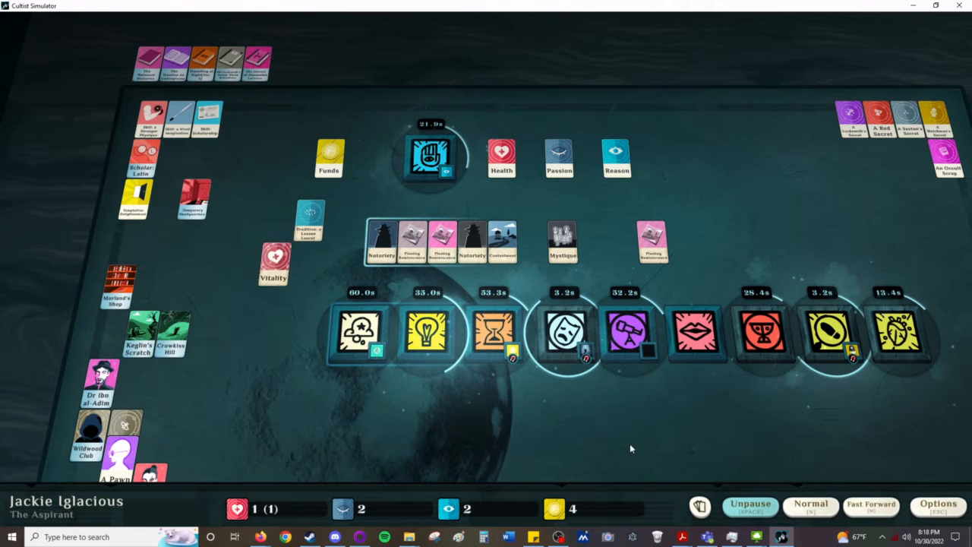
click(750, 504)
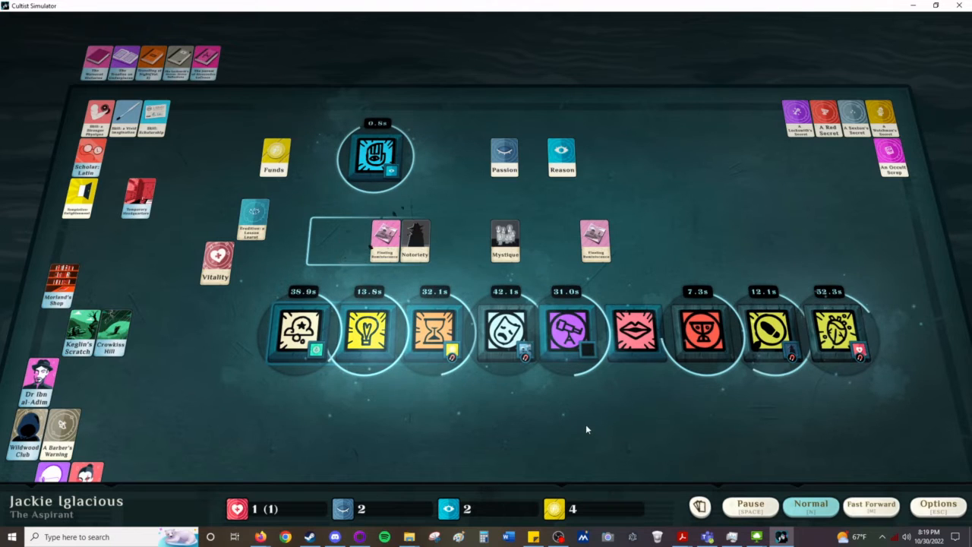
click(750, 504)
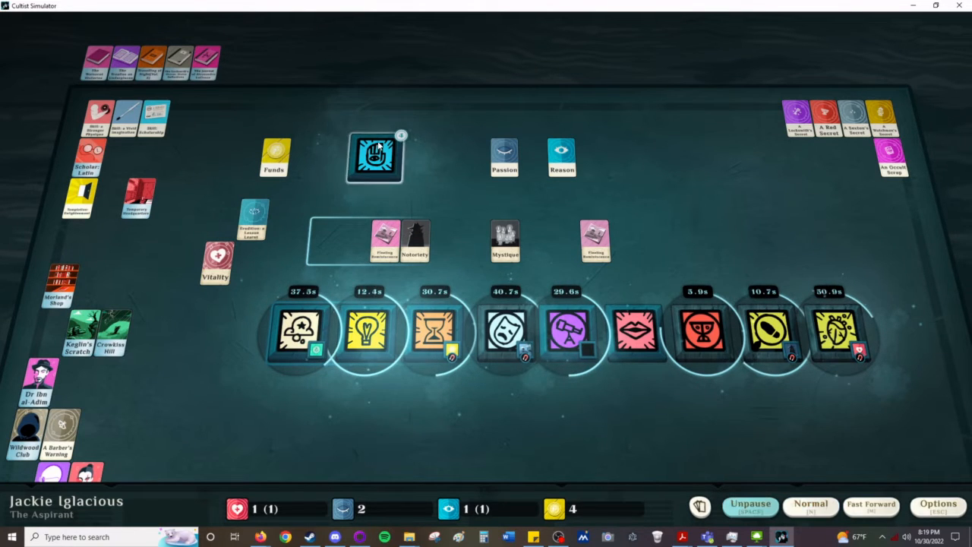
click(374, 155)
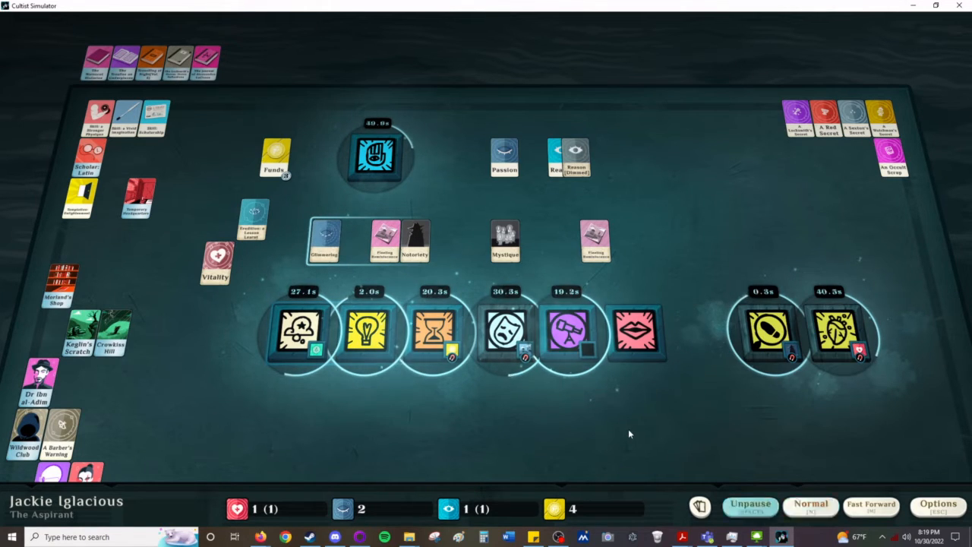
Step: Inspect the new Pawn follower card and resume time
click(636, 332)
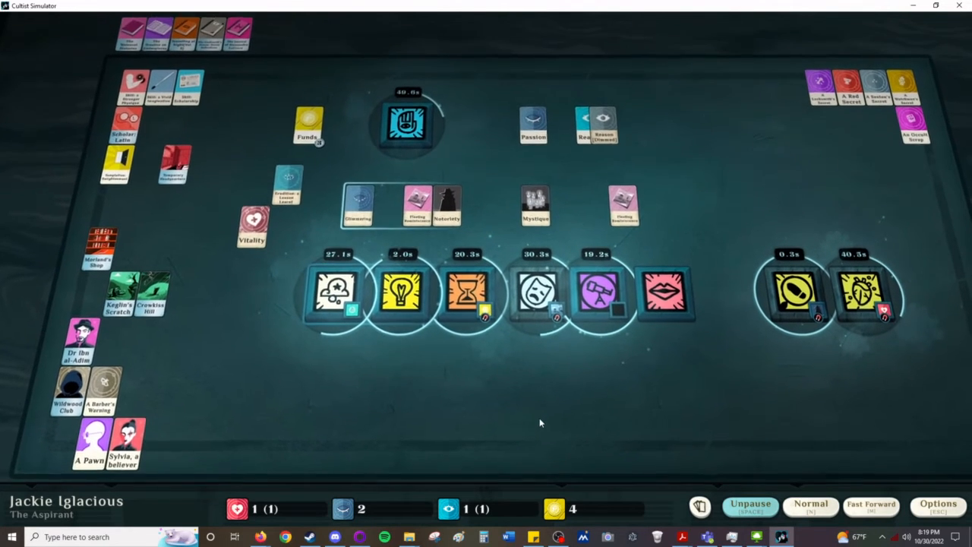
click(125, 443)
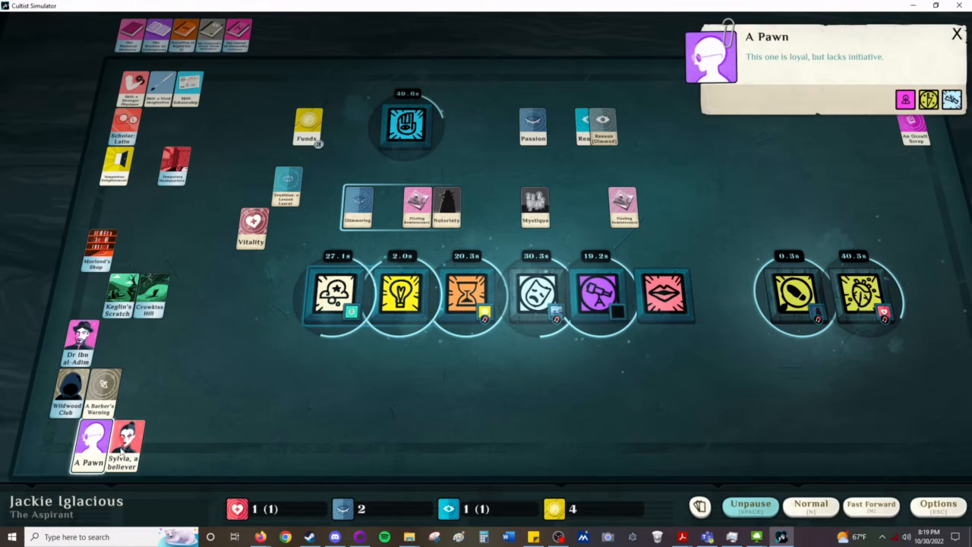
click(956, 33)
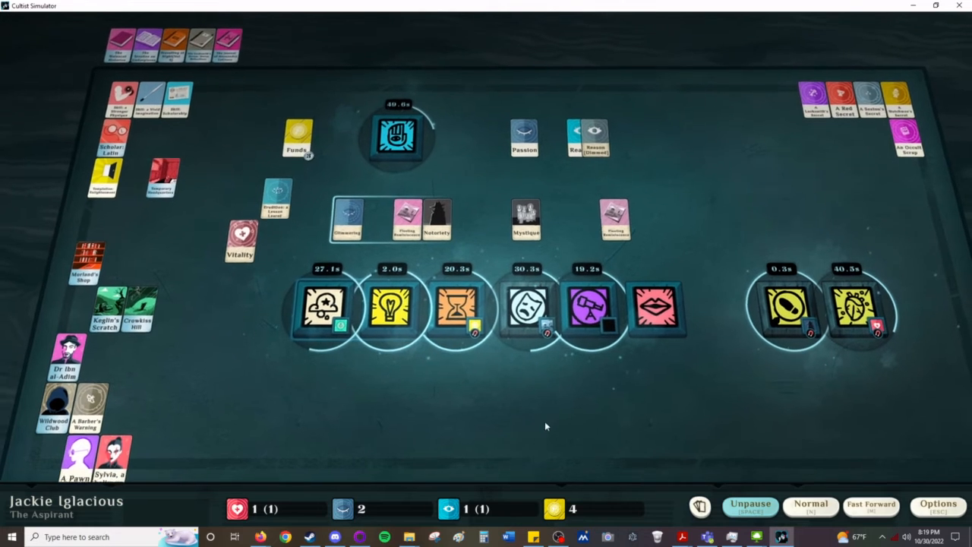
click(750, 504)
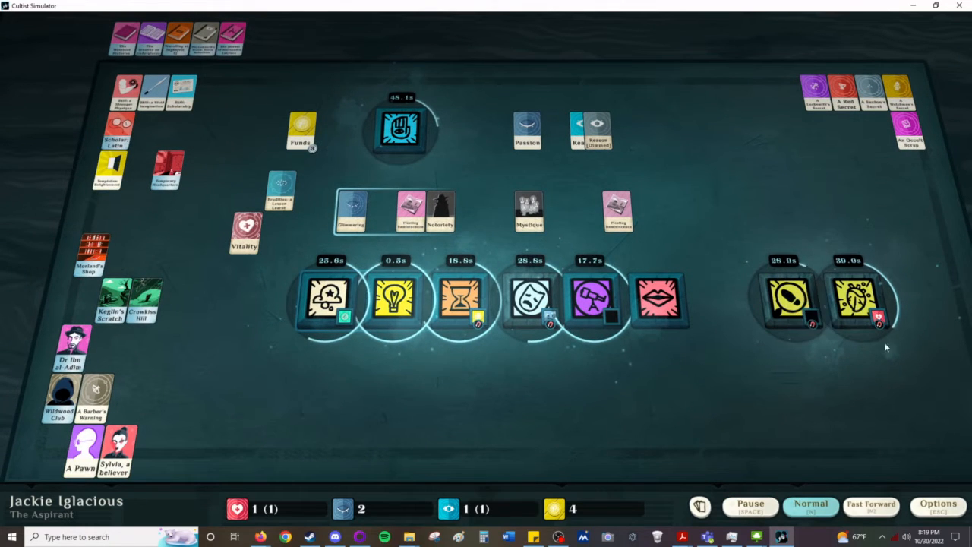
Step: Fill Study with lore cards, begin the mind-exercising study, and reveal the Hireling? result
click(595, 296)
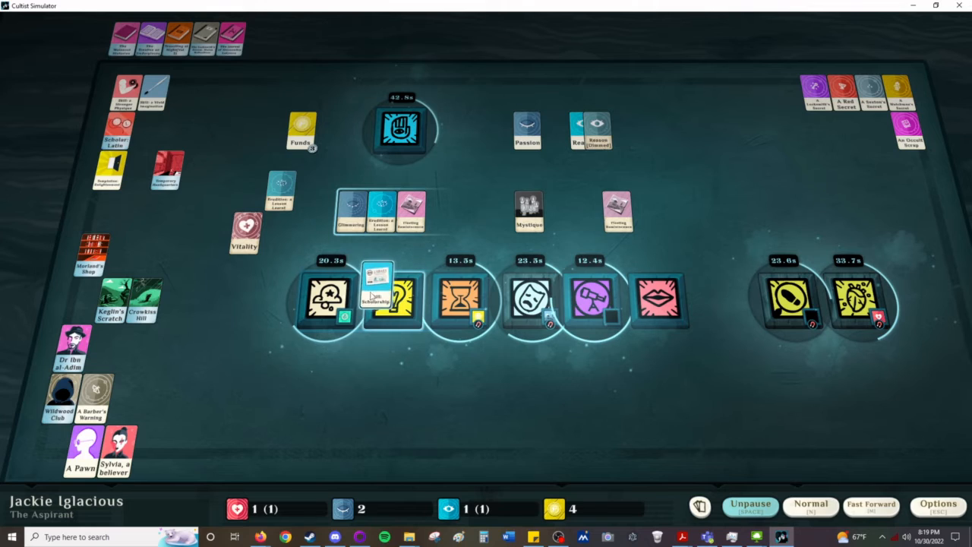
click(380, 296)
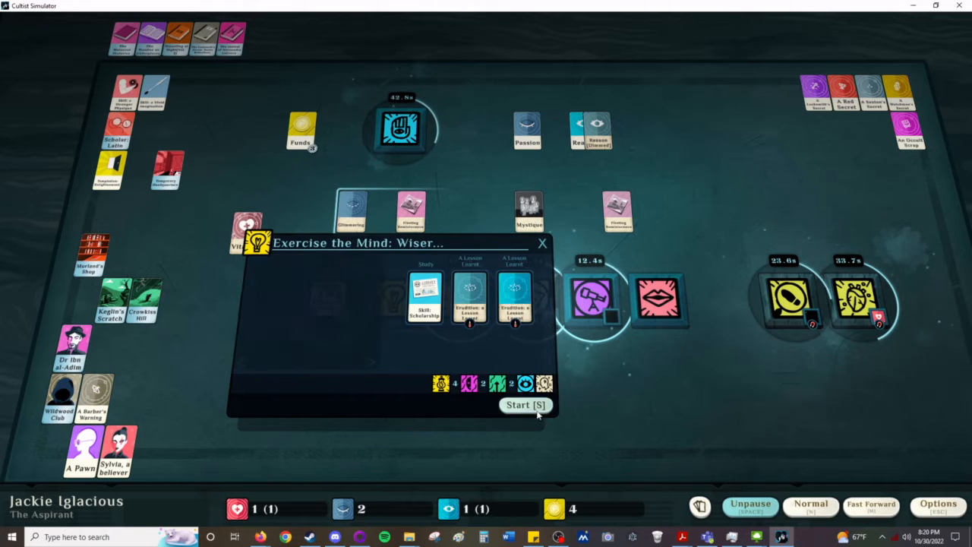
click(526, 403)
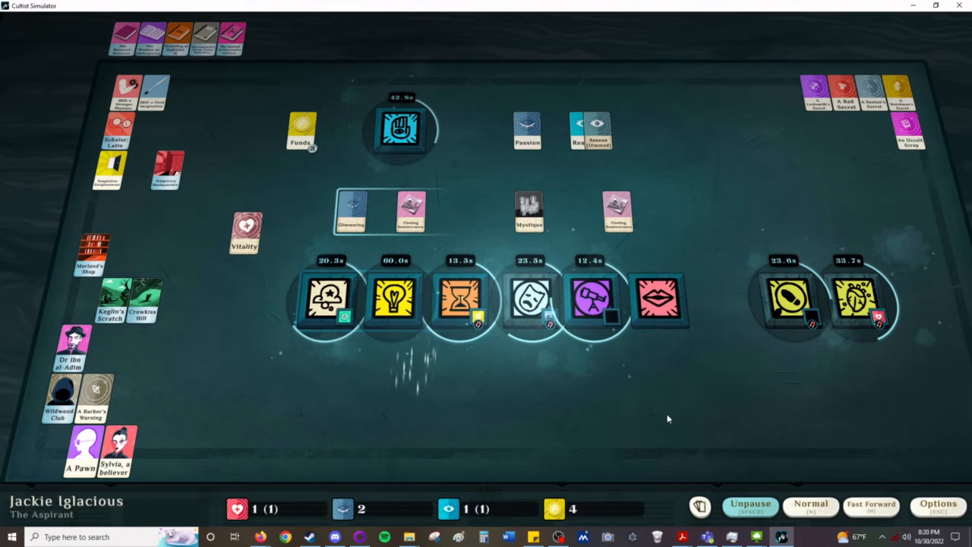
click(750, 504)
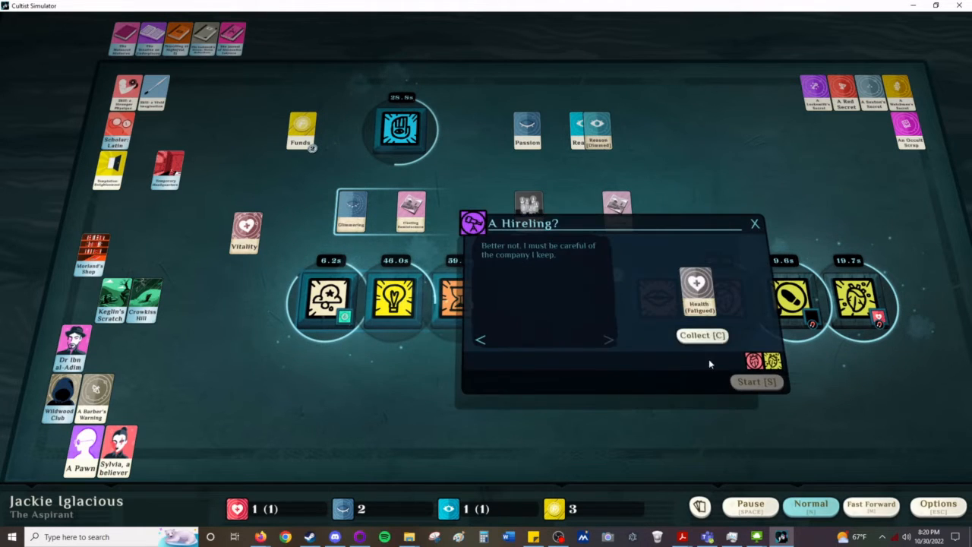
Step: Collect the dream result, visit the Wood on the Mansus map, and return to the table
click(757, 381)
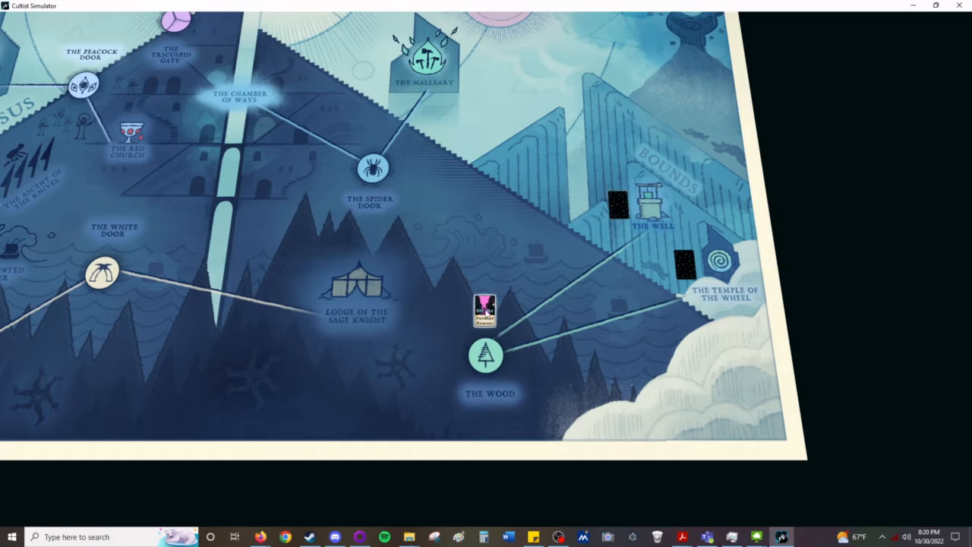
click(486, 355)
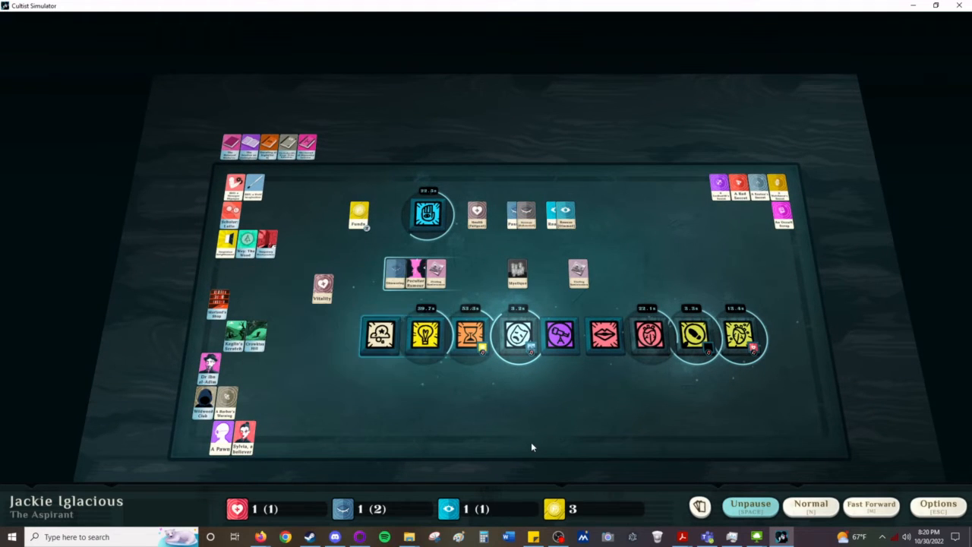
click(750, 504)
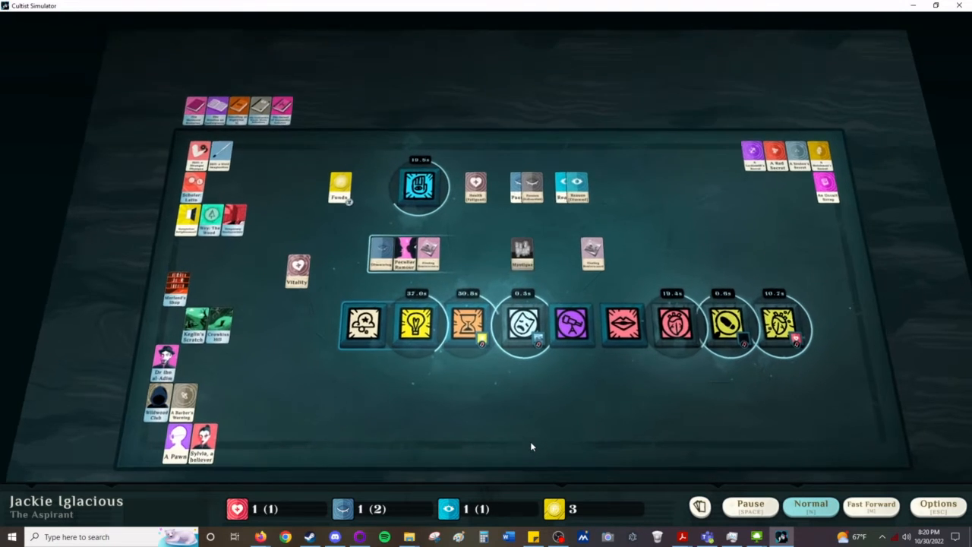
click(750, 504)
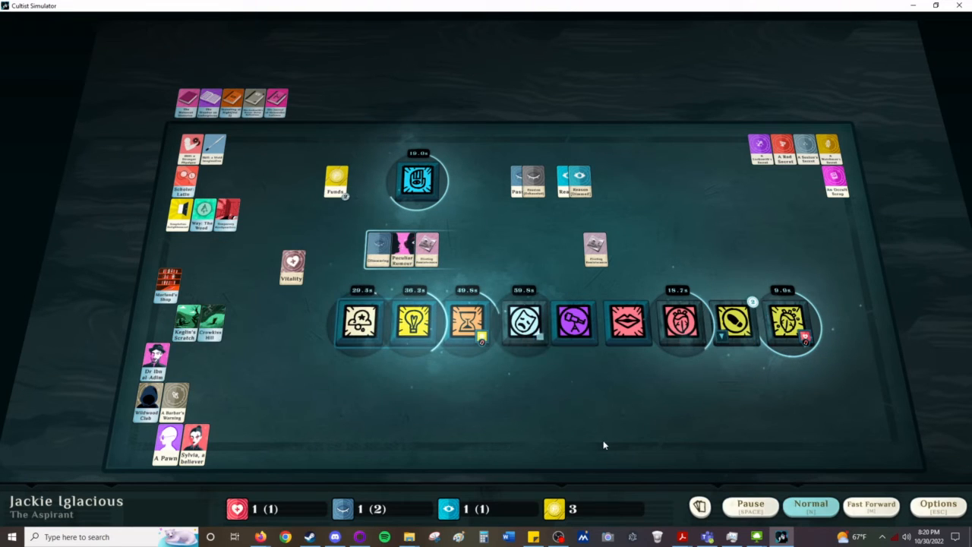
Step: Explore a rumour, send Sylvia to destroy Evidence, and see another Talk card refused
click(750, 507)
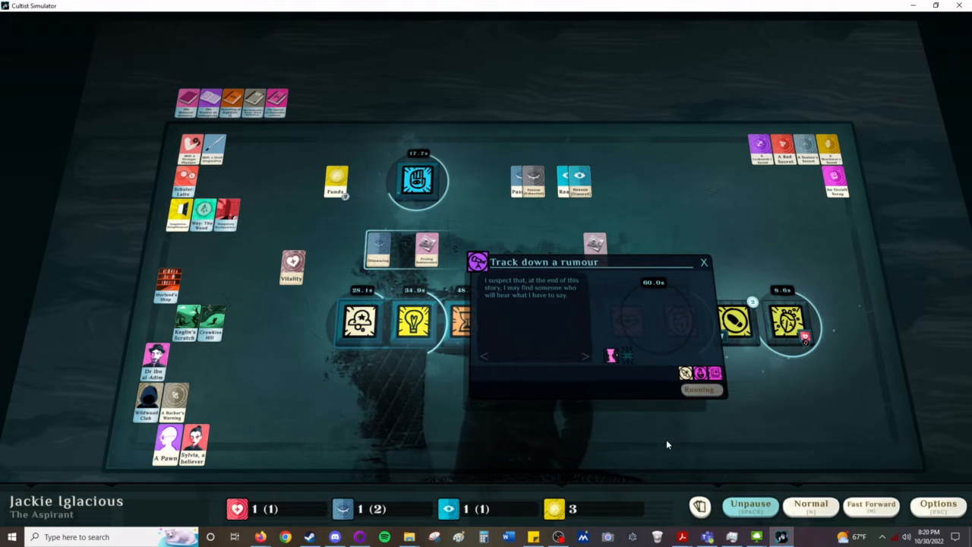
click(750, 504)
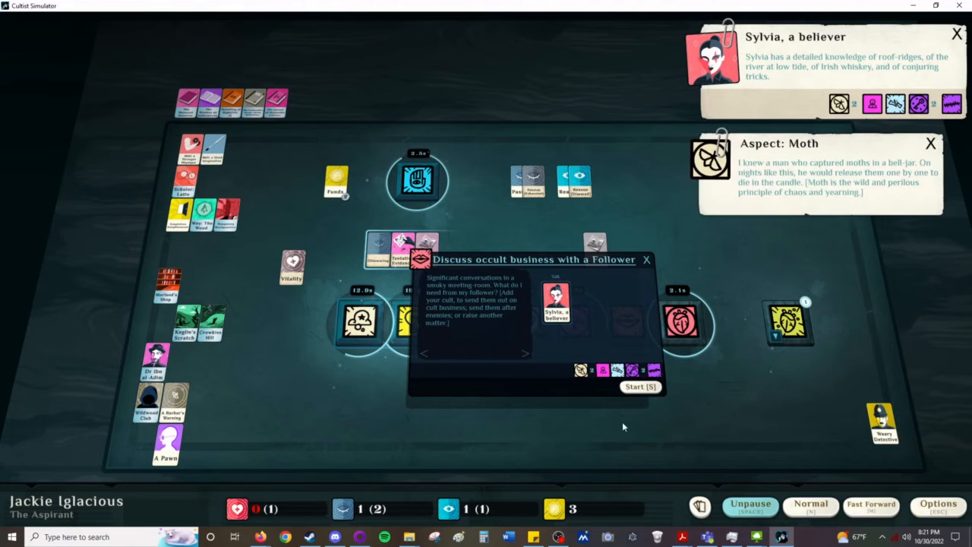
click(641, 387)
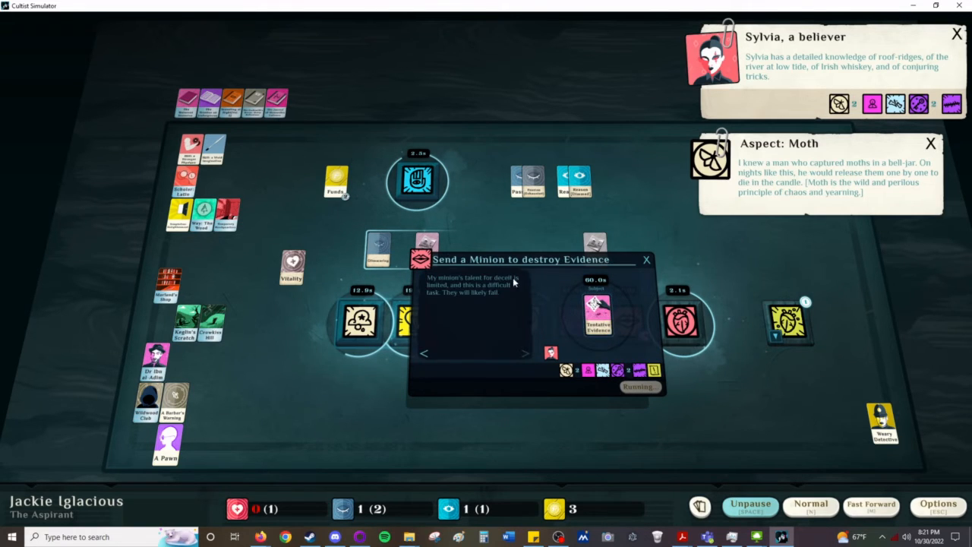
click(930, 143)
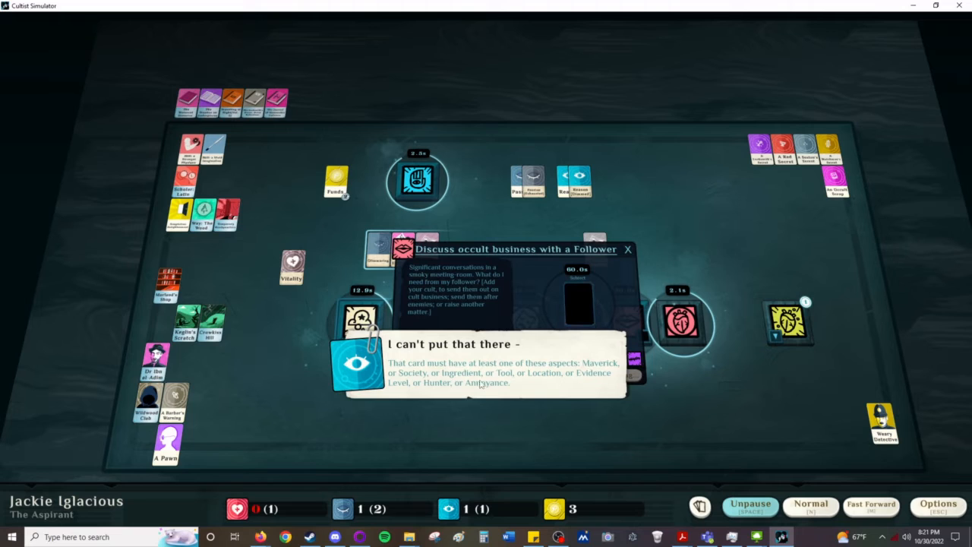
mouse_move(611, 386)
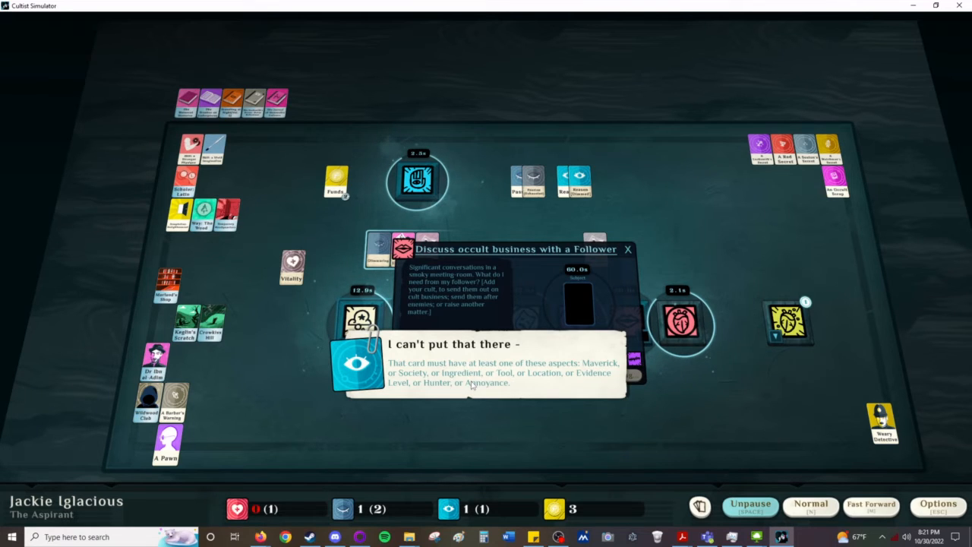
click(750, 504)
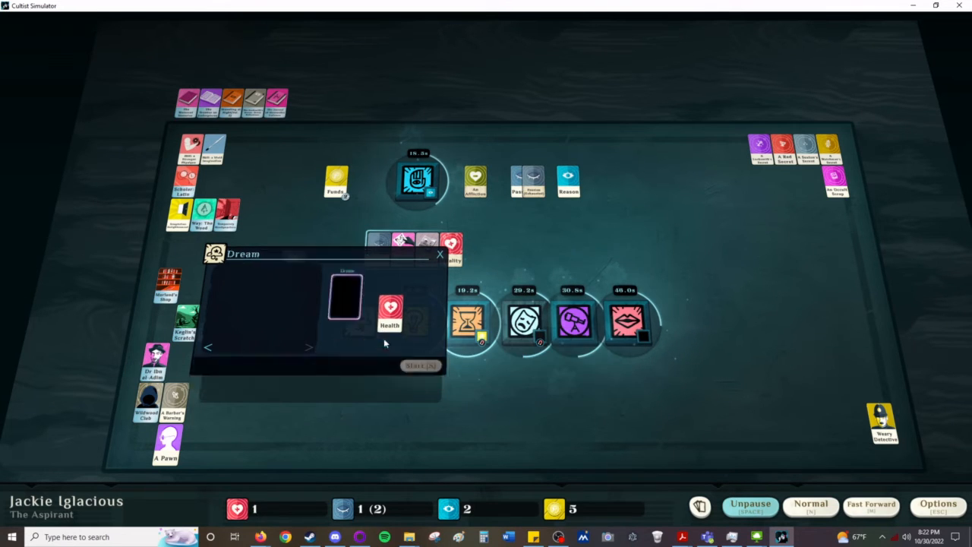
Step: Combine Health and affliction cards into Recover?, start the healing dream, and set up Fucine study
click(419, 364)
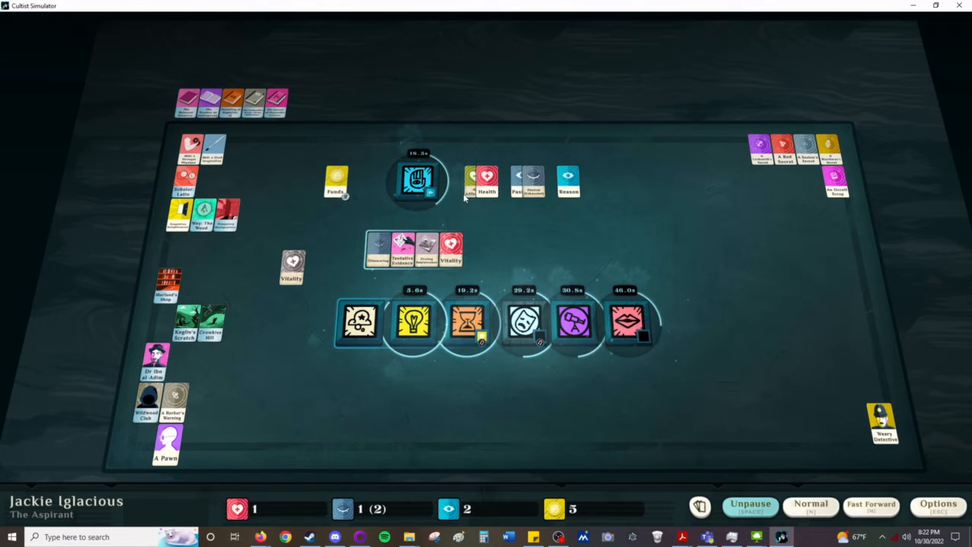
click(360, 322)
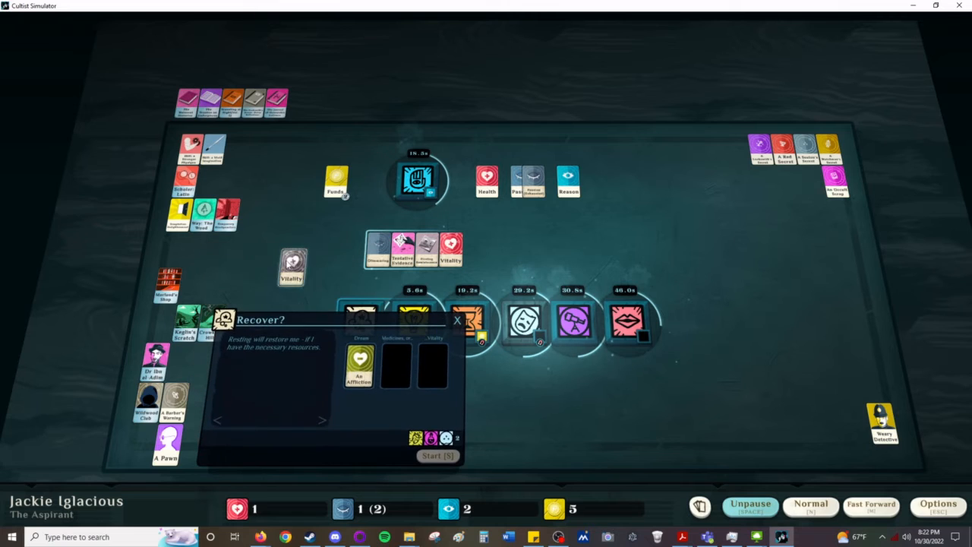
click(438, 455)
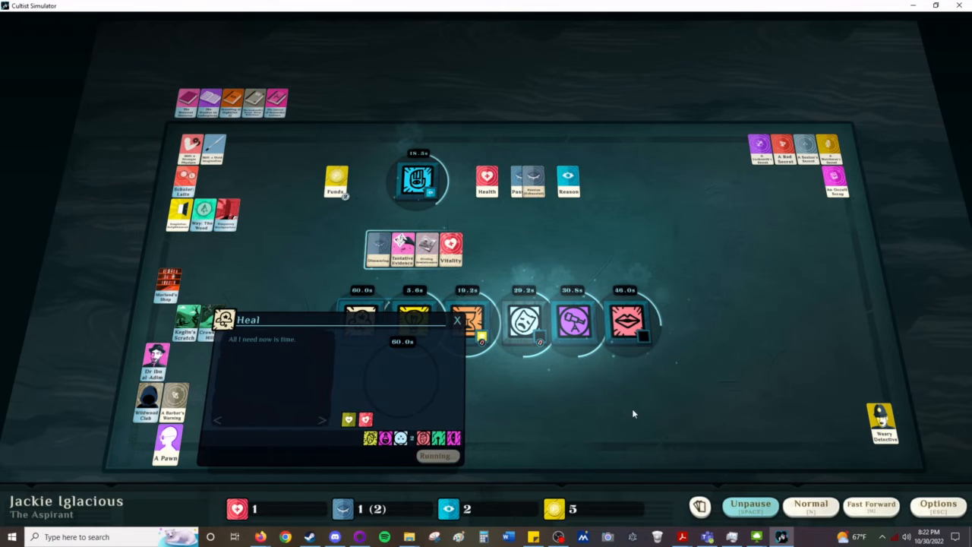
click(750, 504)
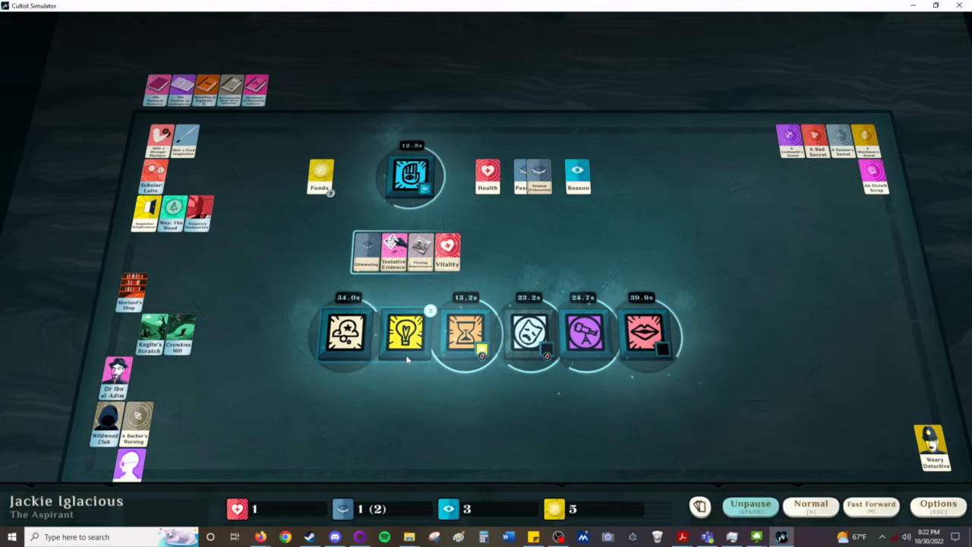
click(404, 332)
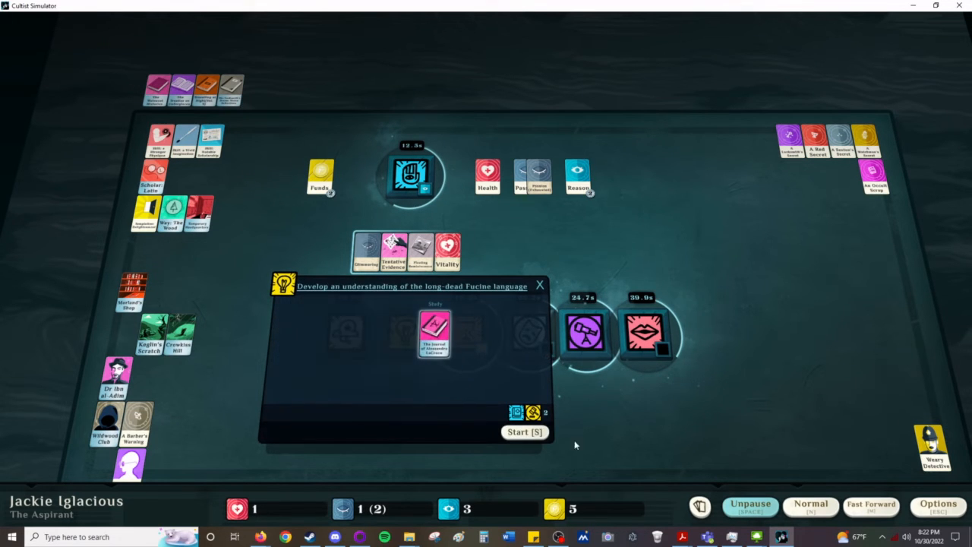
Step: Begin studying Fucine, send a minion to drive the annoyance insane, pause, and open Paint
click(524, 432)
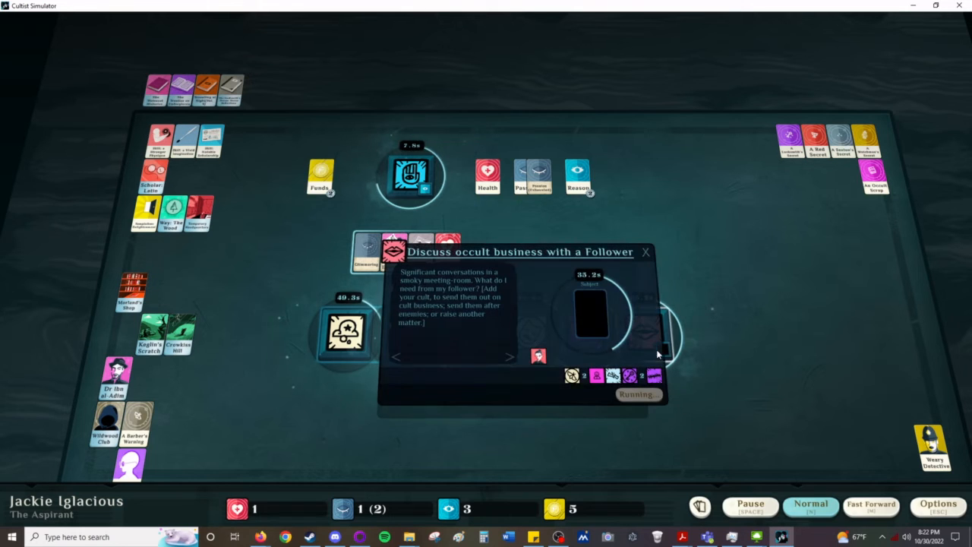
click(644, 252)
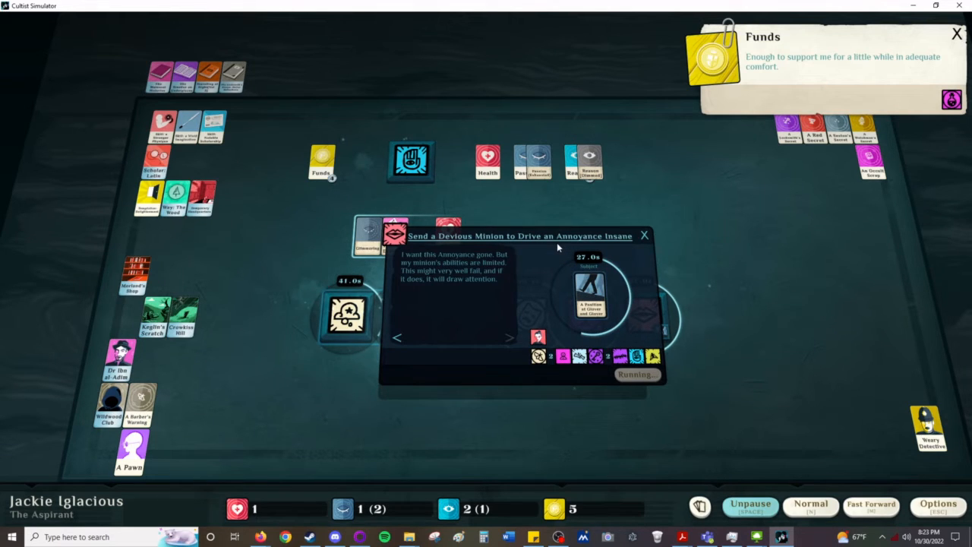
mouse_move(483, 281)
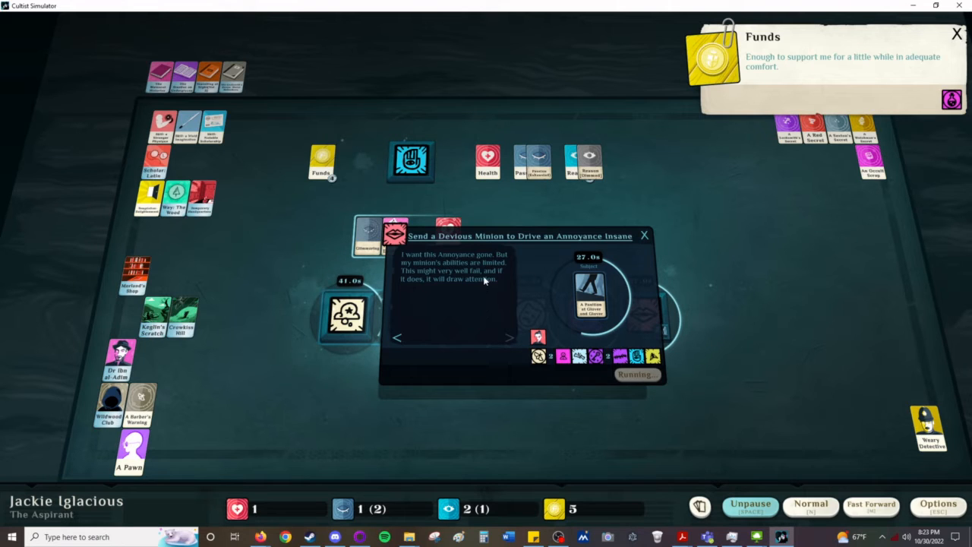
mouse_move(450, 287)
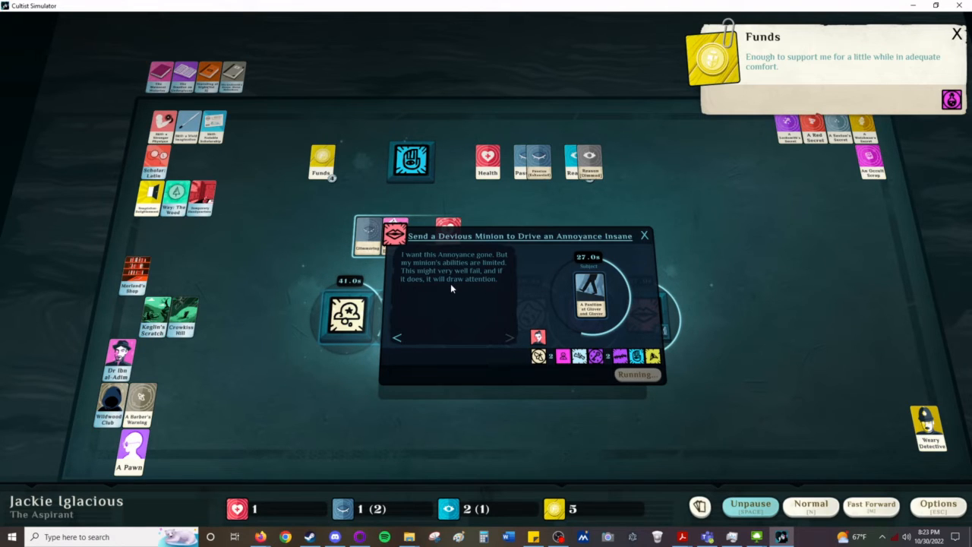
click(957, 34)
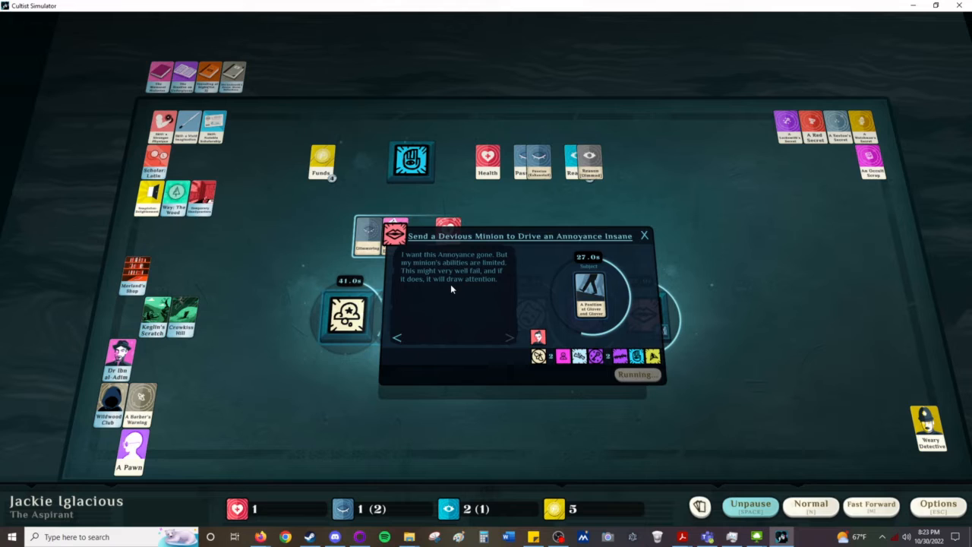
mouse_move(459, 255)
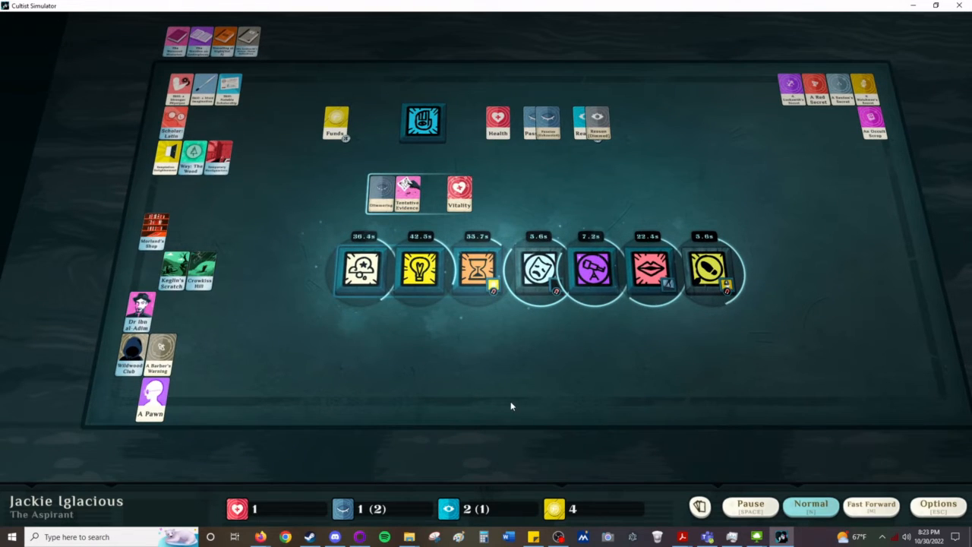
click(750, 504)
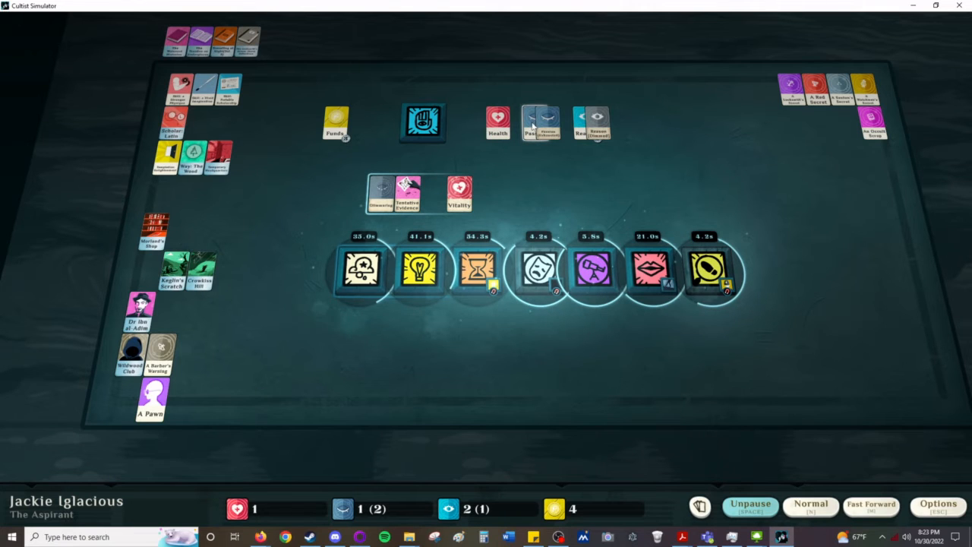
mouse_move(535, 124)
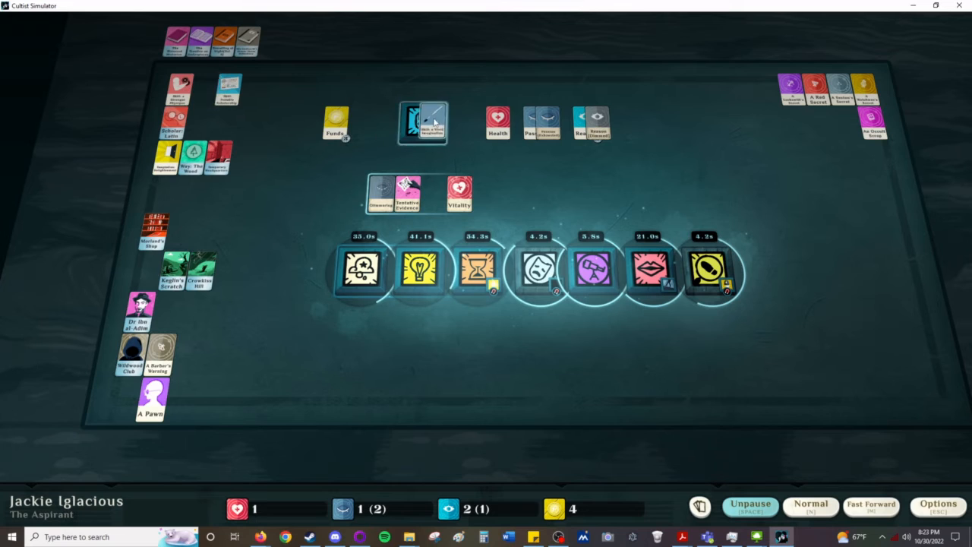
click(422, 121)
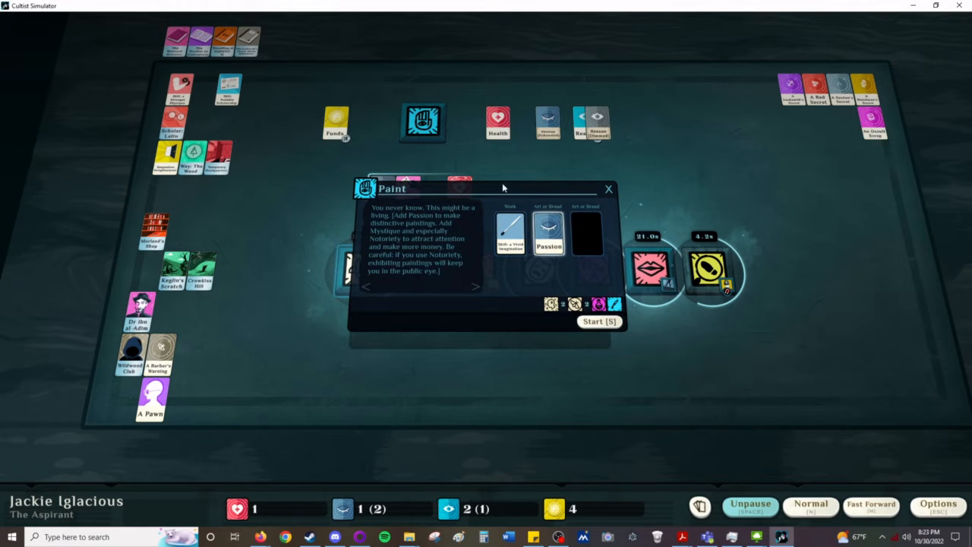
Step: Fuel the painting with a second Passion card and begin The Colours of Night
click(598, 322)
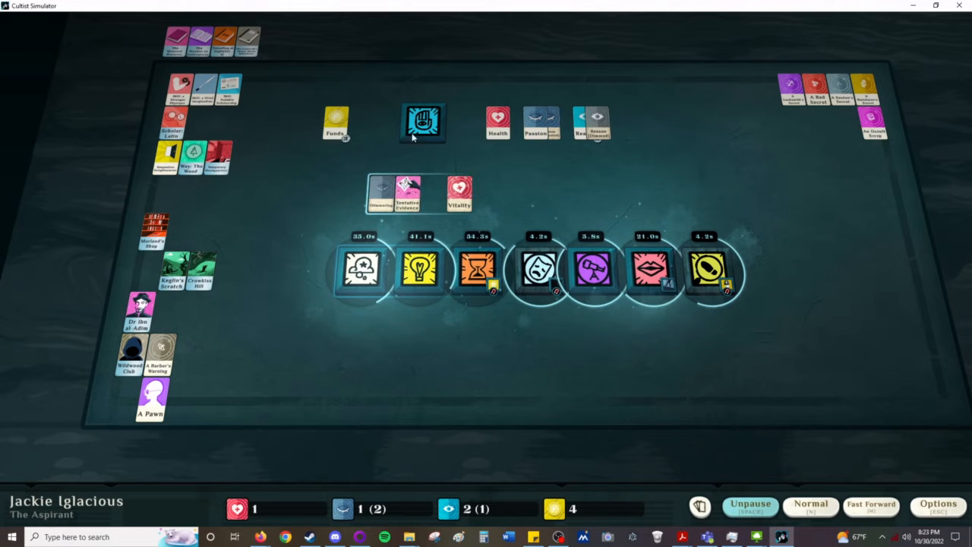
click(422, 123)
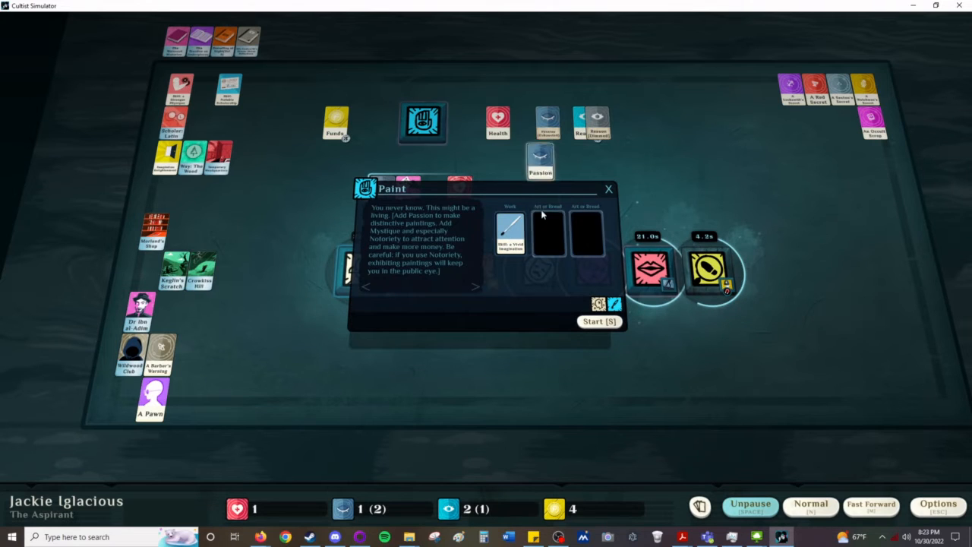
drag(540, 161, 548, 230)
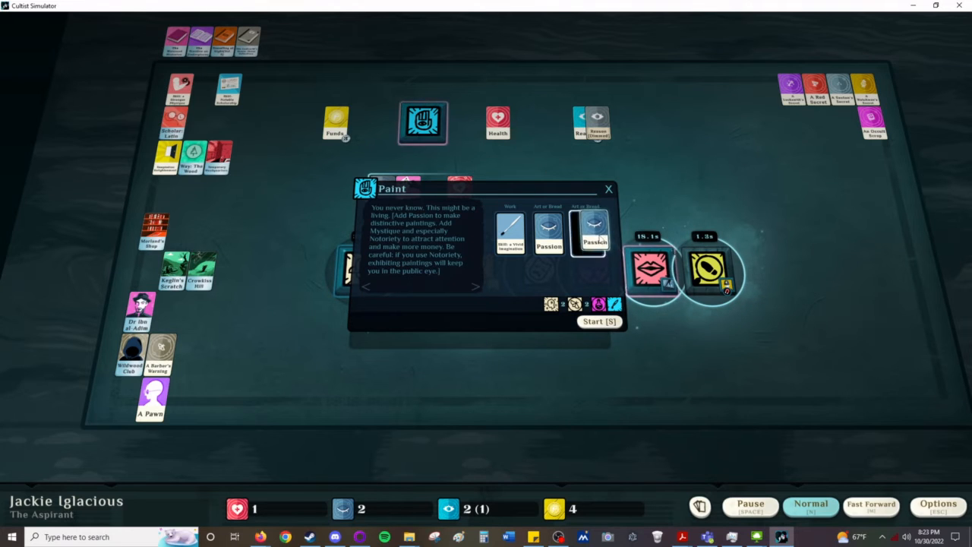
click(598, 322)
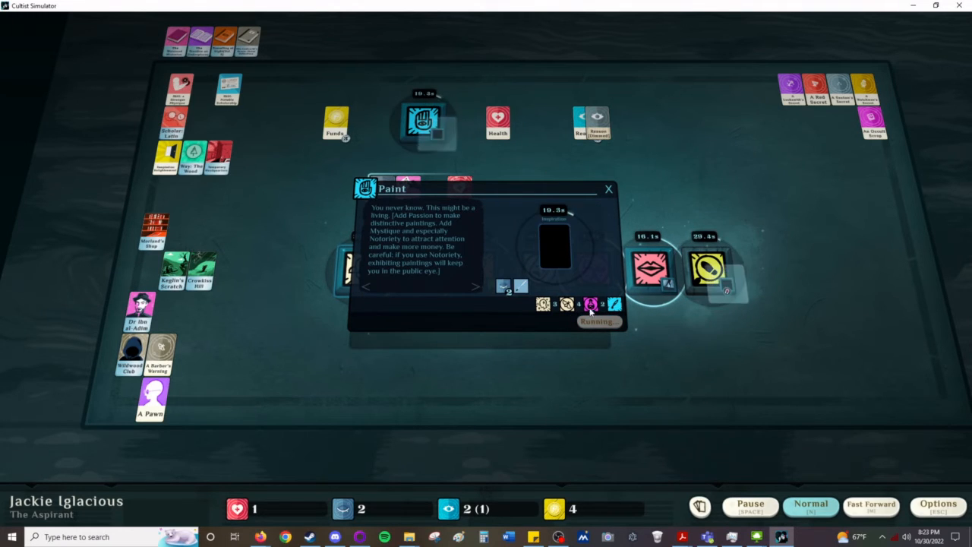
mouse_move(480, 218)
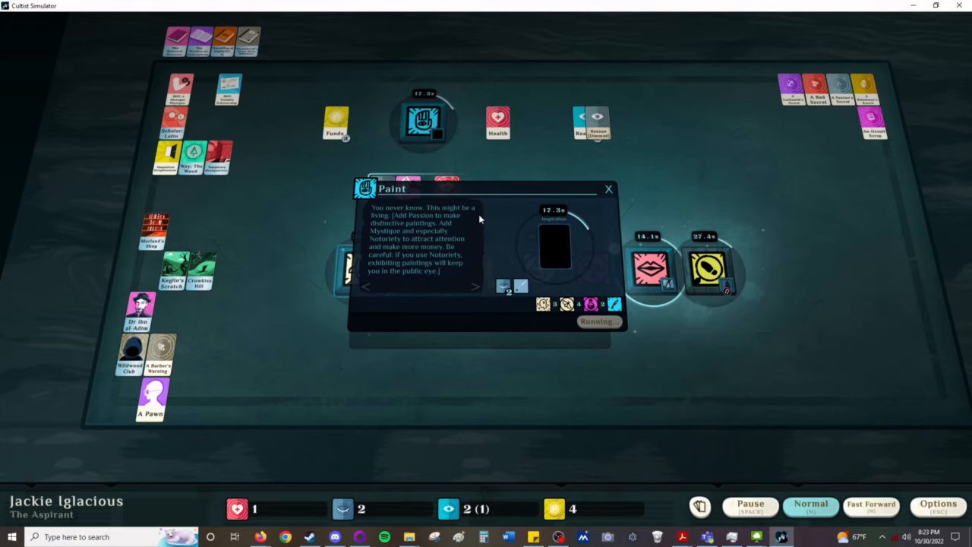
Step: Tidy a card onto the table and dismiss the painting's progress view
drag(149, 395, 554, 243)
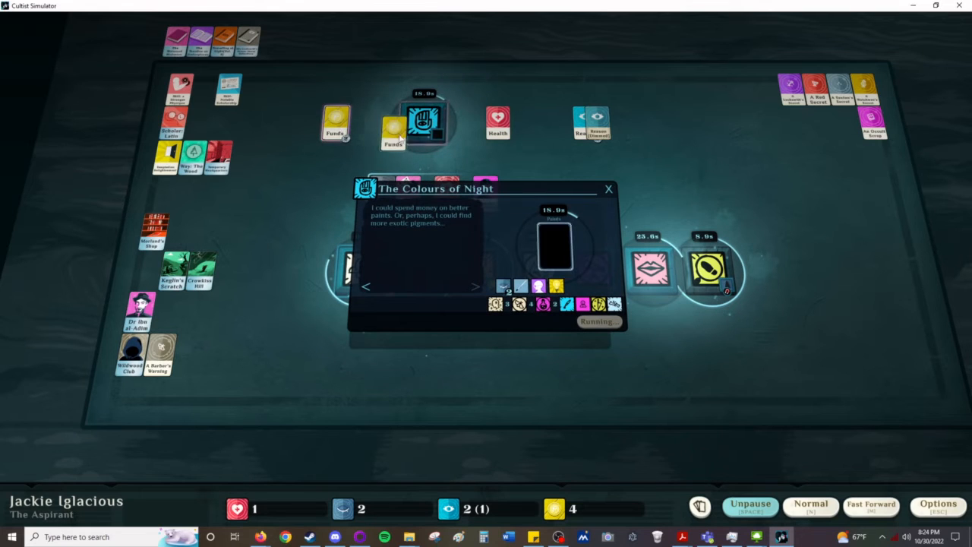
click(607, 188)
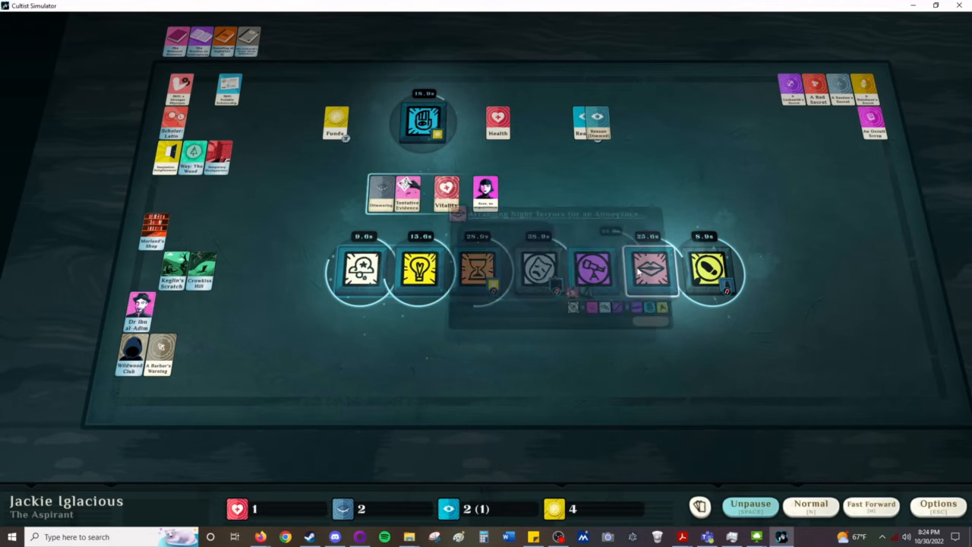
Step: Check on the Search the City exploration as it finishes
click(650, 270)
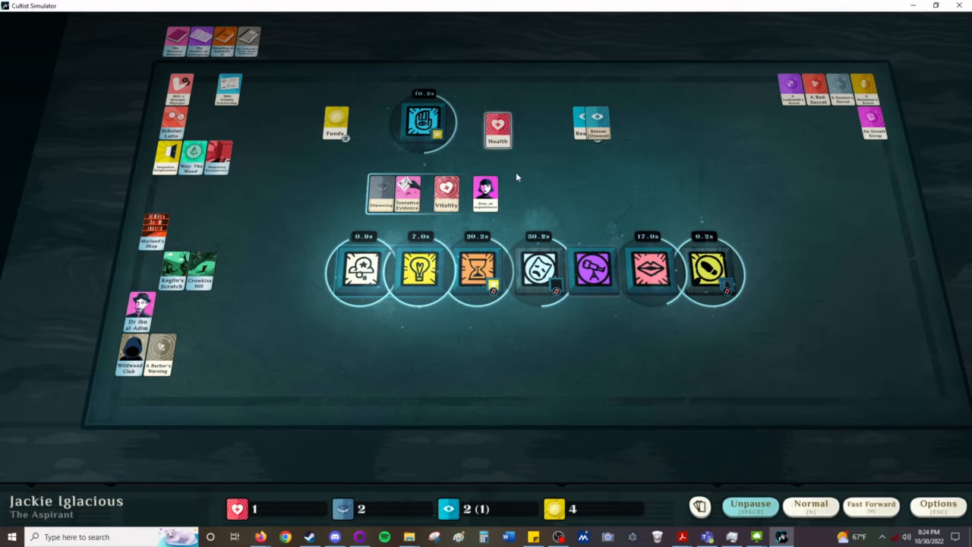
click(539, 271)
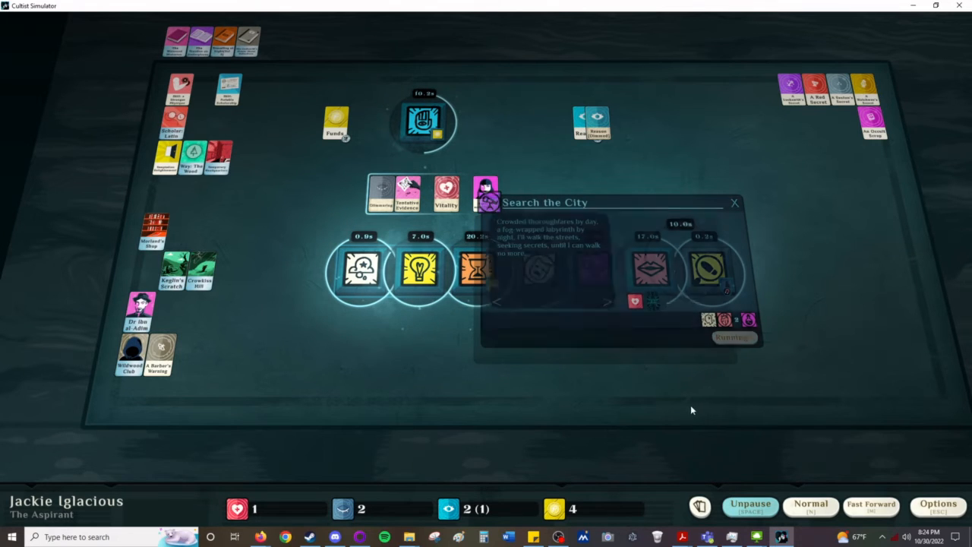
click(733, 204)
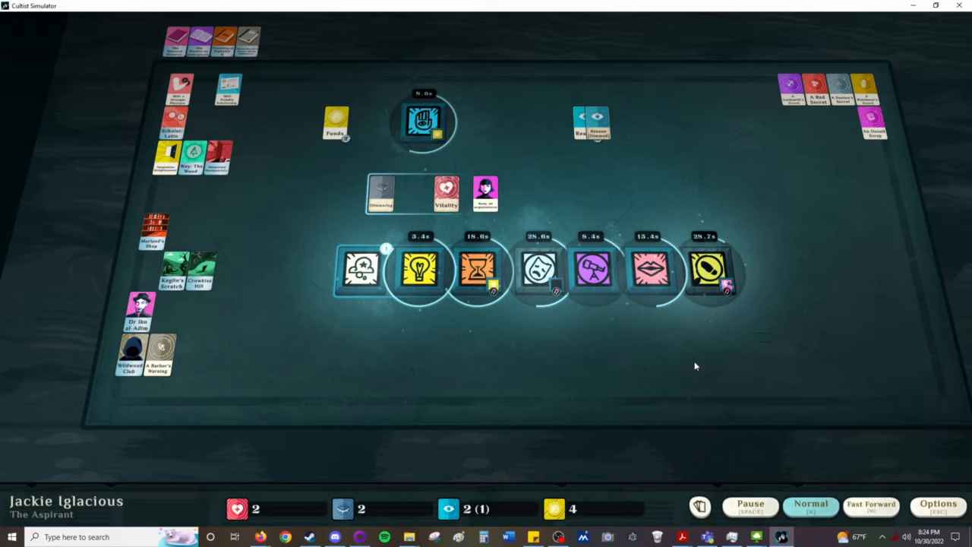
Step: Collect An Overlooked Place from the search and let time run again
click(595, 270)
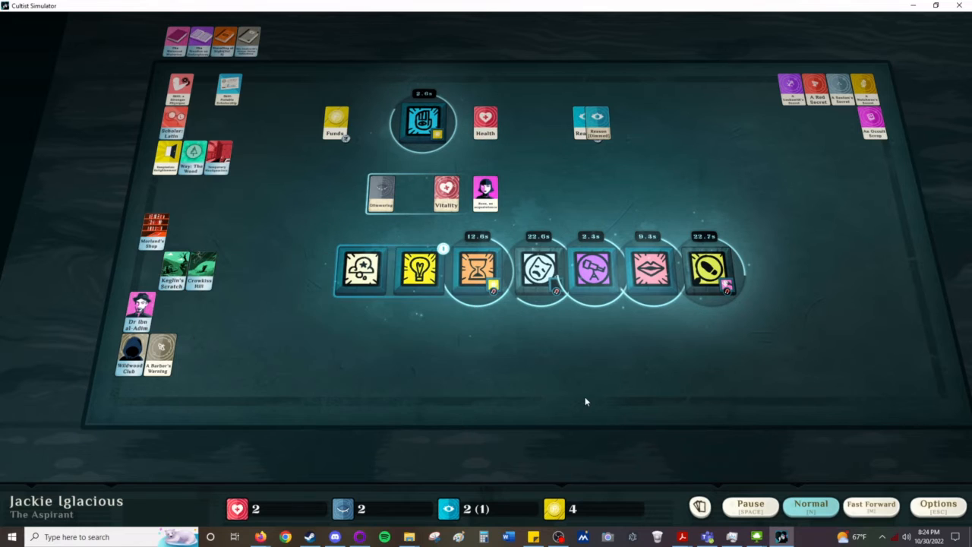
click(418, 271)
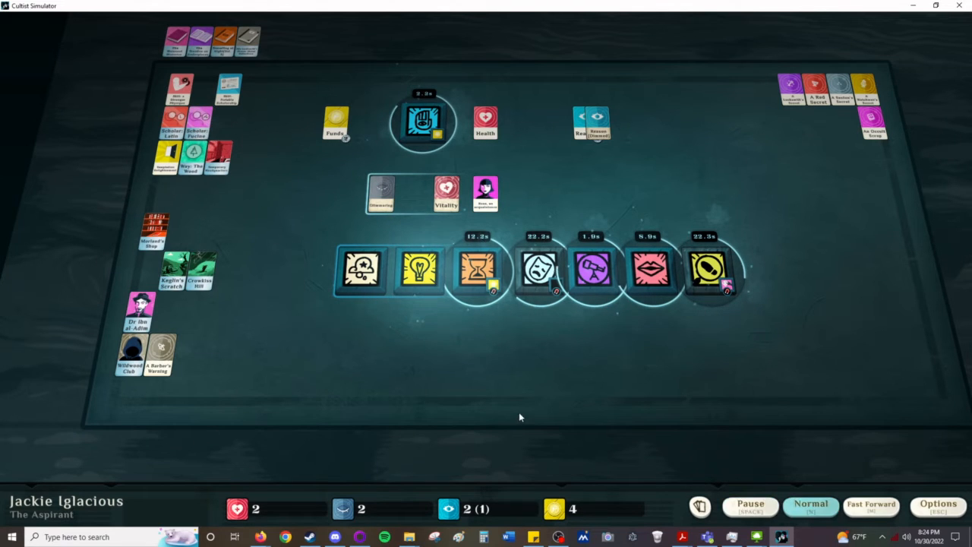
click(750, 504)
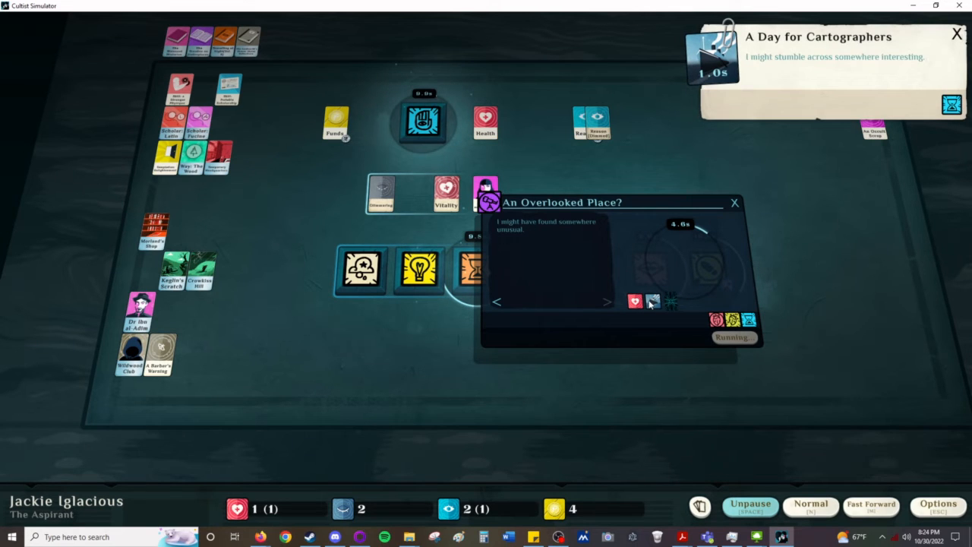
mouse_move(637, 385)
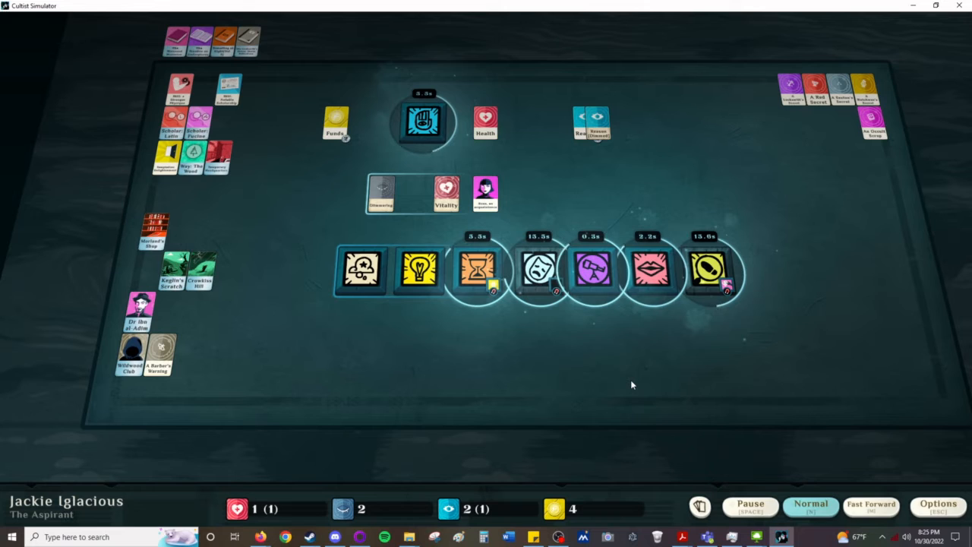
Step: Set off from Explore to Attend an Auction at Oriflamme's
click(750, 504)
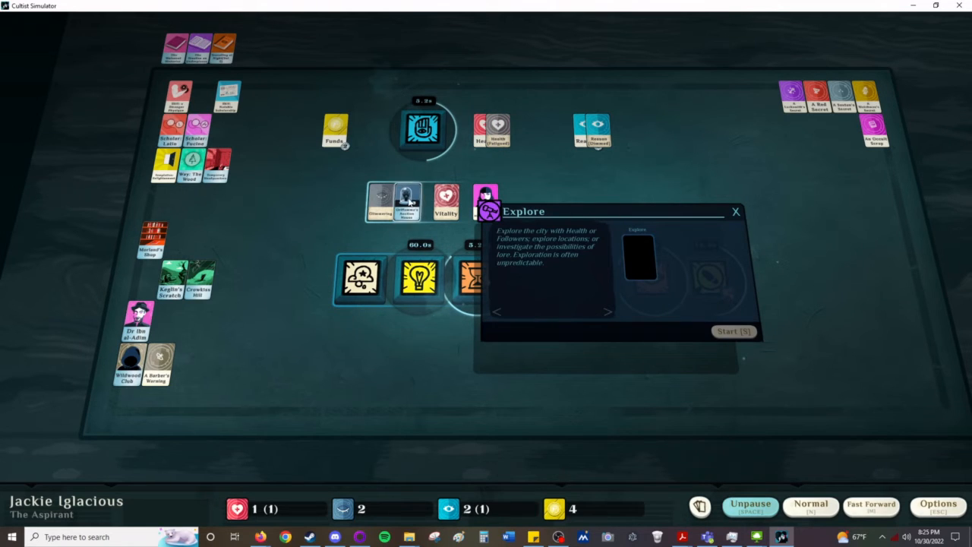
click(735, 211)
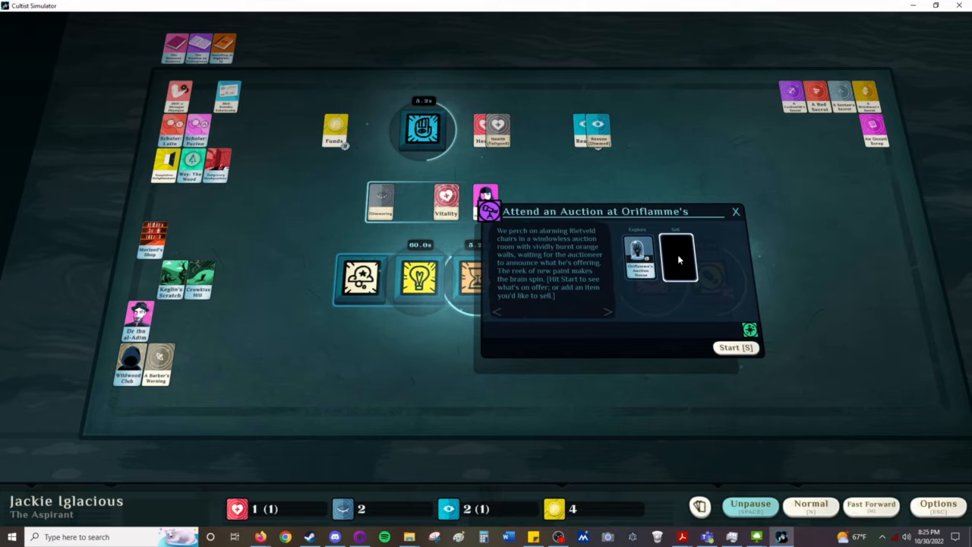
click(678, 258)
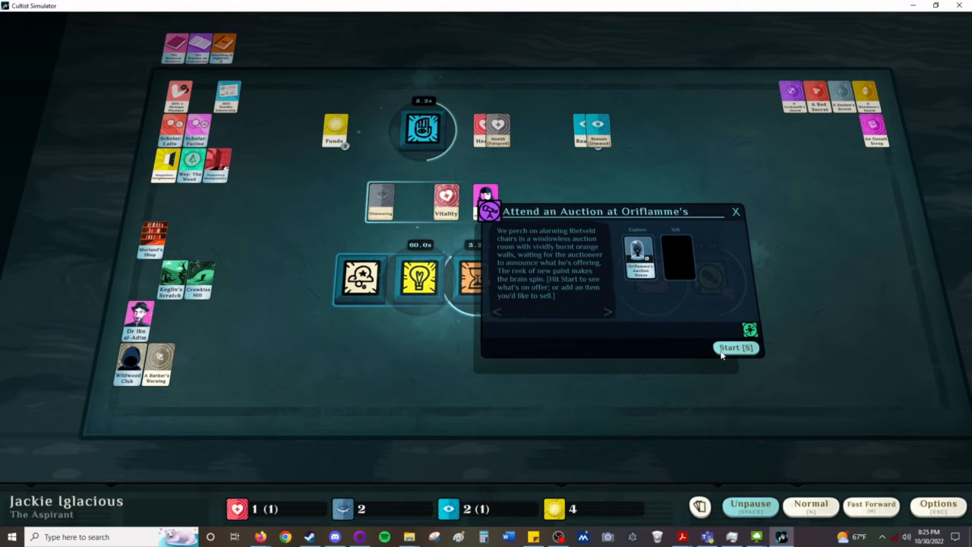
click(735, 346)
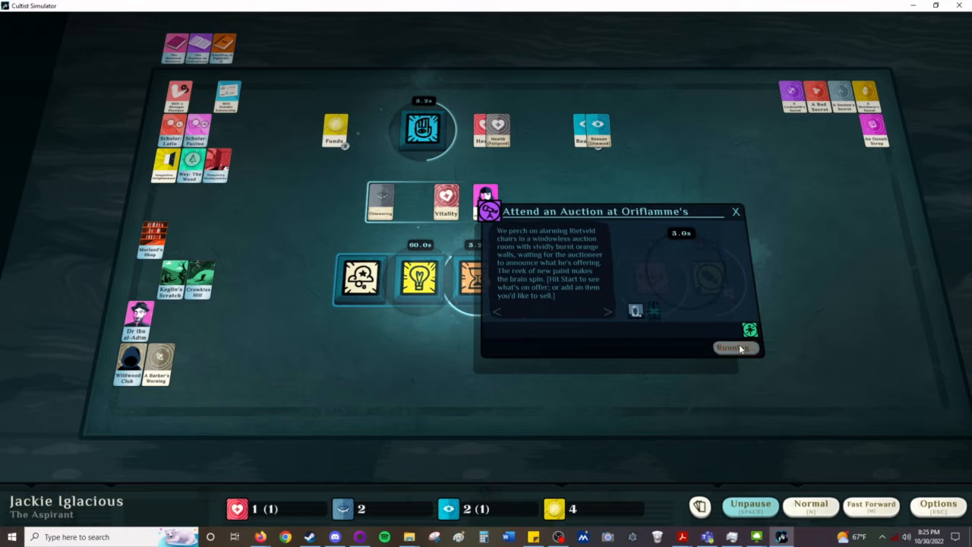
Step: Bid funds in the auction, winning Gartside's Sanskrit Reader
click(750, 505)
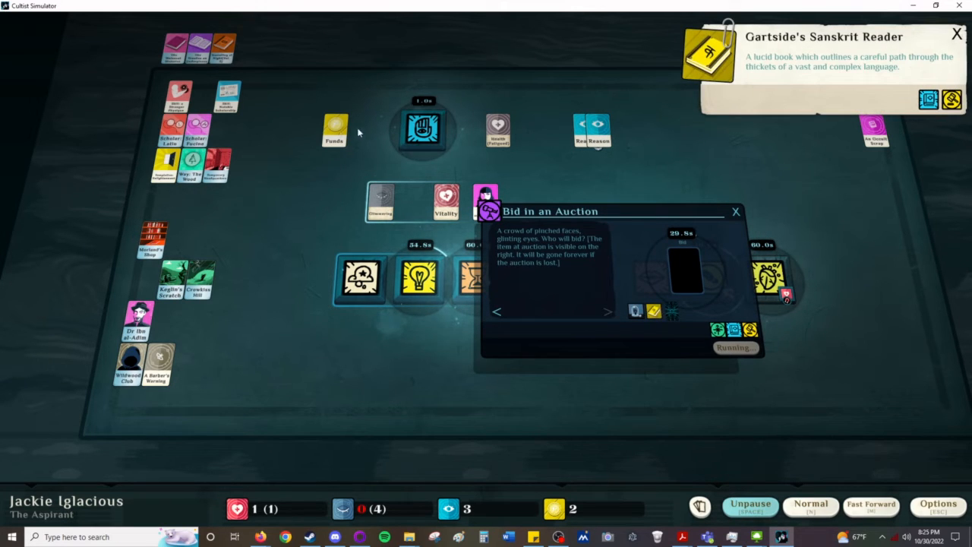
drag(334, 129, 683, 270)
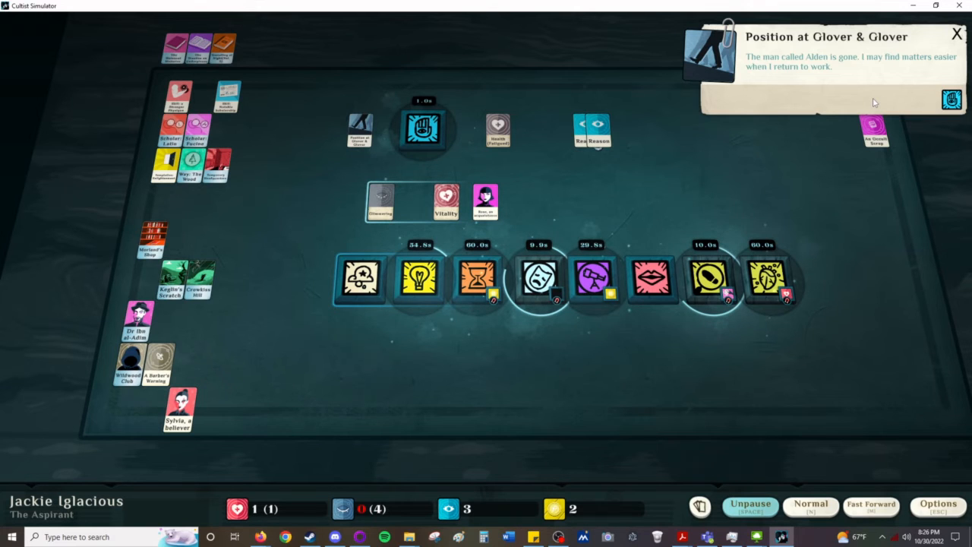
mouse_move(159, 468)
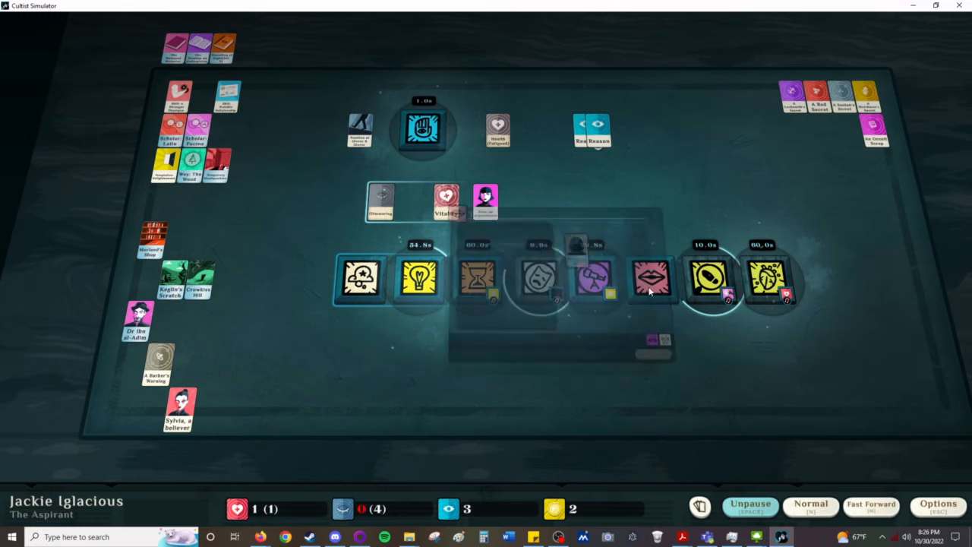
Step: Recruit an acquaintance through Moth in the Talk verb and resume time
click(652, 279)
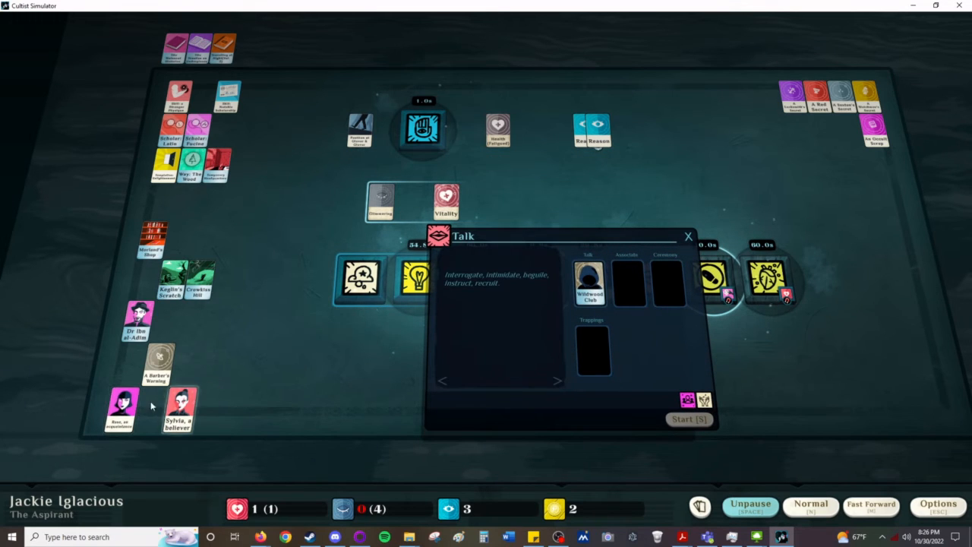
drag(123, 407, 629, 285)
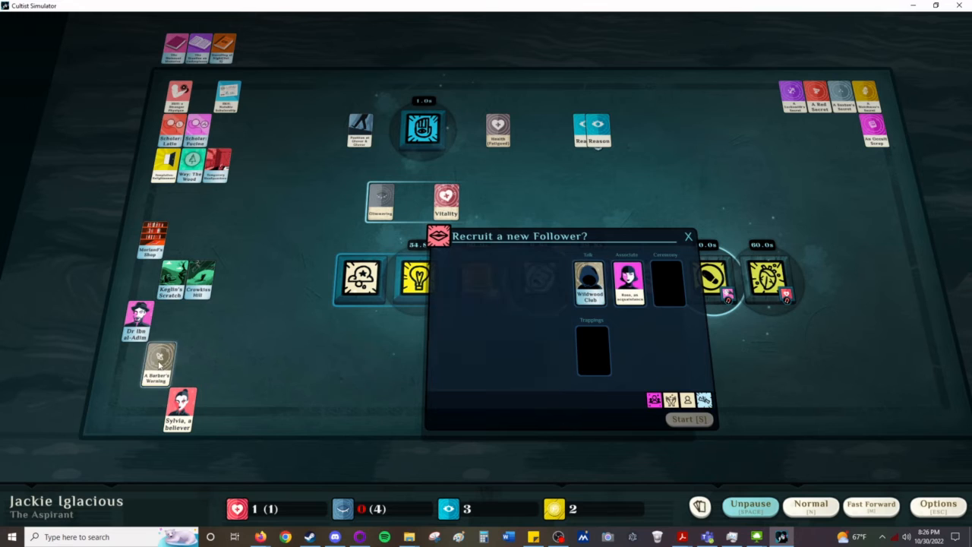
click(688, 419)
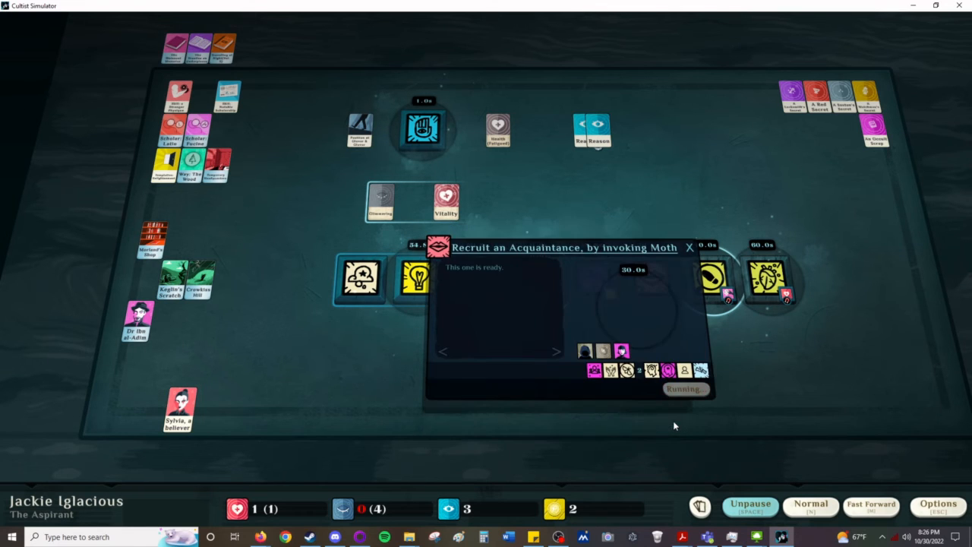
click(688, 248)
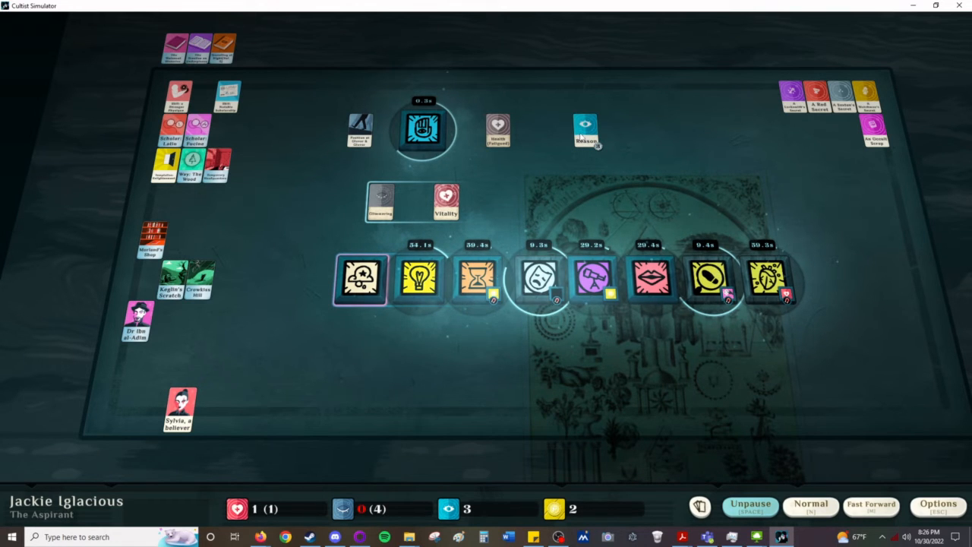
click(750, 507)
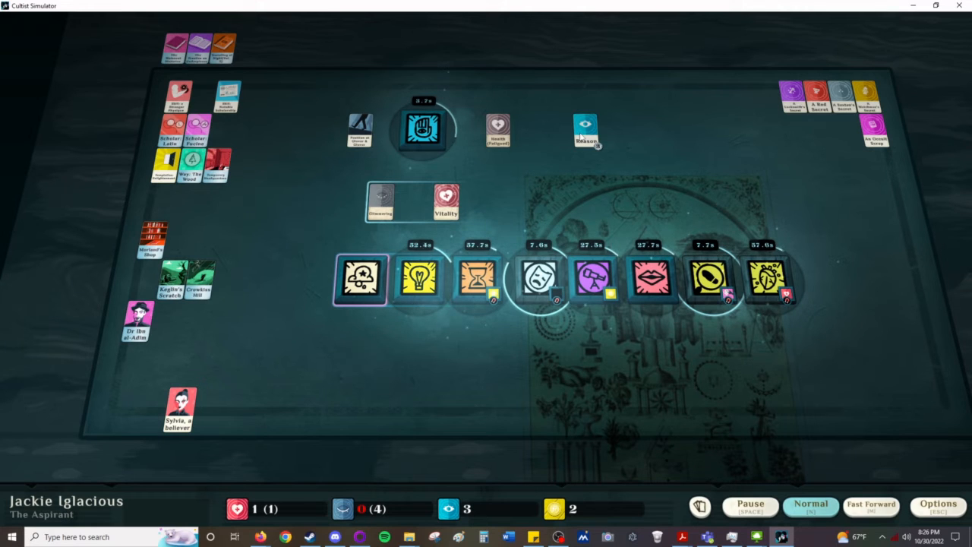
Step: Study the Wandering Mind with Reason and check the Despair timer
click(361, 279)
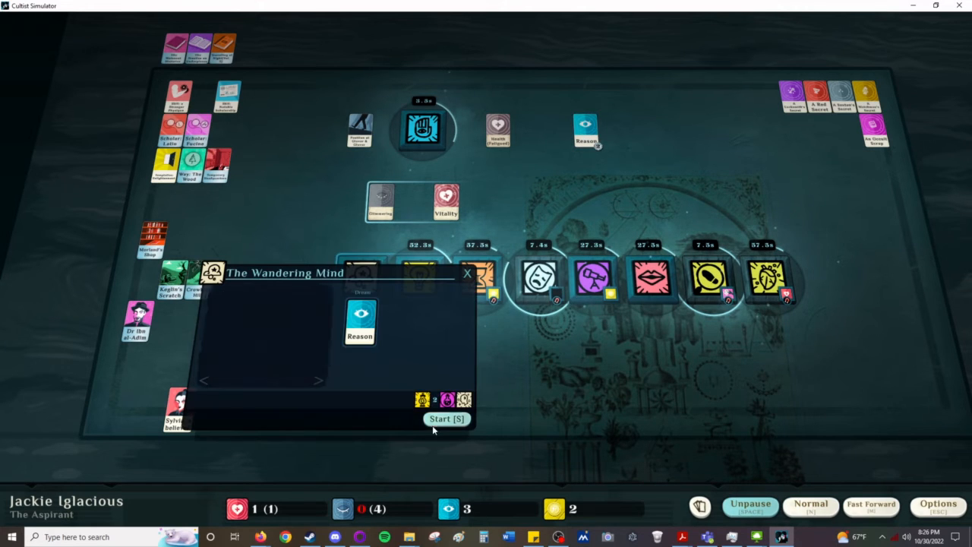
click(447, 419)
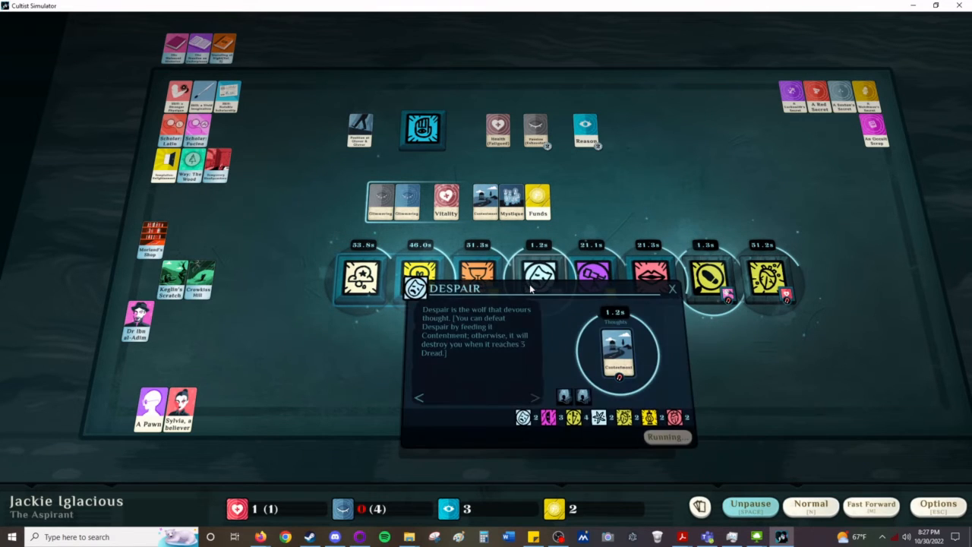
click(671, 288)
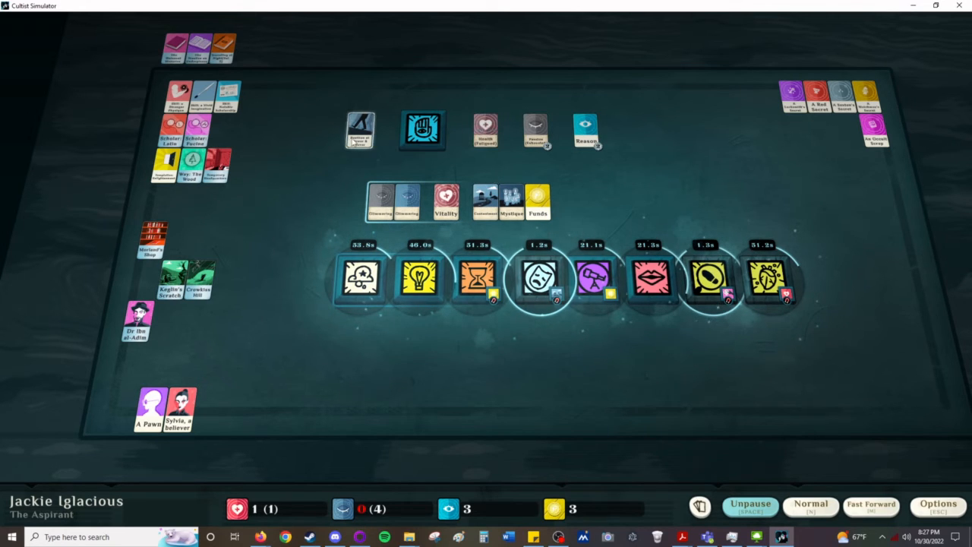
Step: Begin a shift at Glover & Glover and let time run
click(358, 129)
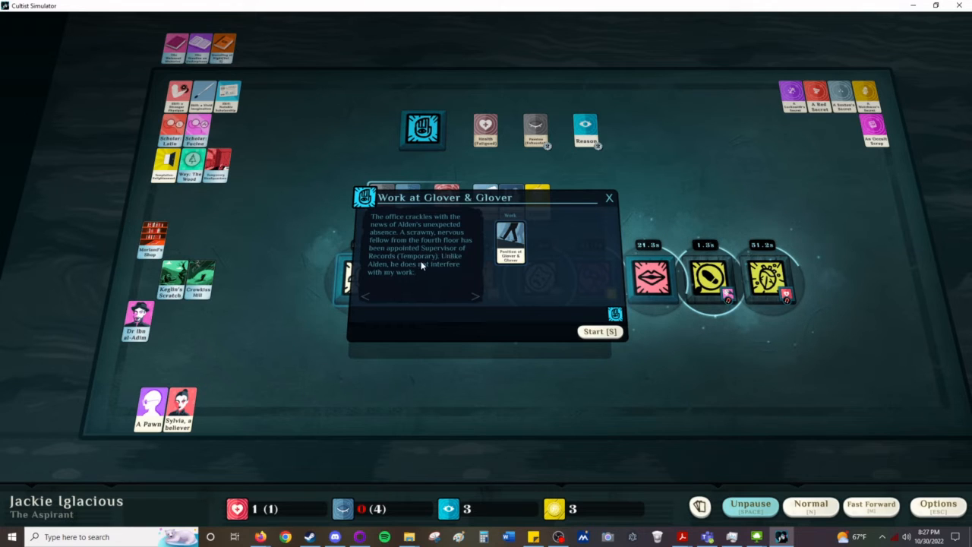
mouse_move(498, 314)
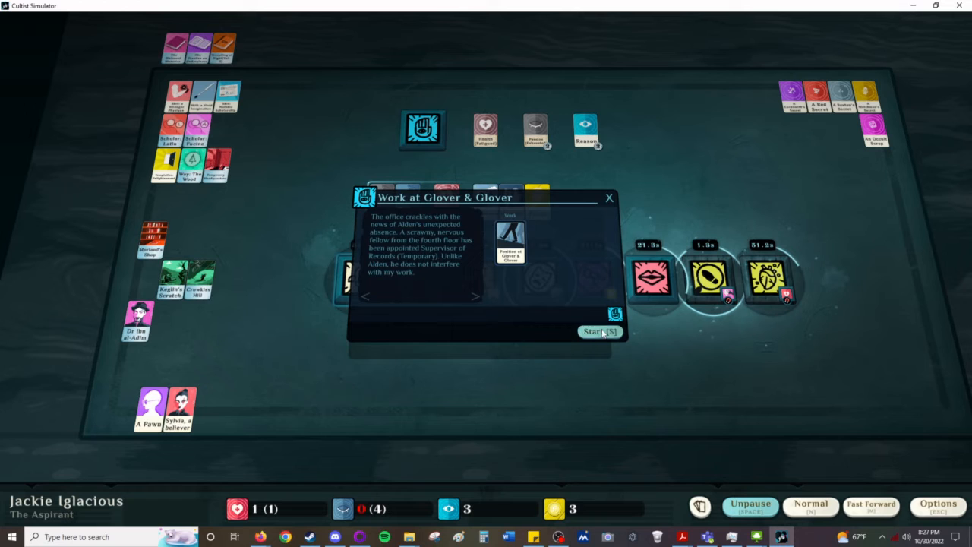
click(598, 331)
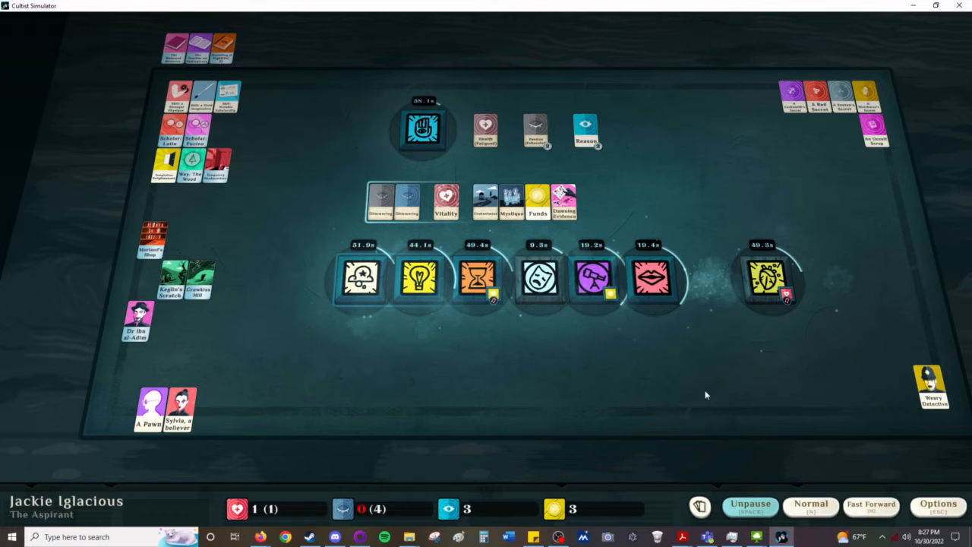
click(750, 505)
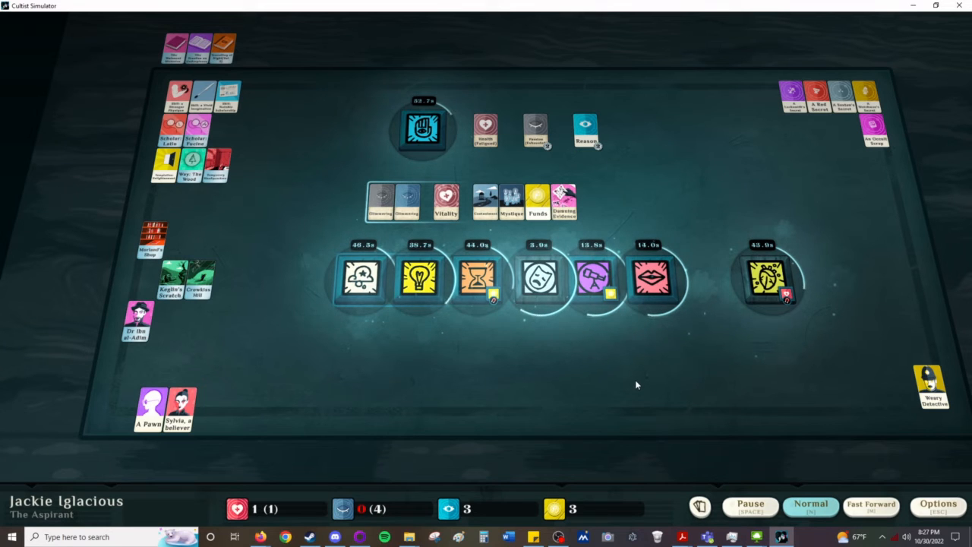
mouse_move(554, 377)
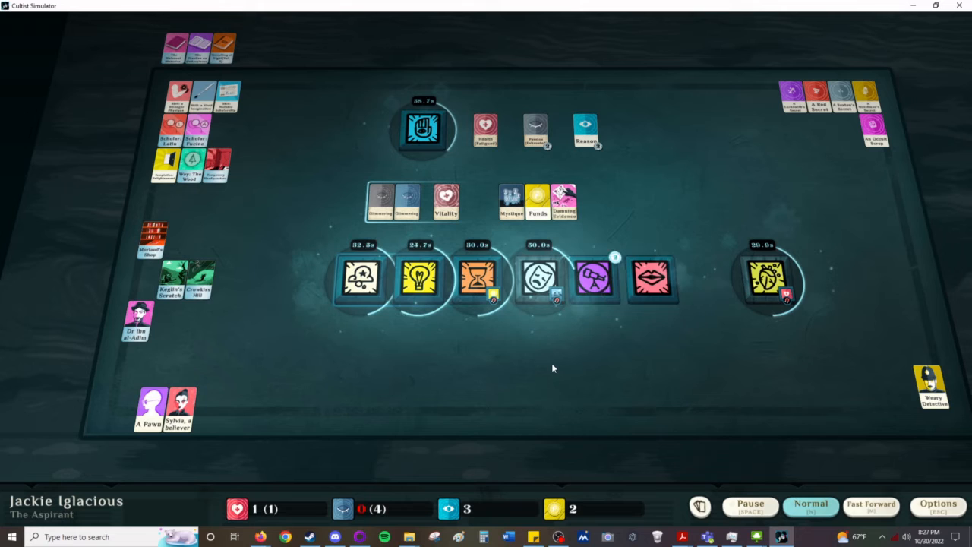
Step: Sort Gartside's Sanskrit Reader and the new mantra card onto the table
click(650, 280)
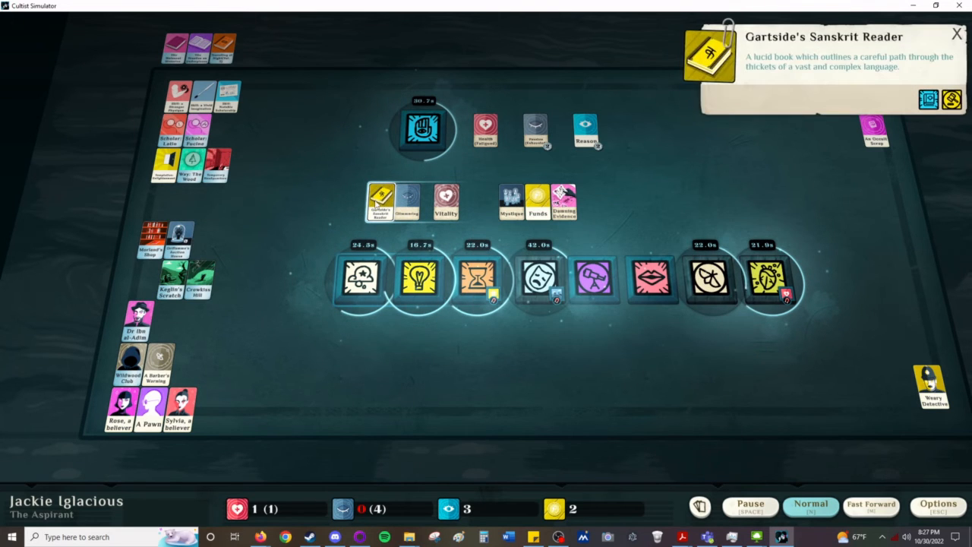
drag(380, 200, 315, 94)
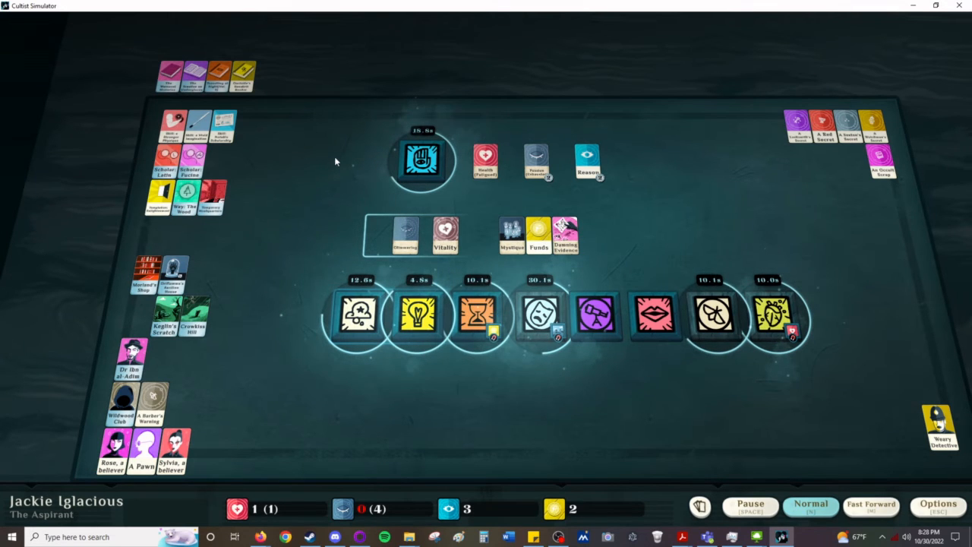
mouse_move(635, 439)
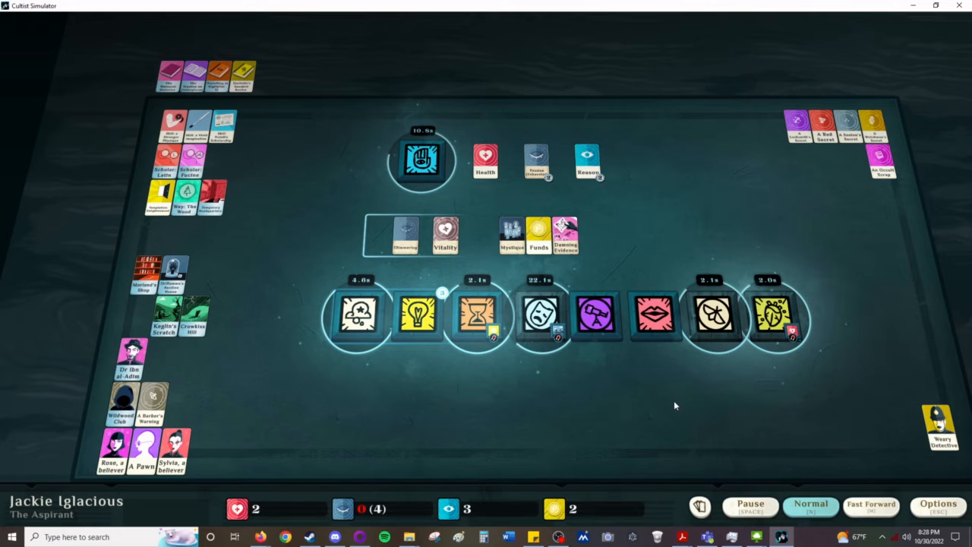
click(750, 504)
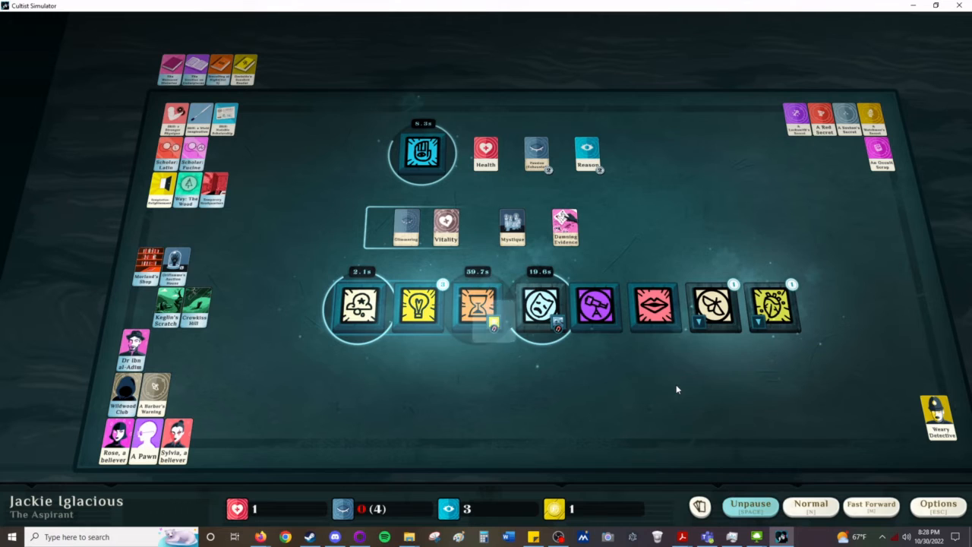
click(416, 306)
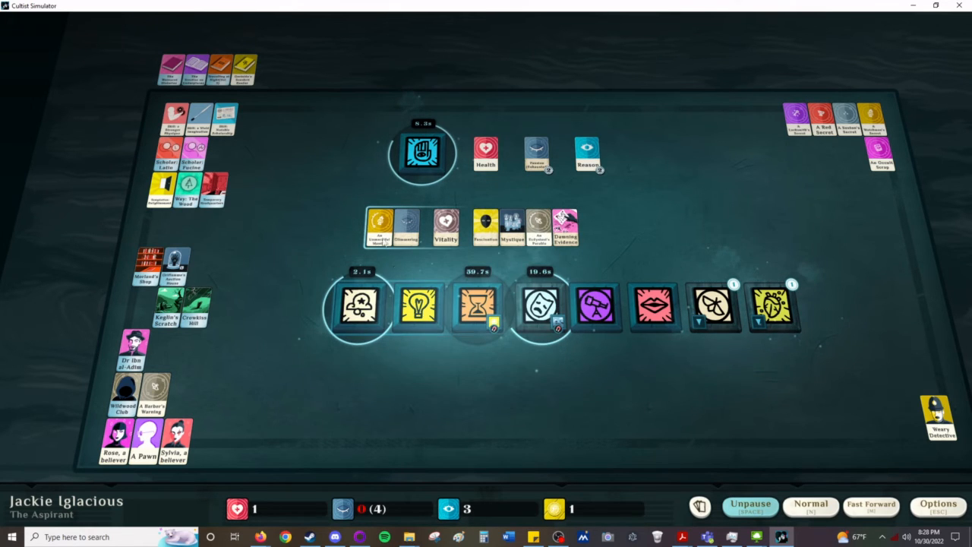
drag(380, 225, 774, 118)
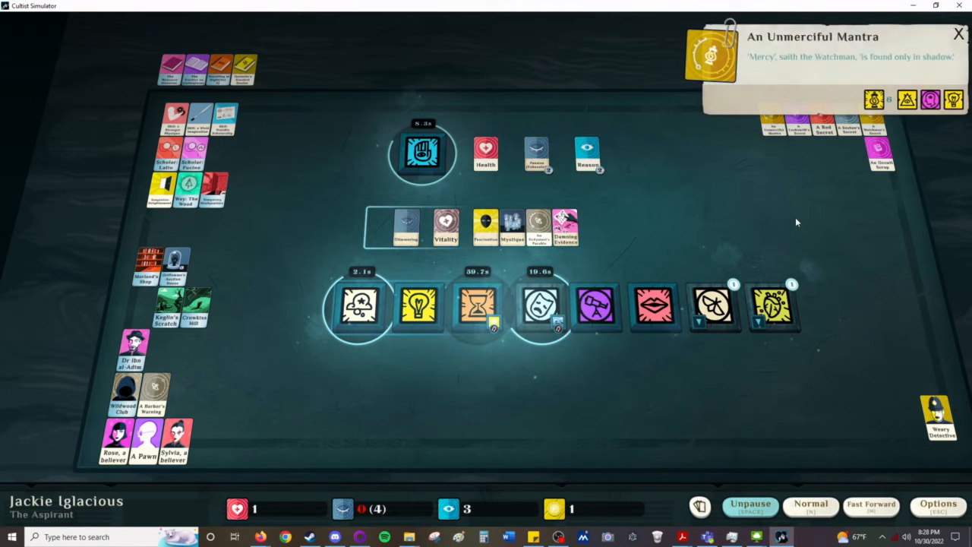
Step: Read what An Unmerciful Mantra and Restlessness do
click(958, 33)
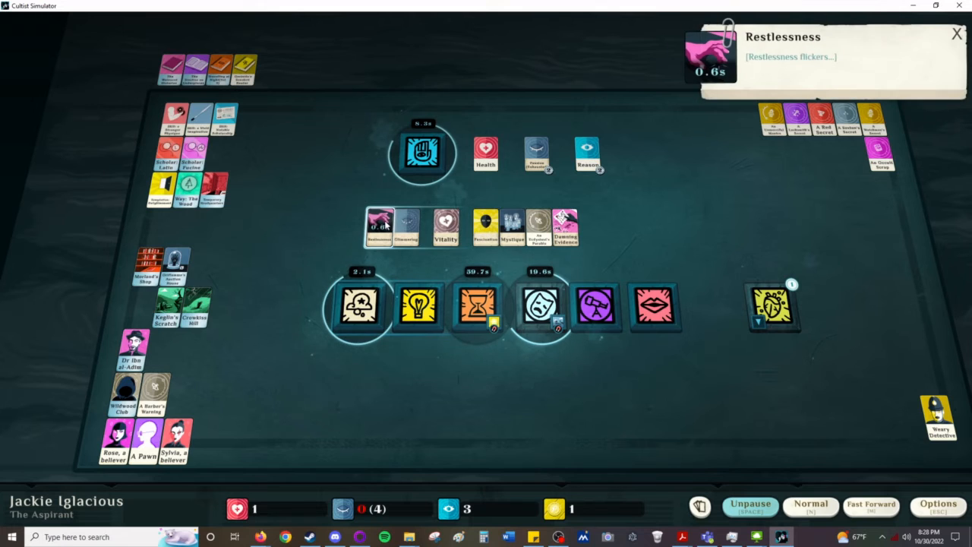
click(771, 307)
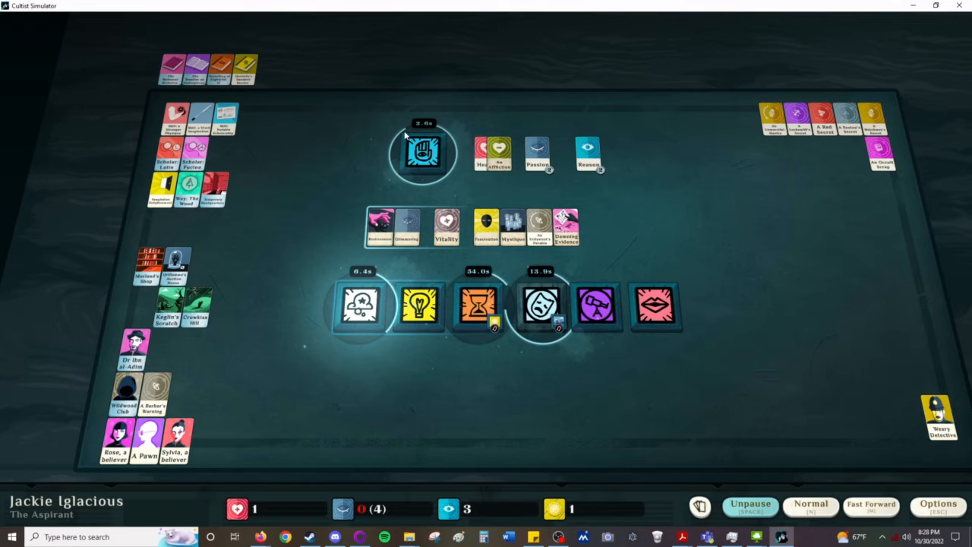
Step: Collect the pay and position from the finished Glover & Glover shift
click(540, 306)
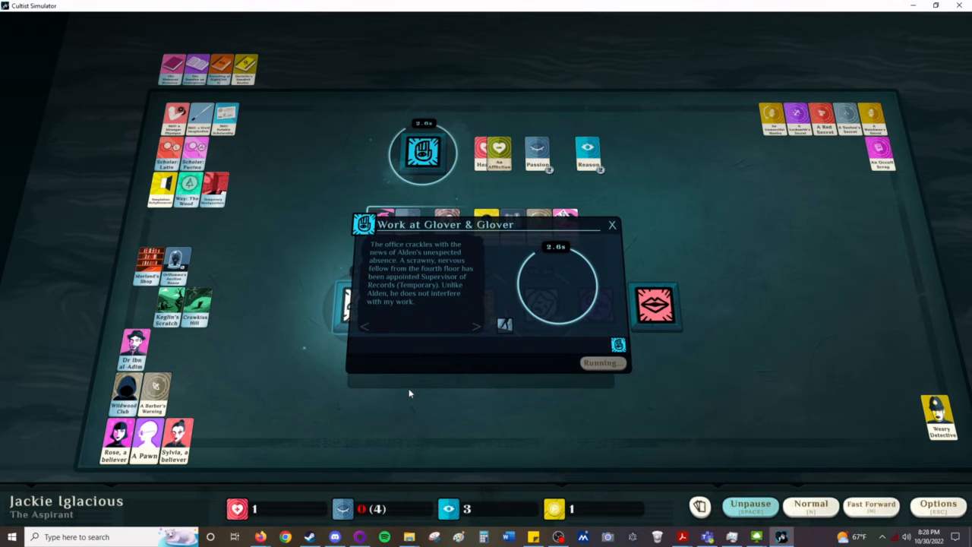
click(612, 225)
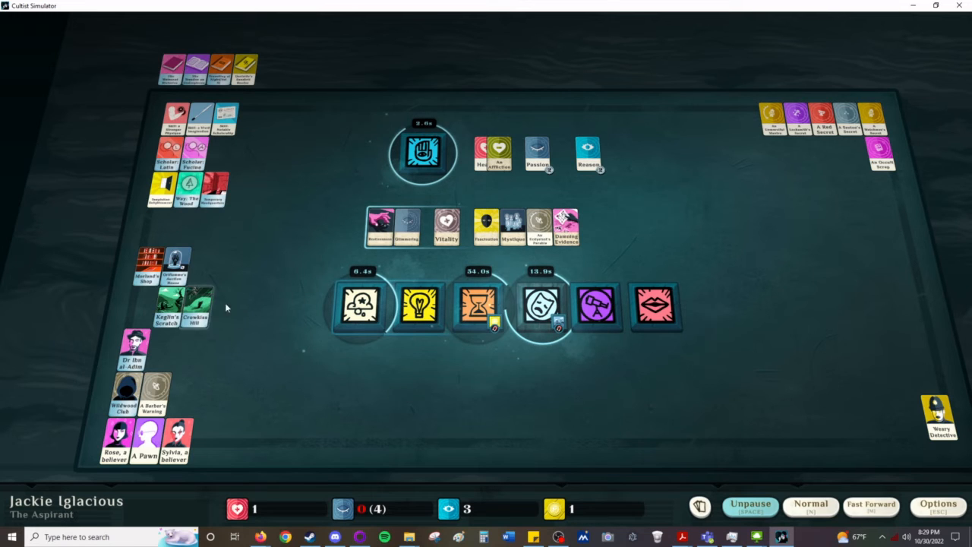
click(750, 504)
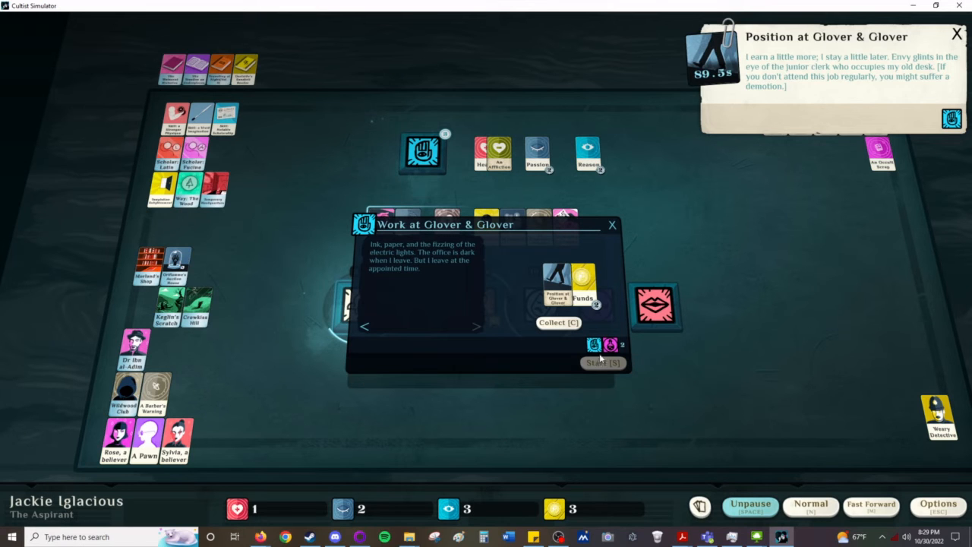
click(602, 361)
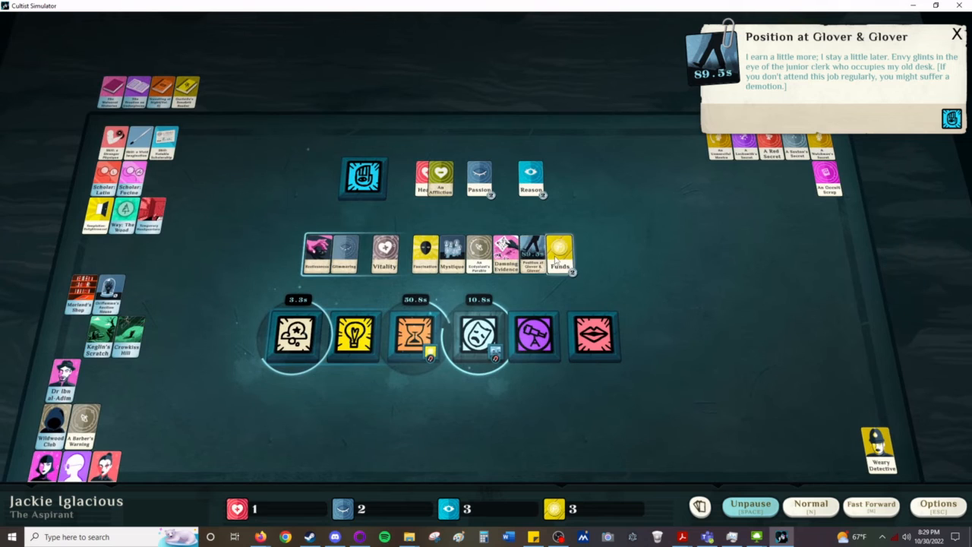
Step: Begin the better-paid Glover & Glover shift with Reason committed and resume time
drag(558, 255, 298, 180)
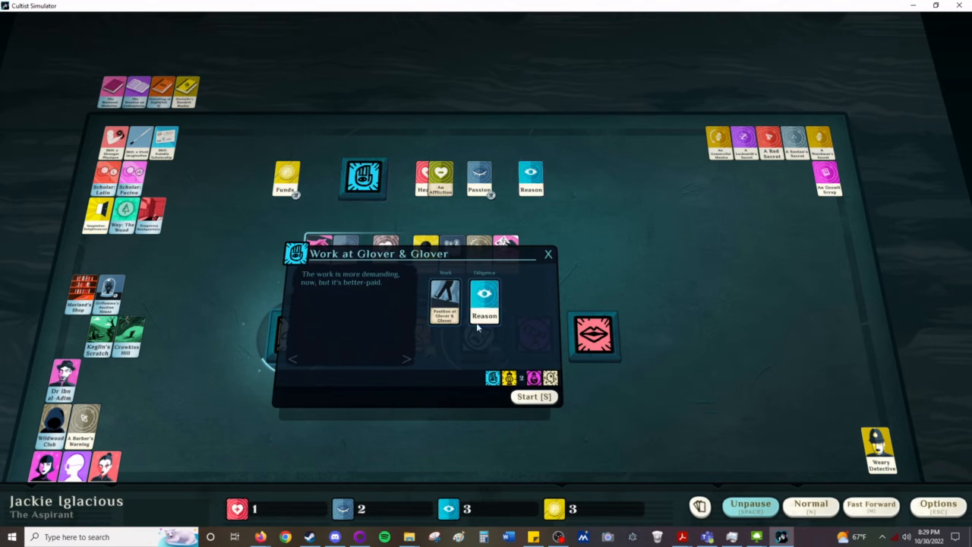
click(533, 395)
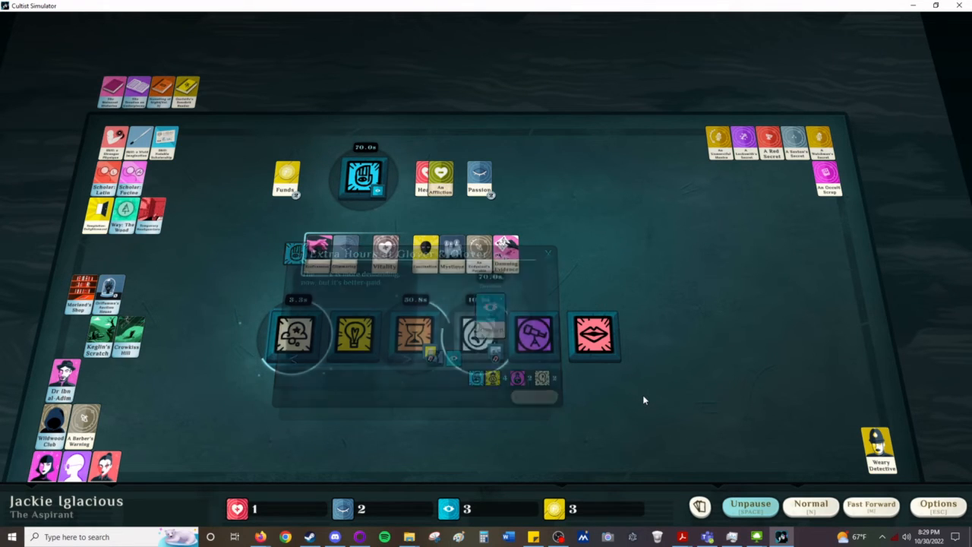
click(750, 505)
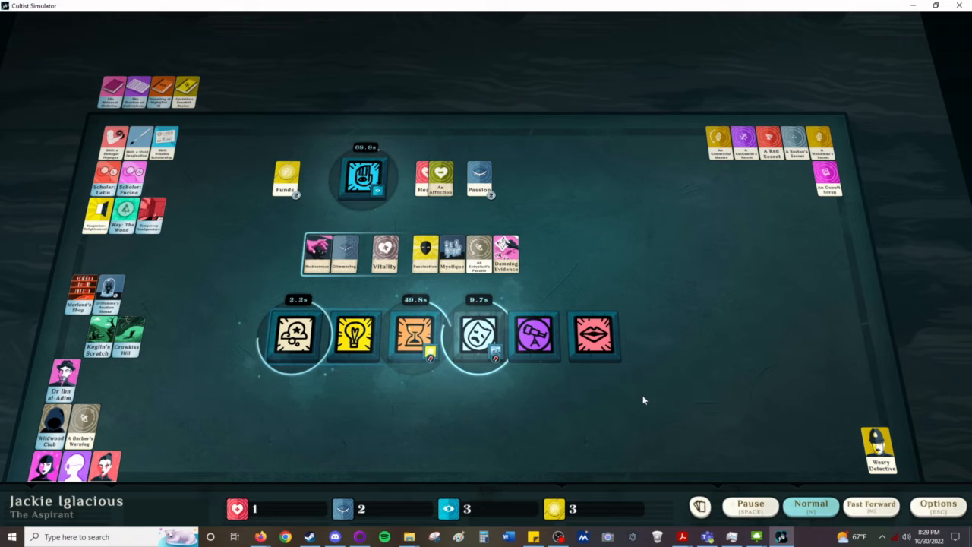
mouse_move(431, 474)
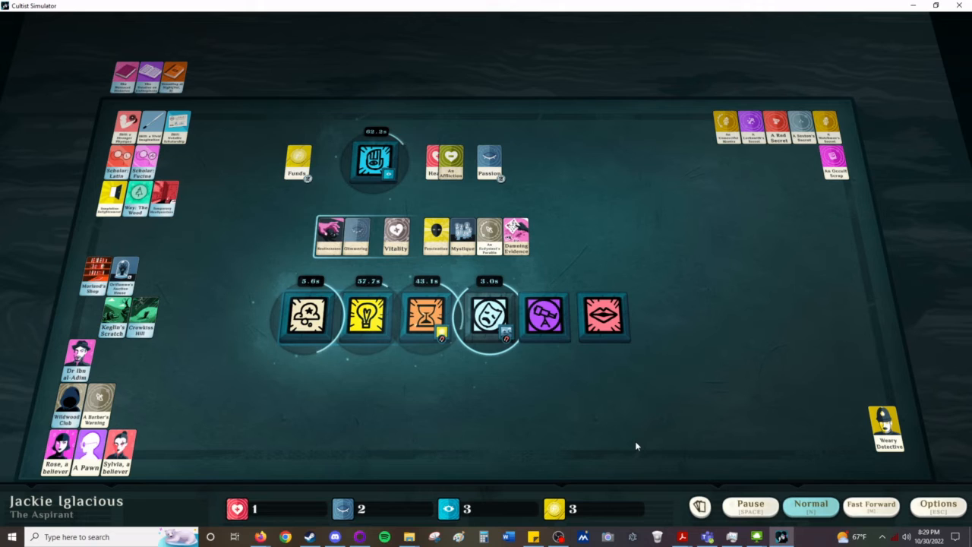
Step: Start a Heal dream with a Vitality card committed and unpause
click(751, 504)
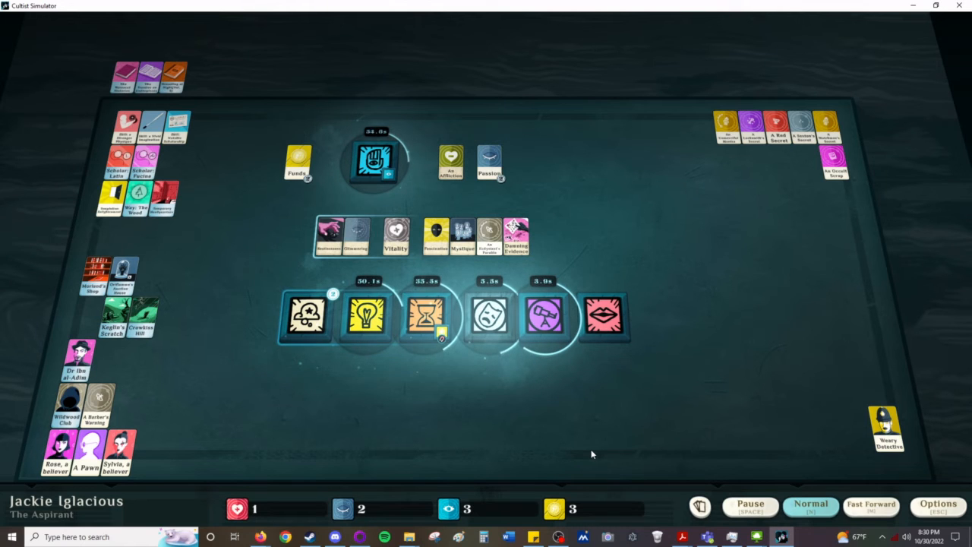
click(307, 314)
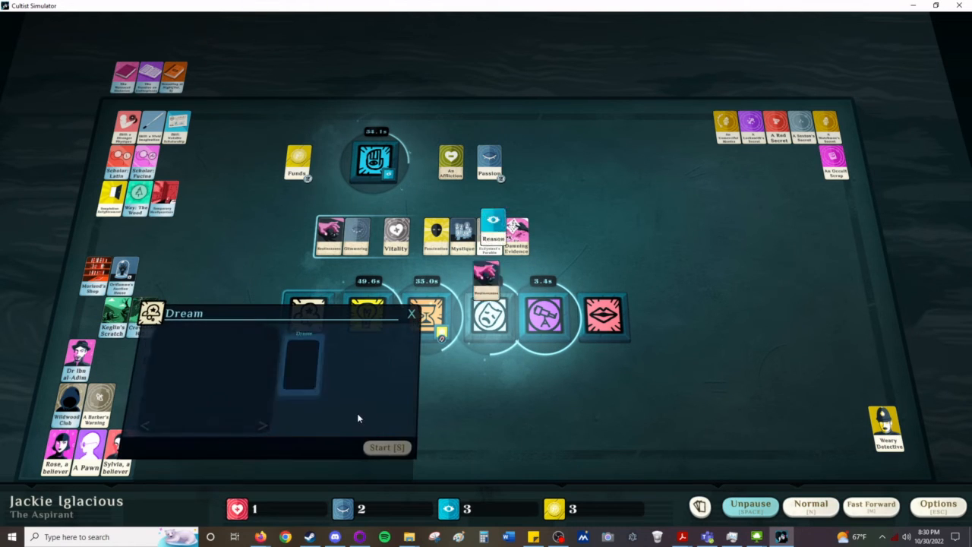
click(412, 313)
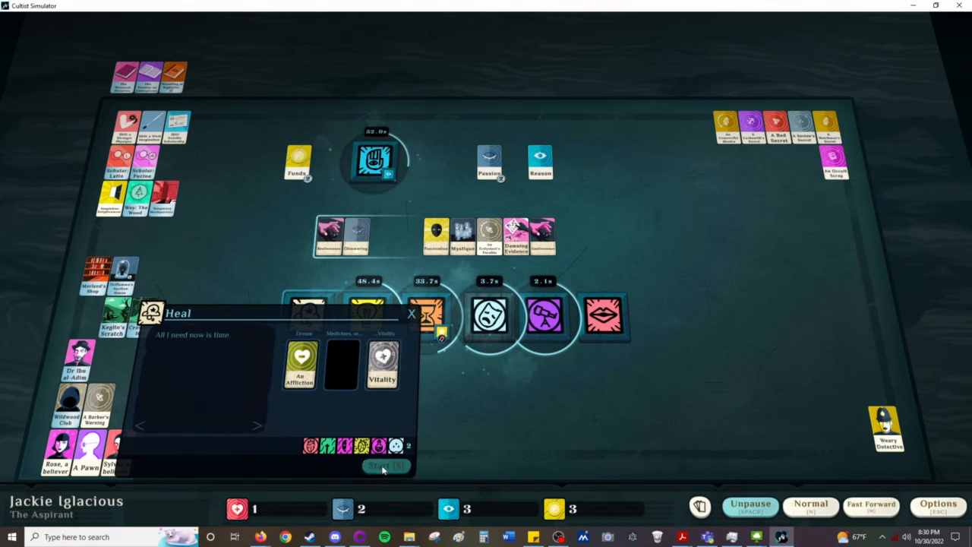
click(386, 464)
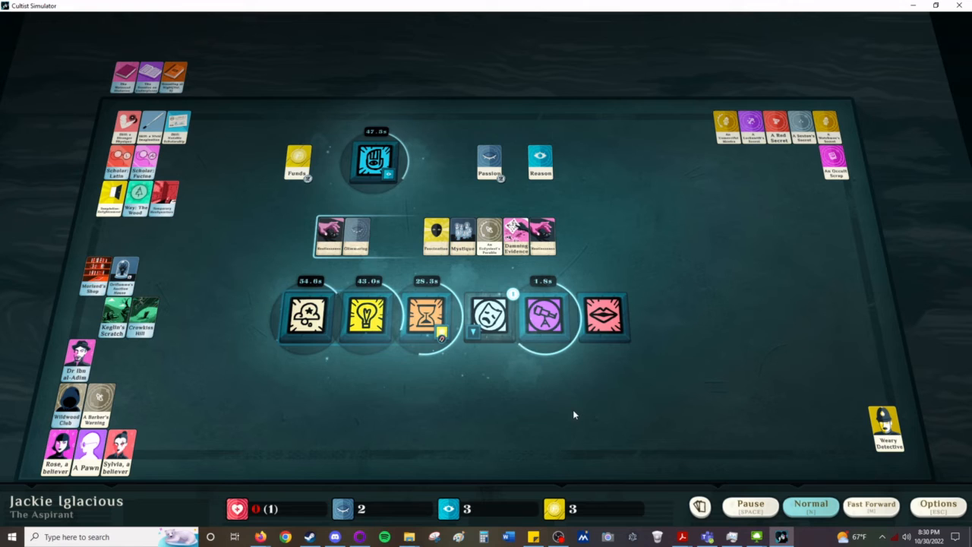
click(488, 314)
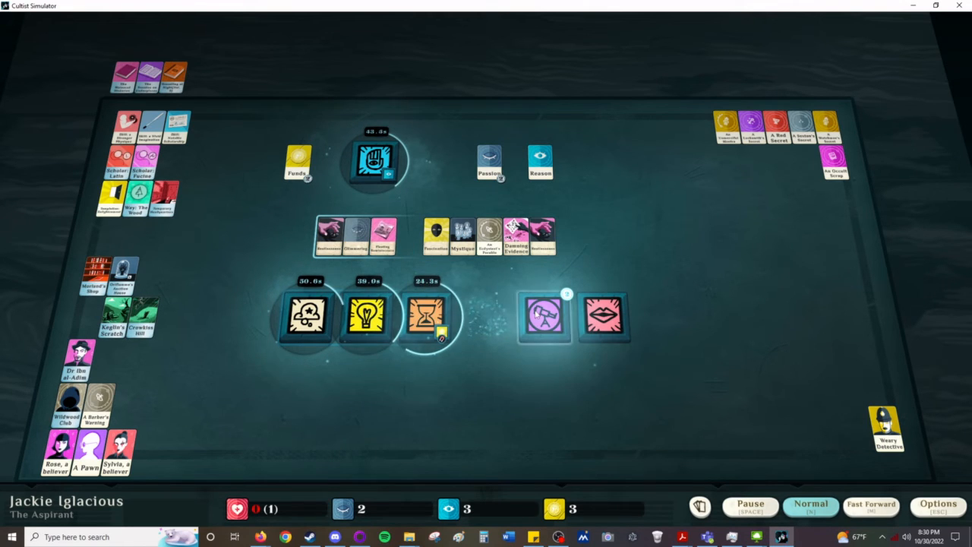
Step: Start the thirty-second moonlit streets exploration and move An Ecdysiast's Parable aside
click(544, 315)
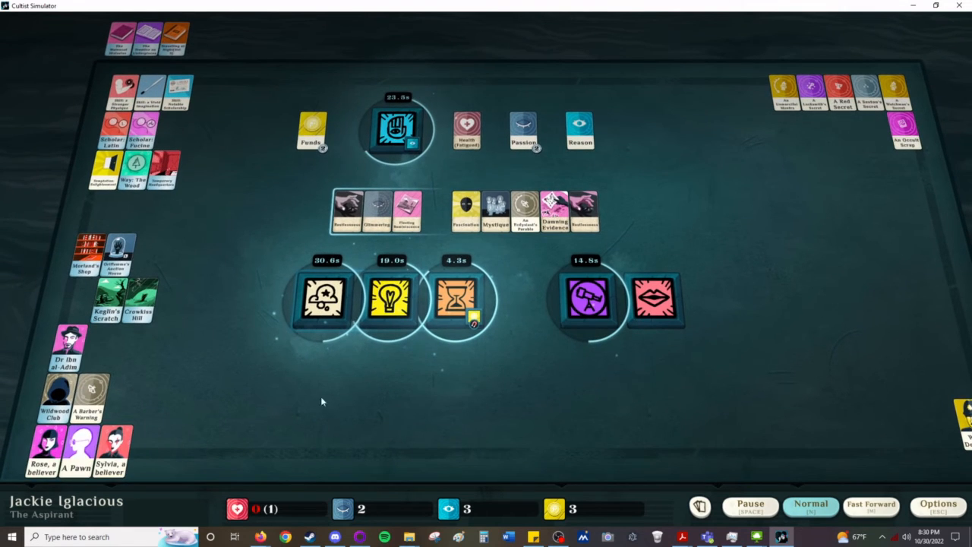
click(109, 449)
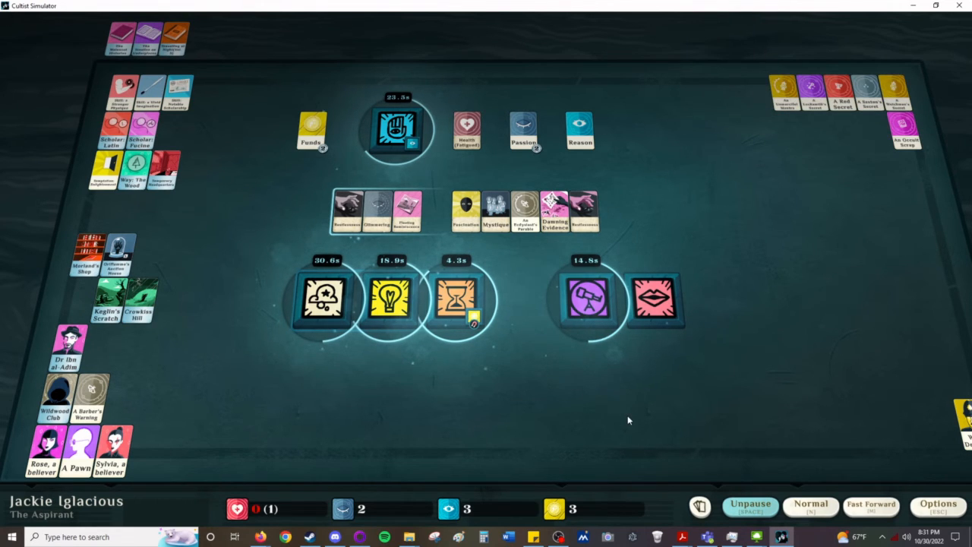
click(749, 507)
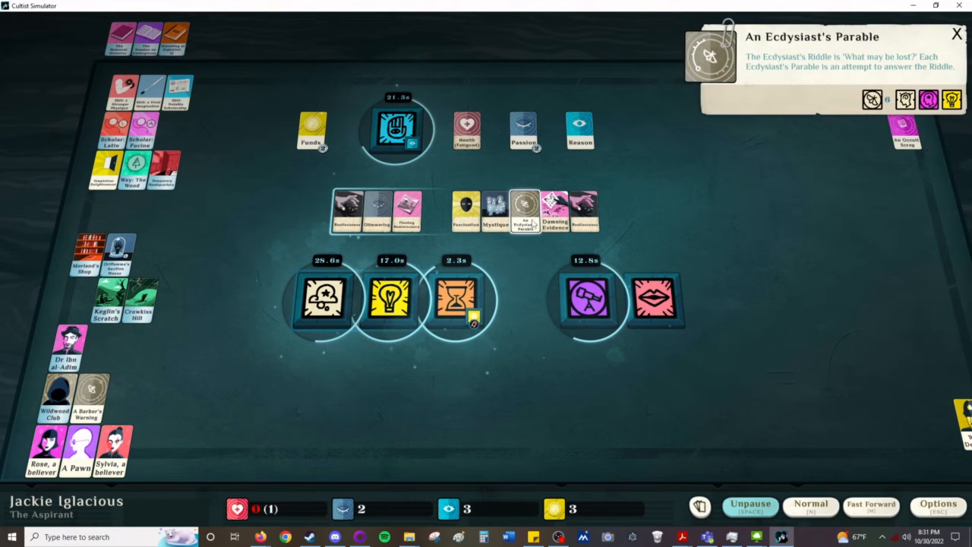
drag(523, 210, 118, 395)
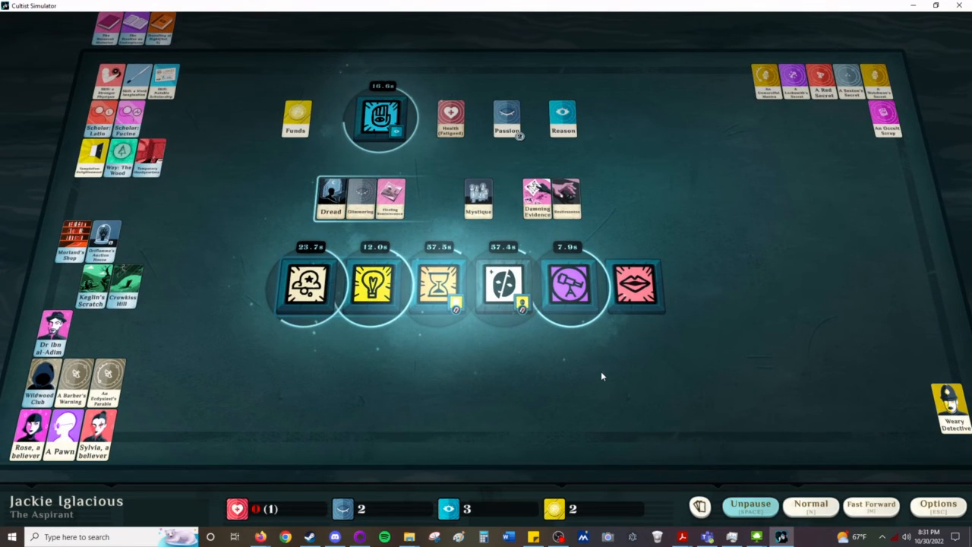
mouse_move(537, 382)
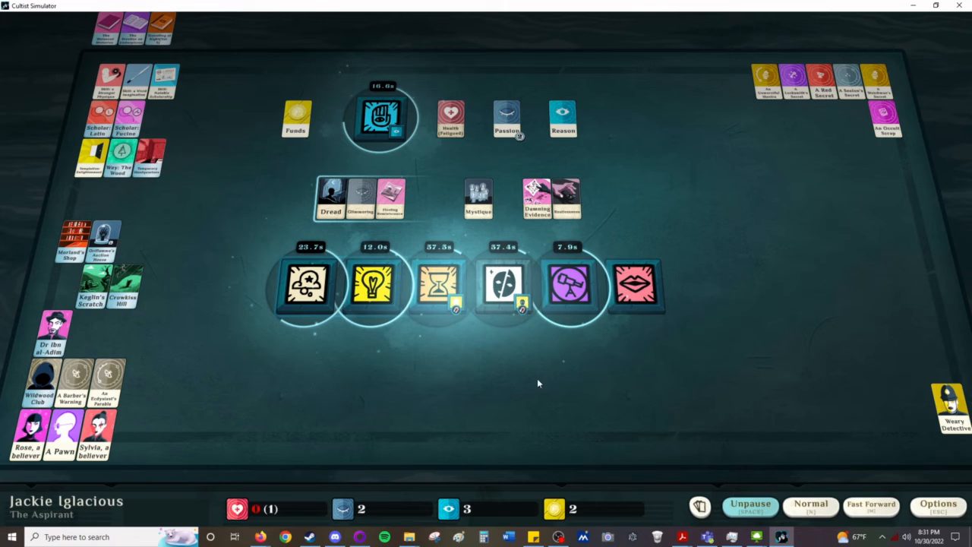
click(750, 504)
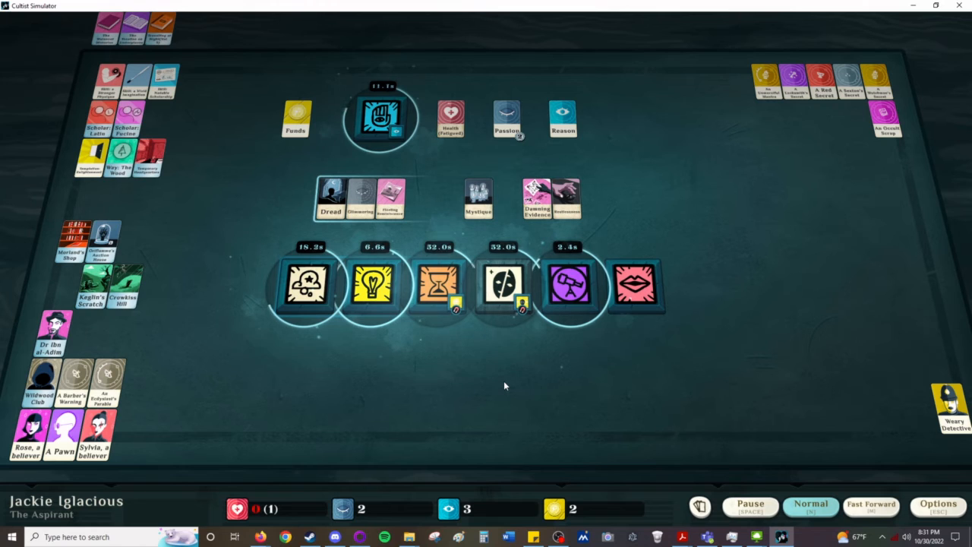
mouse_move(400, 422)
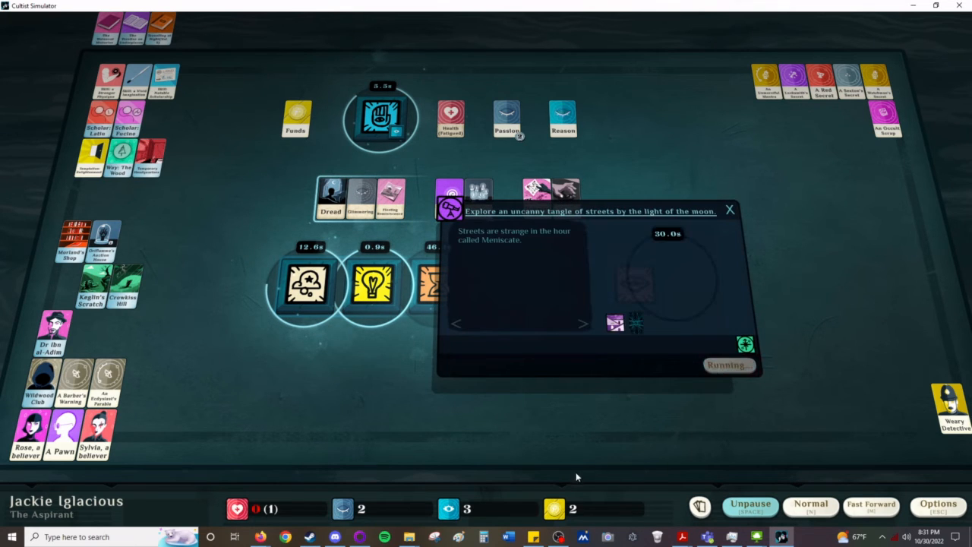
Step: Glance at the running exploration and begin reading Travelling at Night
click(728, 209)
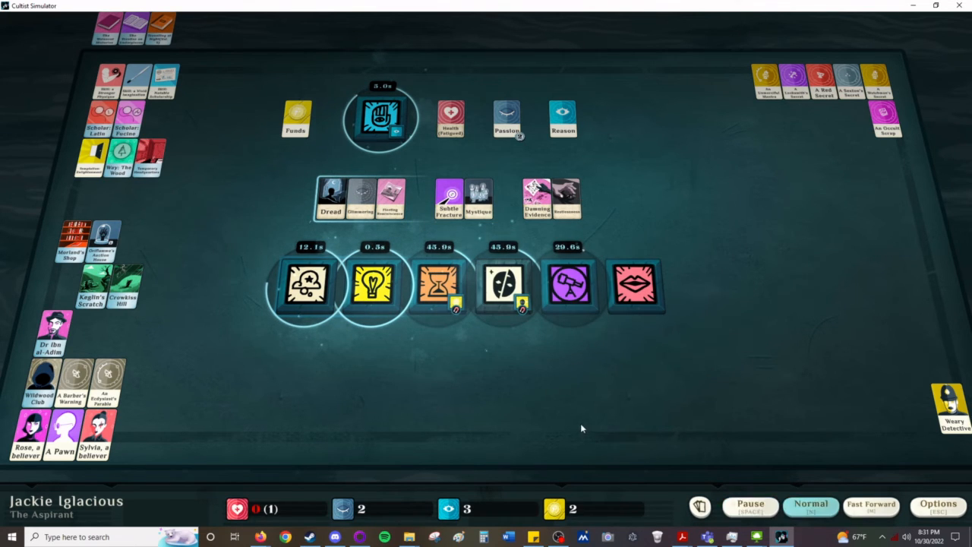
click(750, 504)
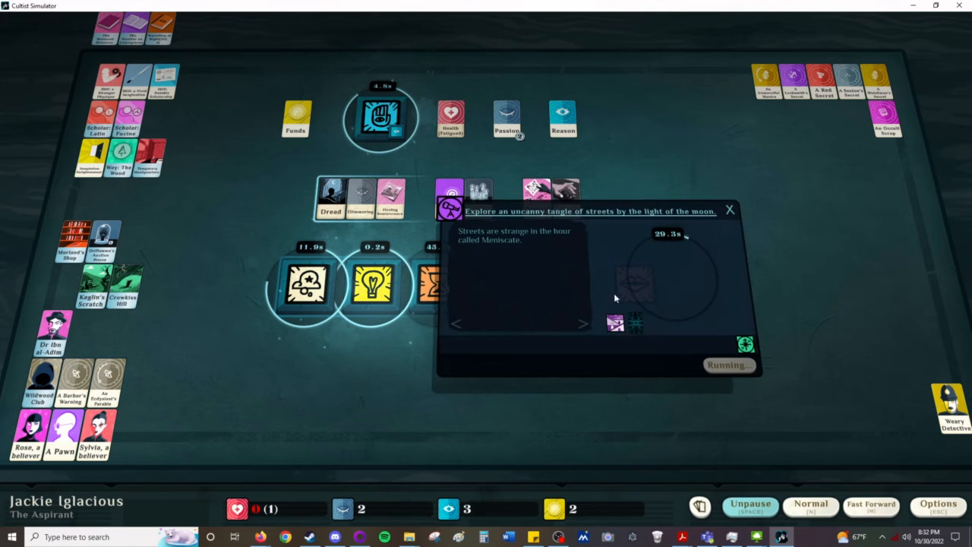
click(729, 210)
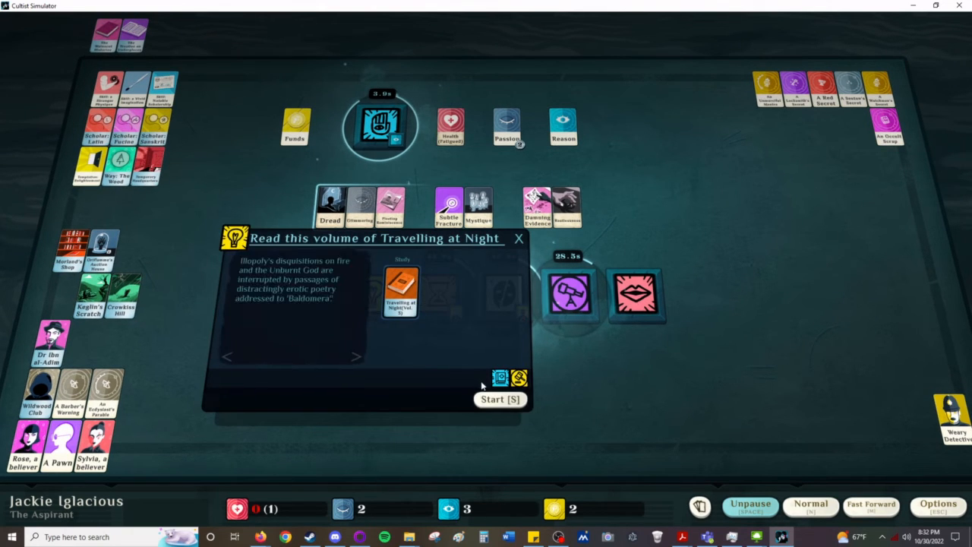
click(498, 398)
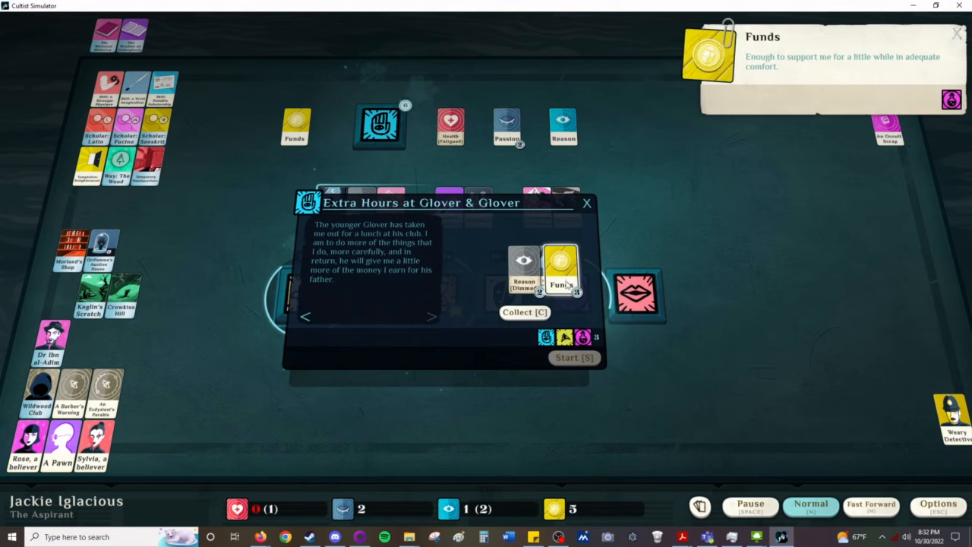
Step: Collect the extra-hours Funds and start a new Glover & Glover shift with Reason
click(526, 313)
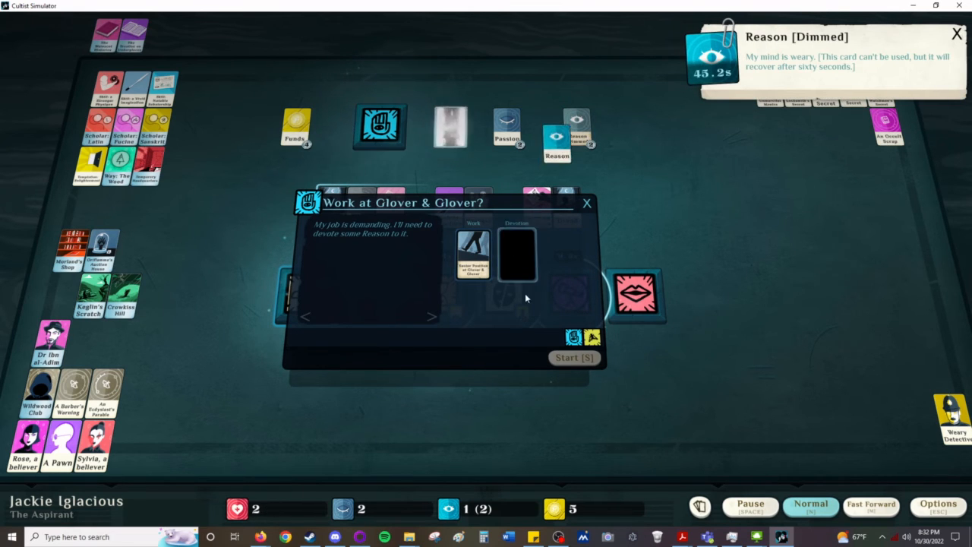
drag(559, 134, 516, 255)
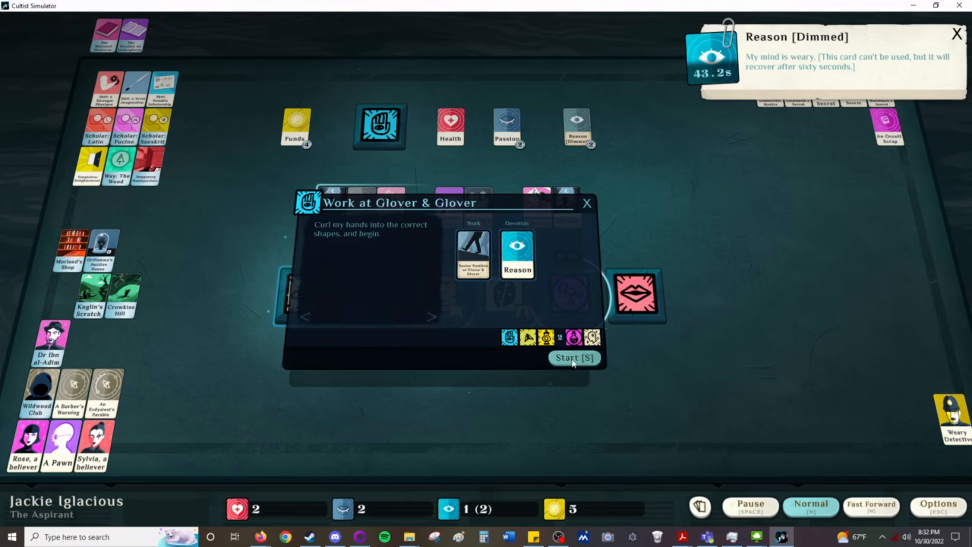
click(574, 358)
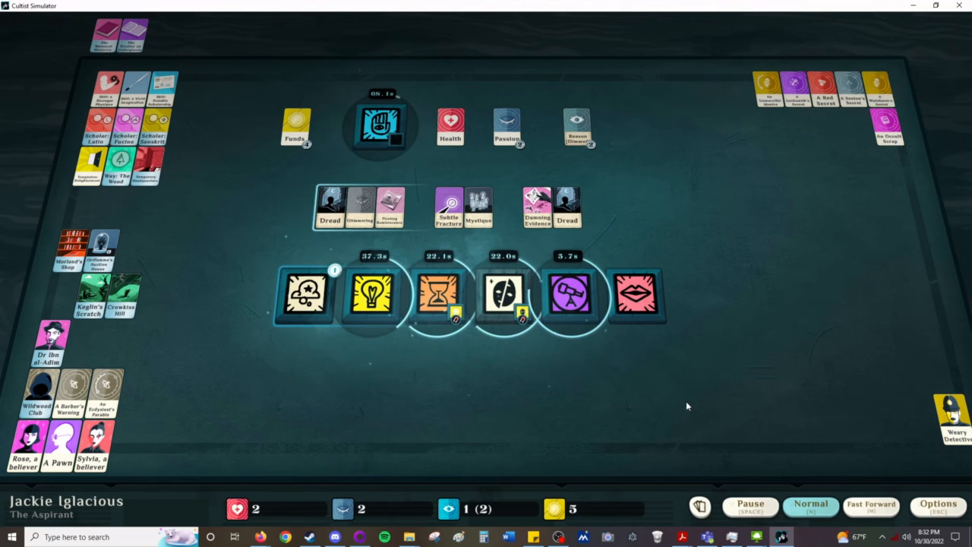
click(303, 294)
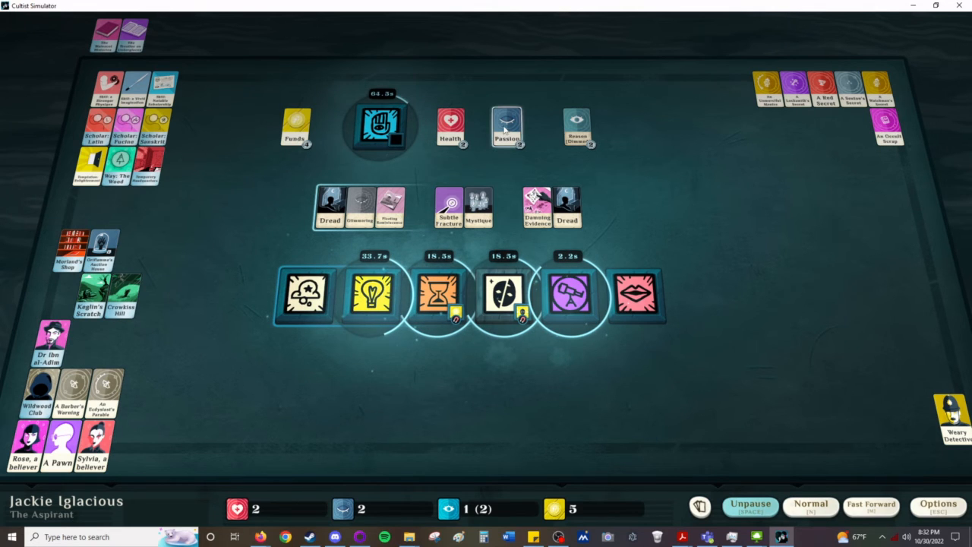
Step: Dream of the Moonlit Road with Passion committed and let time run
drag(507, 127, 303, 296)
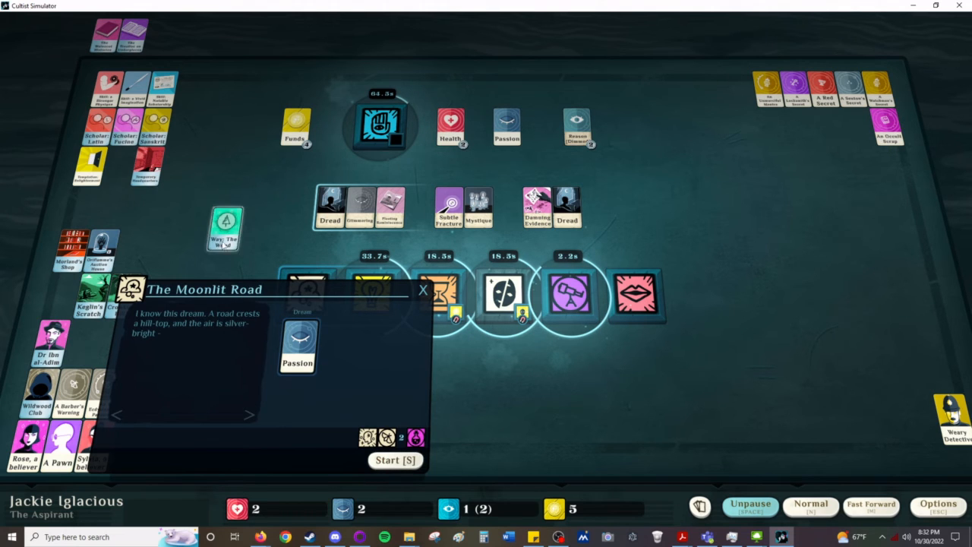
click(394, 461)
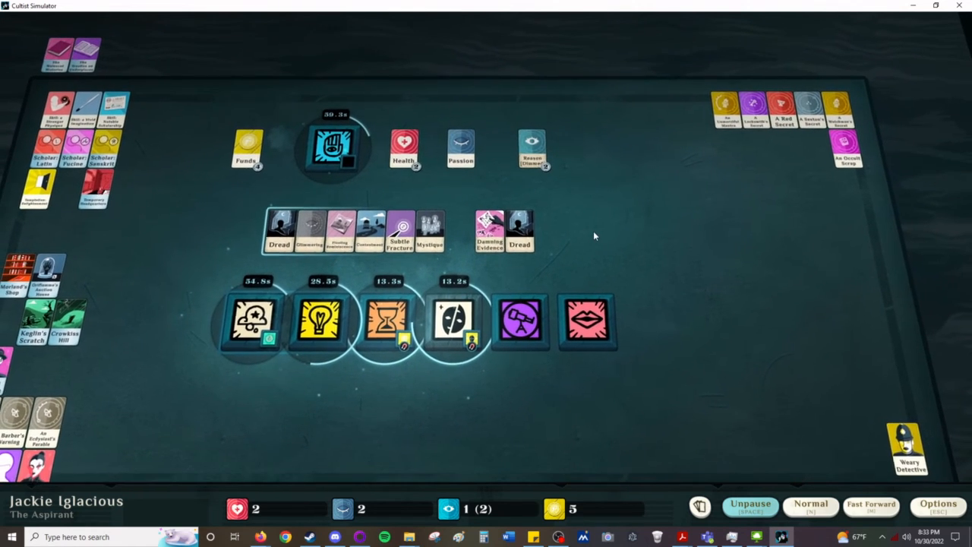
click(750, 504)
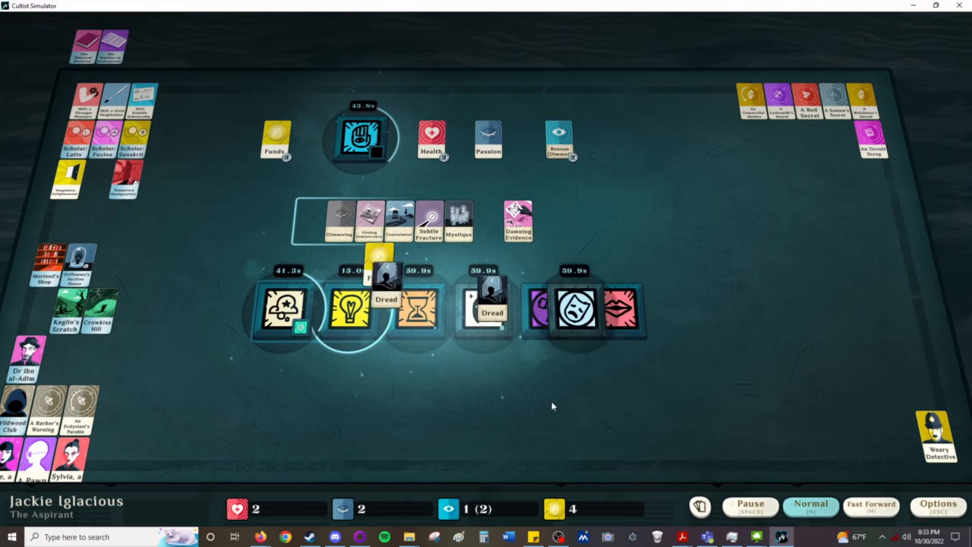
click(750, 505)
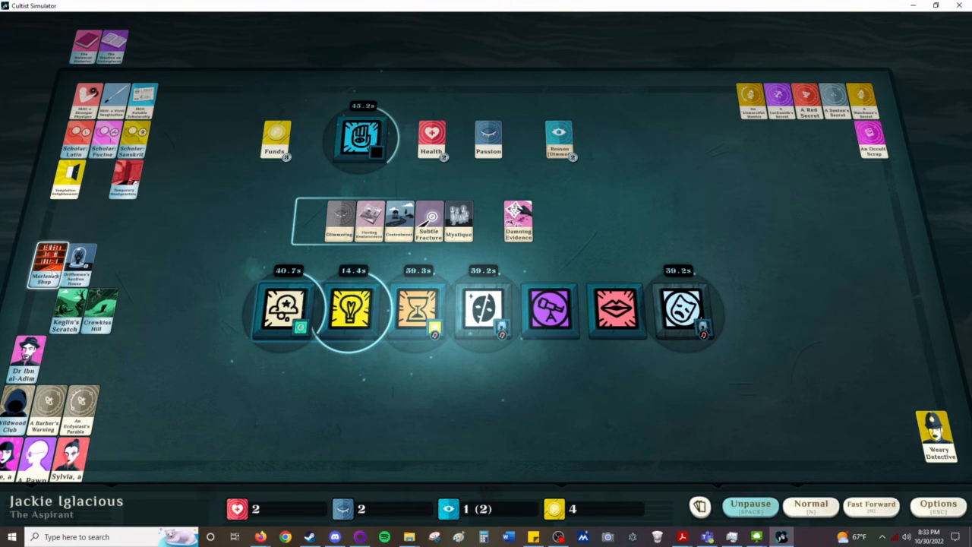
mouse_move(311, 407)
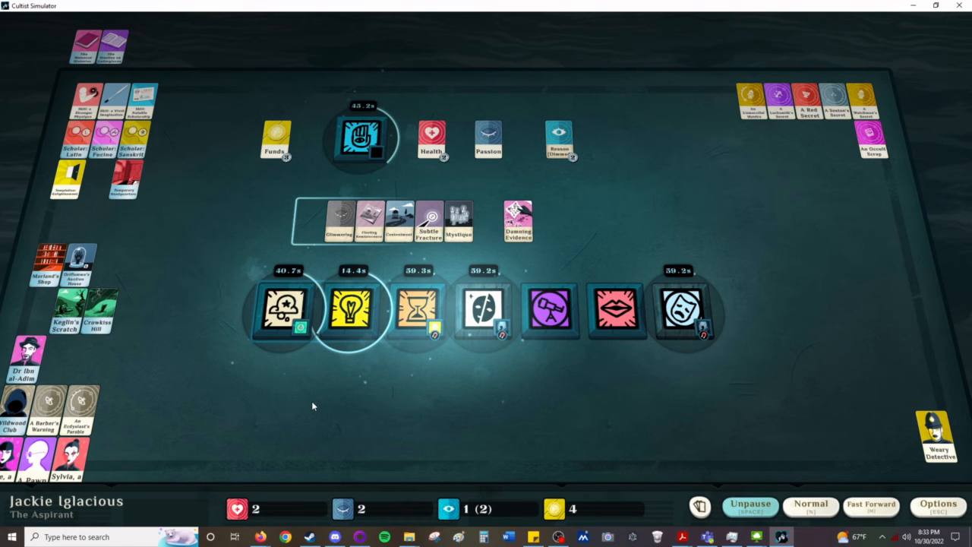
mouse_move(500, 434)
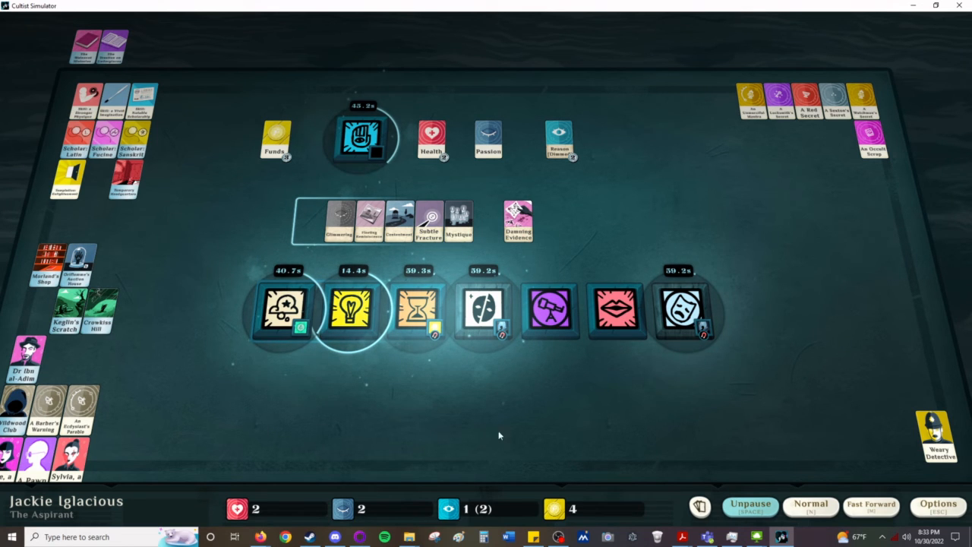
Step: Begin exploring for the city's secret places and resume game time
click(550, 312)
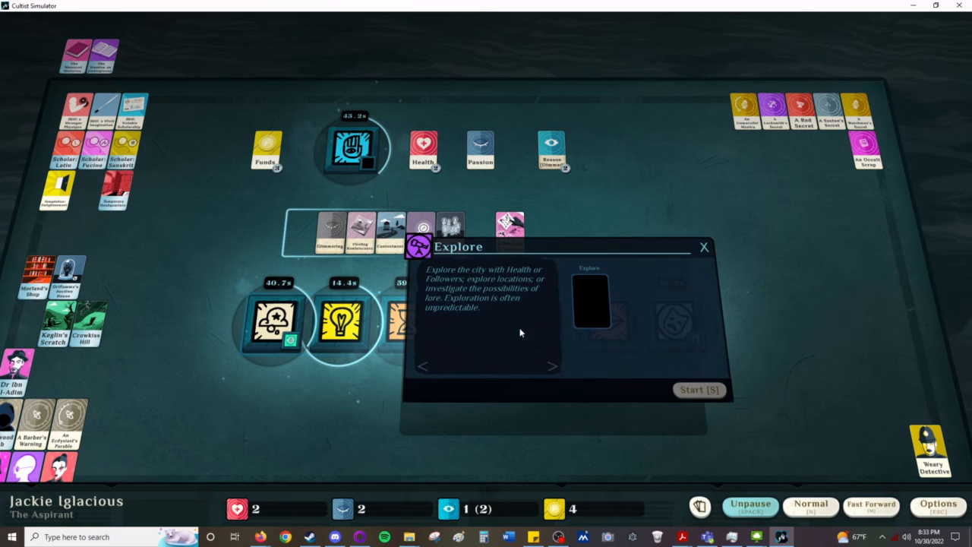
mouse_move(190, 280)
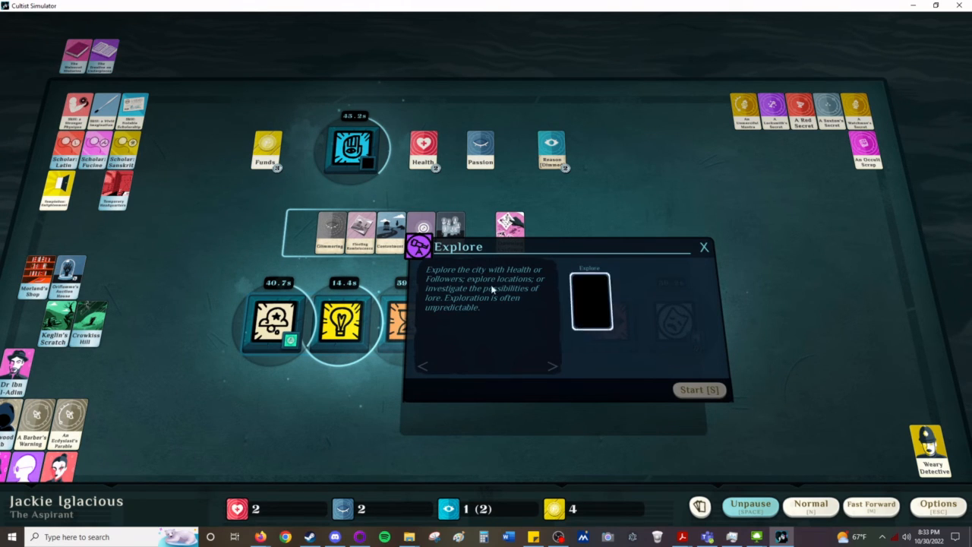
click(703, 246)
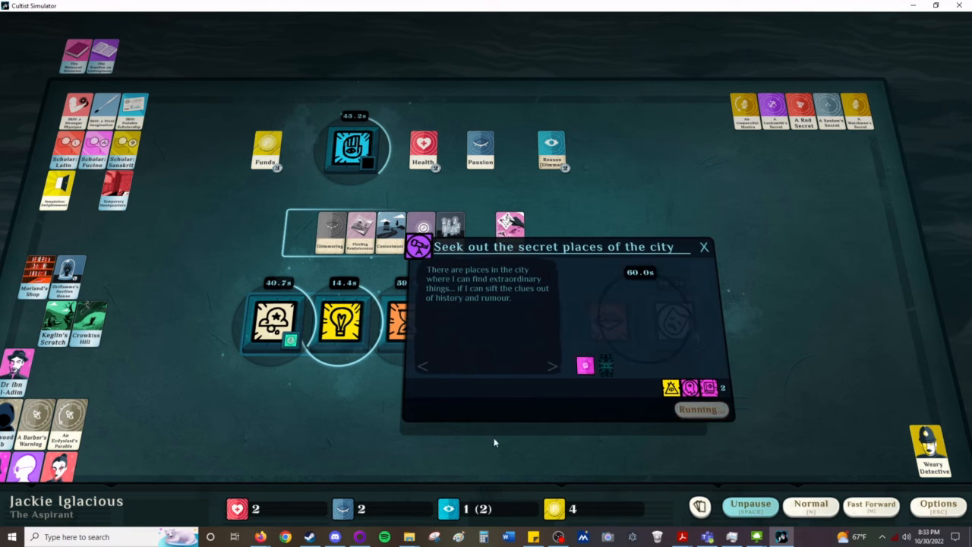
click(701, 246)
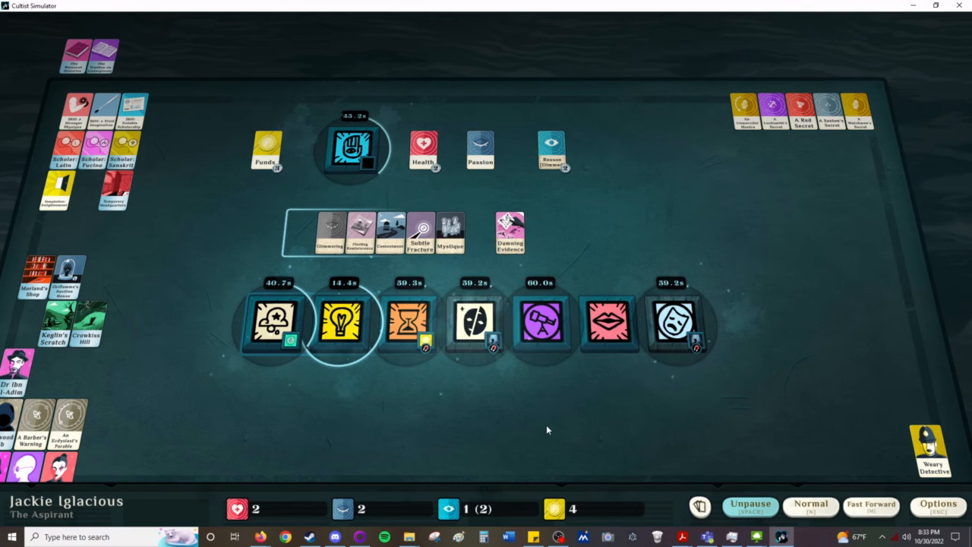
click(750, 504)
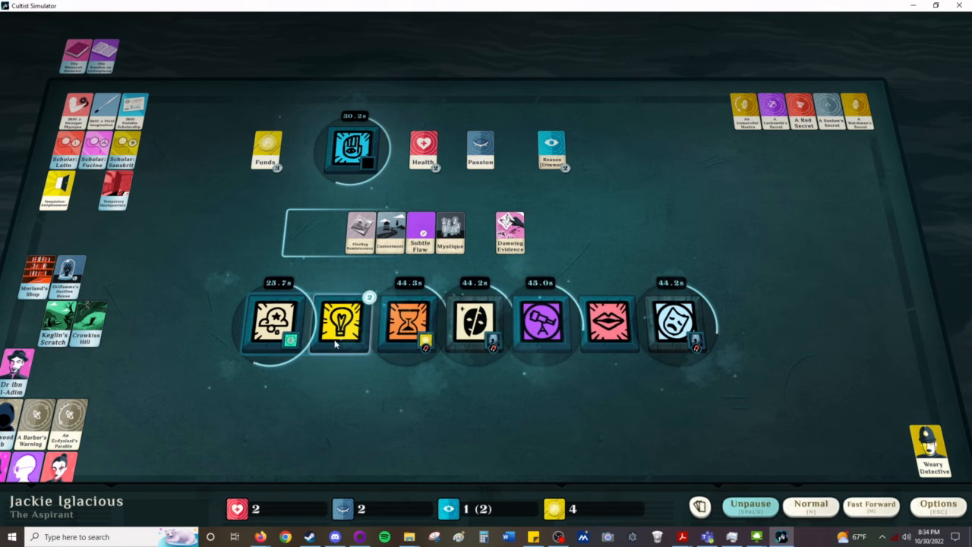
click(340, 322)
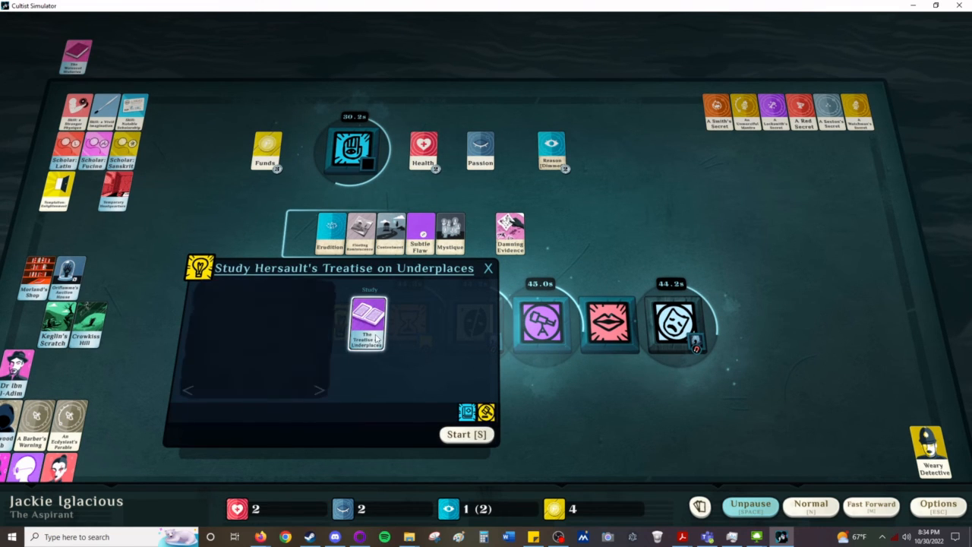
click(367, 322)
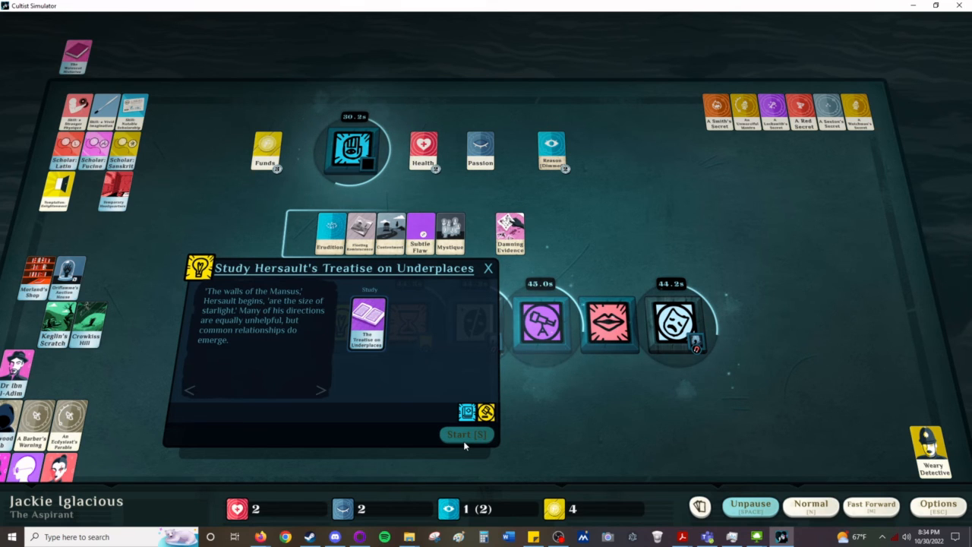
click(465, 434)
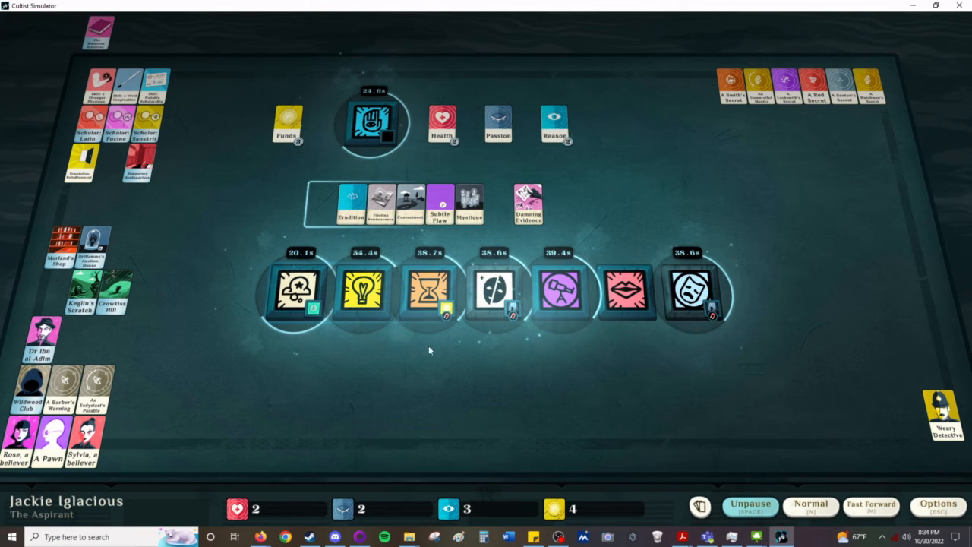
Step: Unpause so the Dream verb completes and the Mansus map appears
click(16, 437)
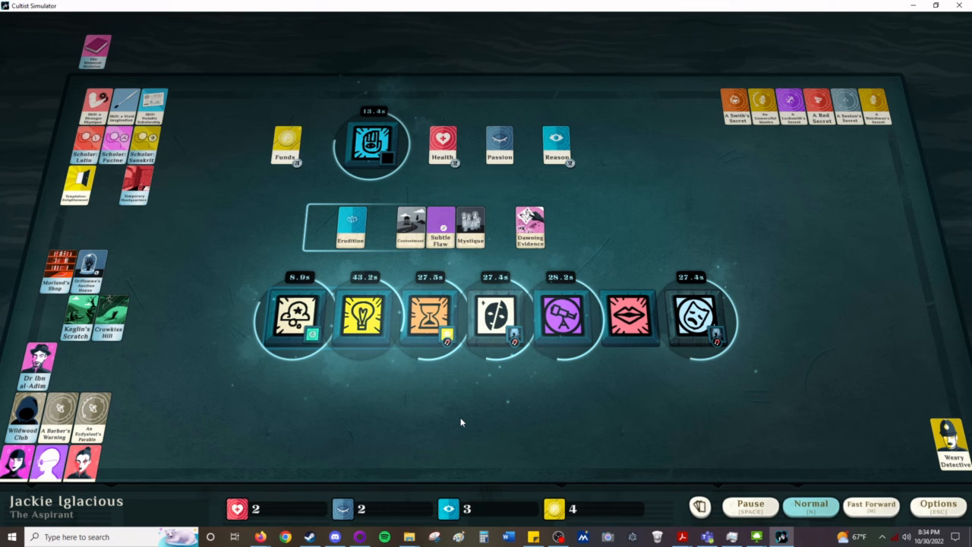
mouse_move(170, 455)
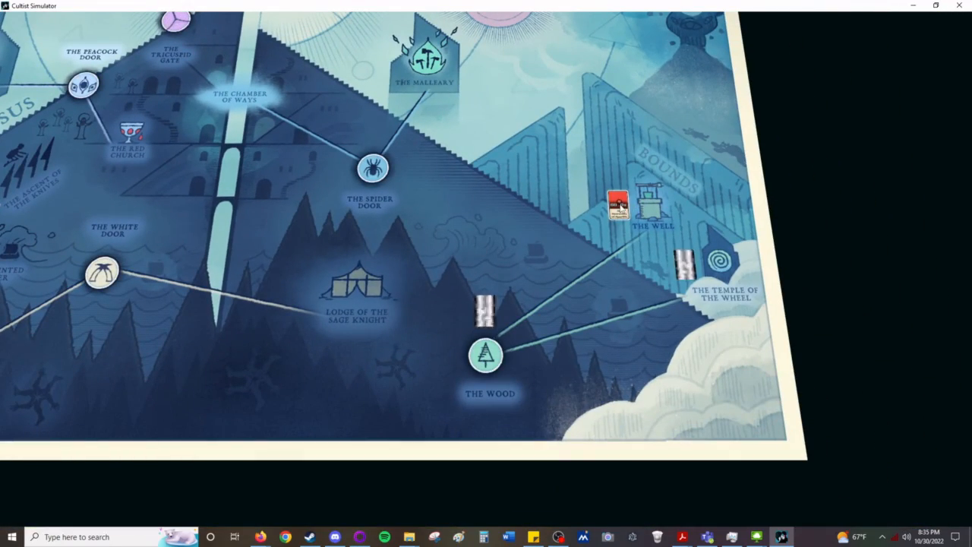
Step: Place the dream card at The Wood on the Mansus map and enter it
drag(619, 205, 486, 352)
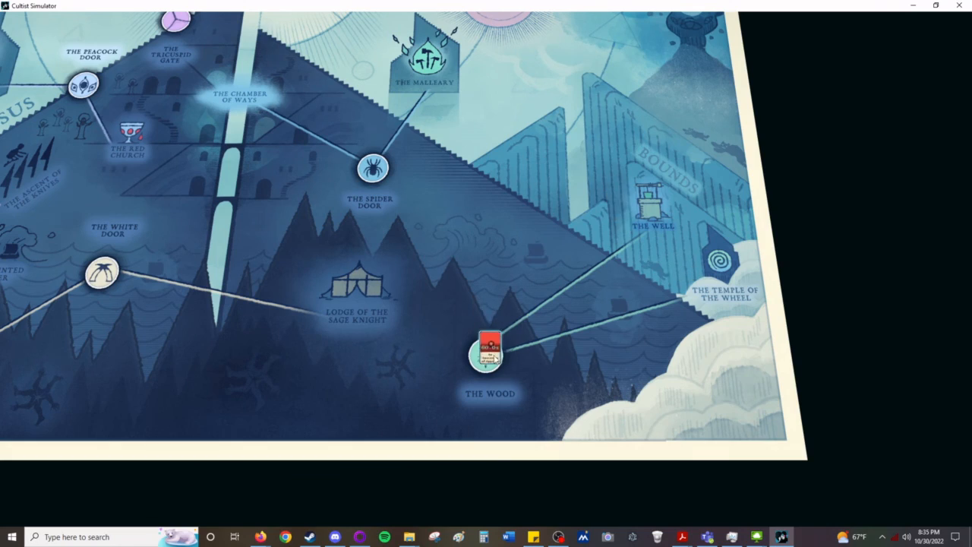
click(489, 352)
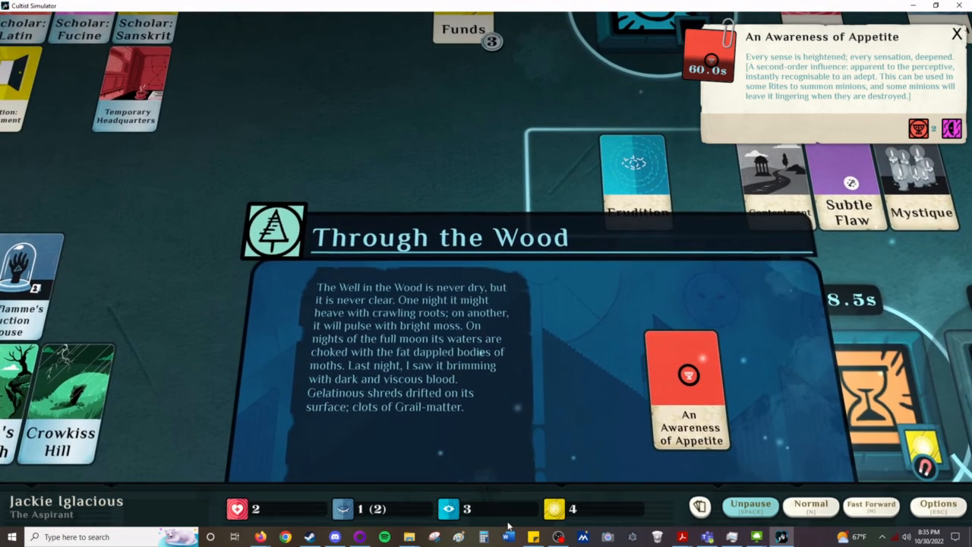
mouse_move(433, 424)
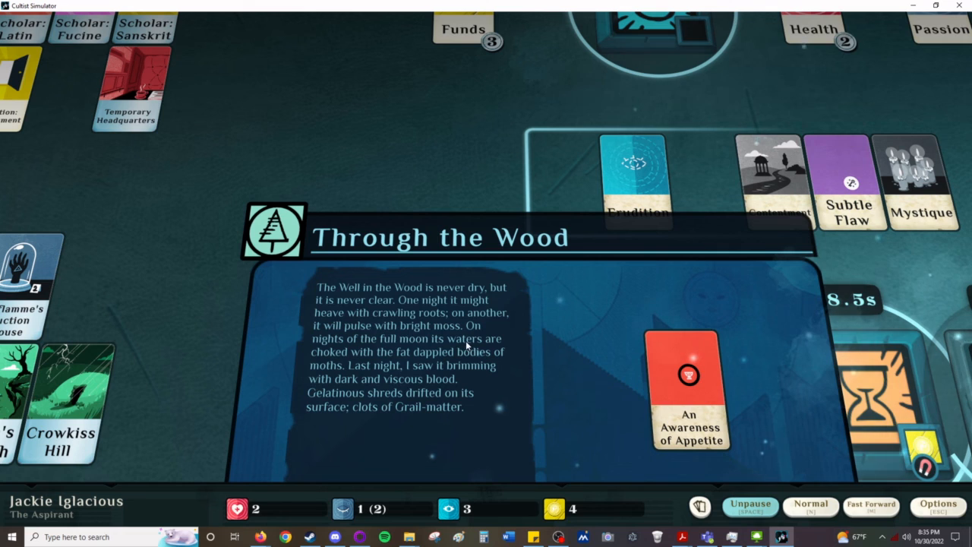
mouse_move(456, 357)
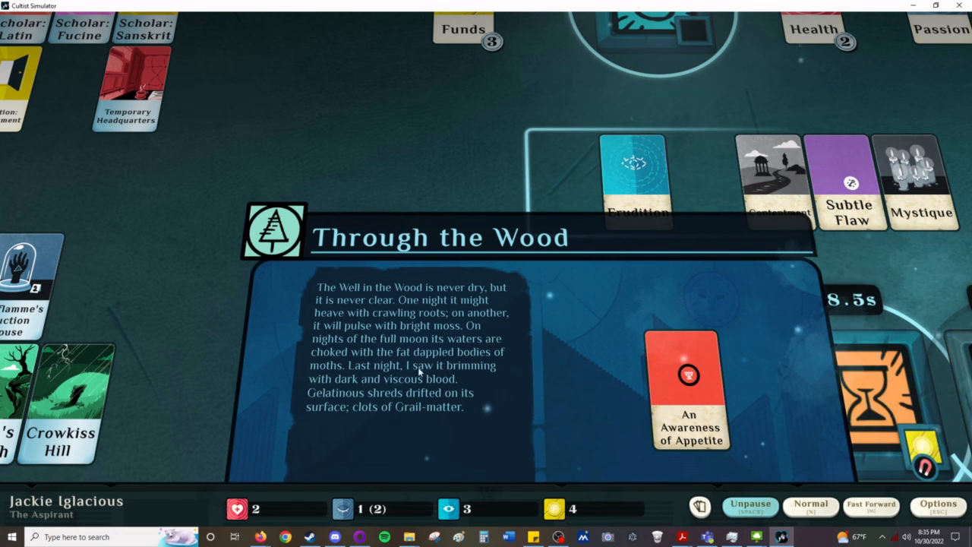
mouse_move(463, 398)
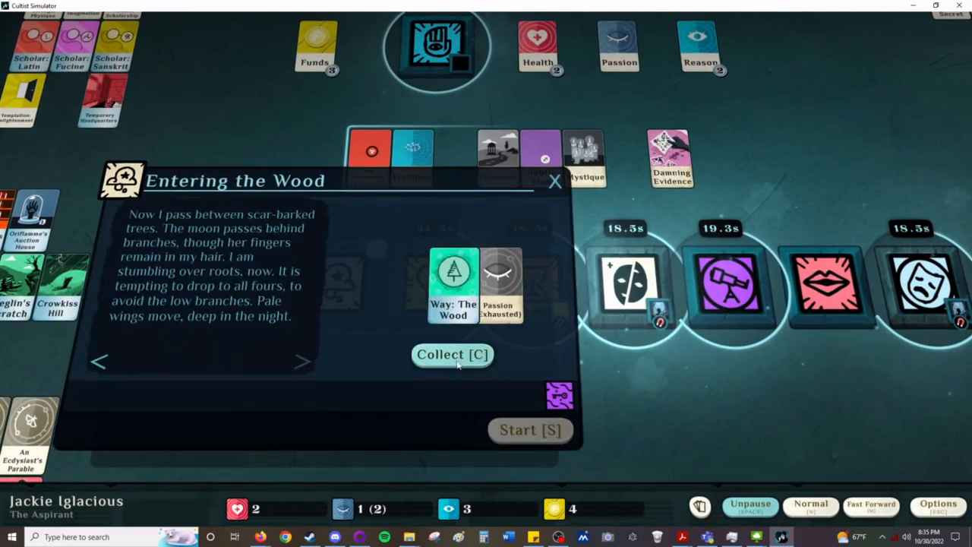
Step: Collect the Entering the Wood cards and begin An Early Night rest with Health
click(452, 353)
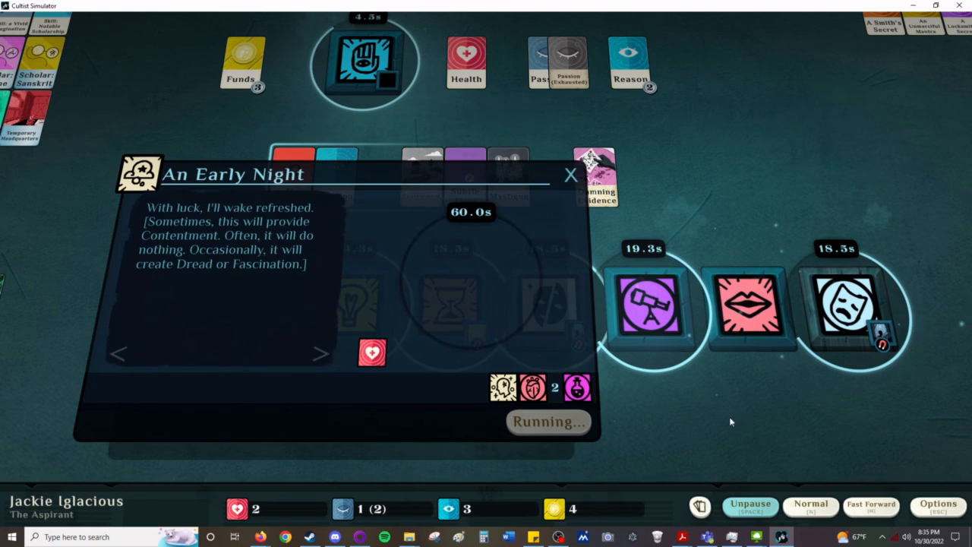
click(570, 176)
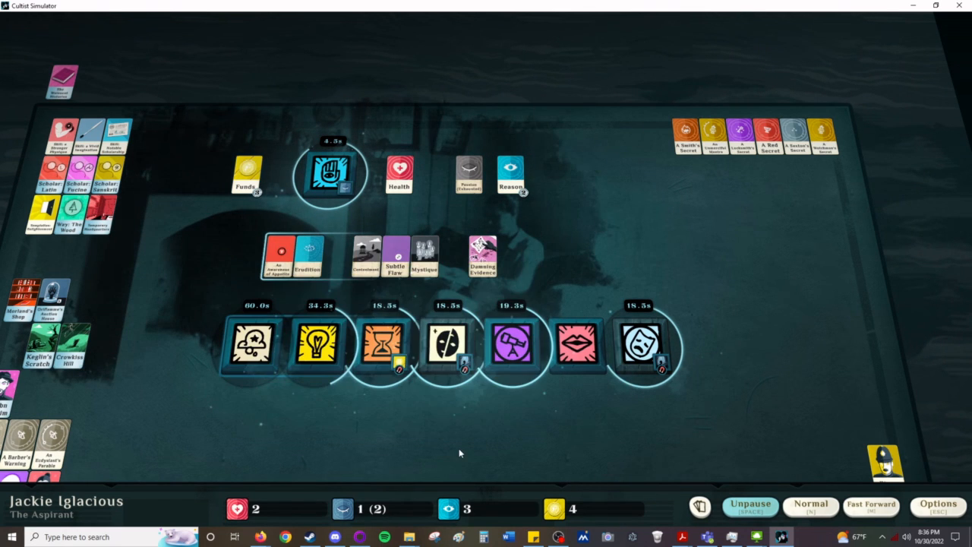
Step: Unpause and let time run to the Evening Falls ending
click(750, 504)
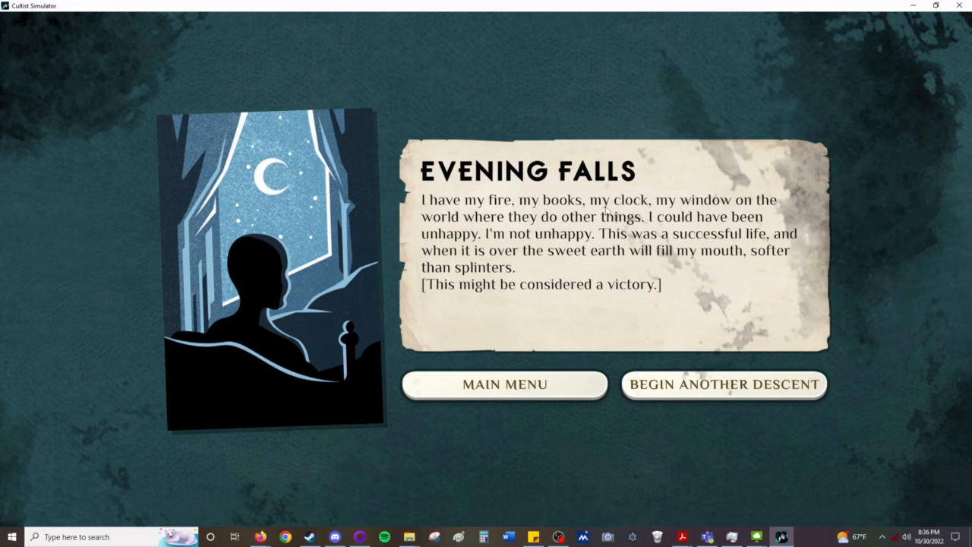
mouse_move(738, 220)
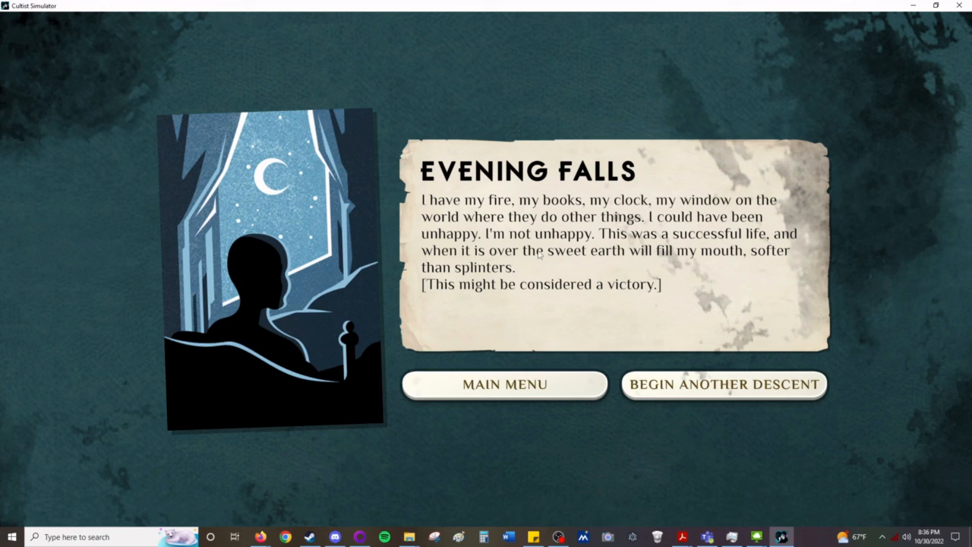
mouse_move(692, 264)
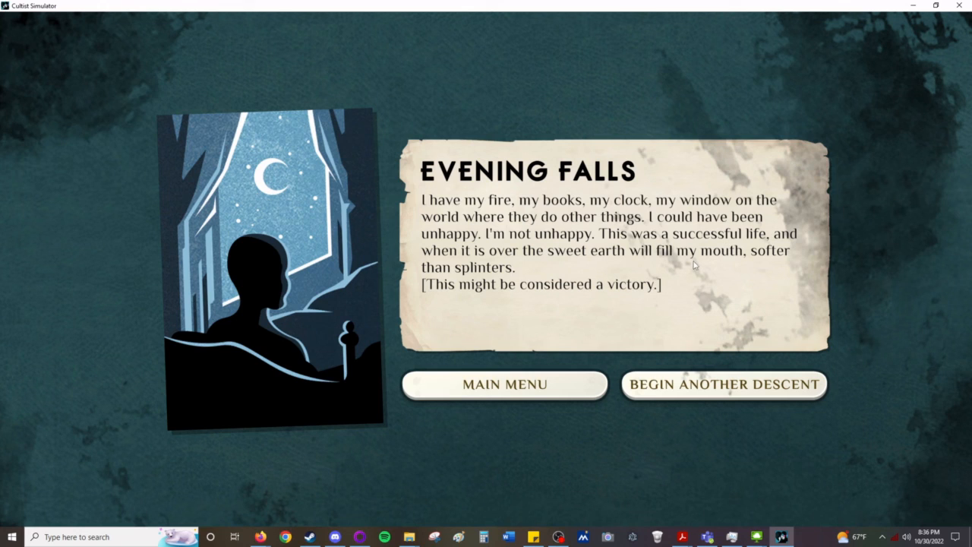
mouse_move(679, 289)
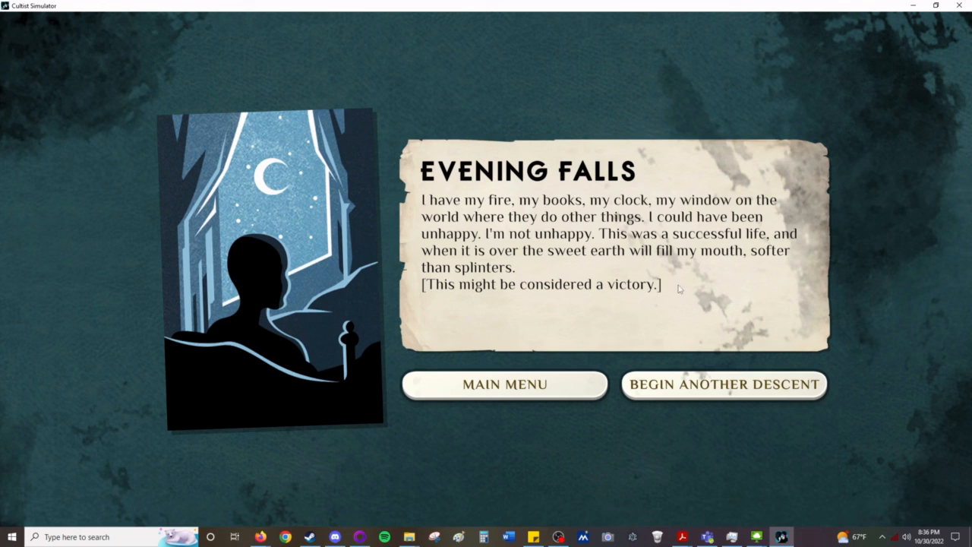
mouse_move(724, 384)
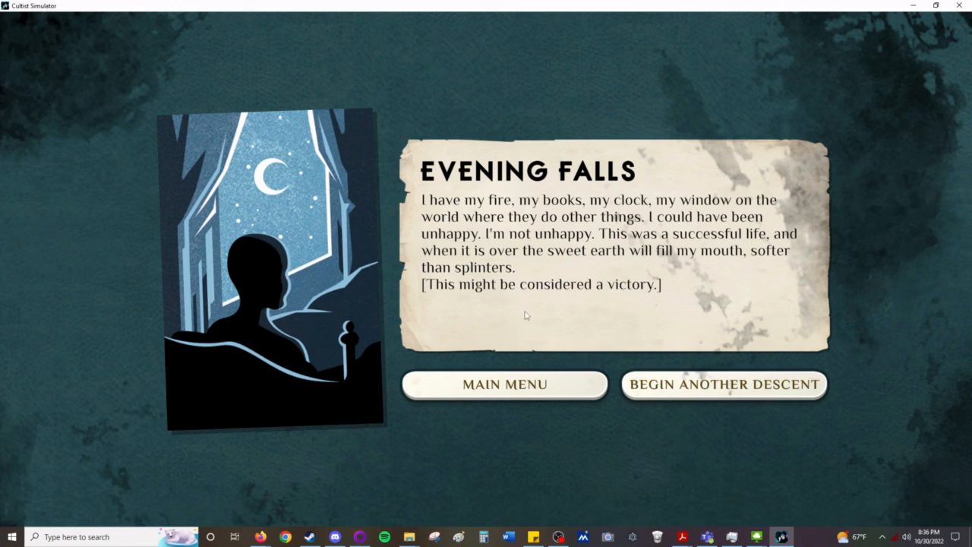
mouse_move(723, 385)
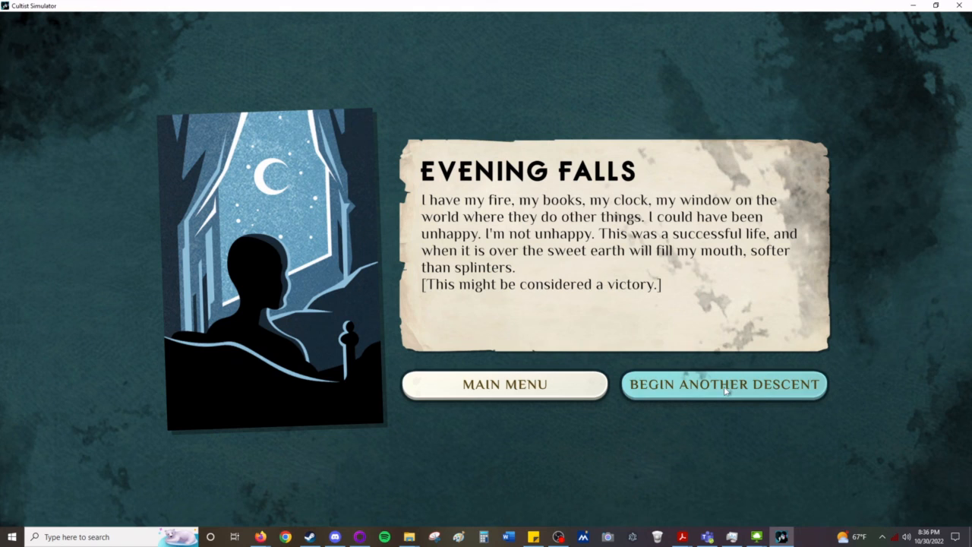
Step: Begin another descent and review the Physician and Detective legacies
click(723, 384)
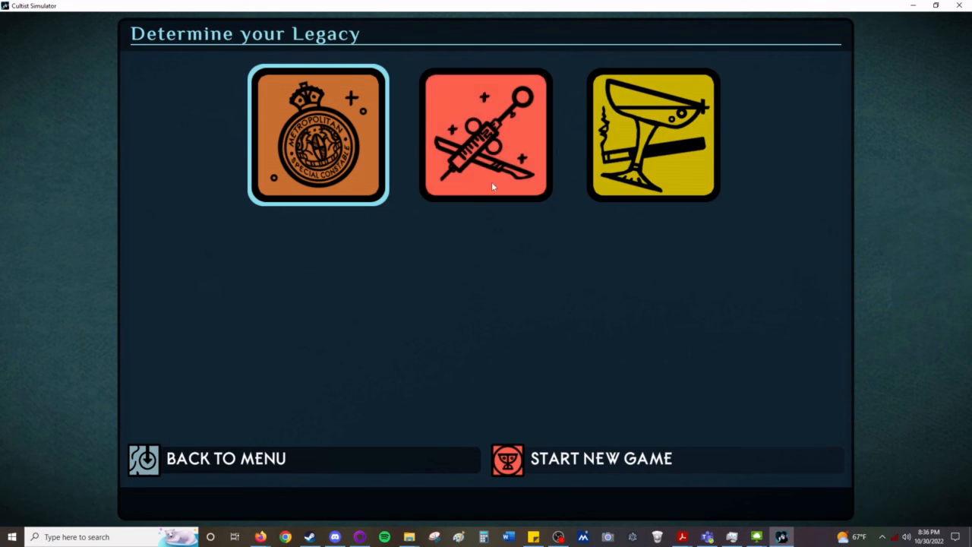
click(486, 135)
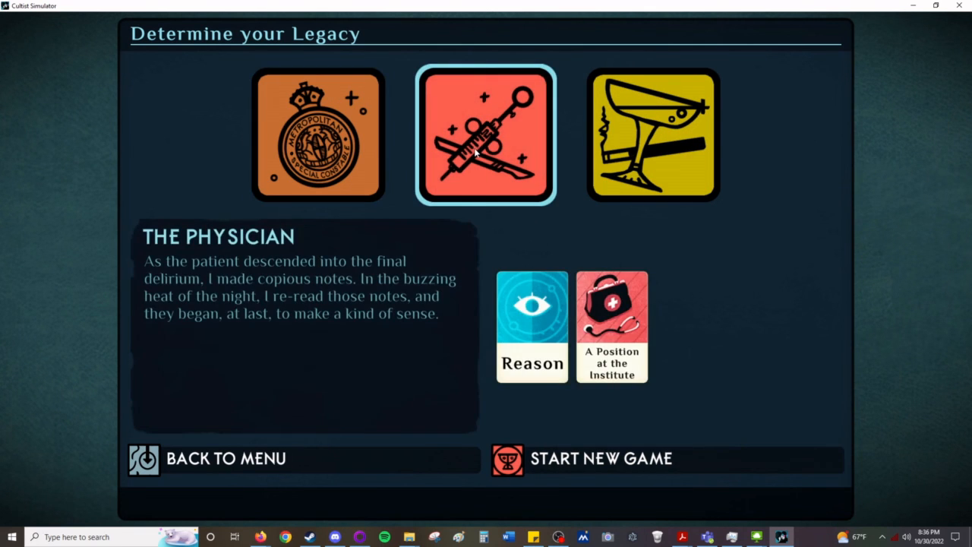
click(318, 136)
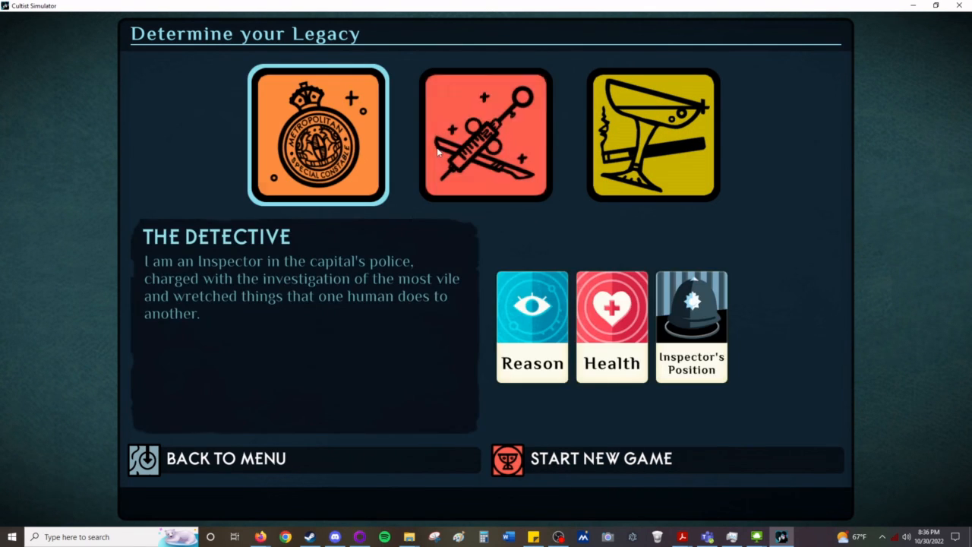
click(651, 133)
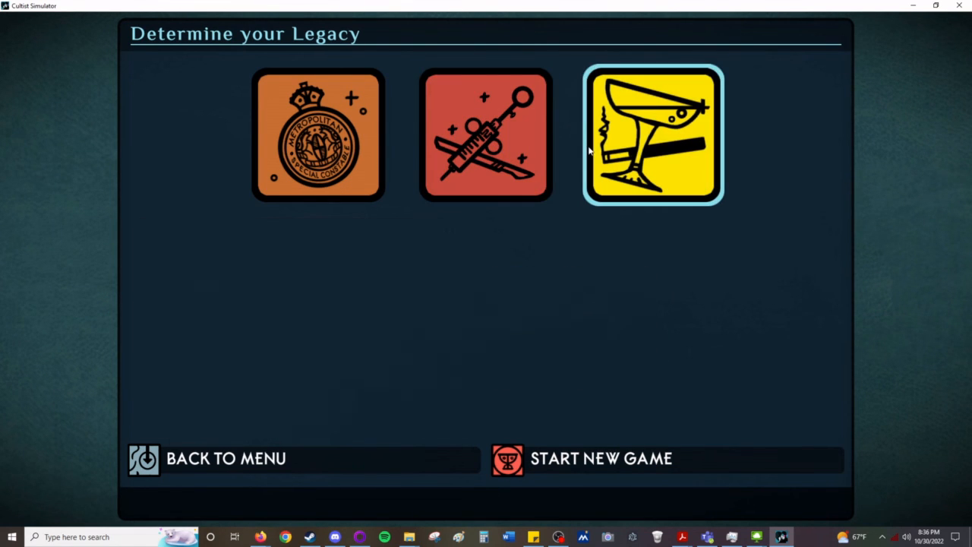
Step: Compare Bright Young Thing, Physician and Detective, leaving The Physician selected
click(651, 136)
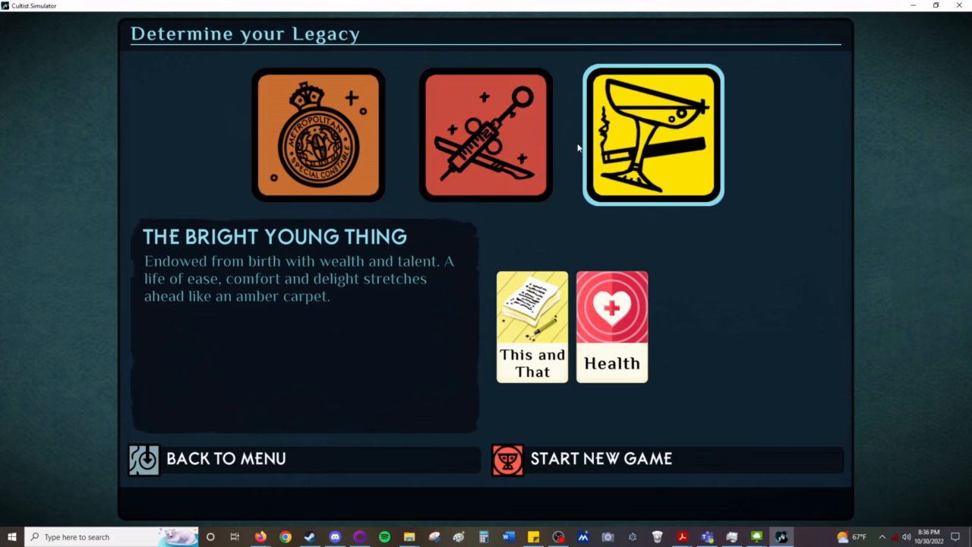
click(486, 135)
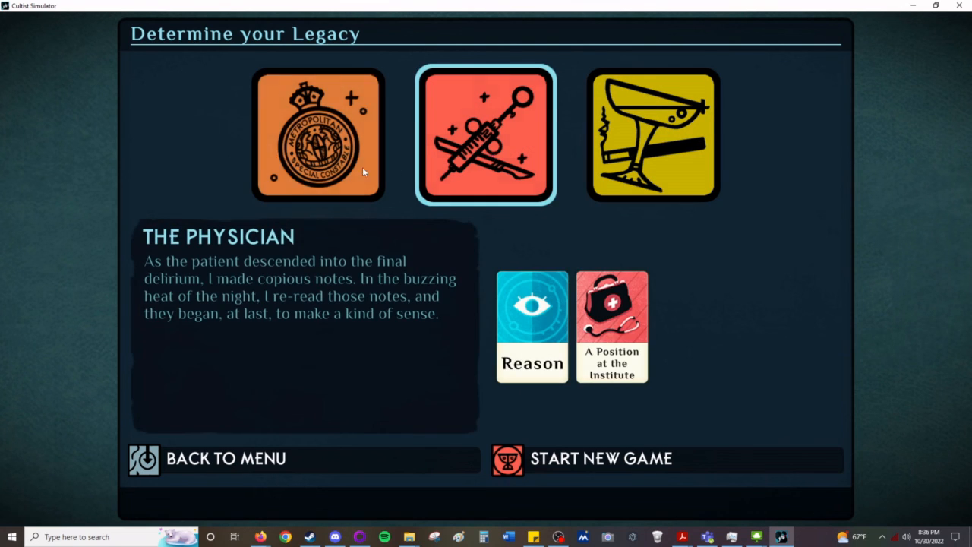
click(319, 134)
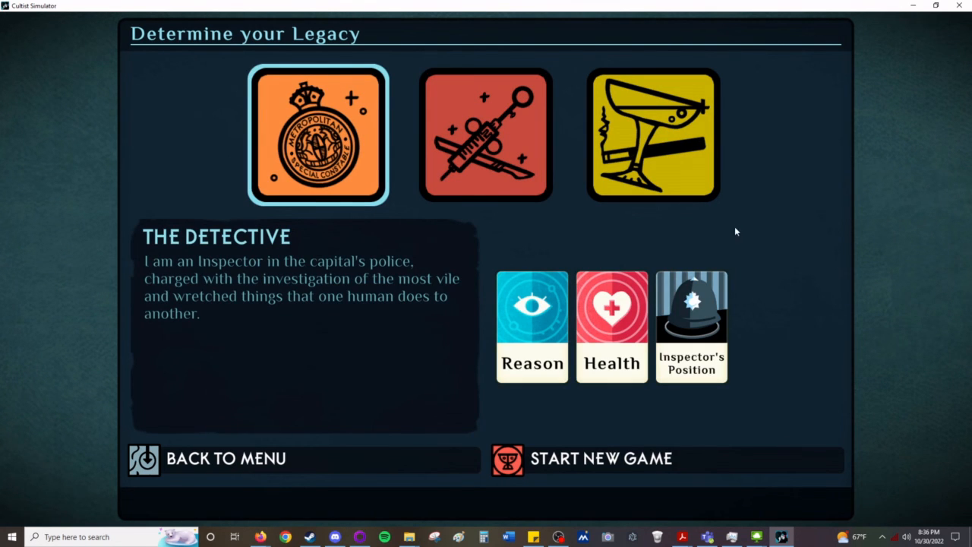
click(486, 136)
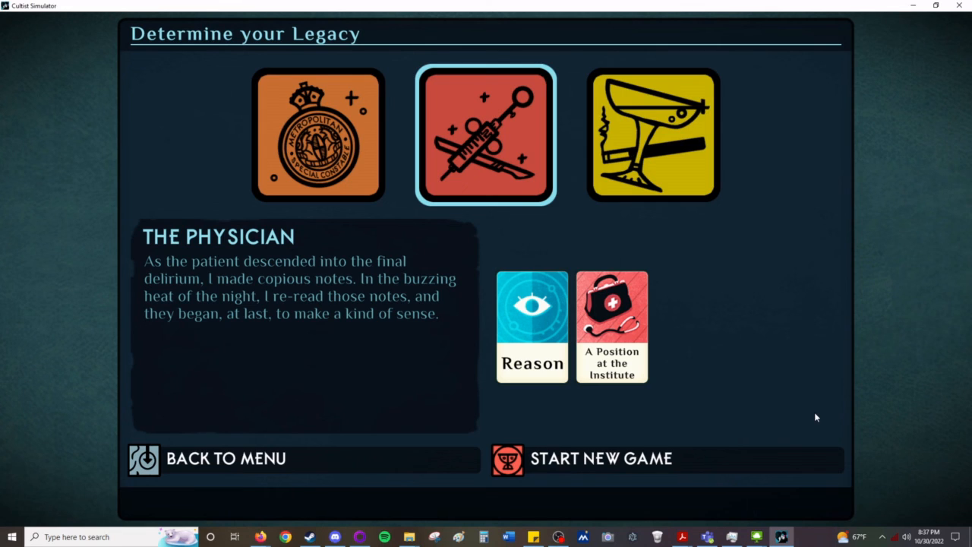
mouse_move(693, 395)
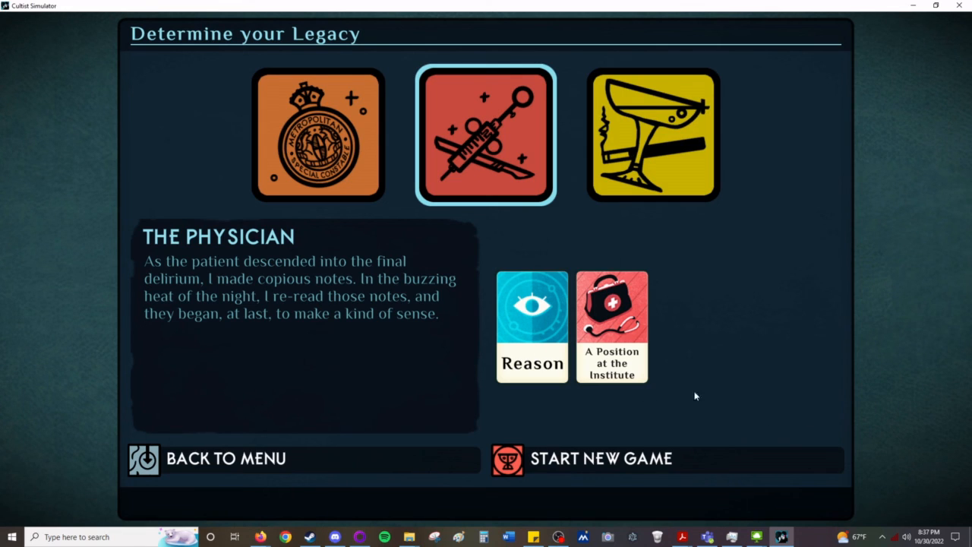
mouse_move(747, 389)
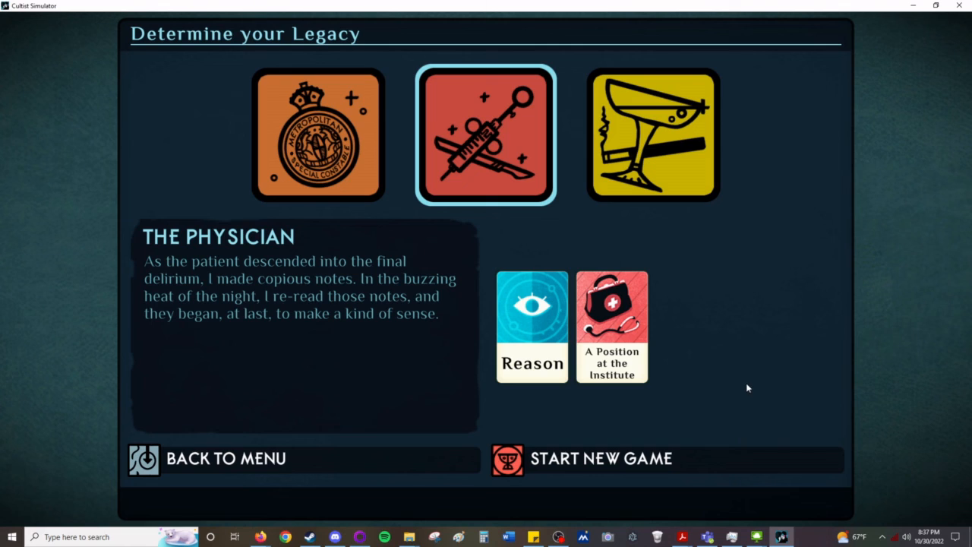
mouse_move(850, 55)
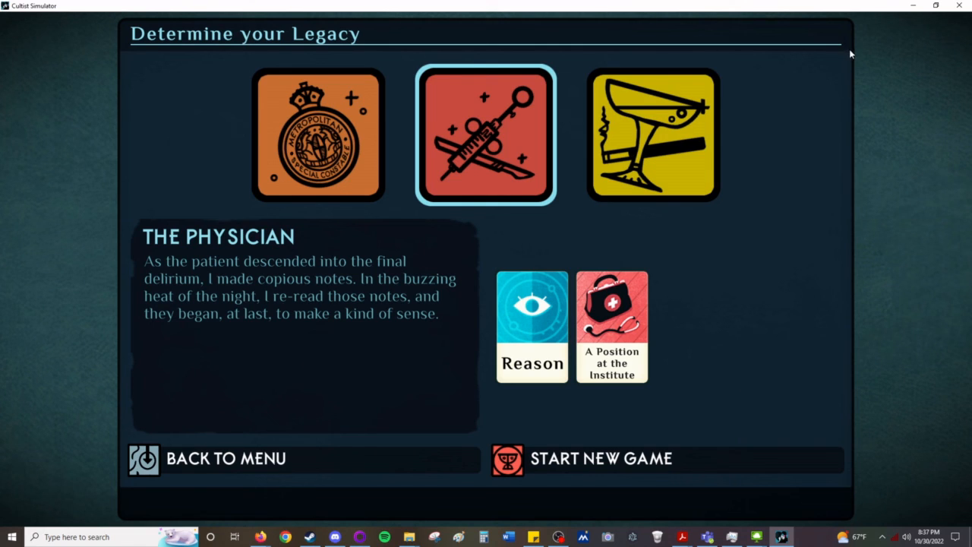
mouse_move(747, 307)
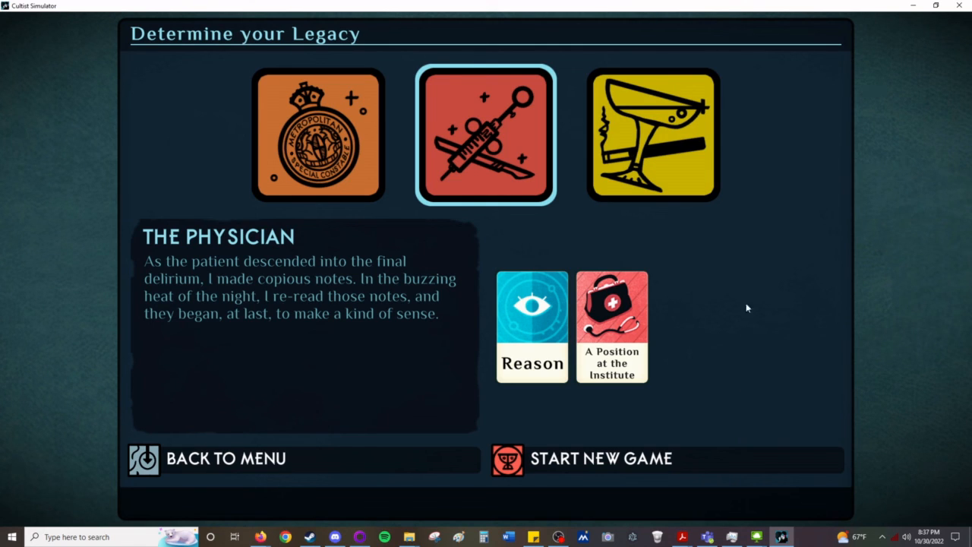